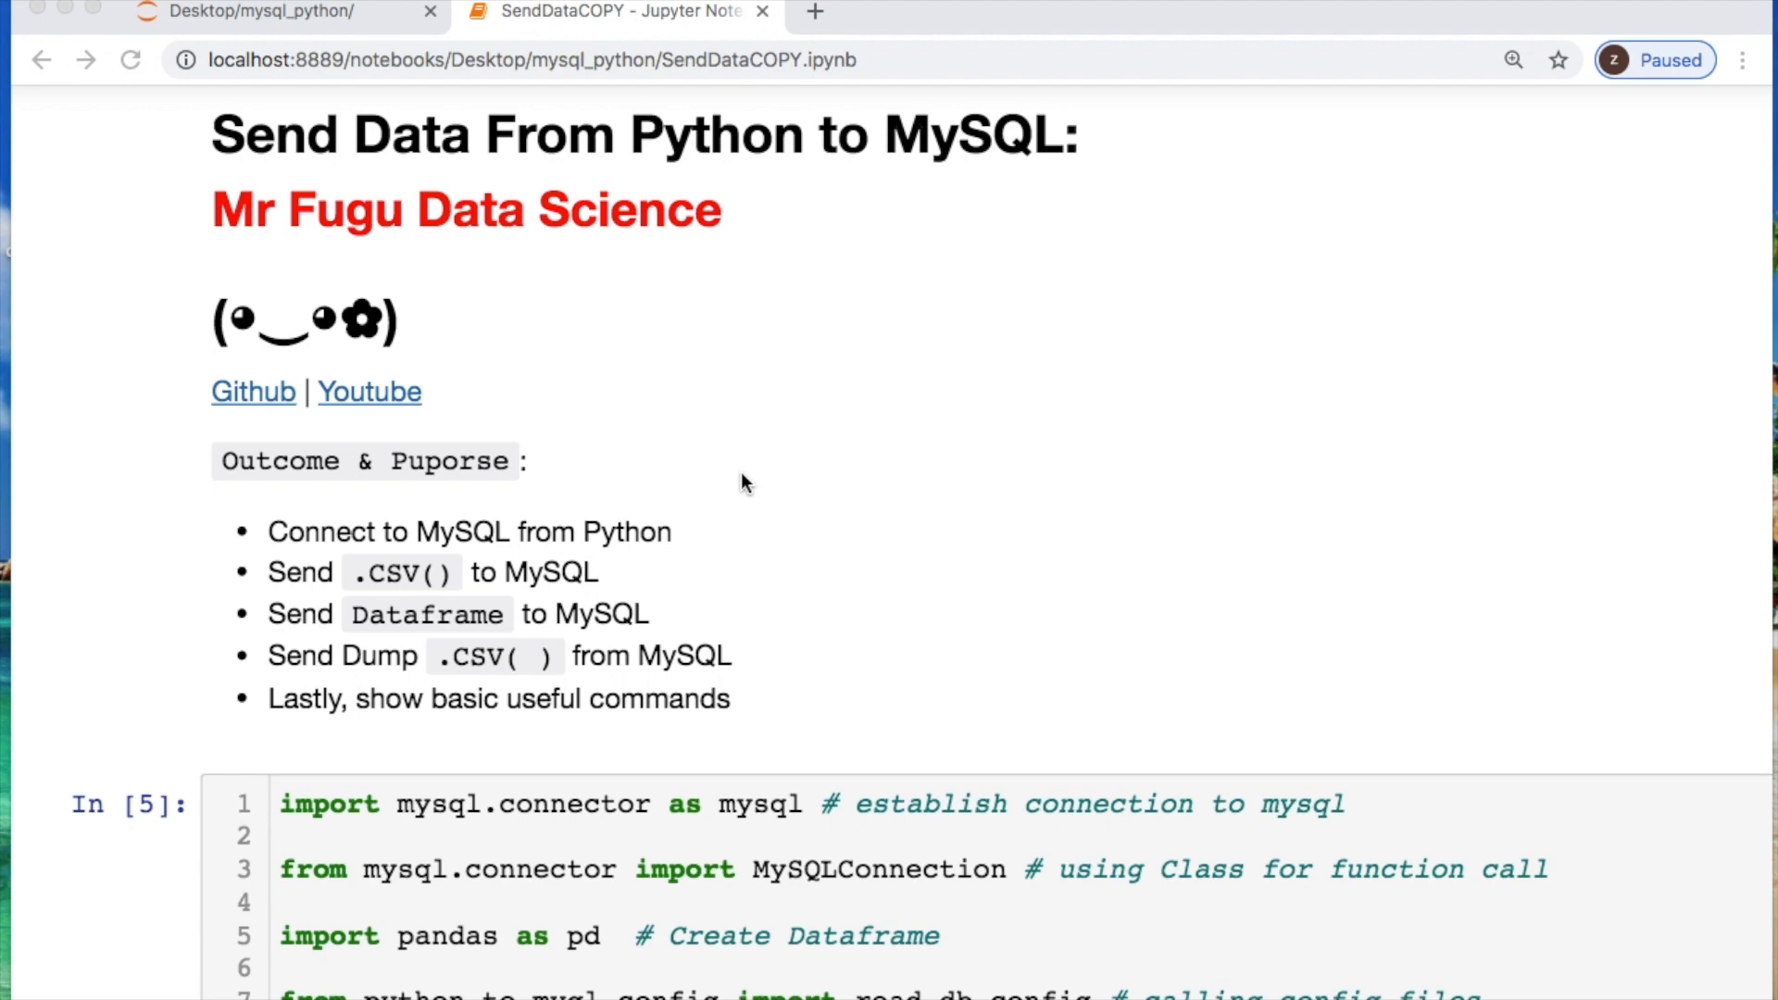
# Review the alternate connection arguments and the cpu_purchase preview output.
pyautogui.scroll(-3)
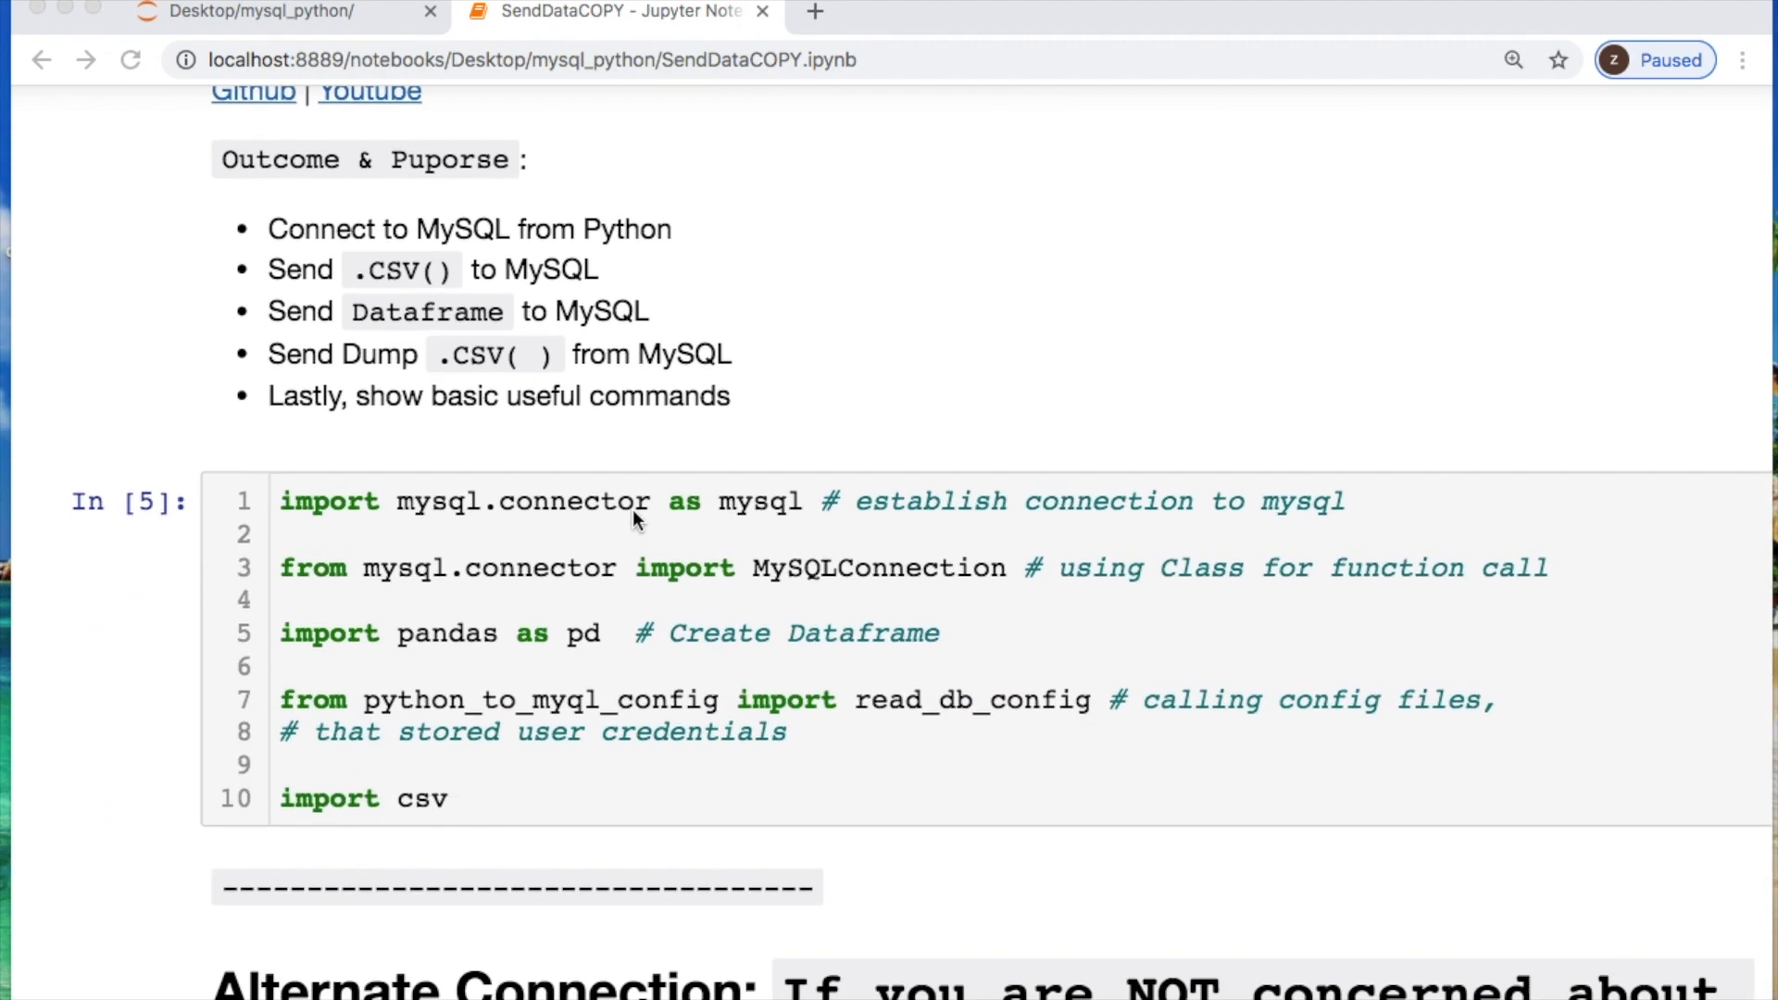
pyautogui.scroll(-3)
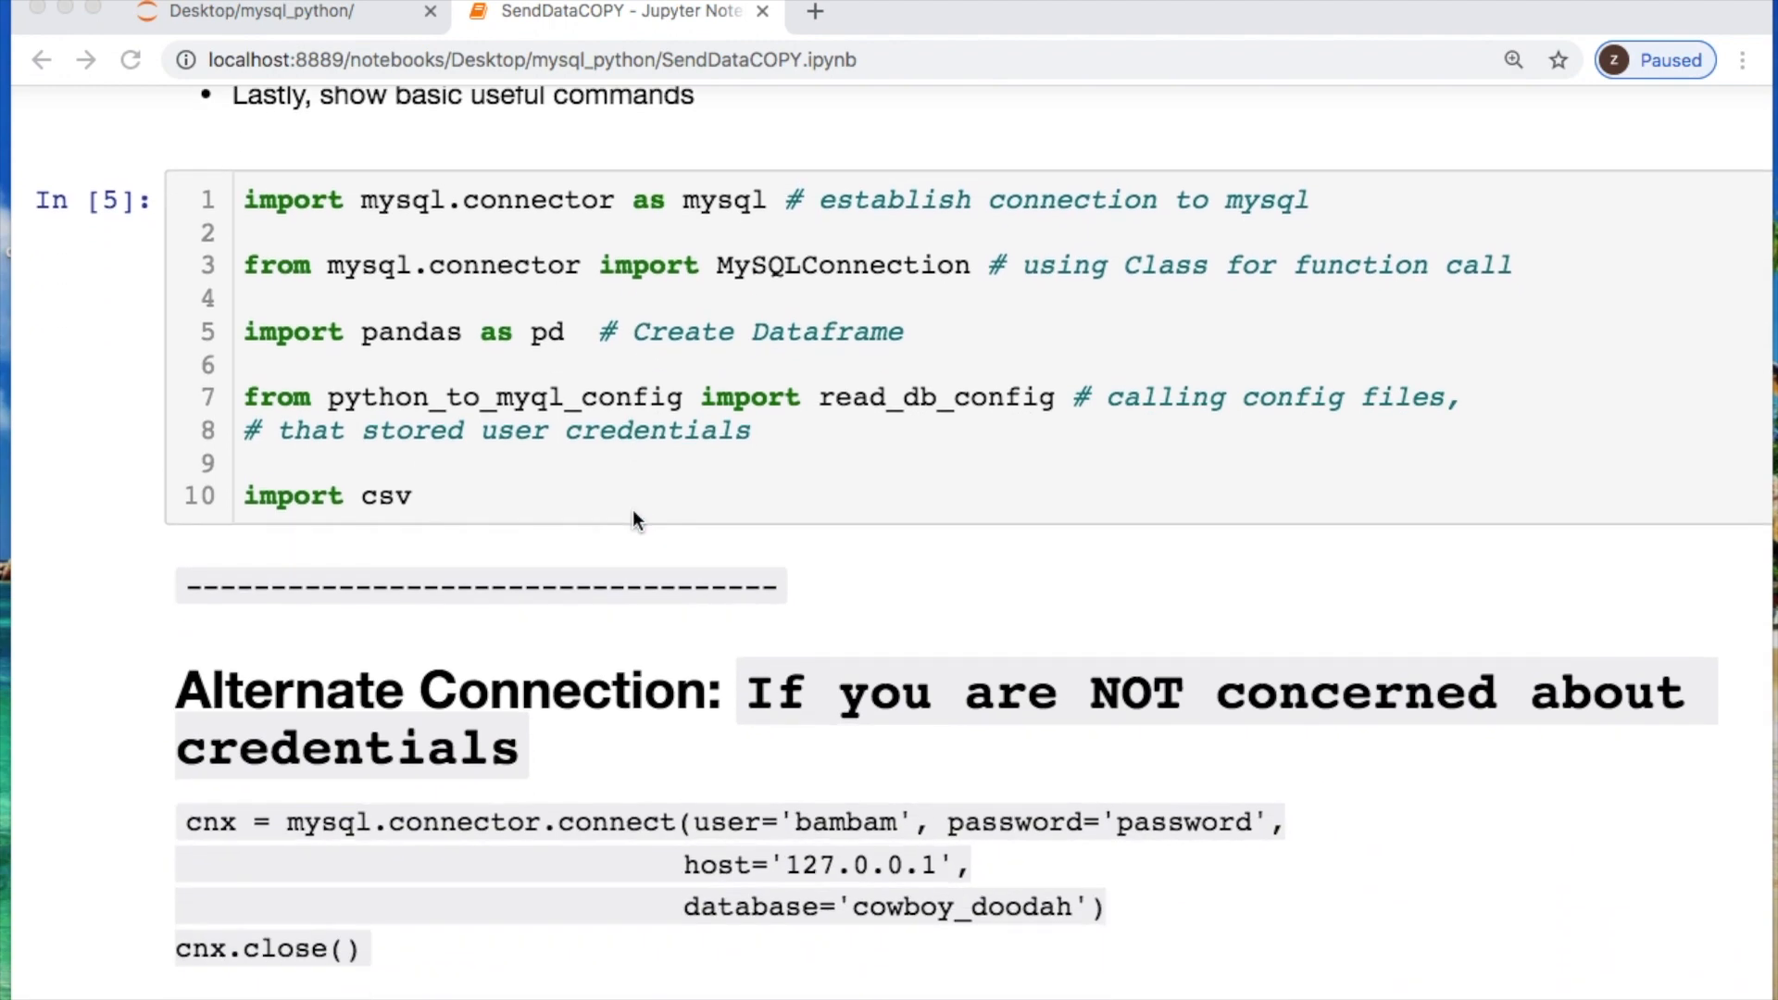
pyautogui.scroll(-3)
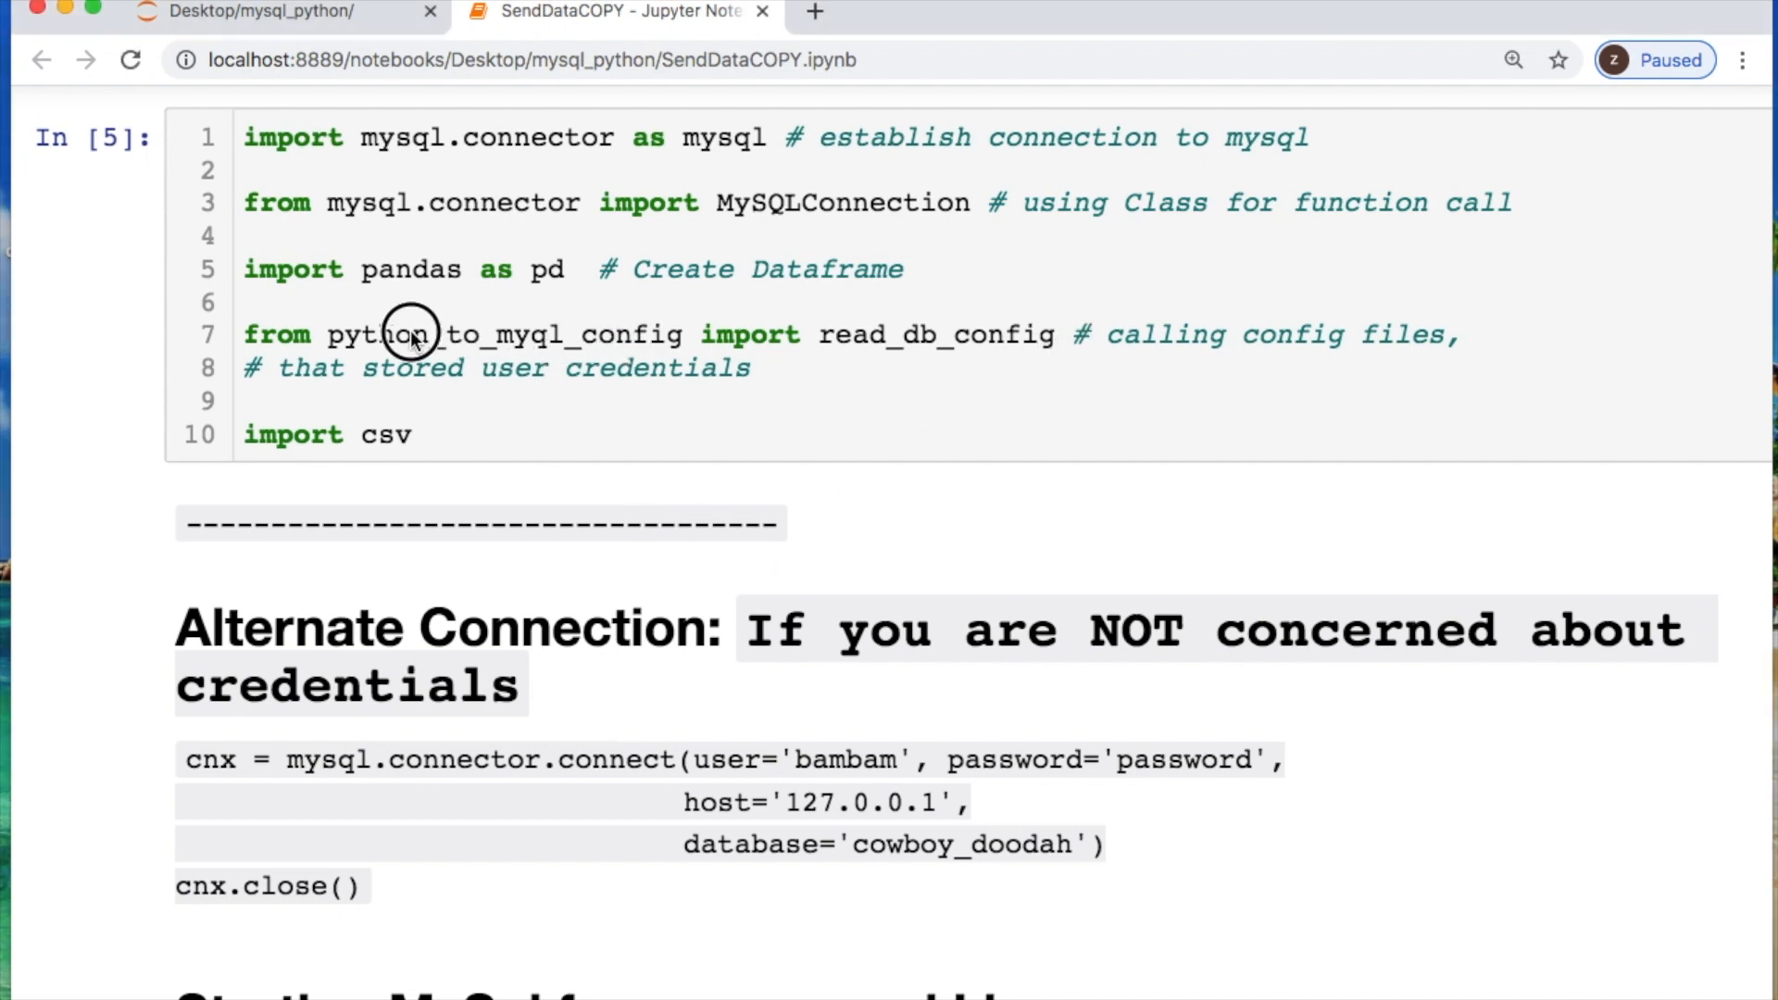
pyautogui.moveTo(936, 380)
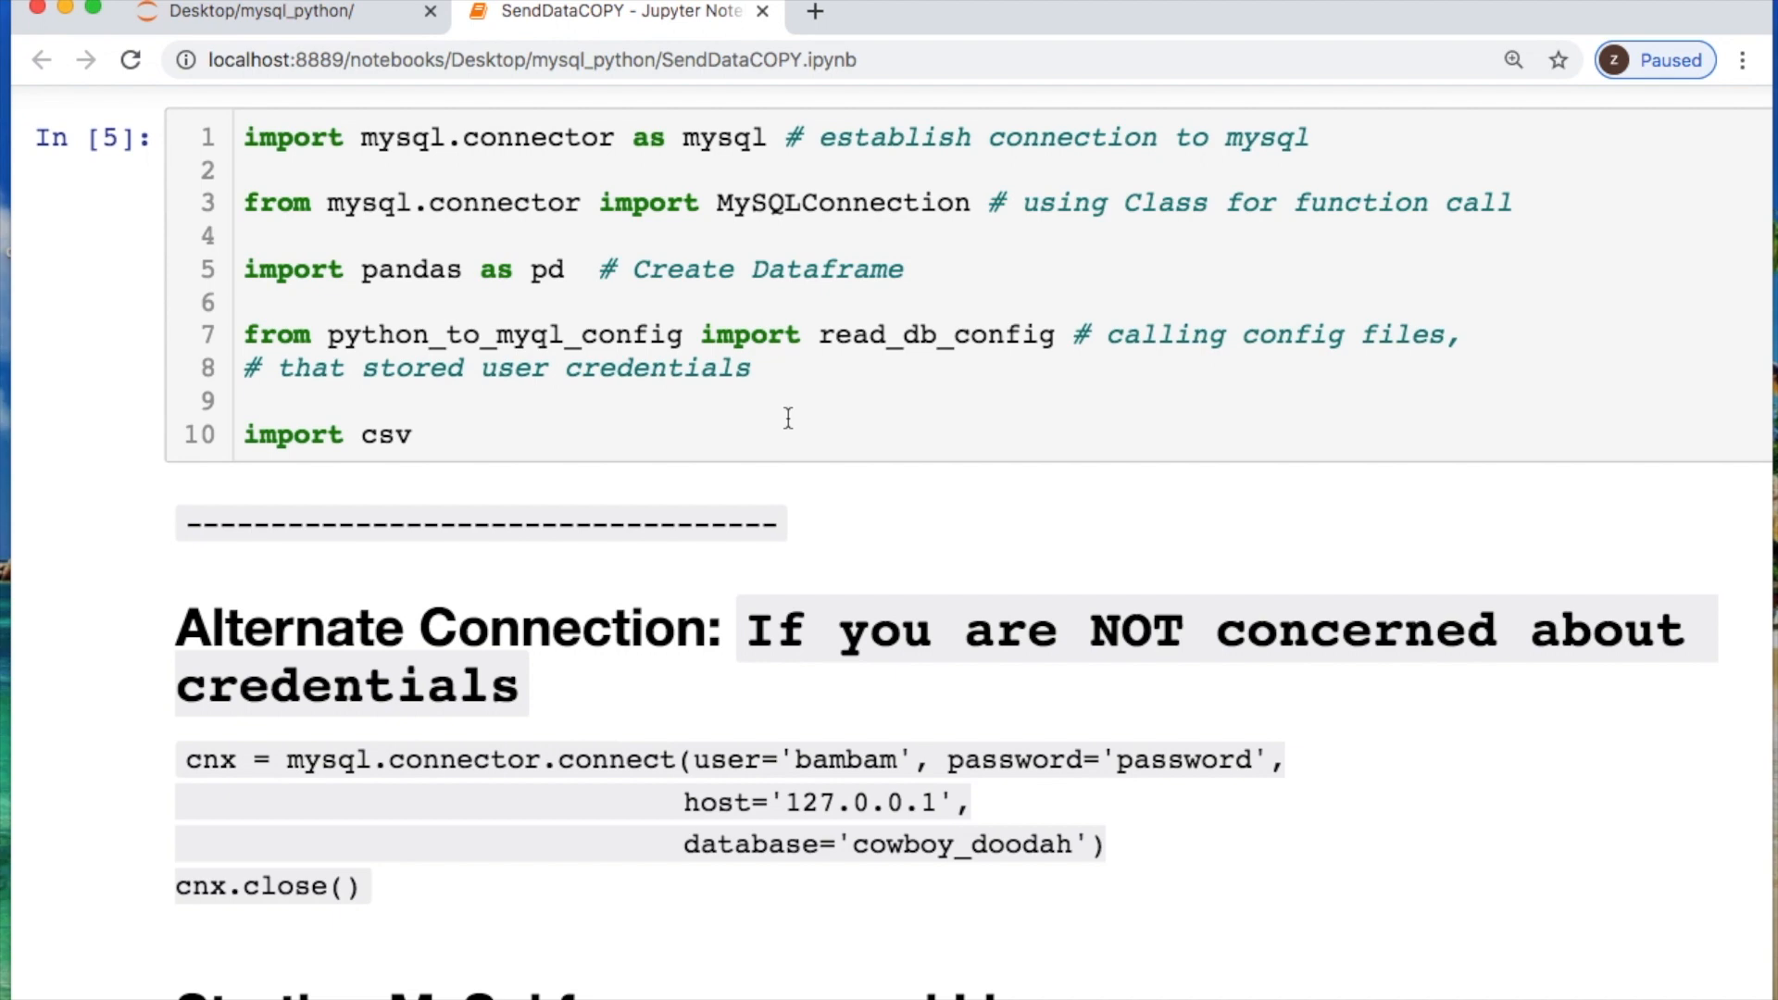
pyautogui.scroll(-3)
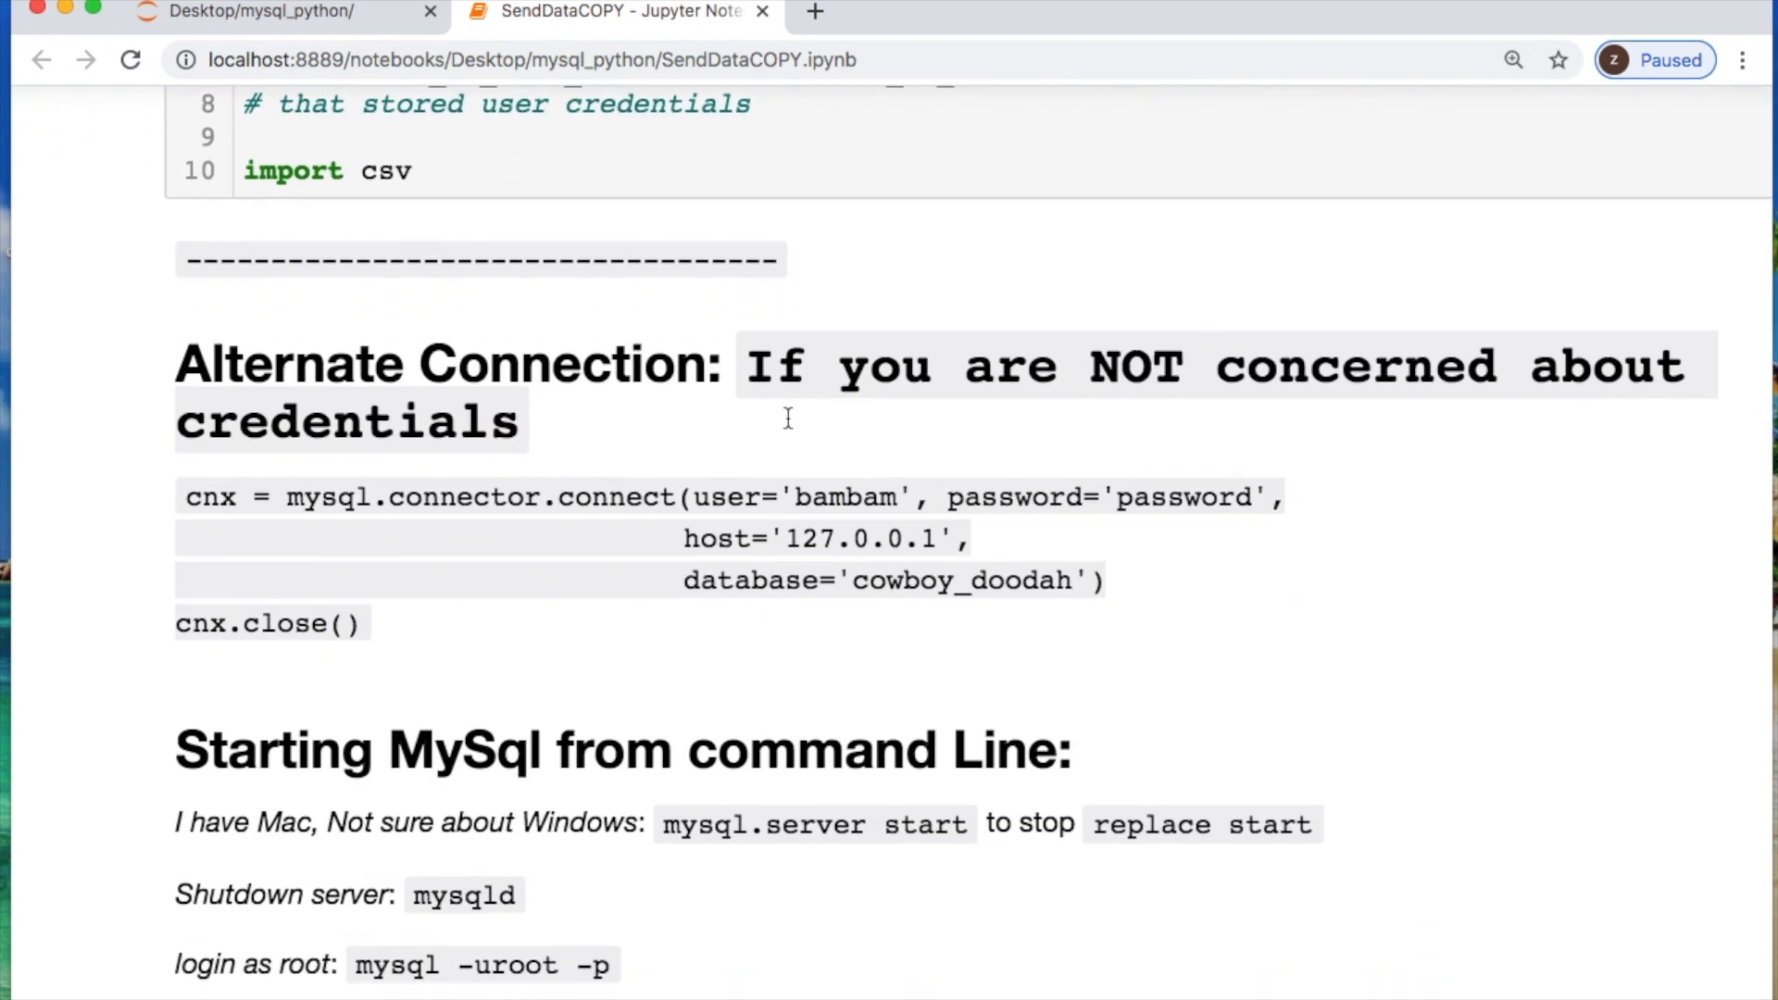
pyautogui.scroll(-3)
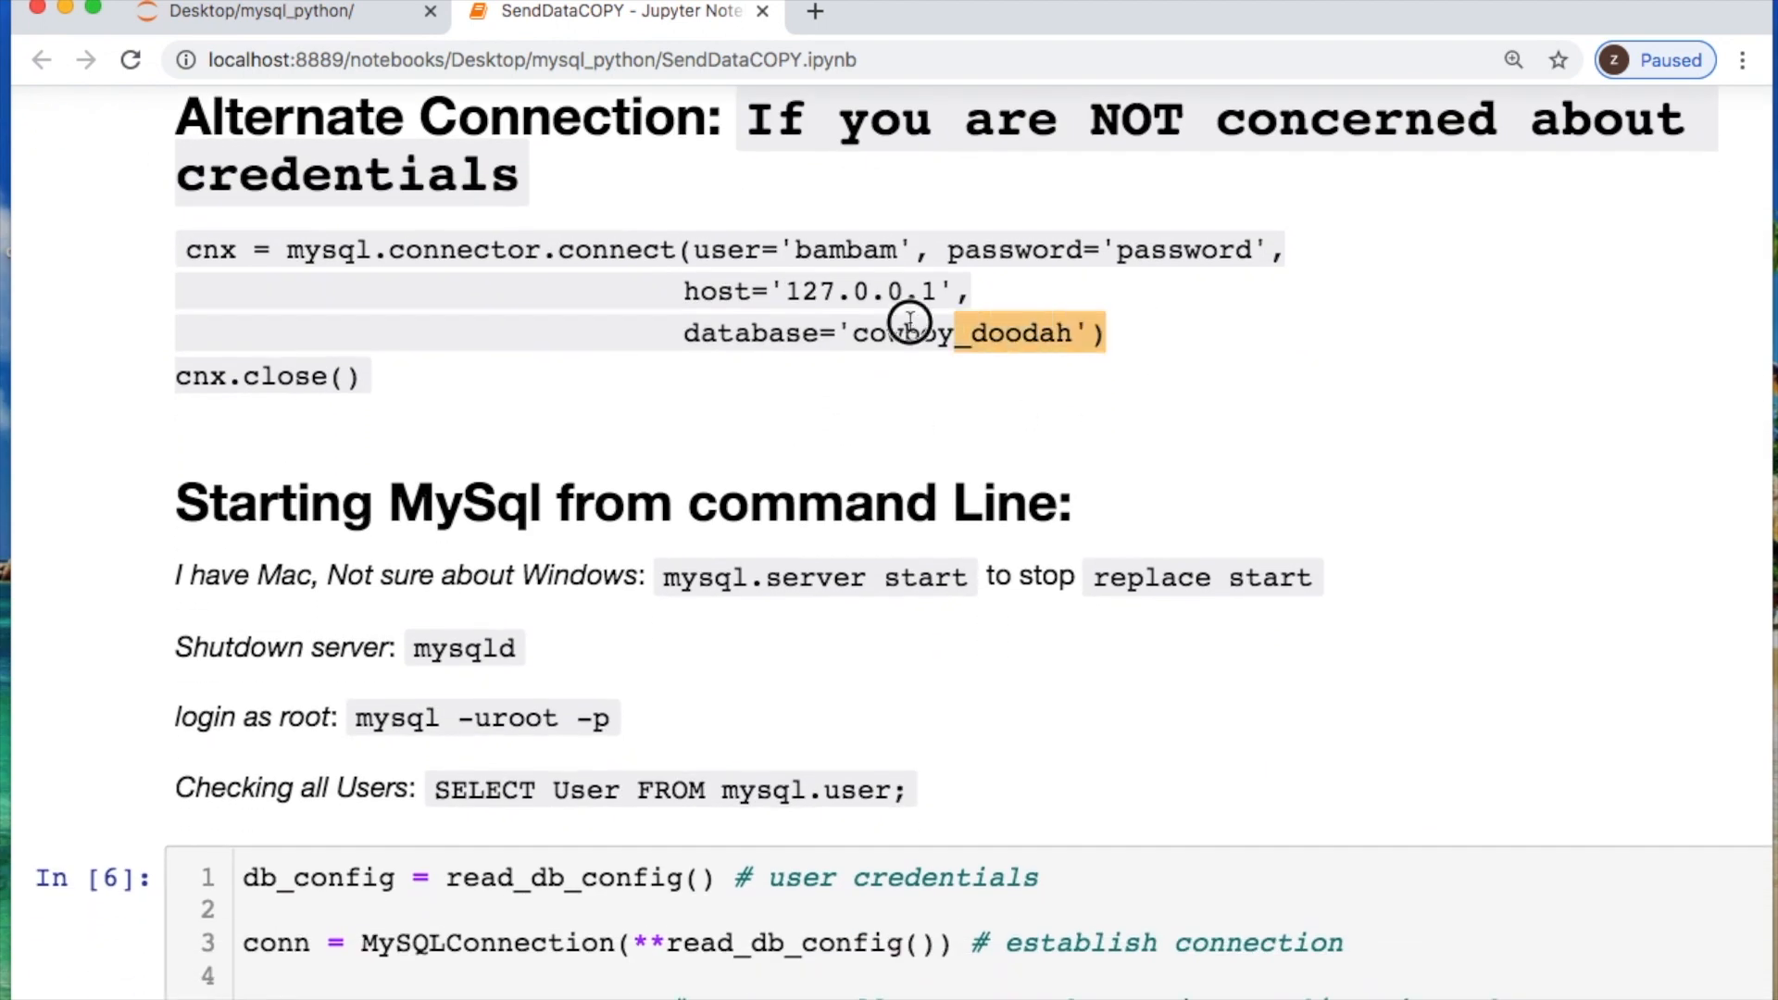
pyautogui.moveTo(917, 332); pyautogui.dragTo(285, 250)
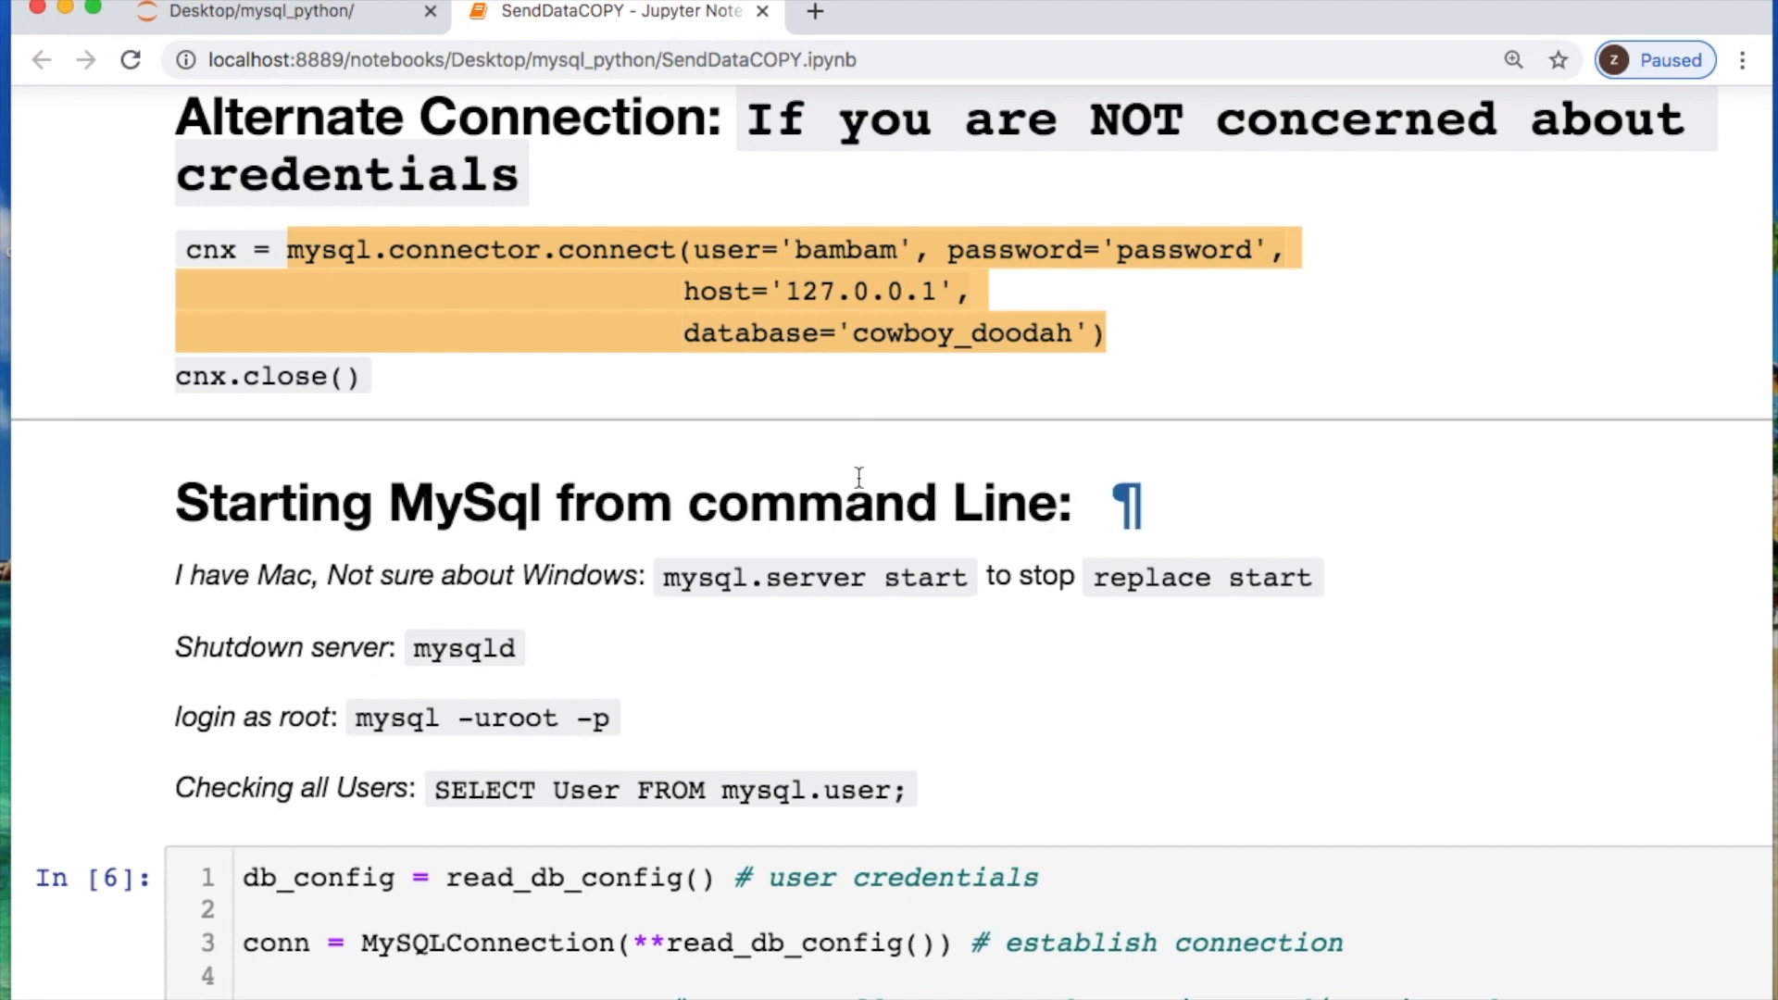
pyautogui.scroll(-3)
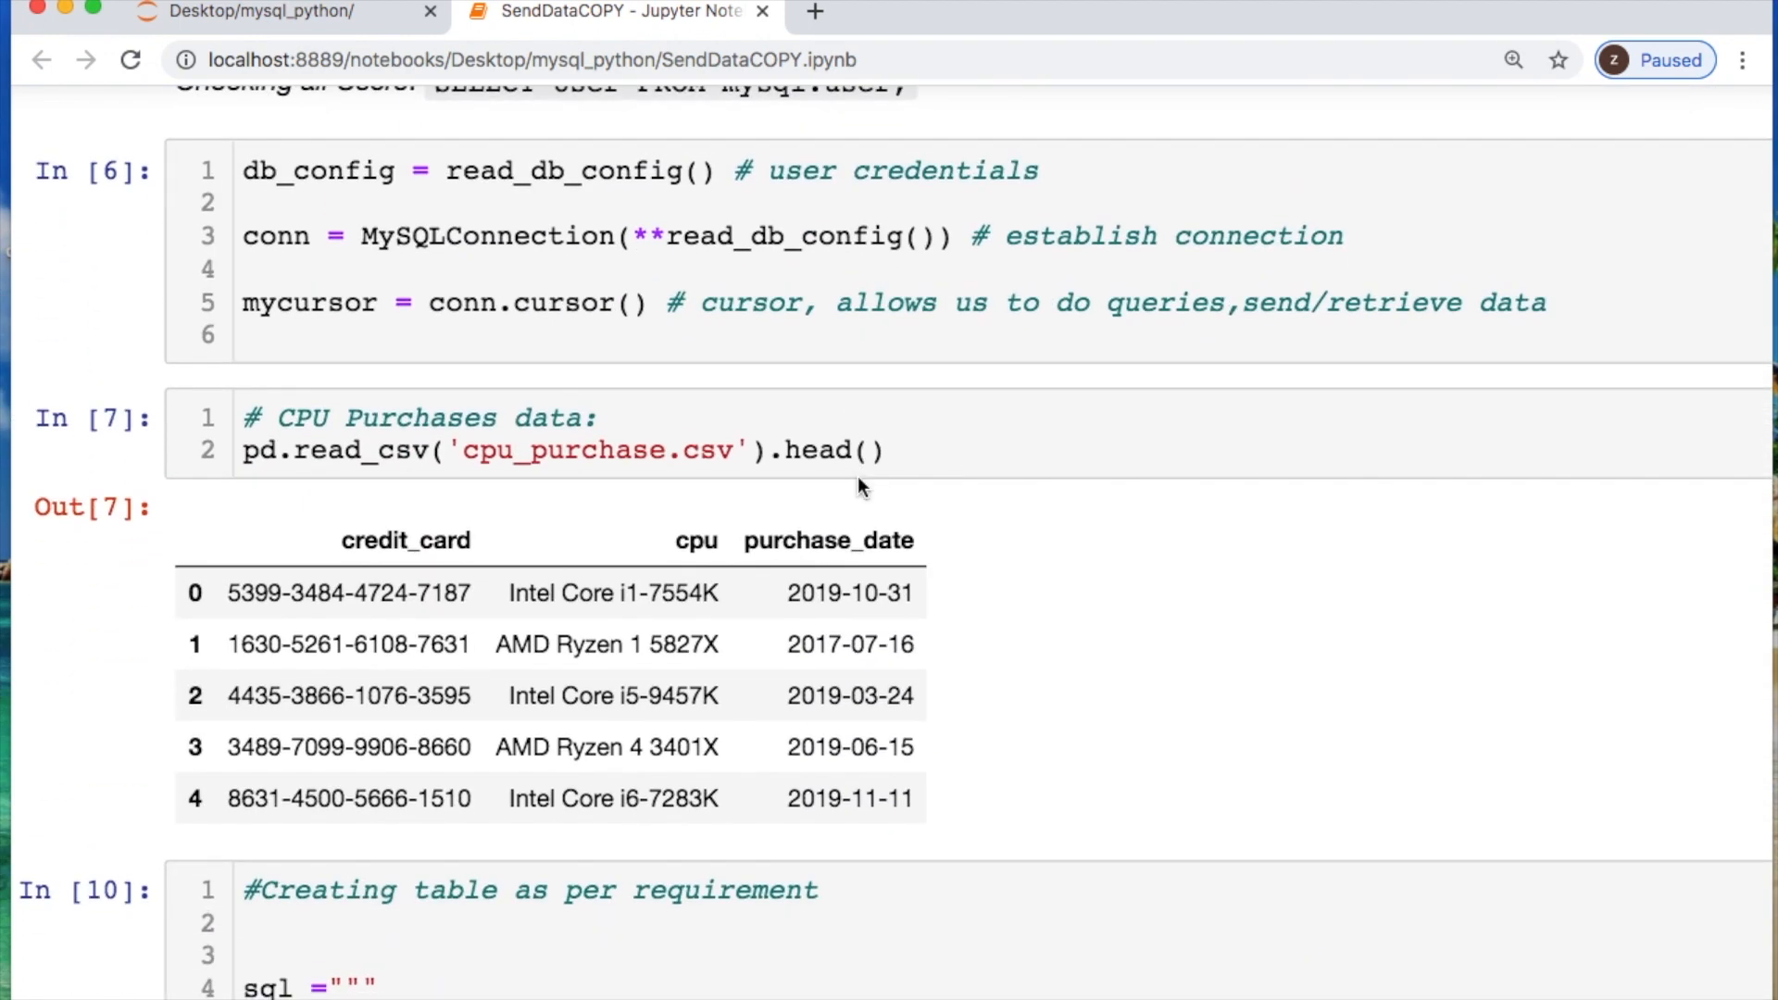
pyautogui.doubleClick(566, 170)
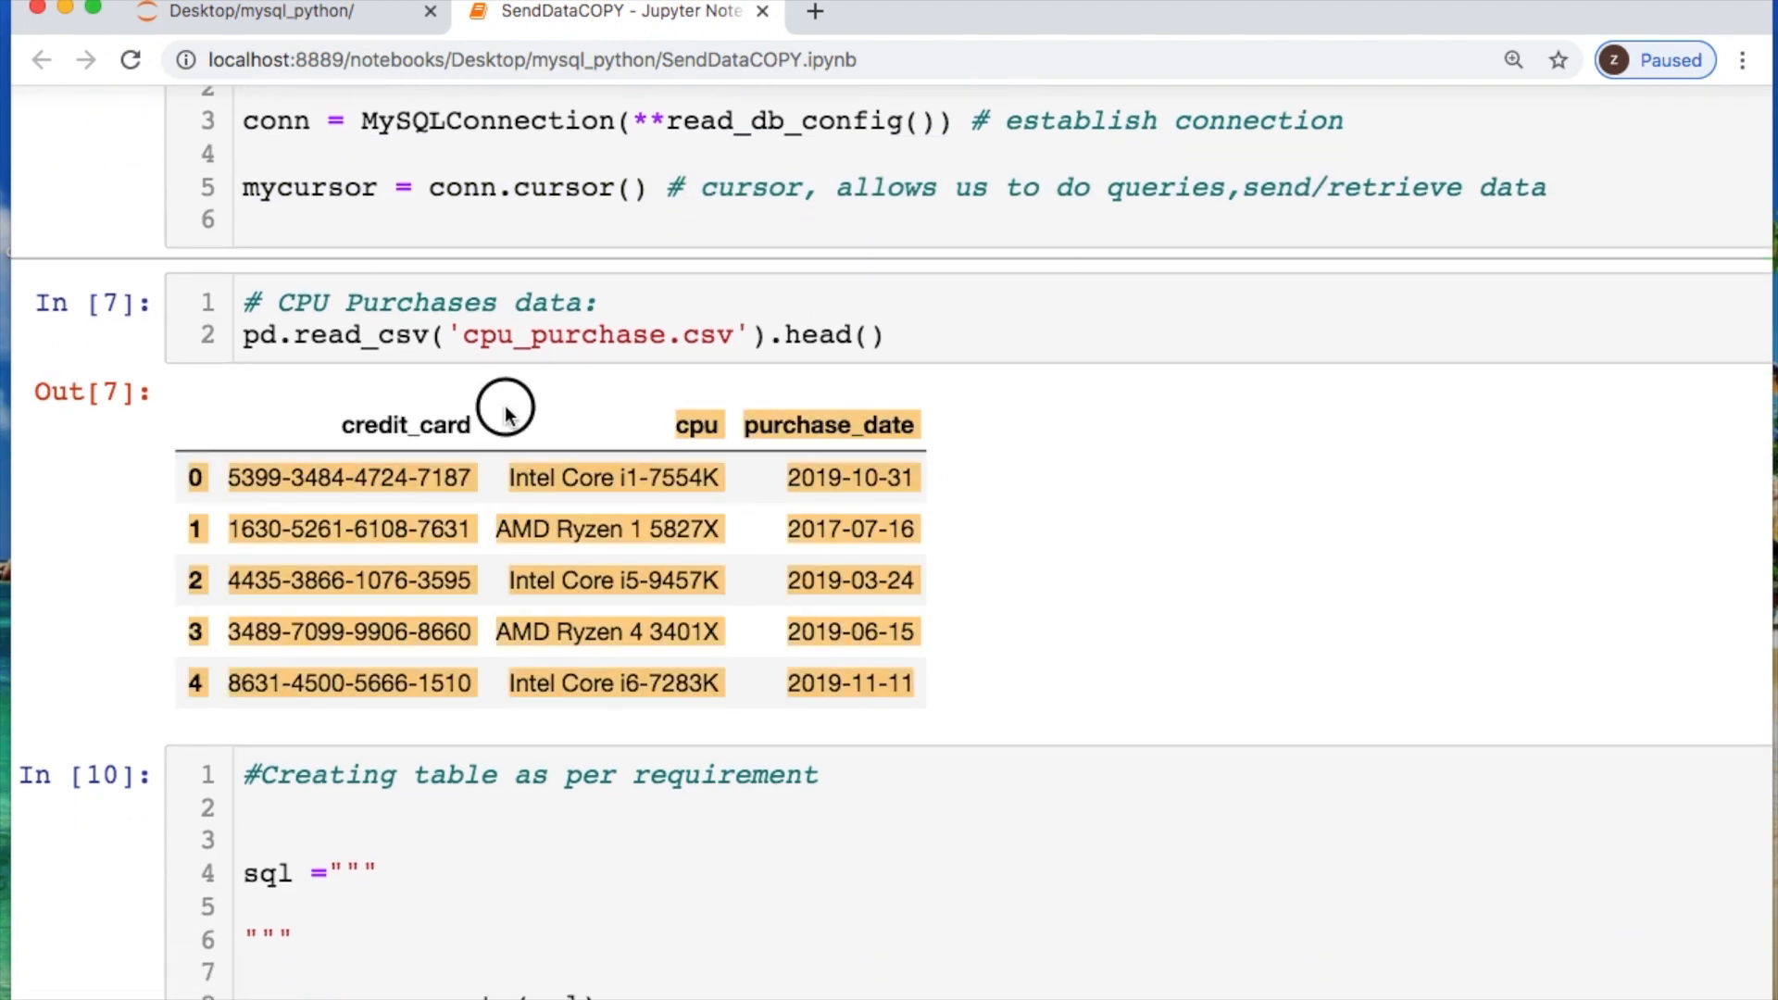
pyautogui.doubleClick(406, 424)
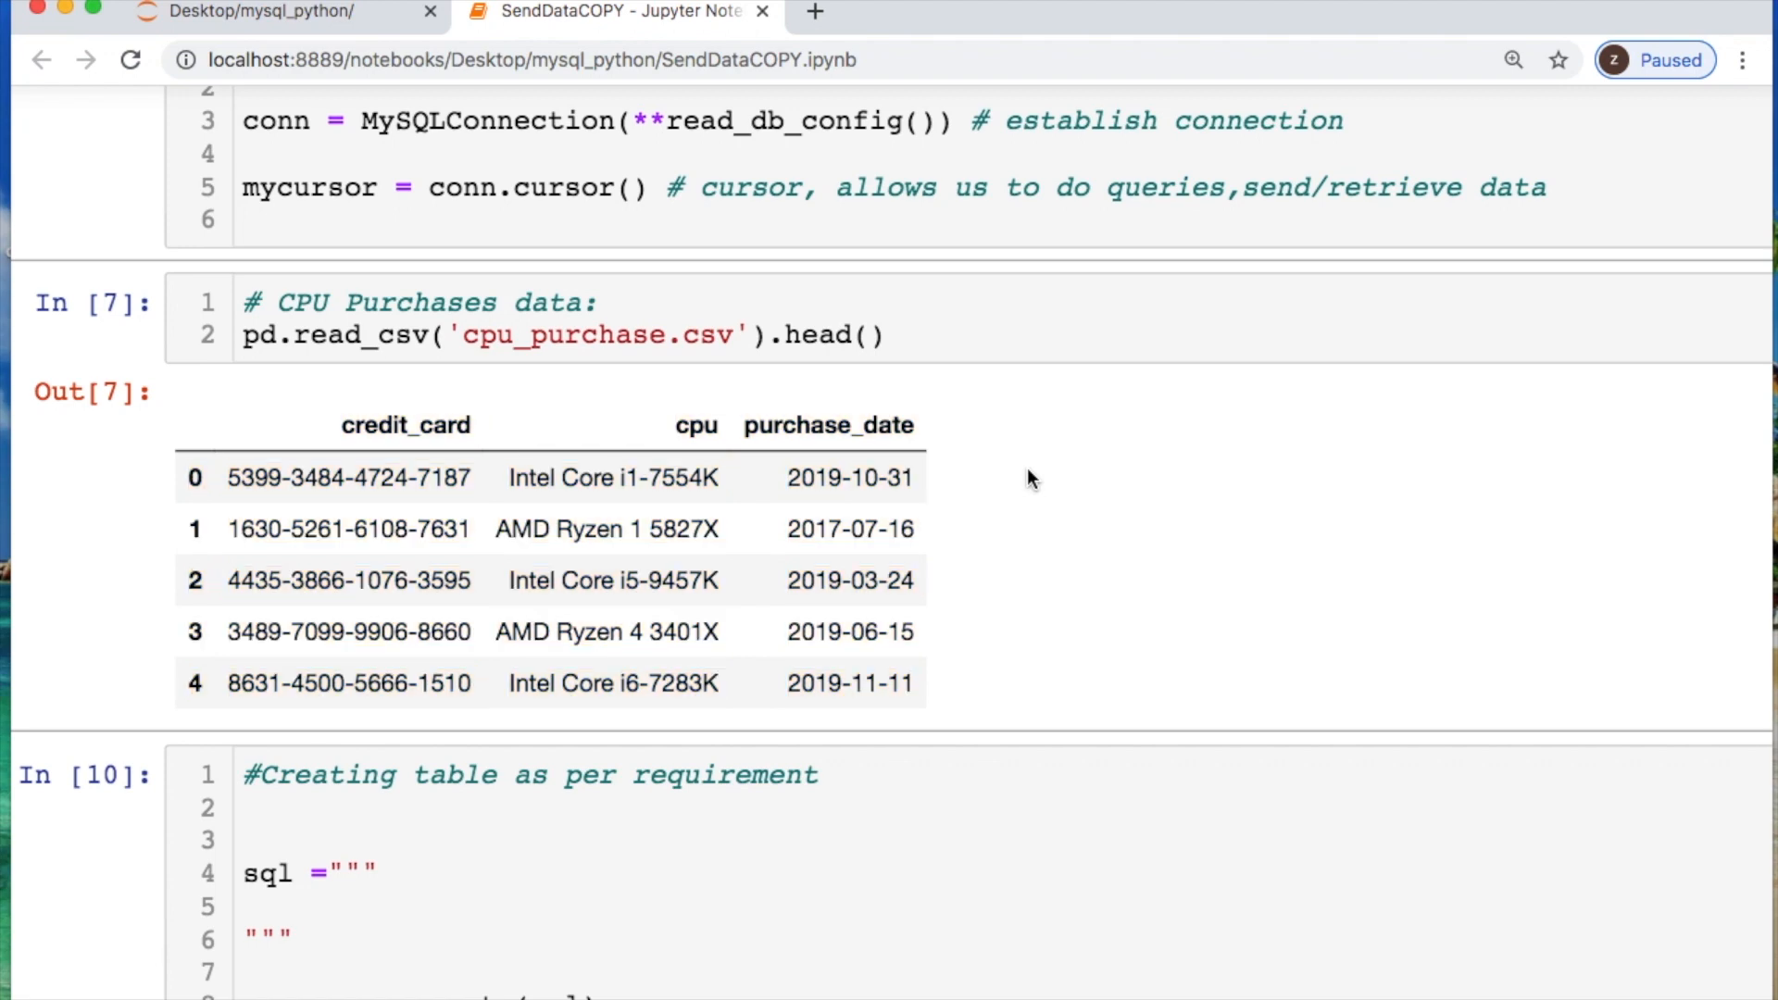
# Write the CREATE TABLE cpu_purchase statement with credit_card and cpu VARCHAR(255) NOT NULL columns.
pyautogui.scroll(-3)
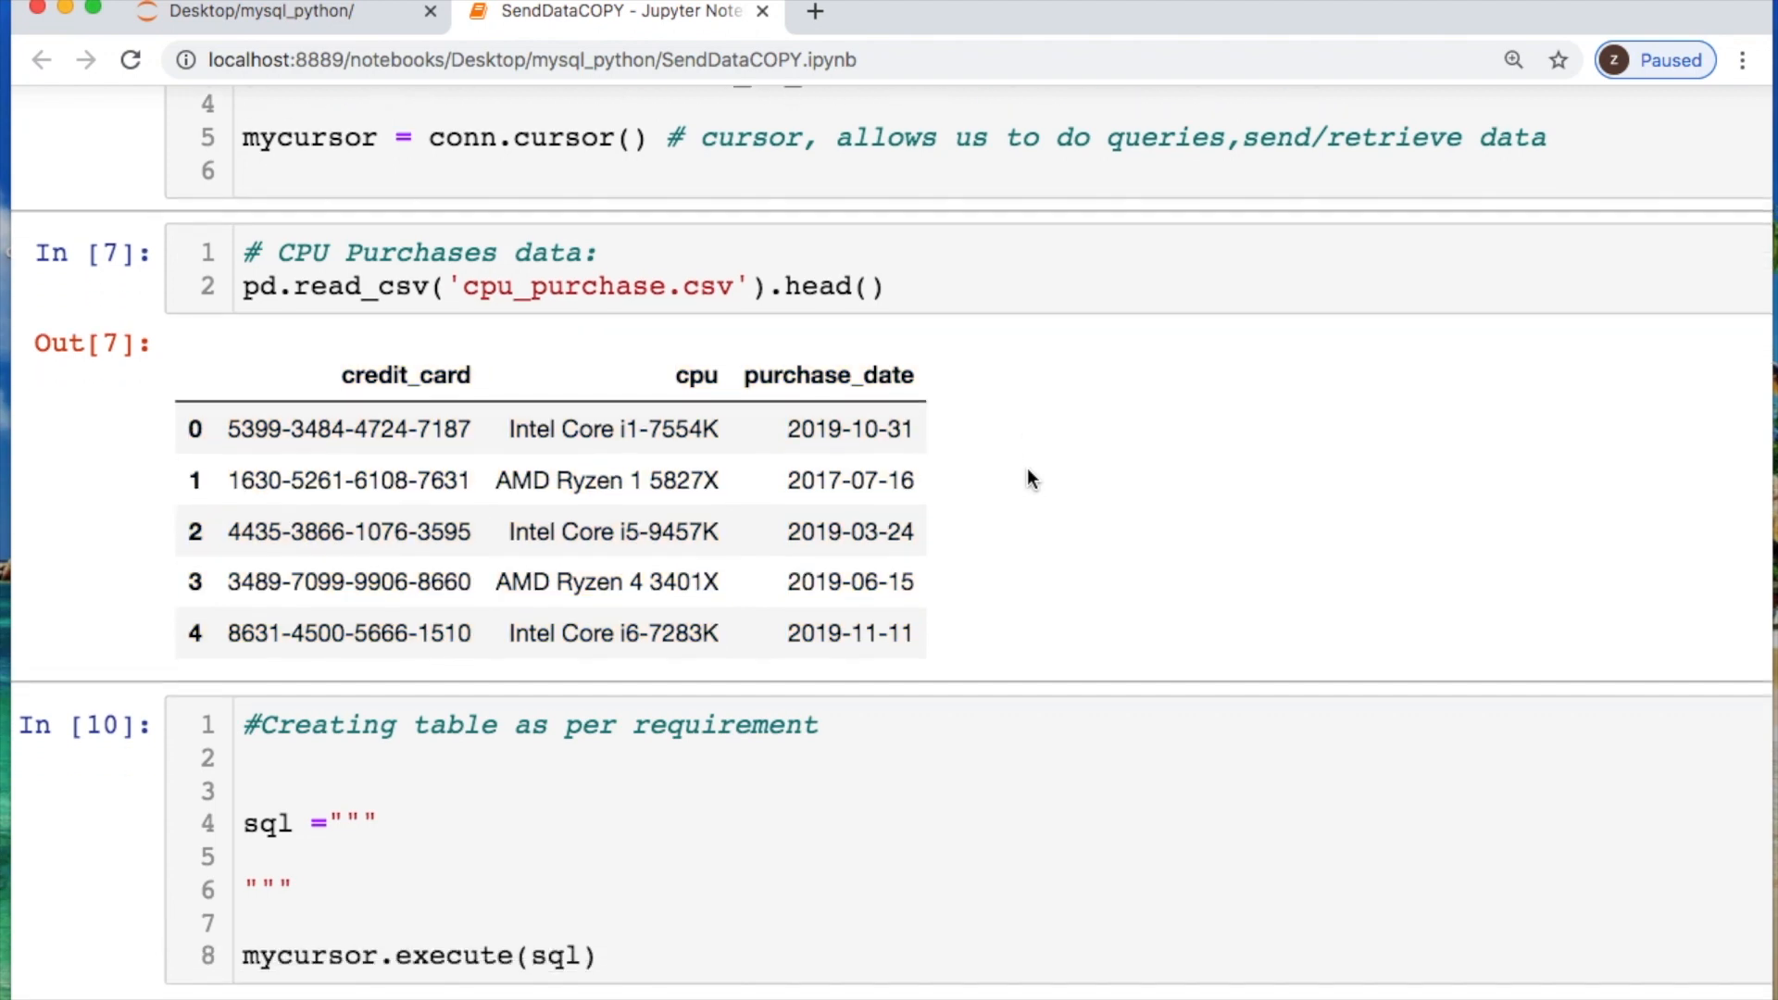
pyautogui.scroll(-3)
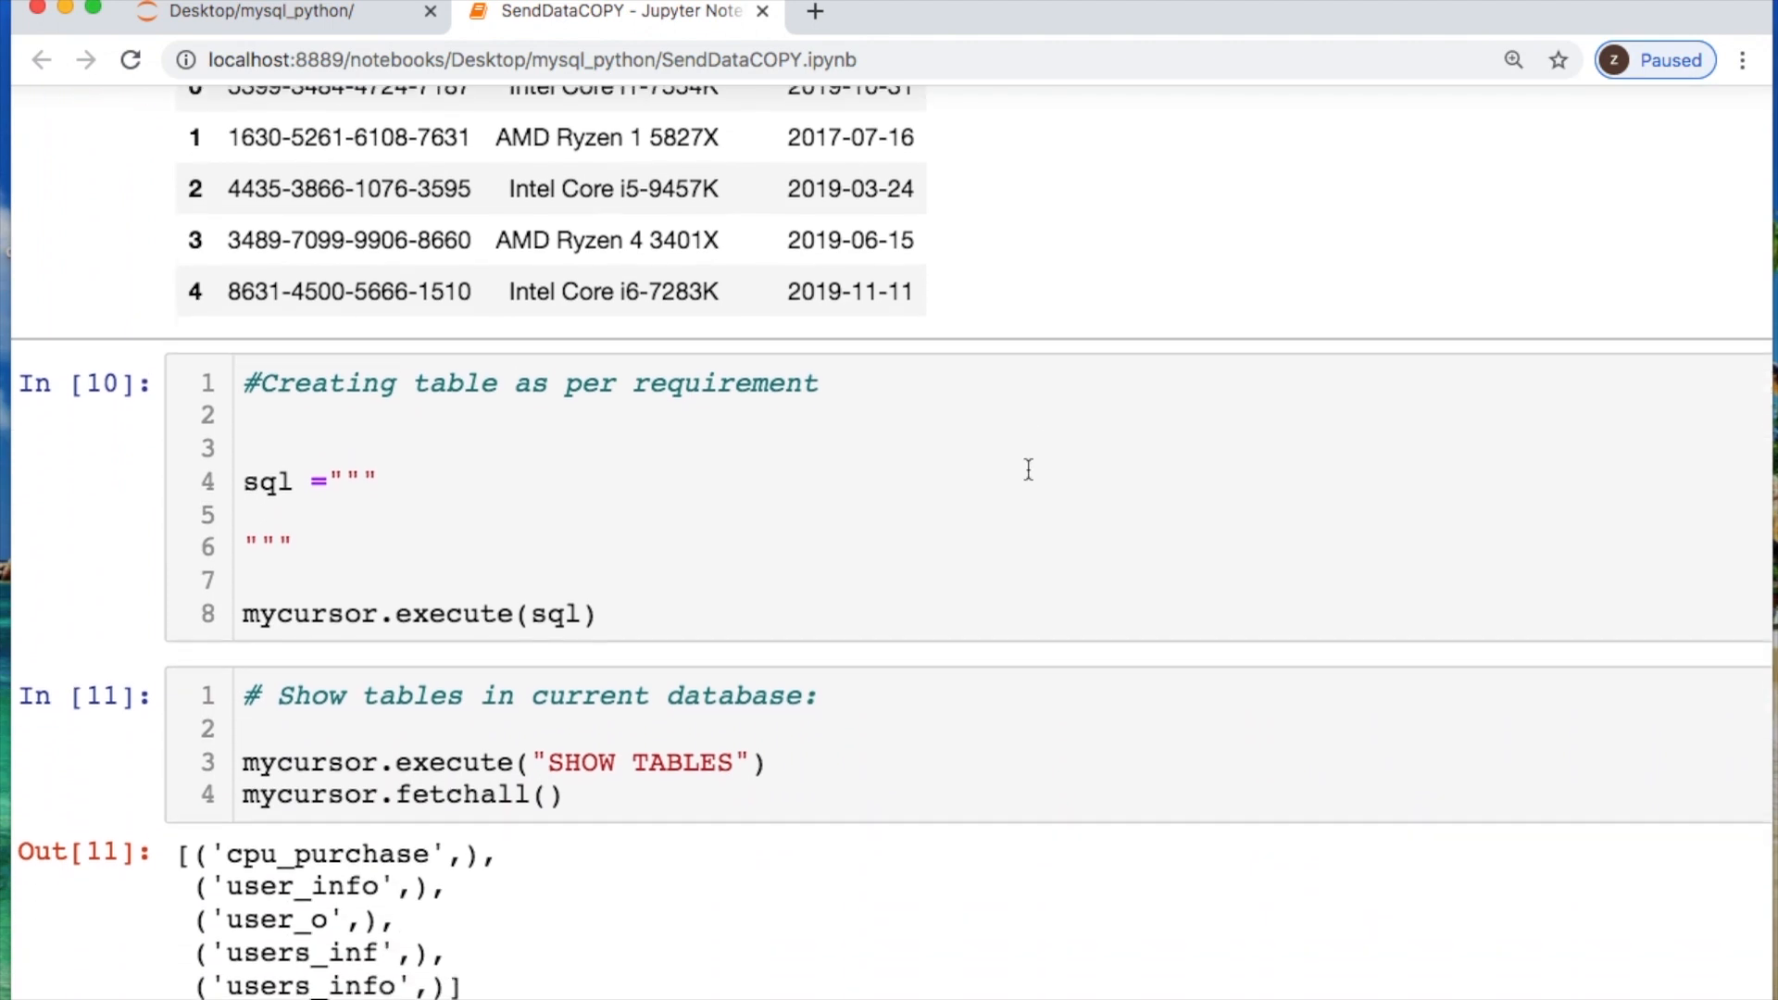
pyautogui.scroll(-3)
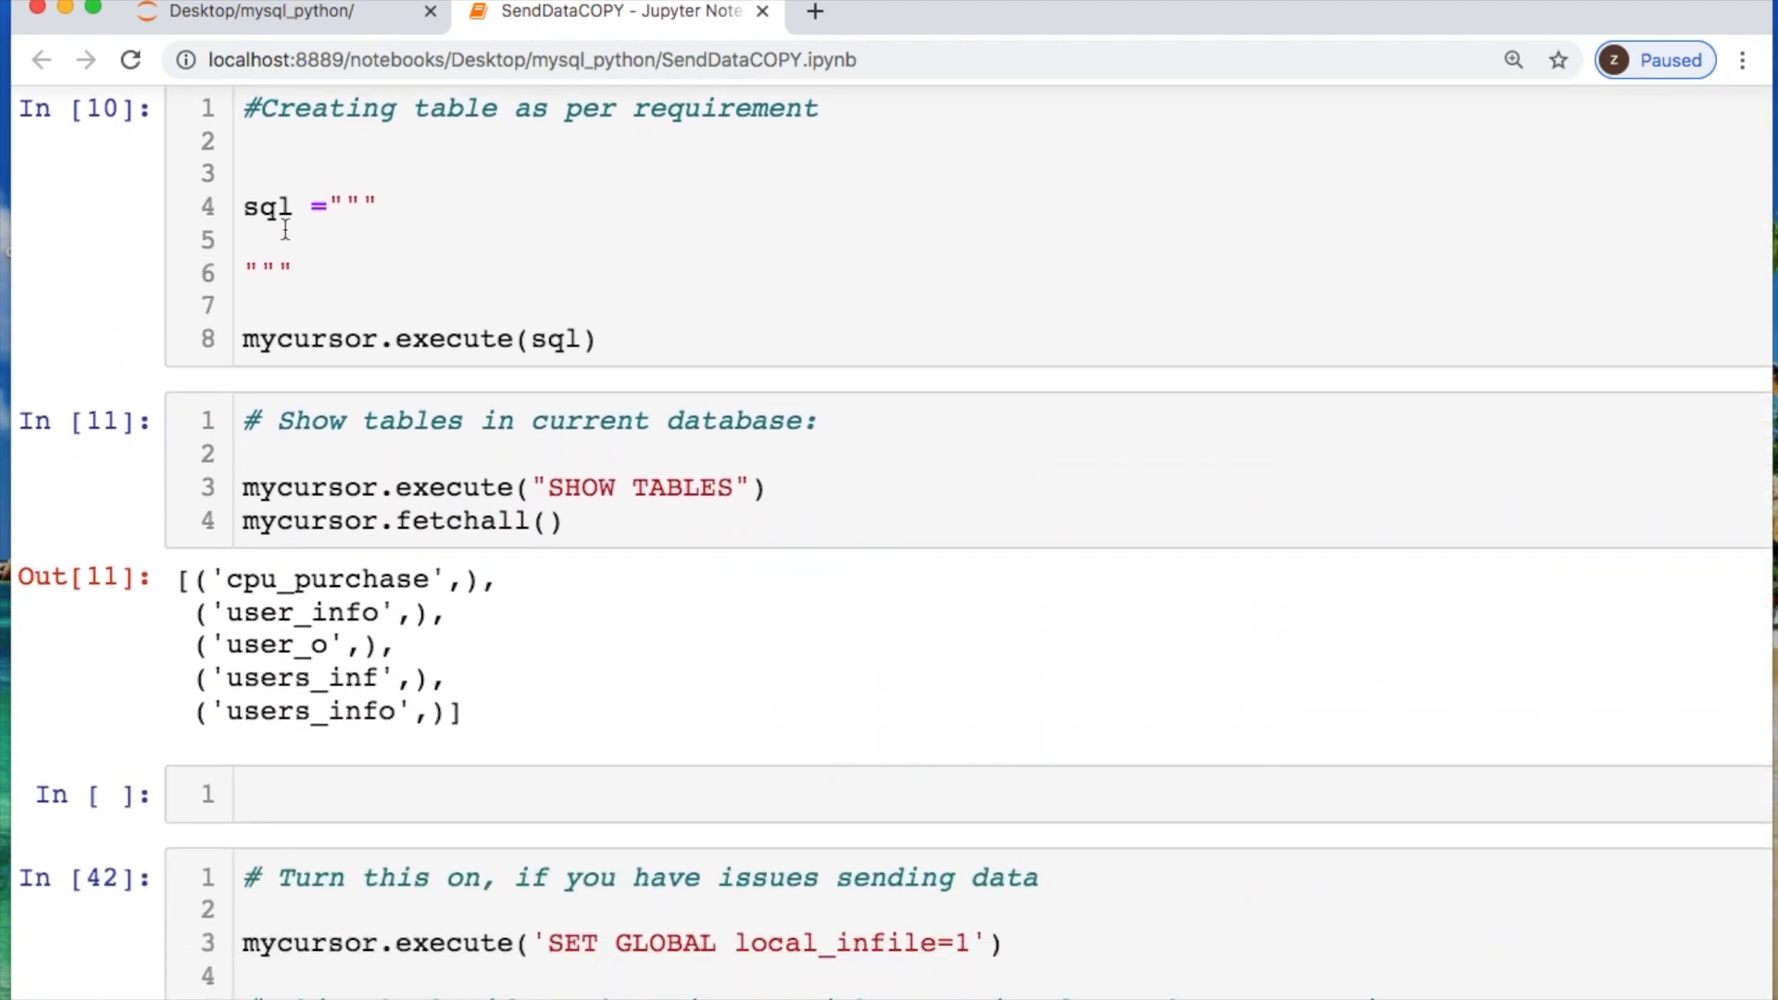
pyautogui.write('CREATE TABLE cpu_purchase(credit_card VARCHAR(255) NOT NULL, cpu VARCHAR(255) NOT NULL, purchase_date DATE)')
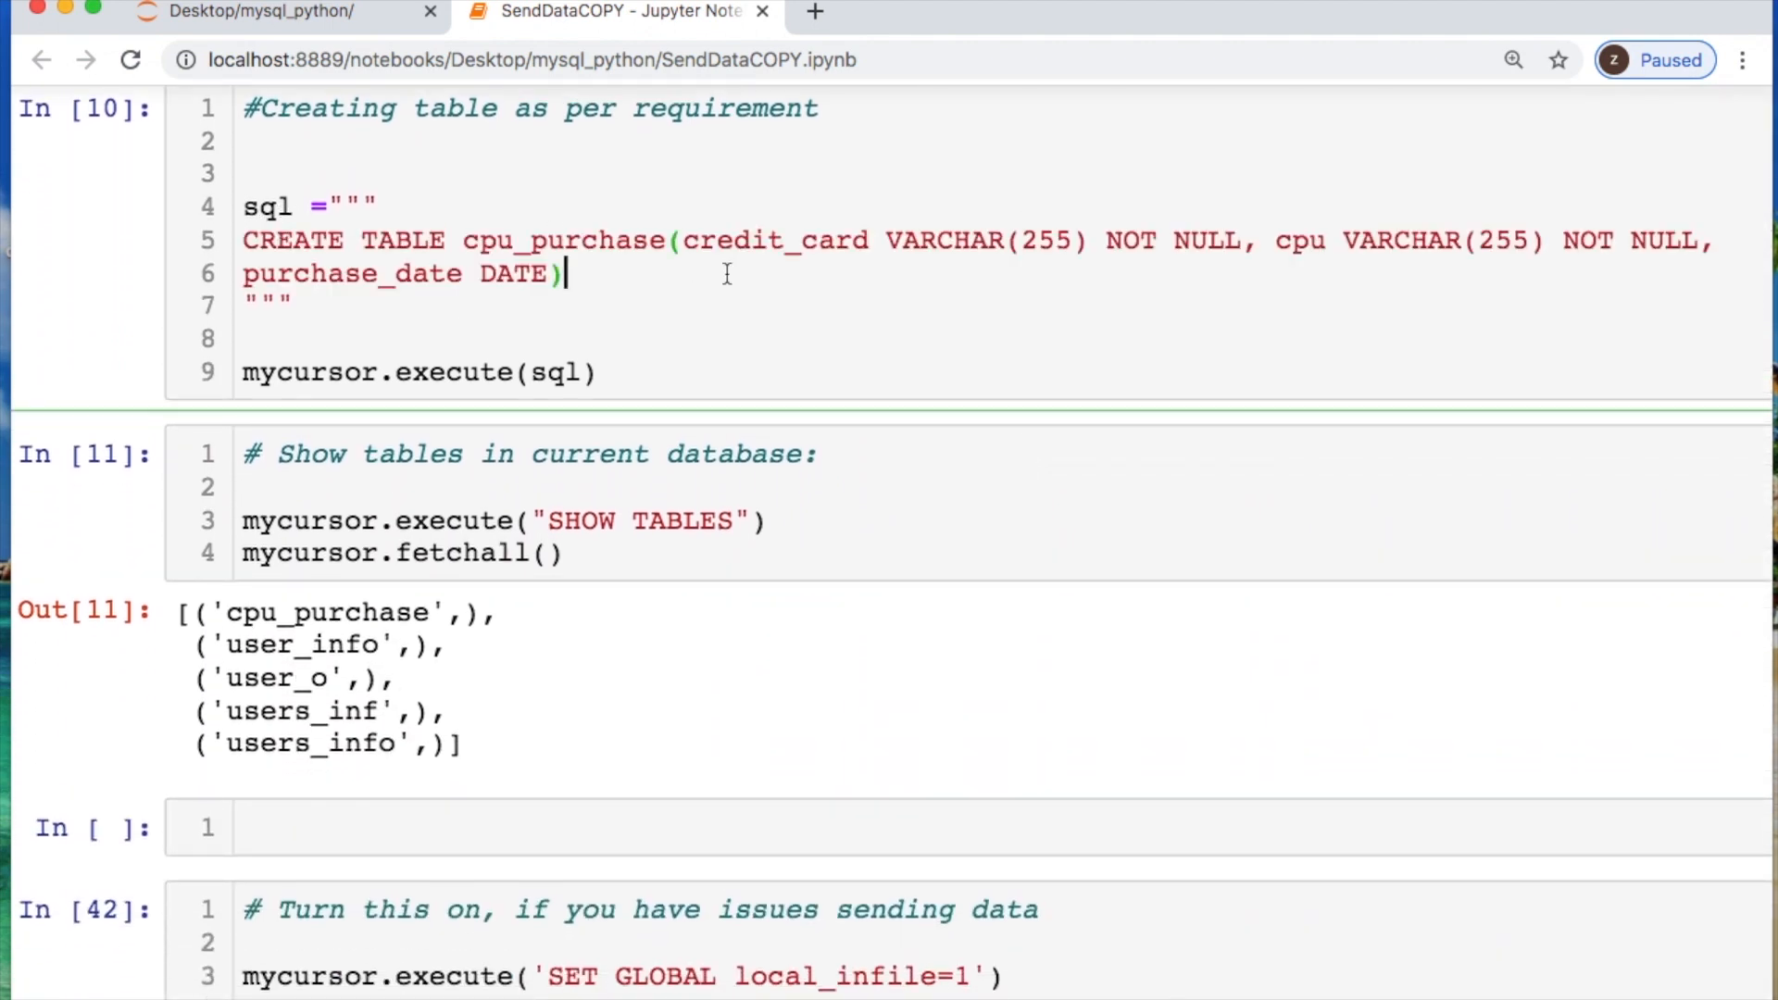
pyautogui.doubleClick(563, 241)
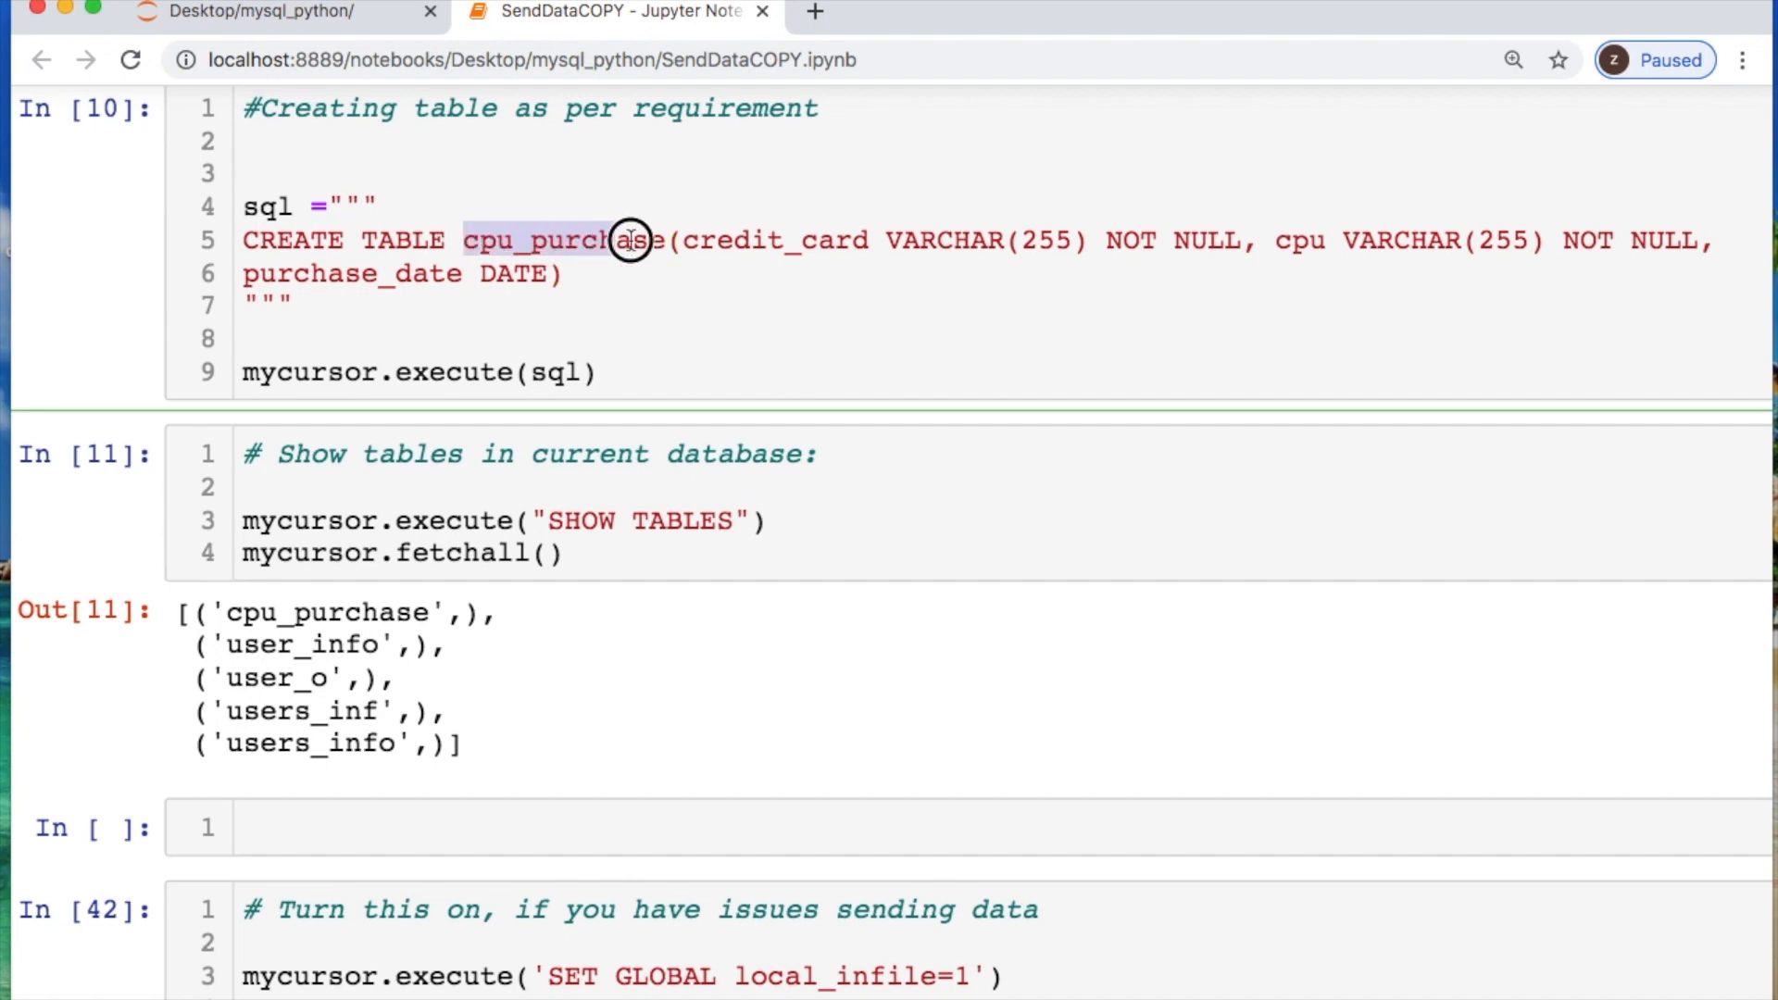
pyautogui.doubleClick(566, 239)
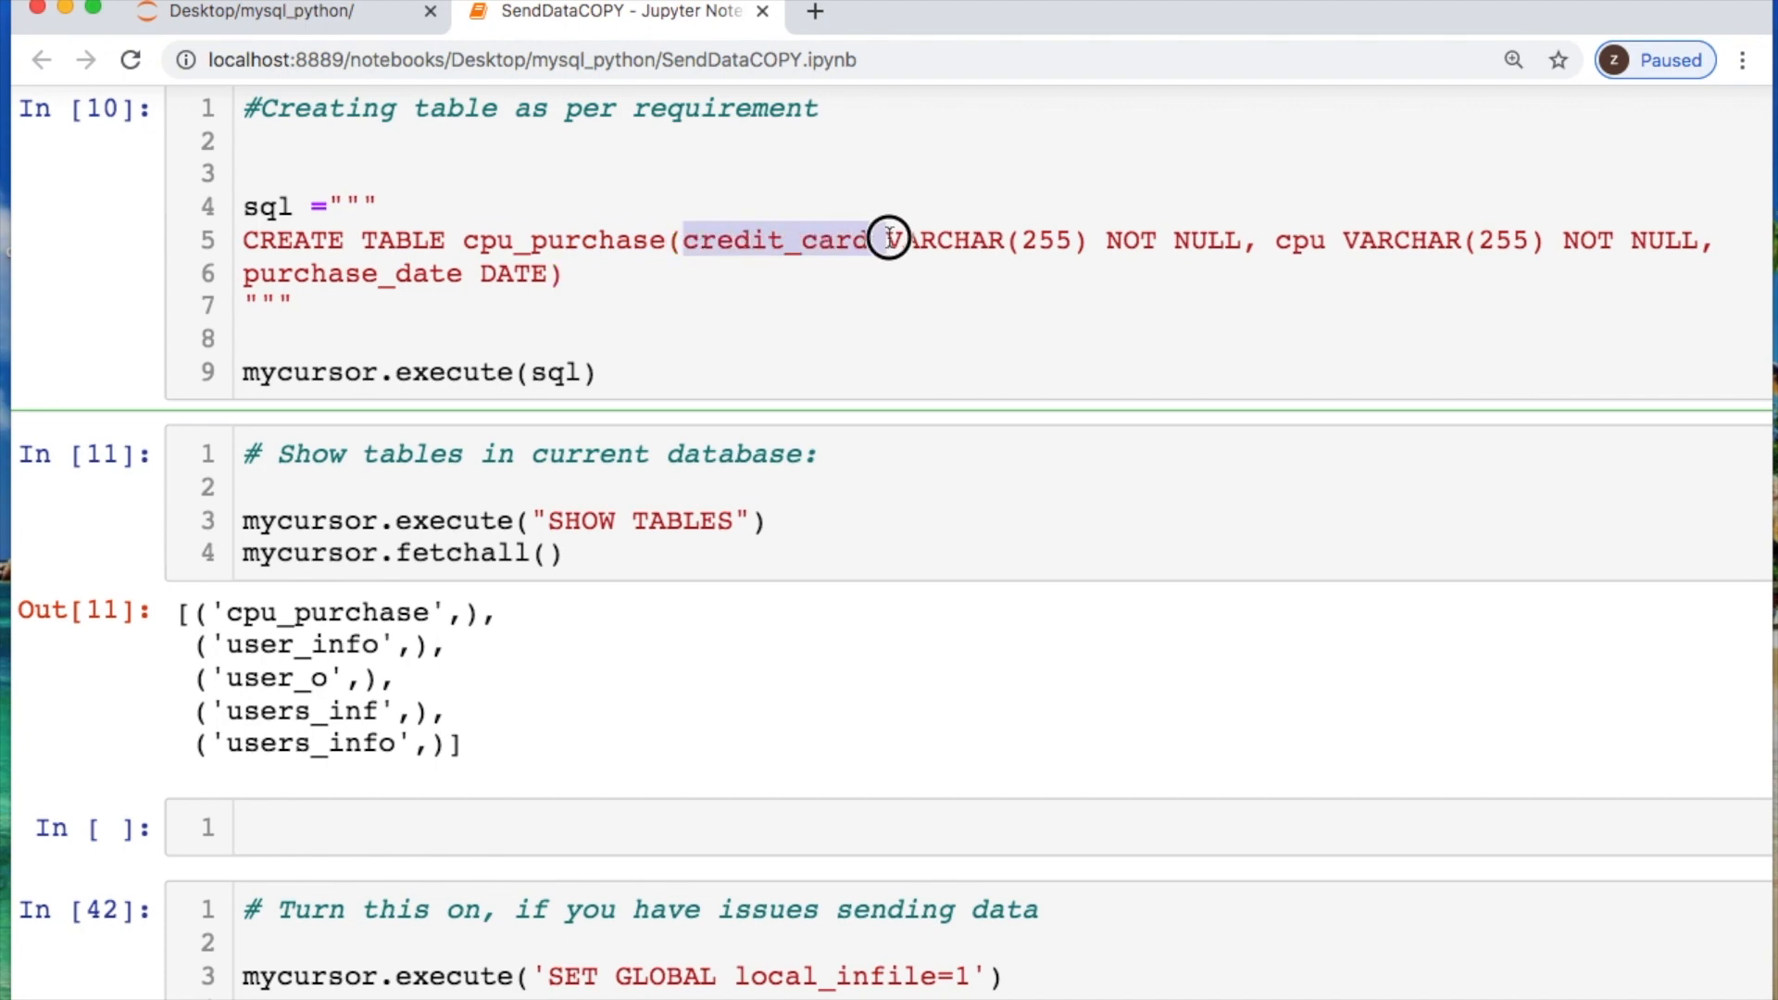
pyautogui.click(1310, 241)
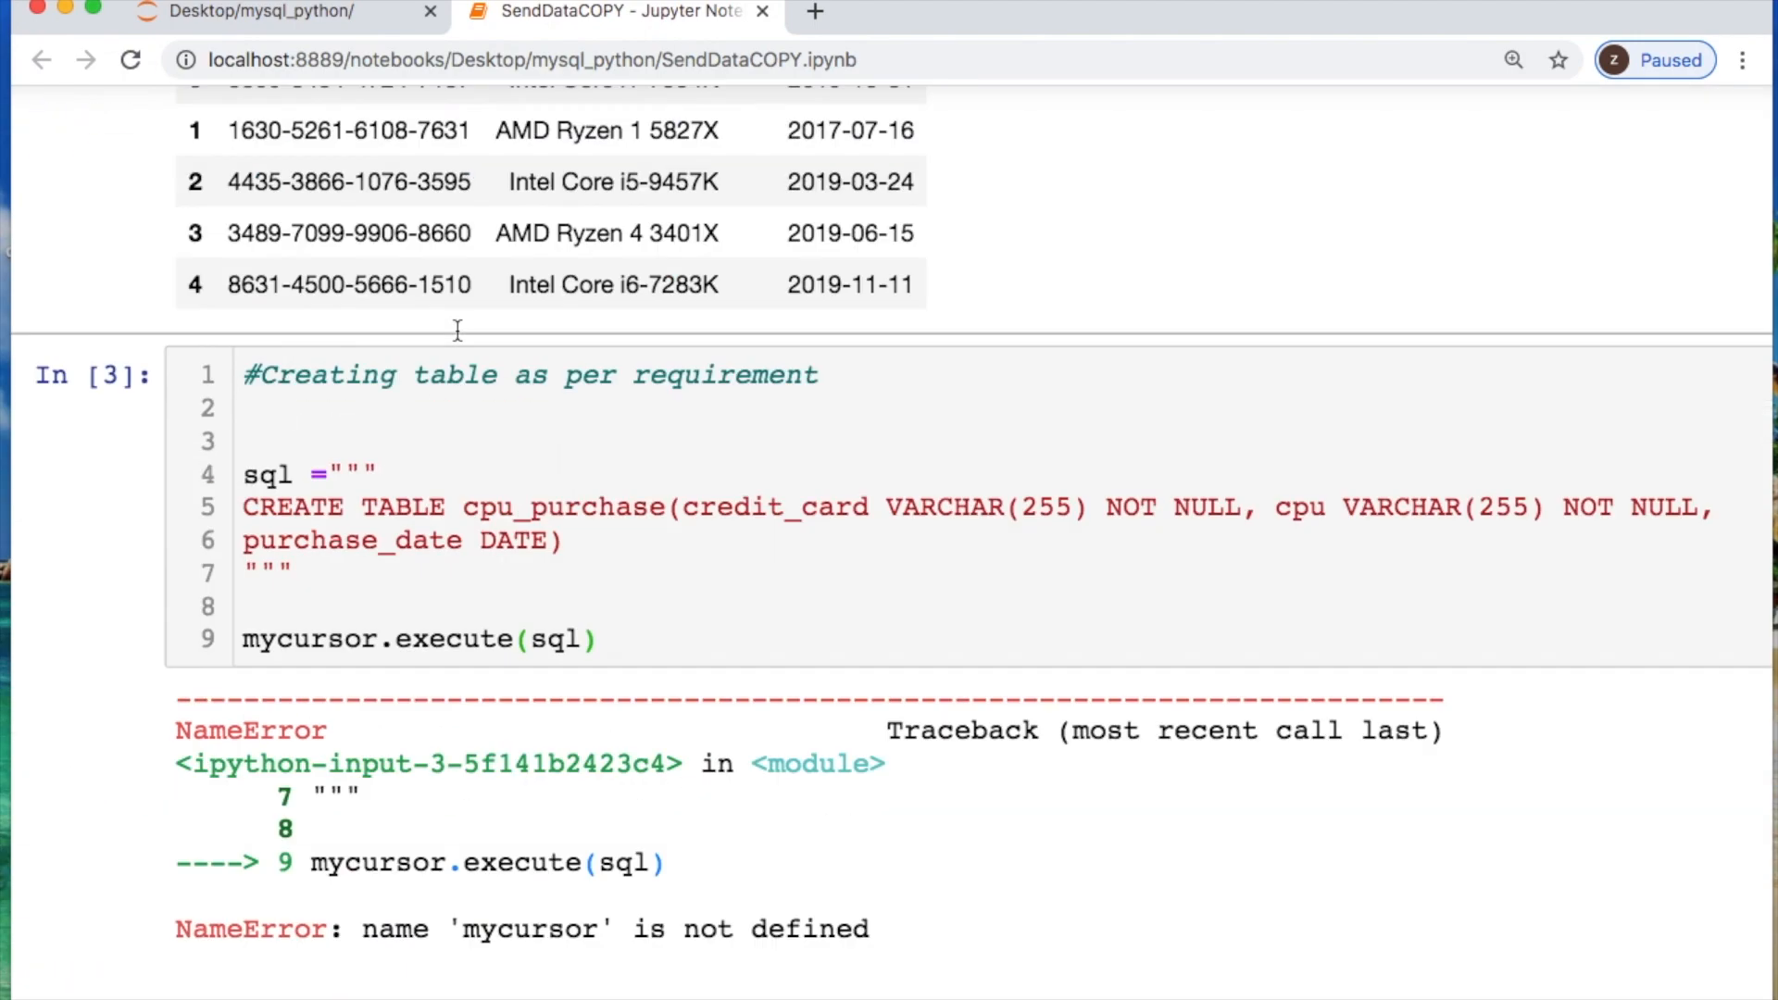
# Review the SHOW TABLES listing and the local_infile checks reading ON.
pyautogui.scroll(-3)
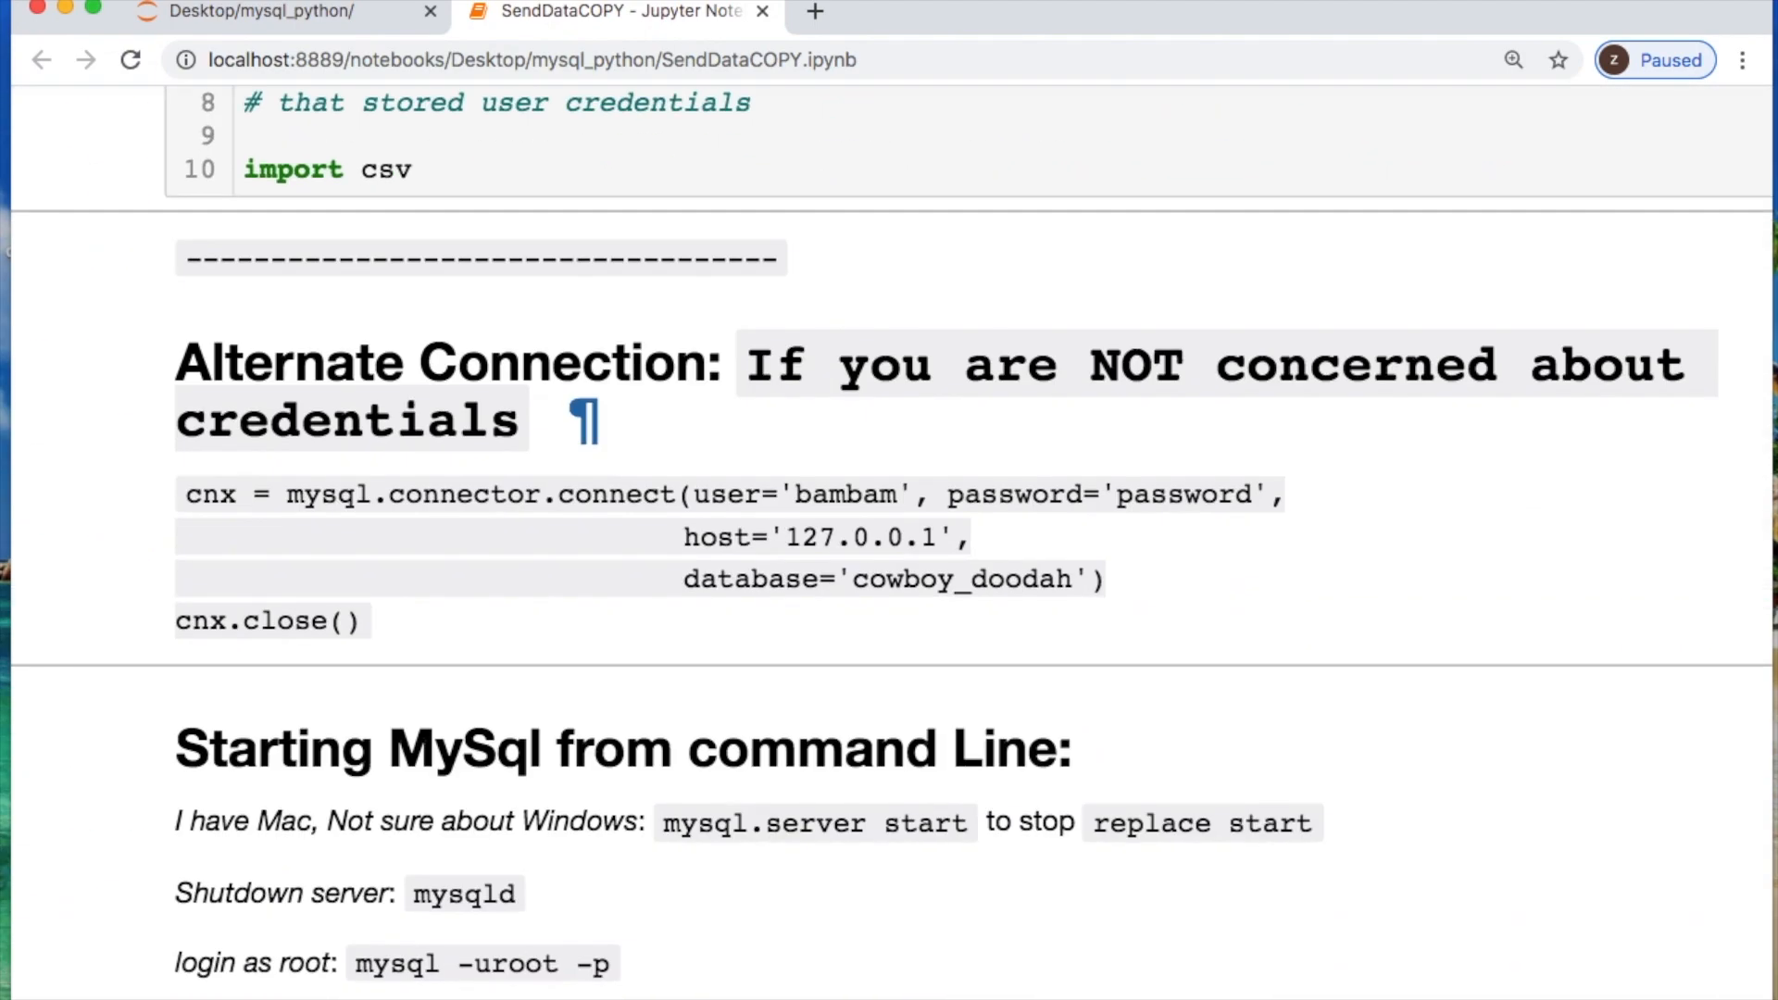
pyautogui.scroll(-3)
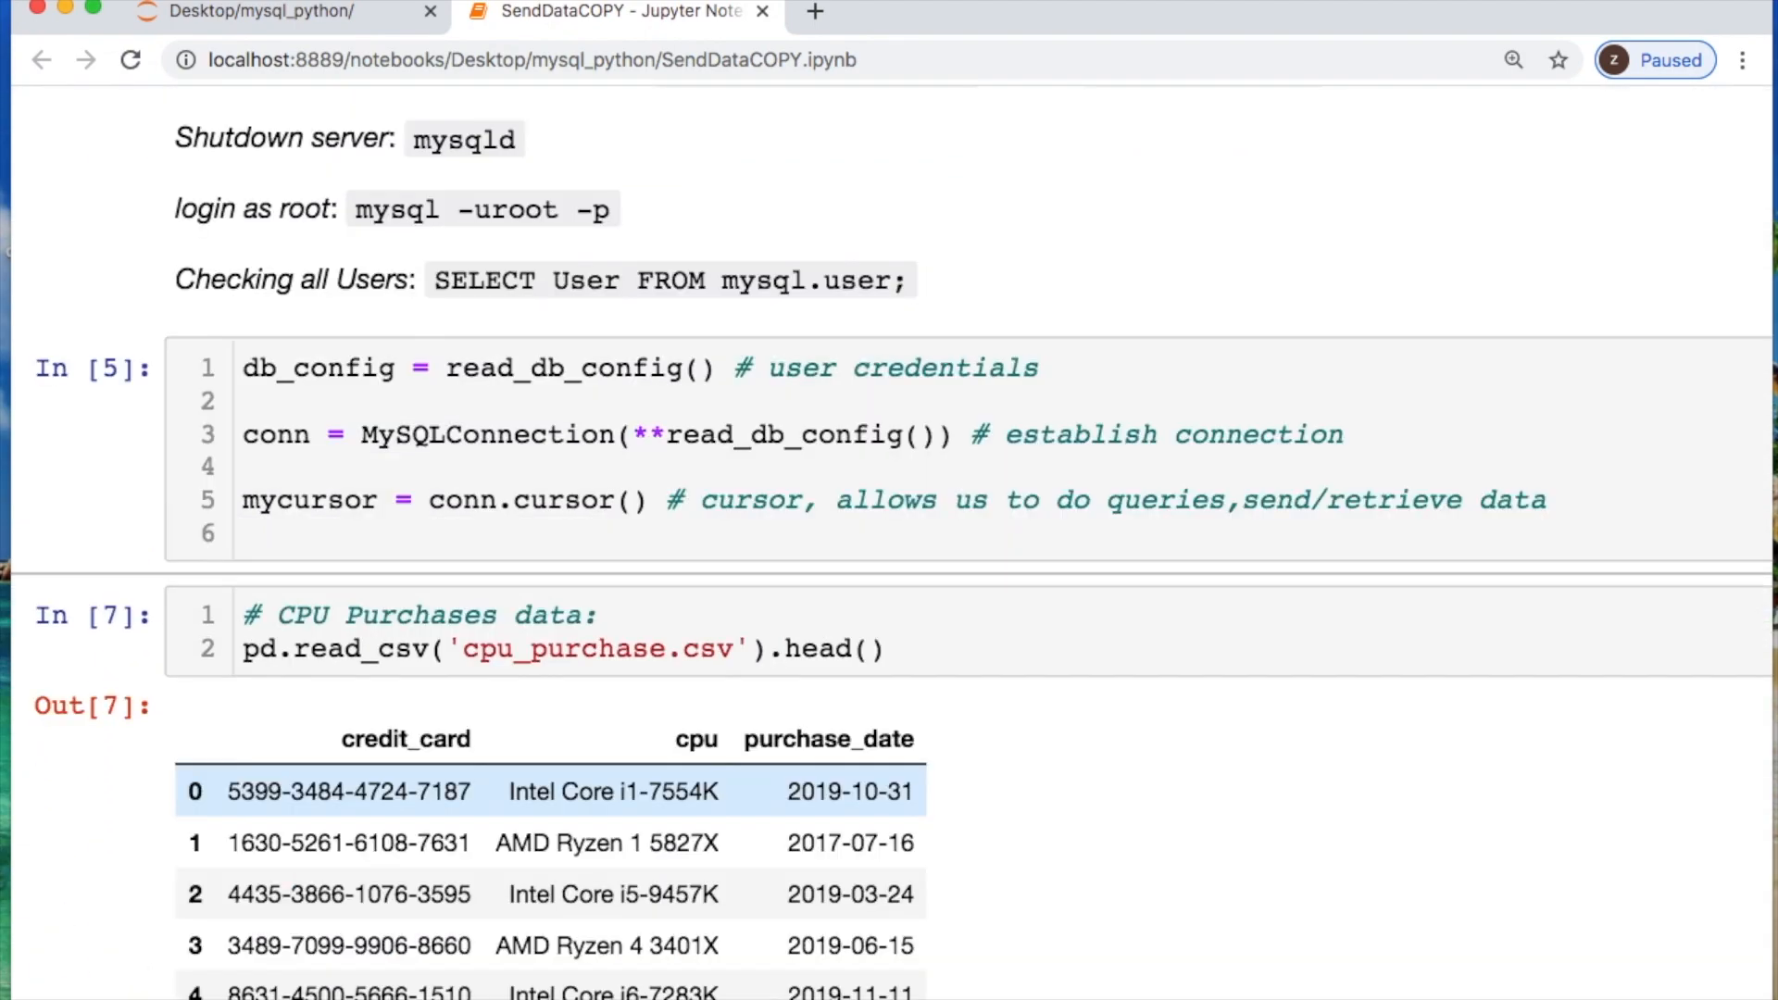
pyautogui.scroll(-3)
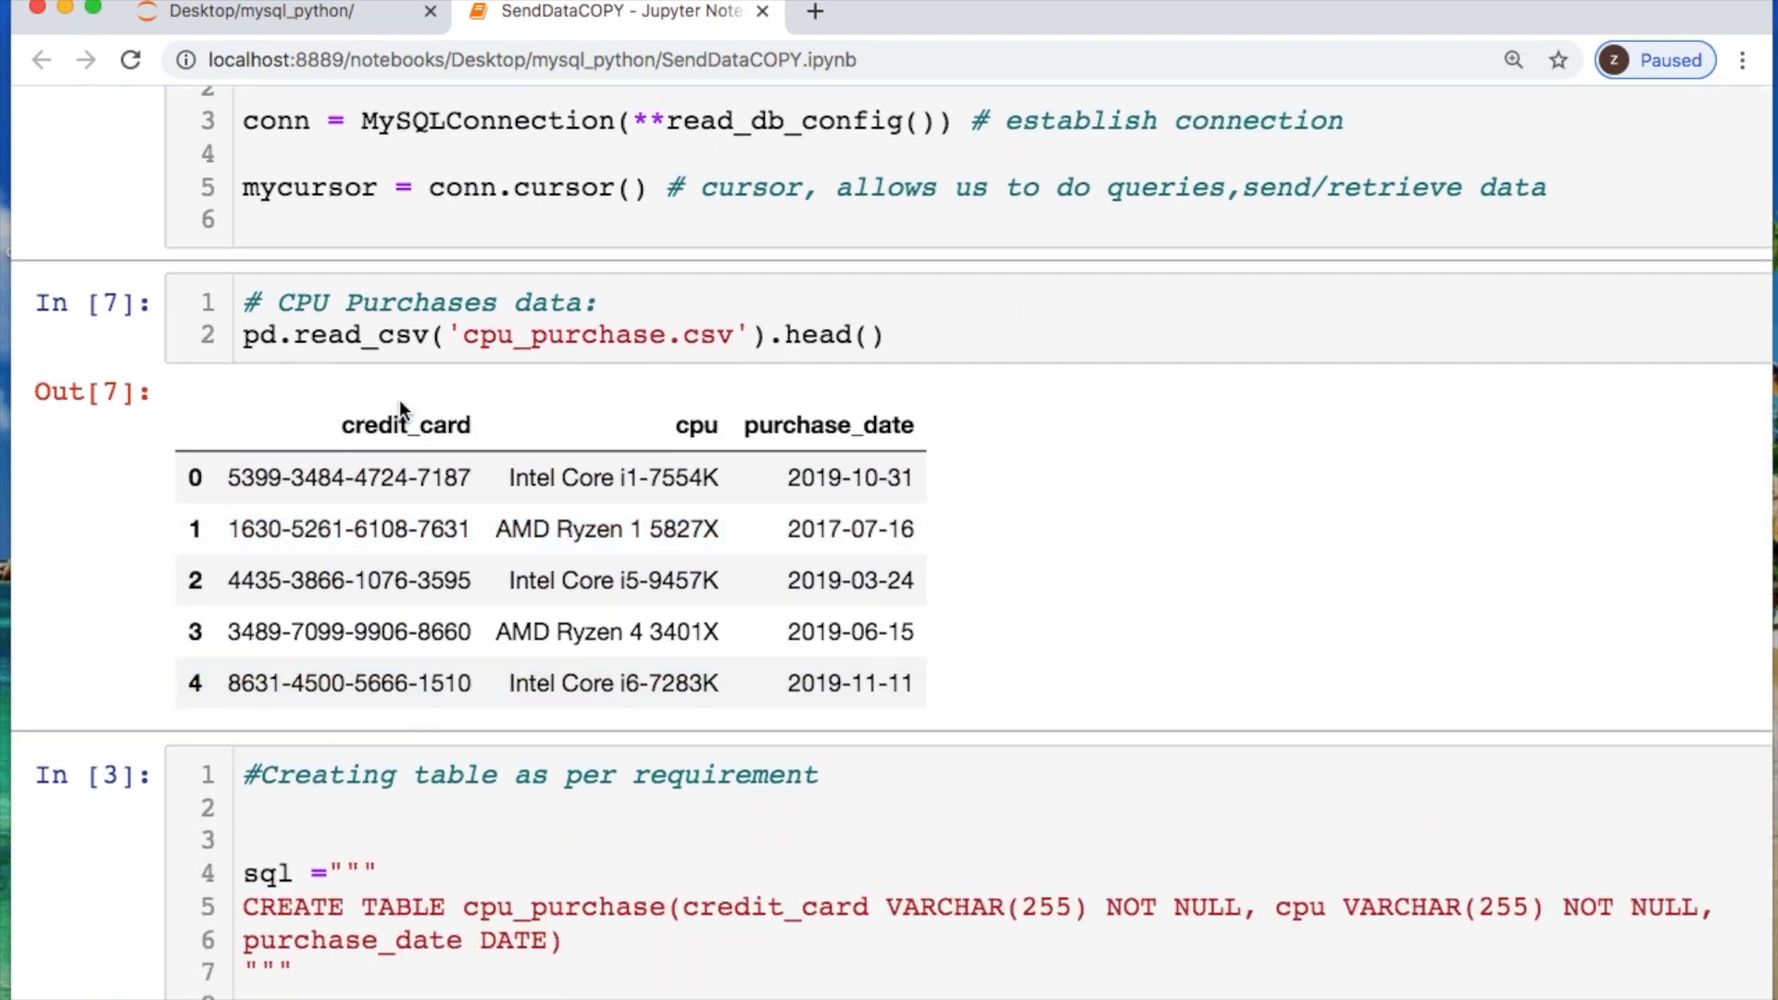
pyautogui.scroll(-3)
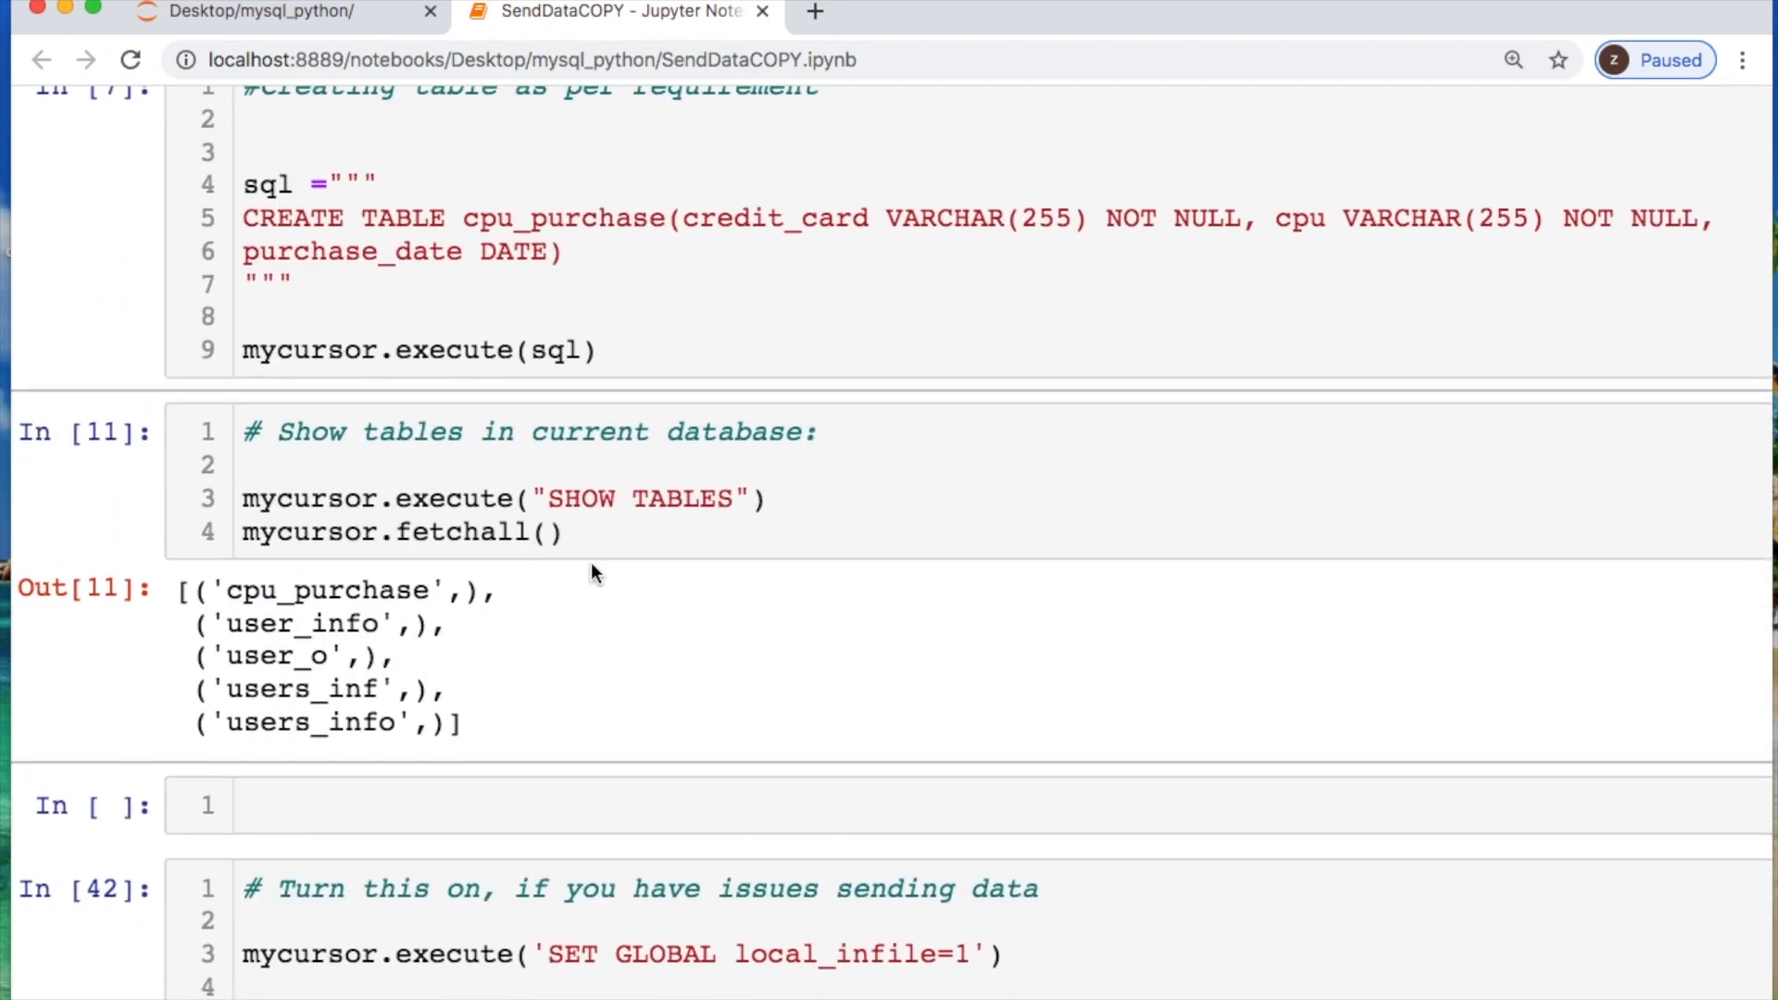
pyautogui.scroll(-3)
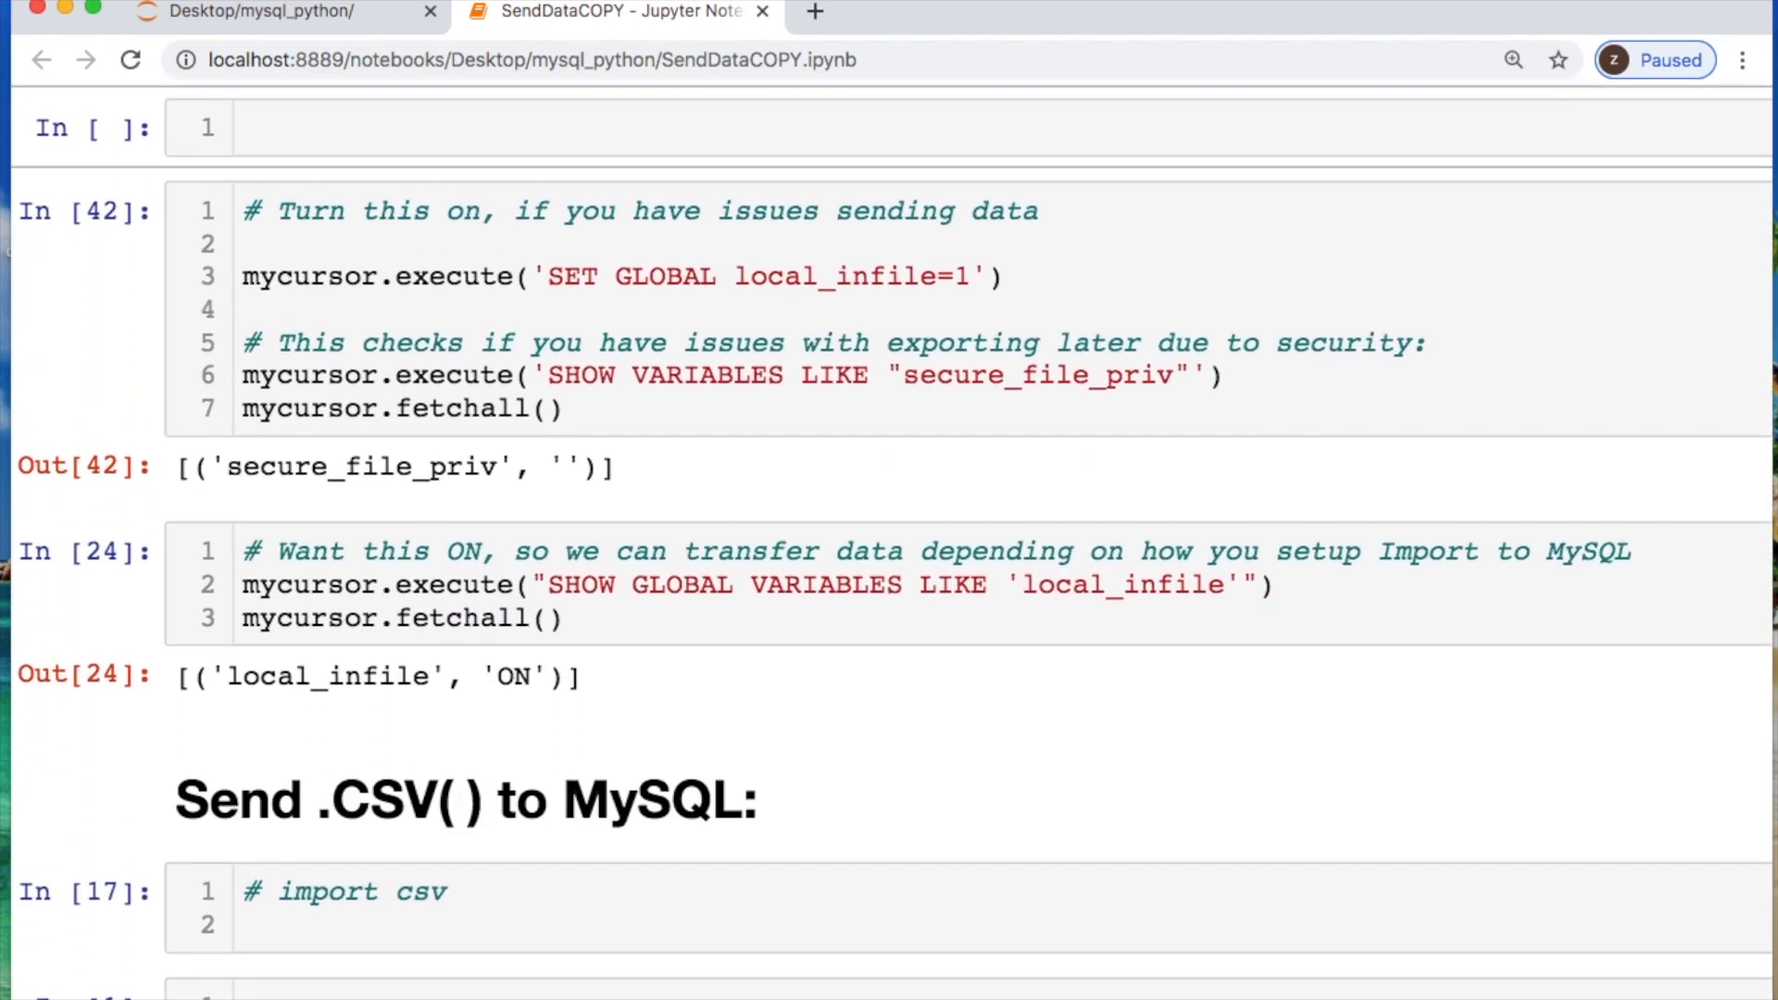
pyautogui.scroll(-3)
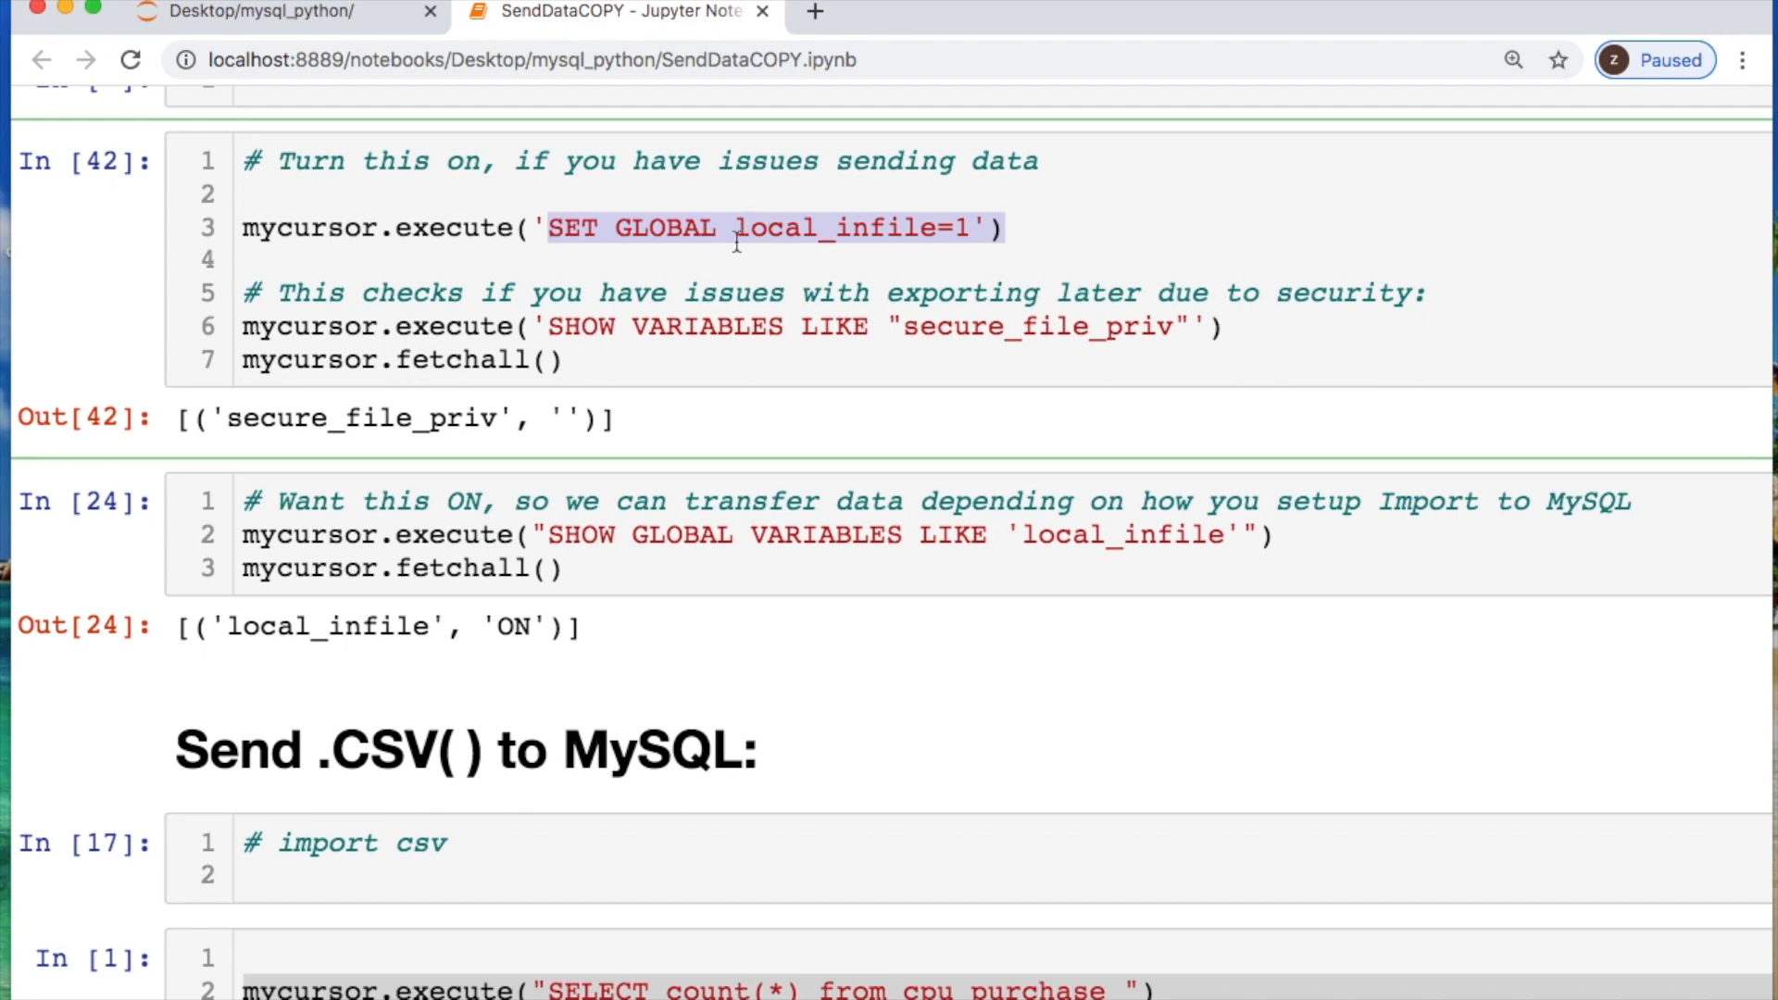
pyautogui.moveTo(739, 239)
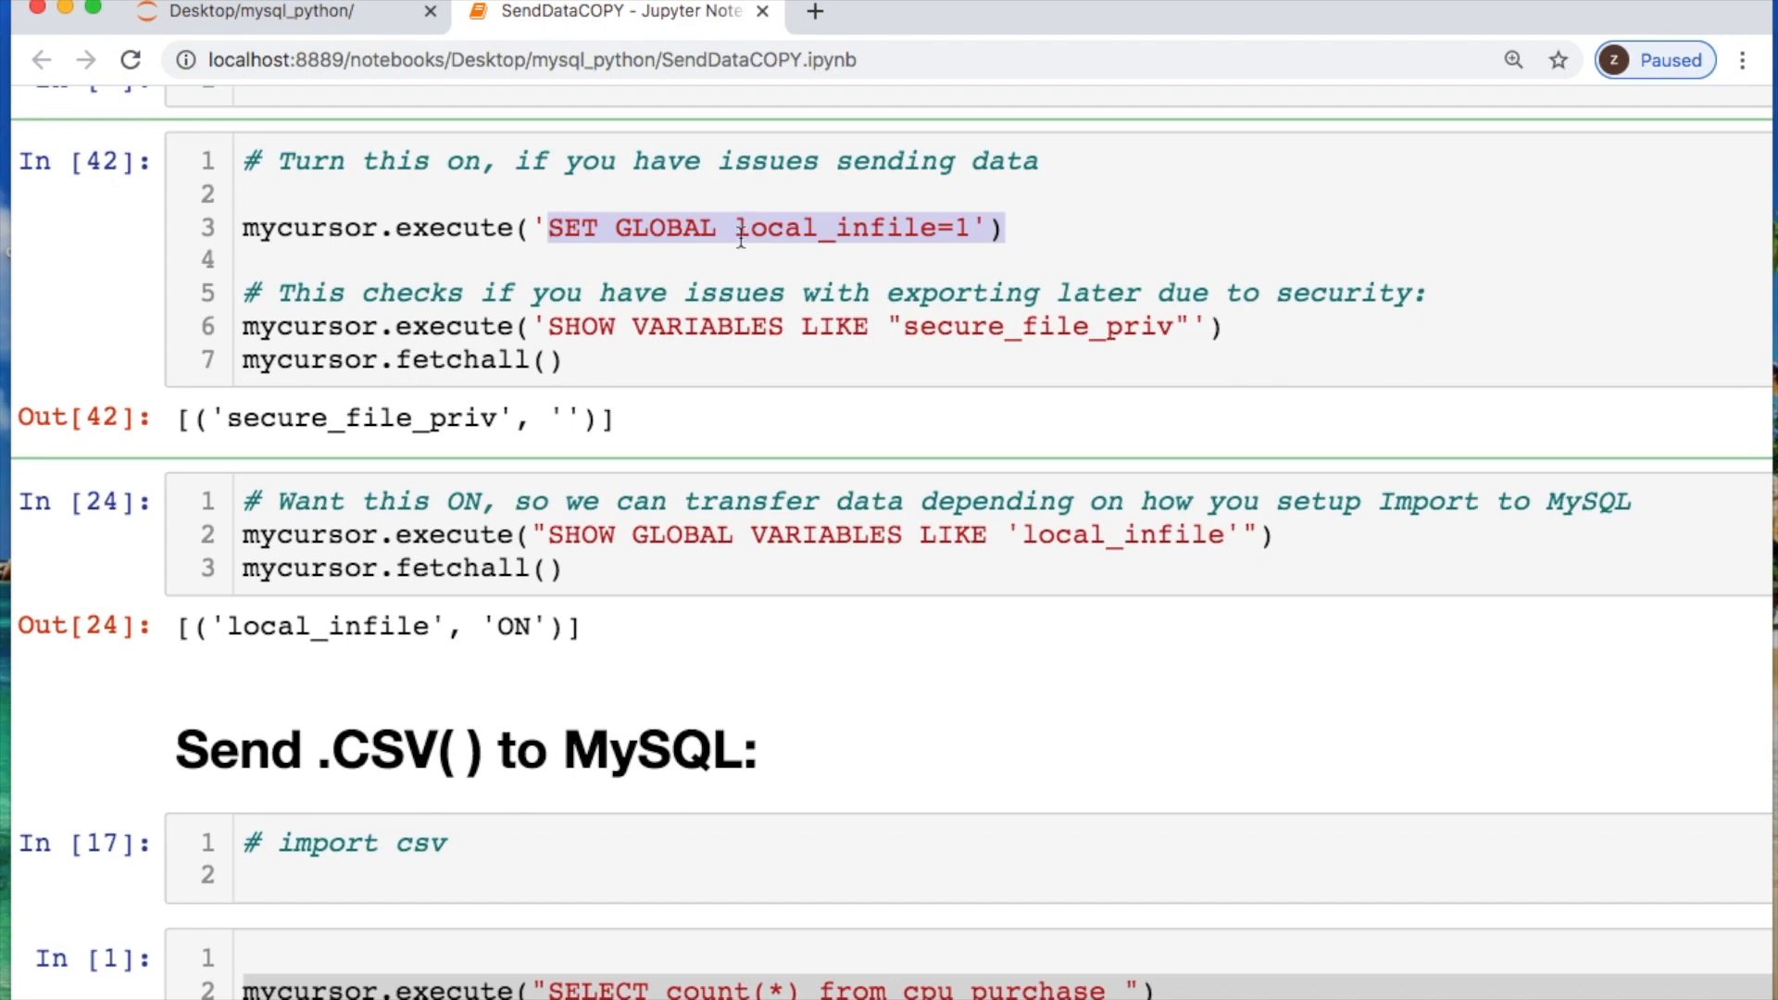
pyautogui.click(732, 226)
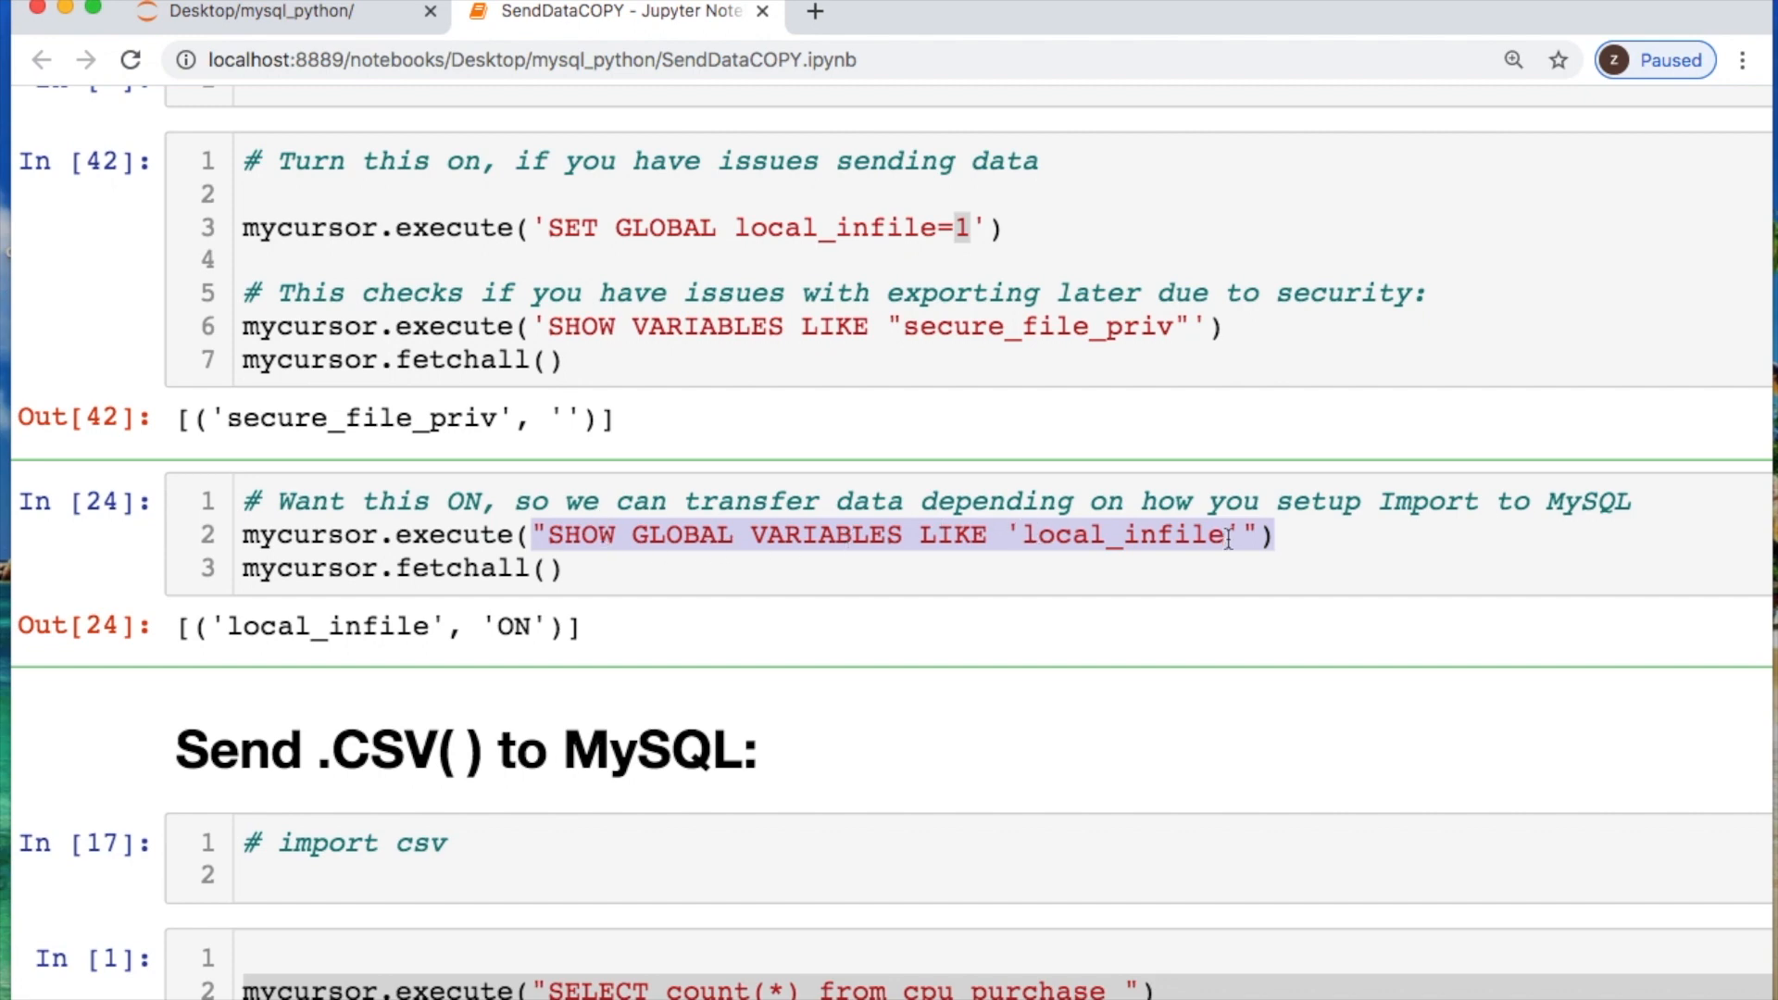
pyautogui.doubleClick(520, 626)
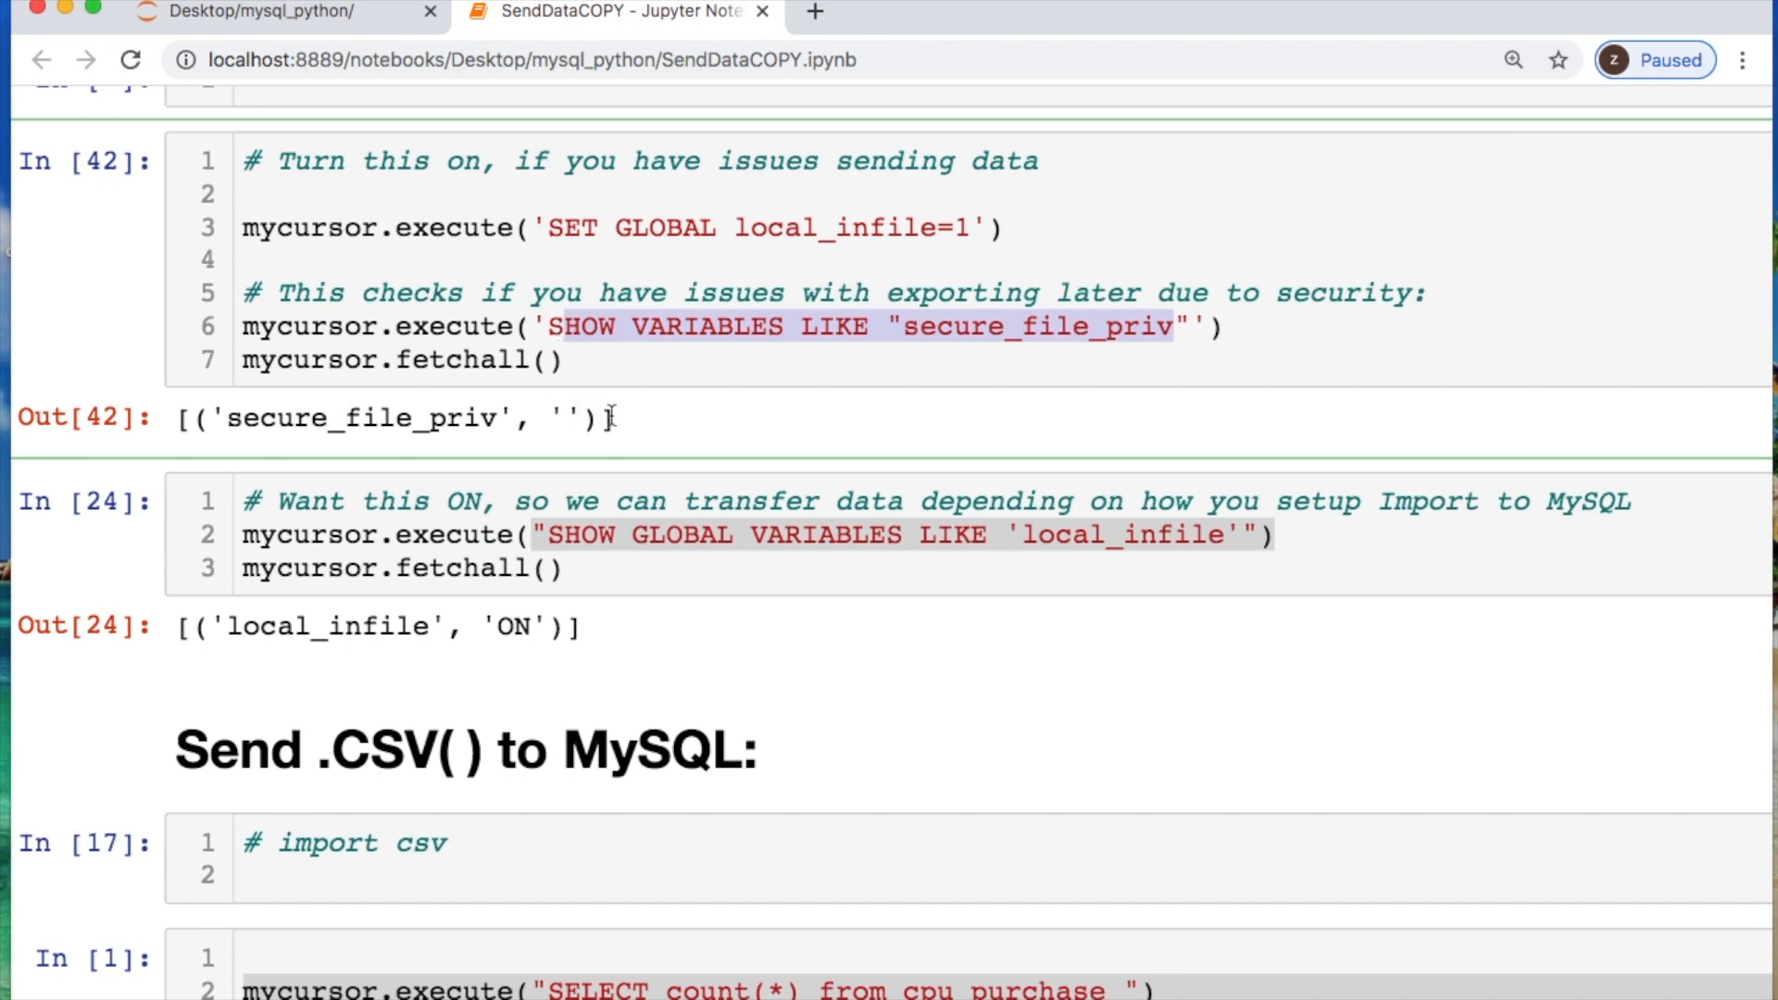
pyautogui.doubleClick(557, 416)
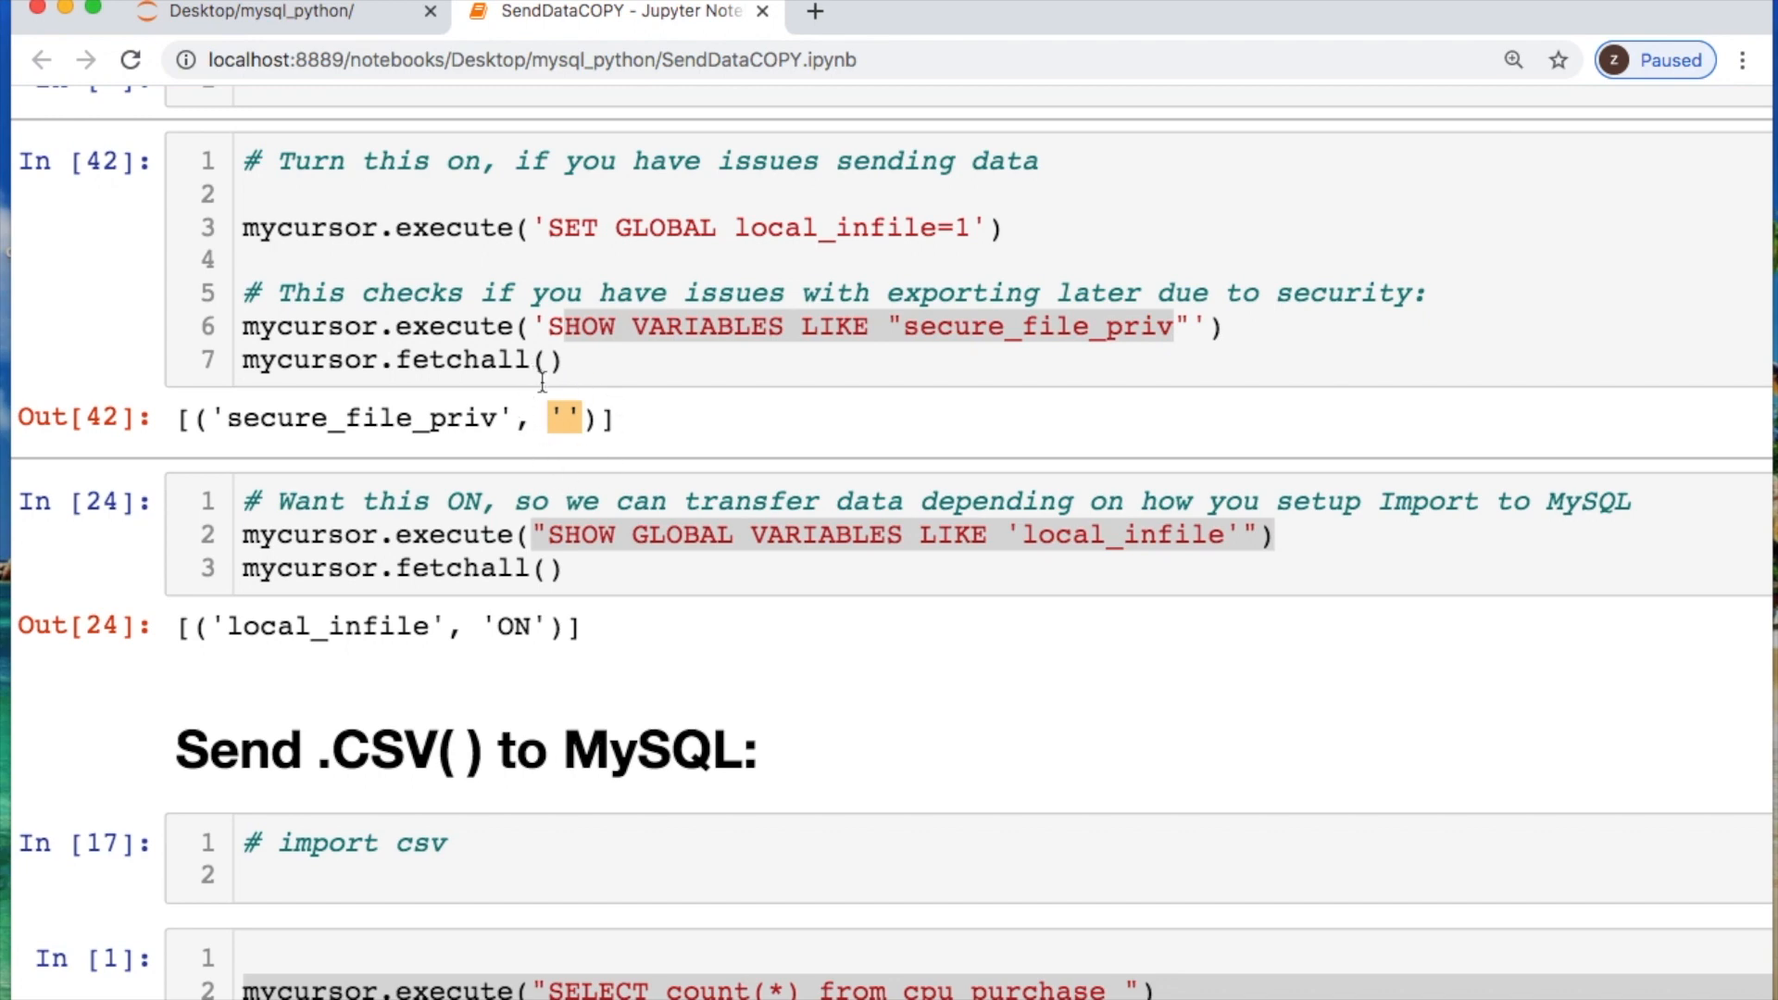
pyautogui.moveTo(598, 402)
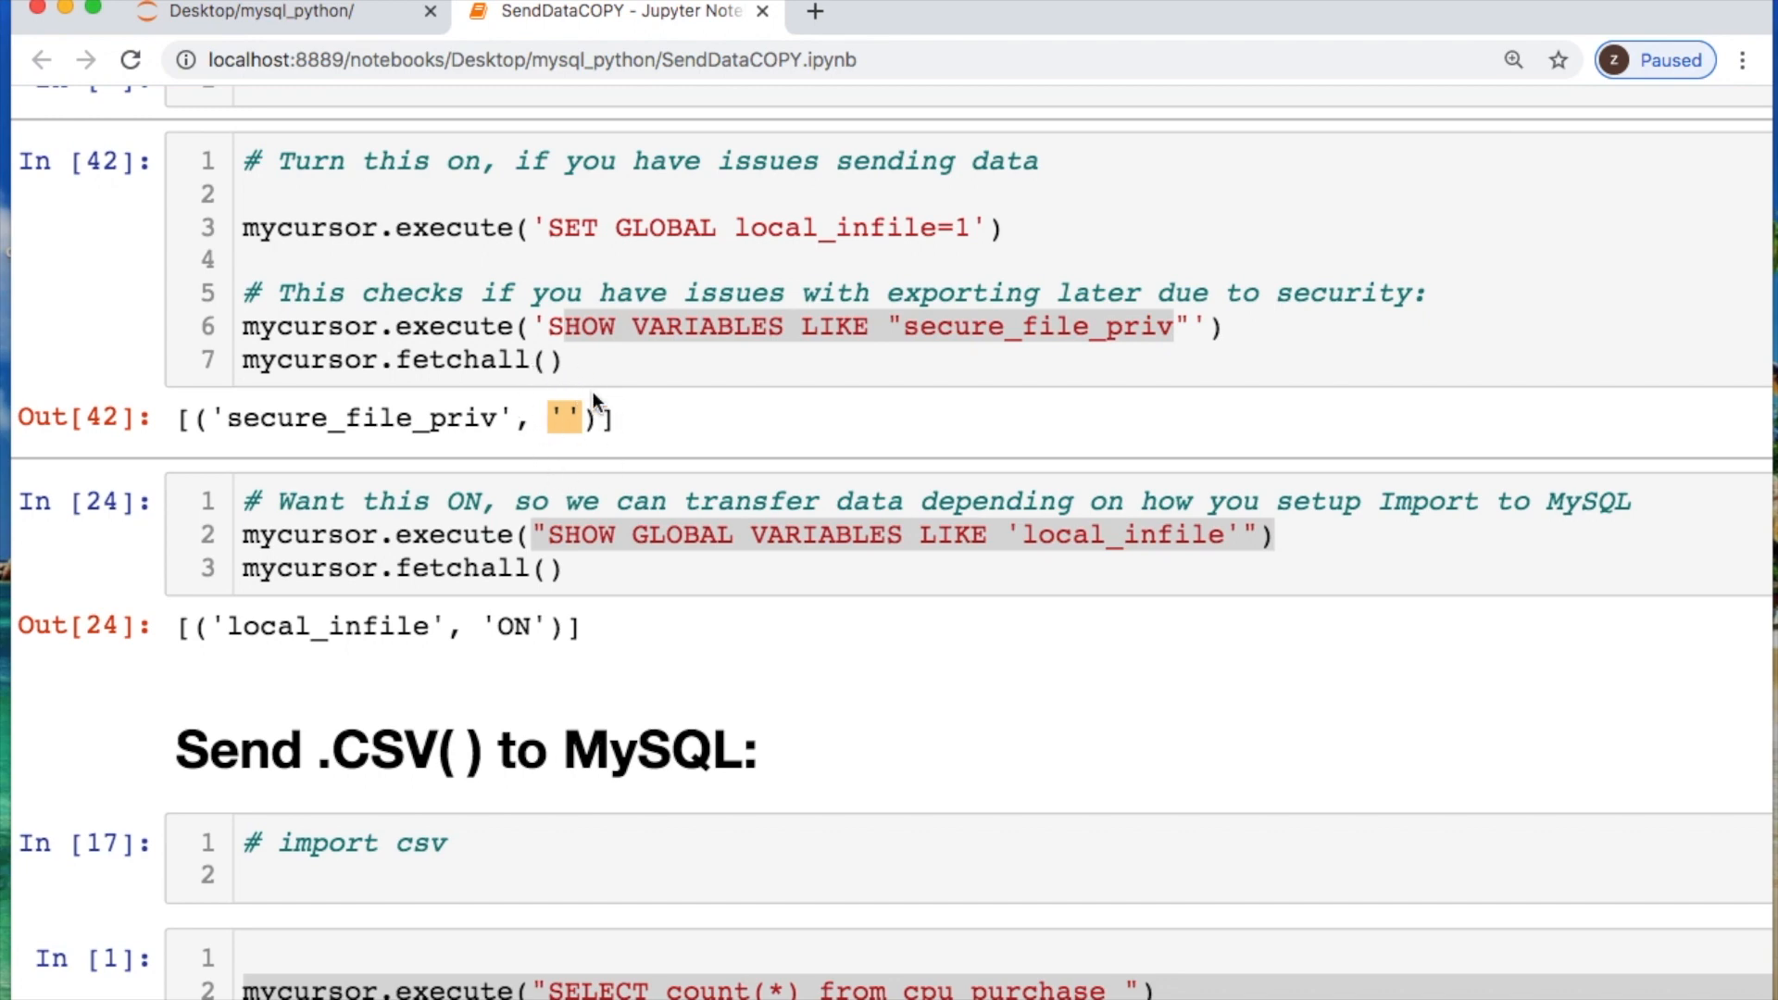
pyautogui.scroll(-3)
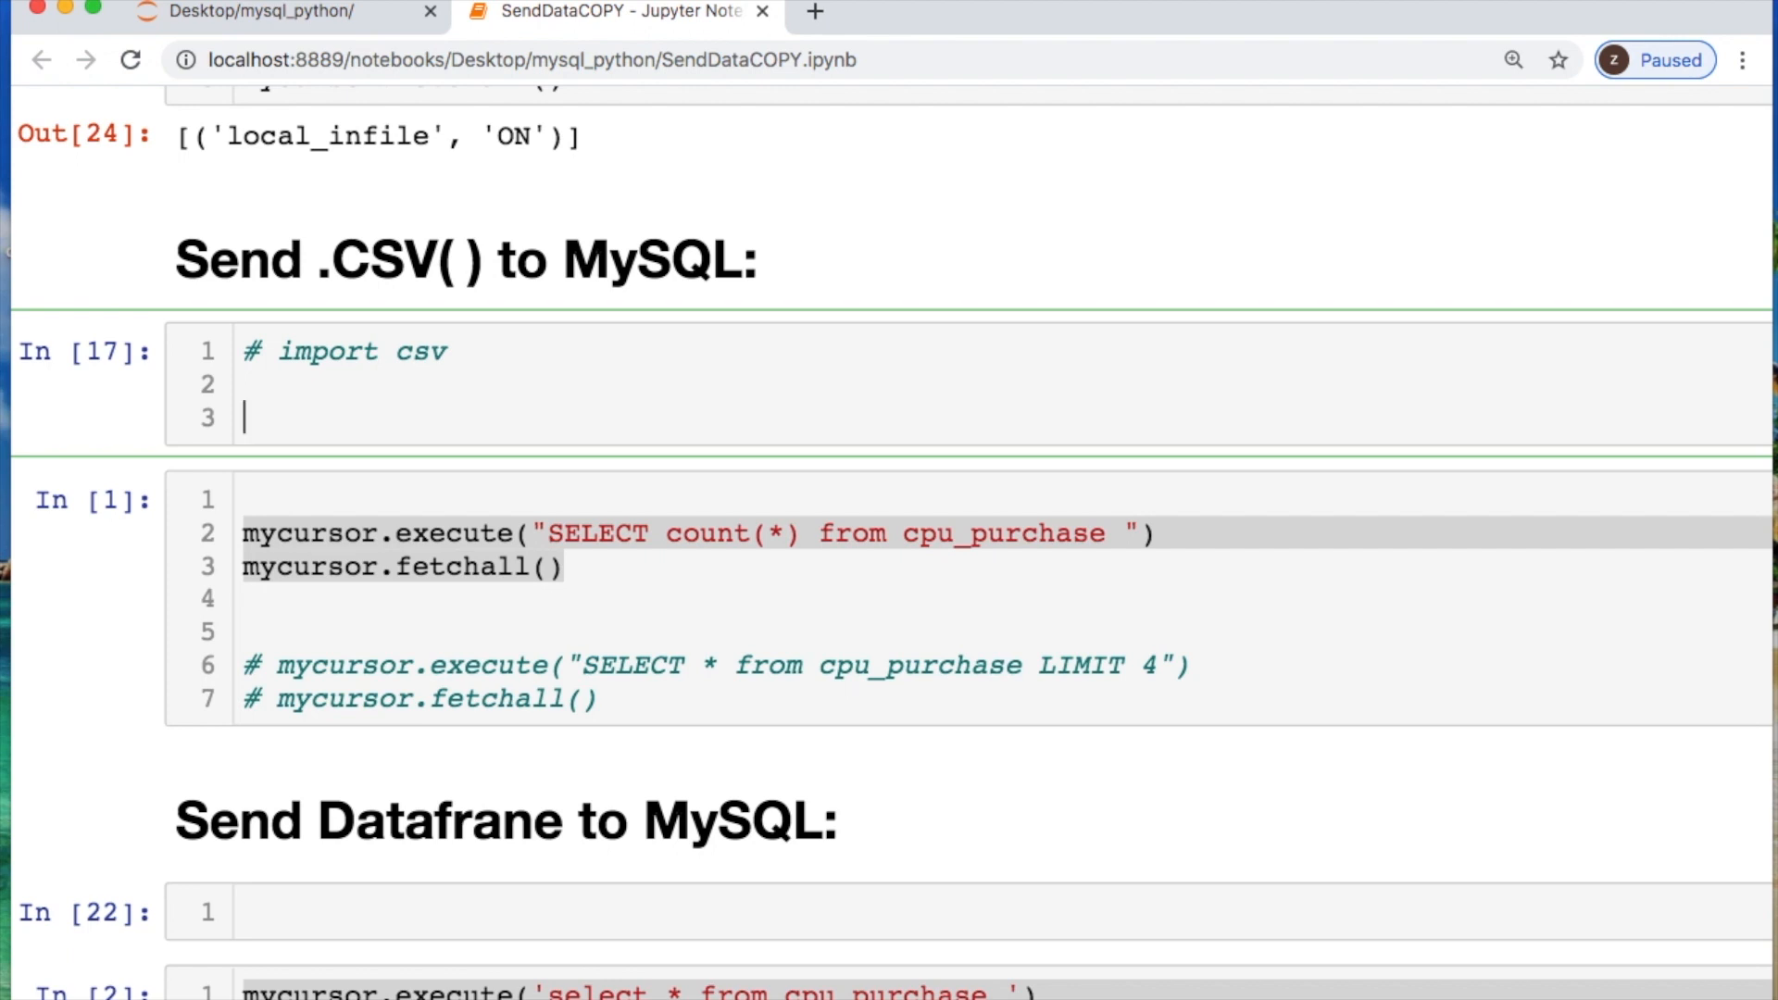
# Open cpu_purchase.csv and build a csv.reader with delimiter ','.
pyautogui.write('with open')
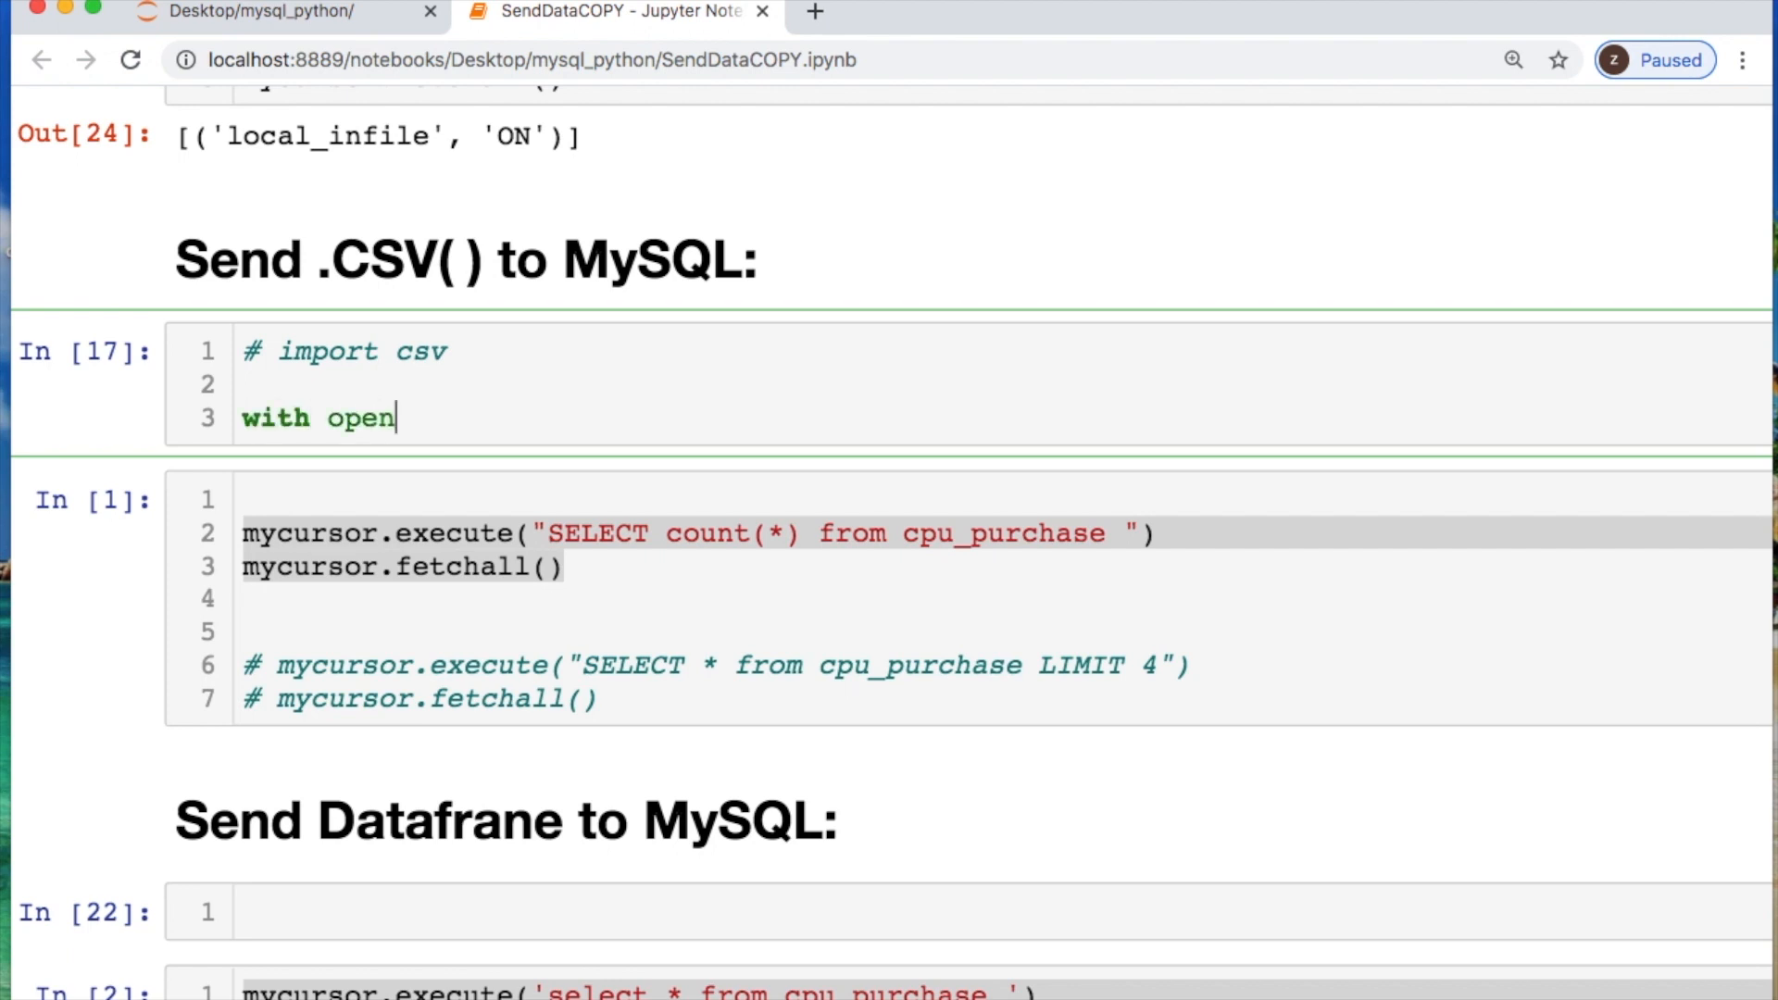
pyautogui.write("('')")
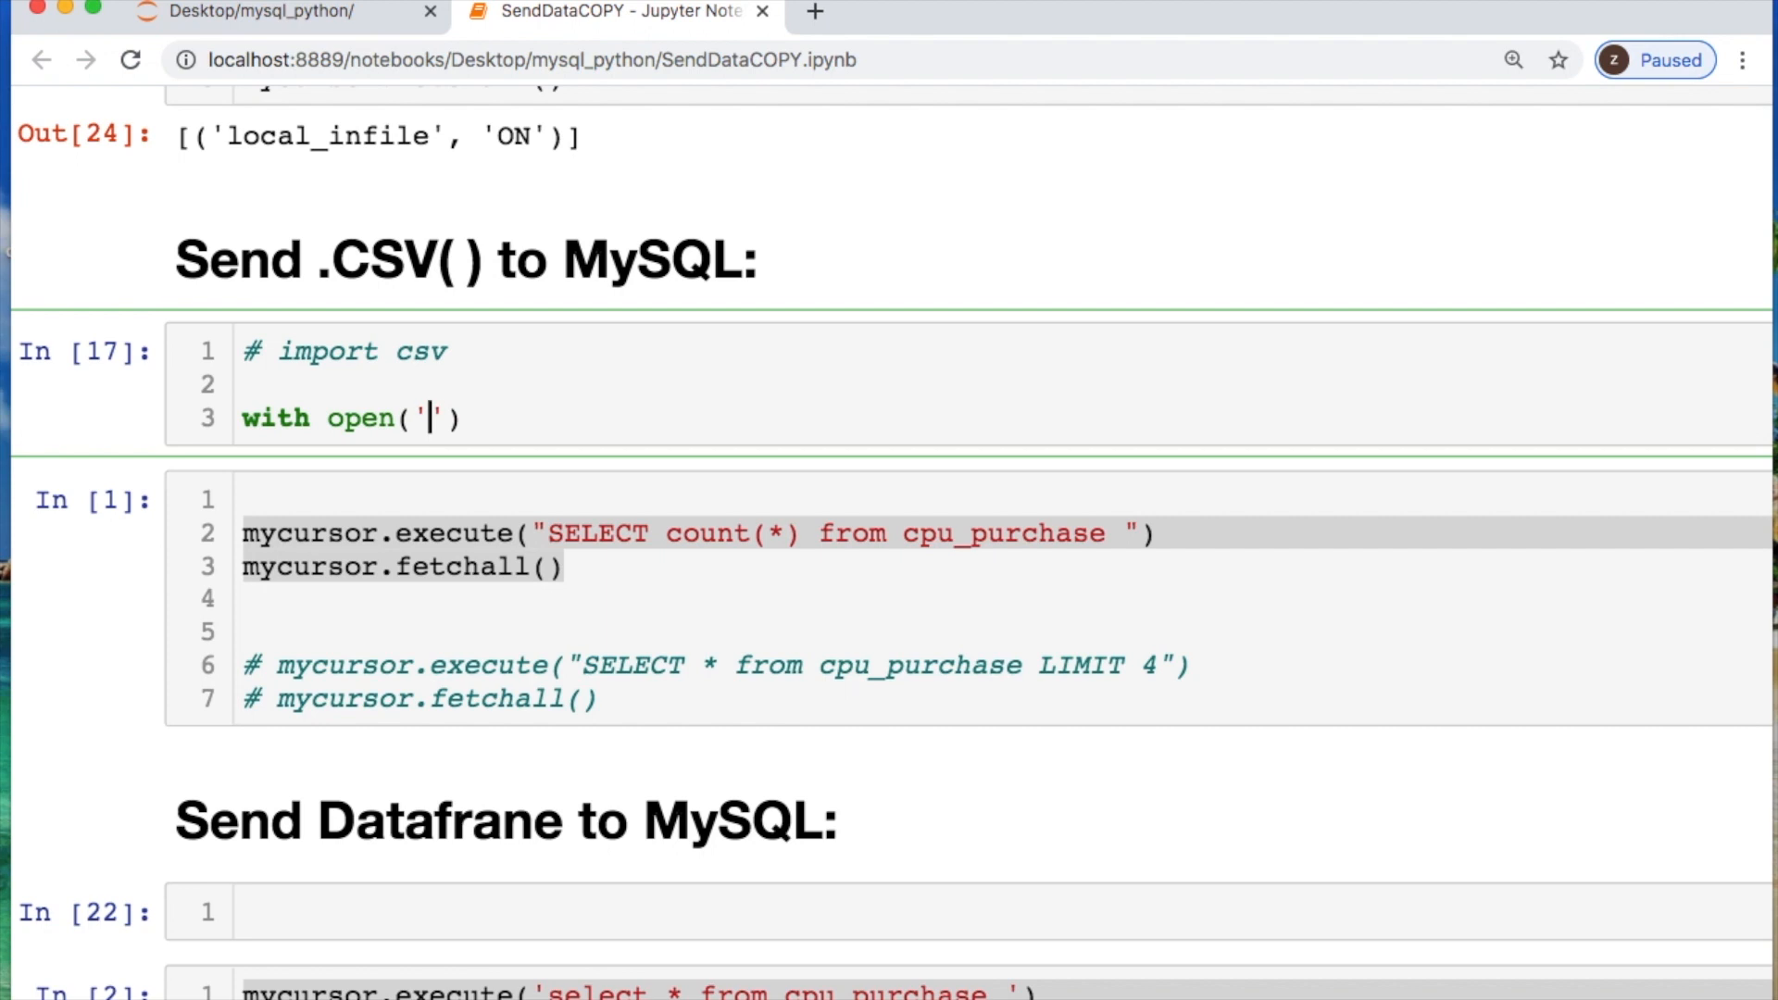
pyautogui.write('cpu')
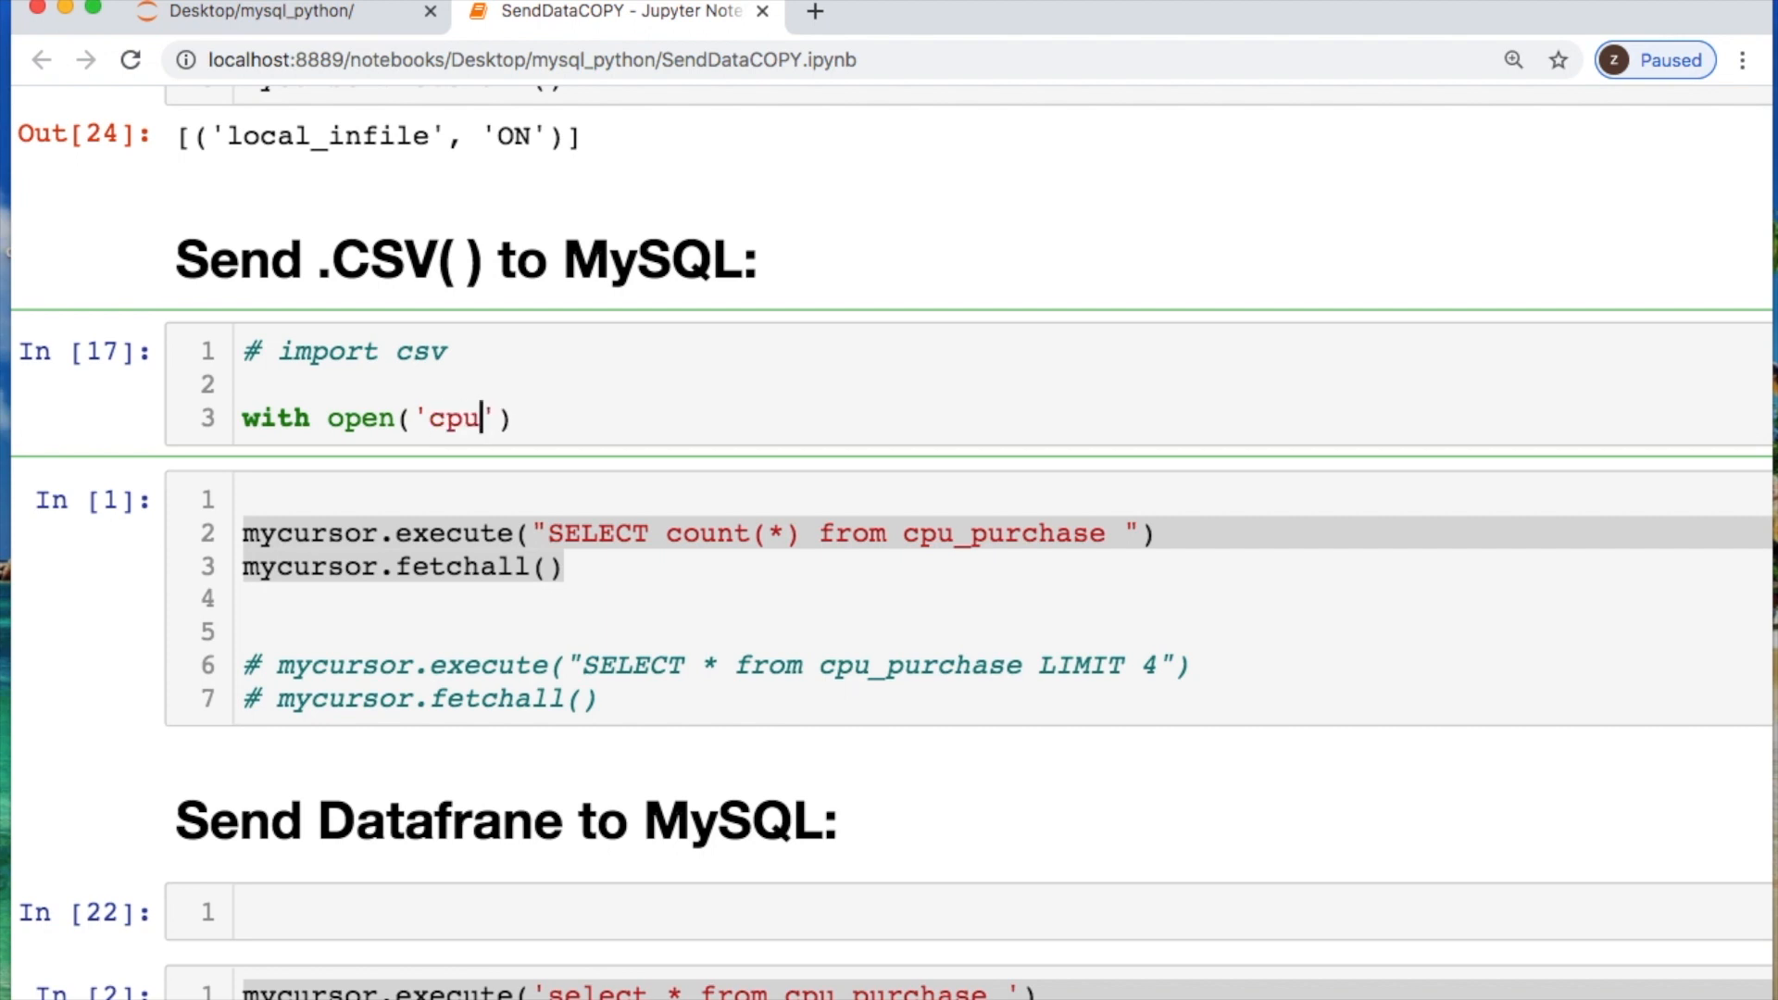
pyautogui.write('_')
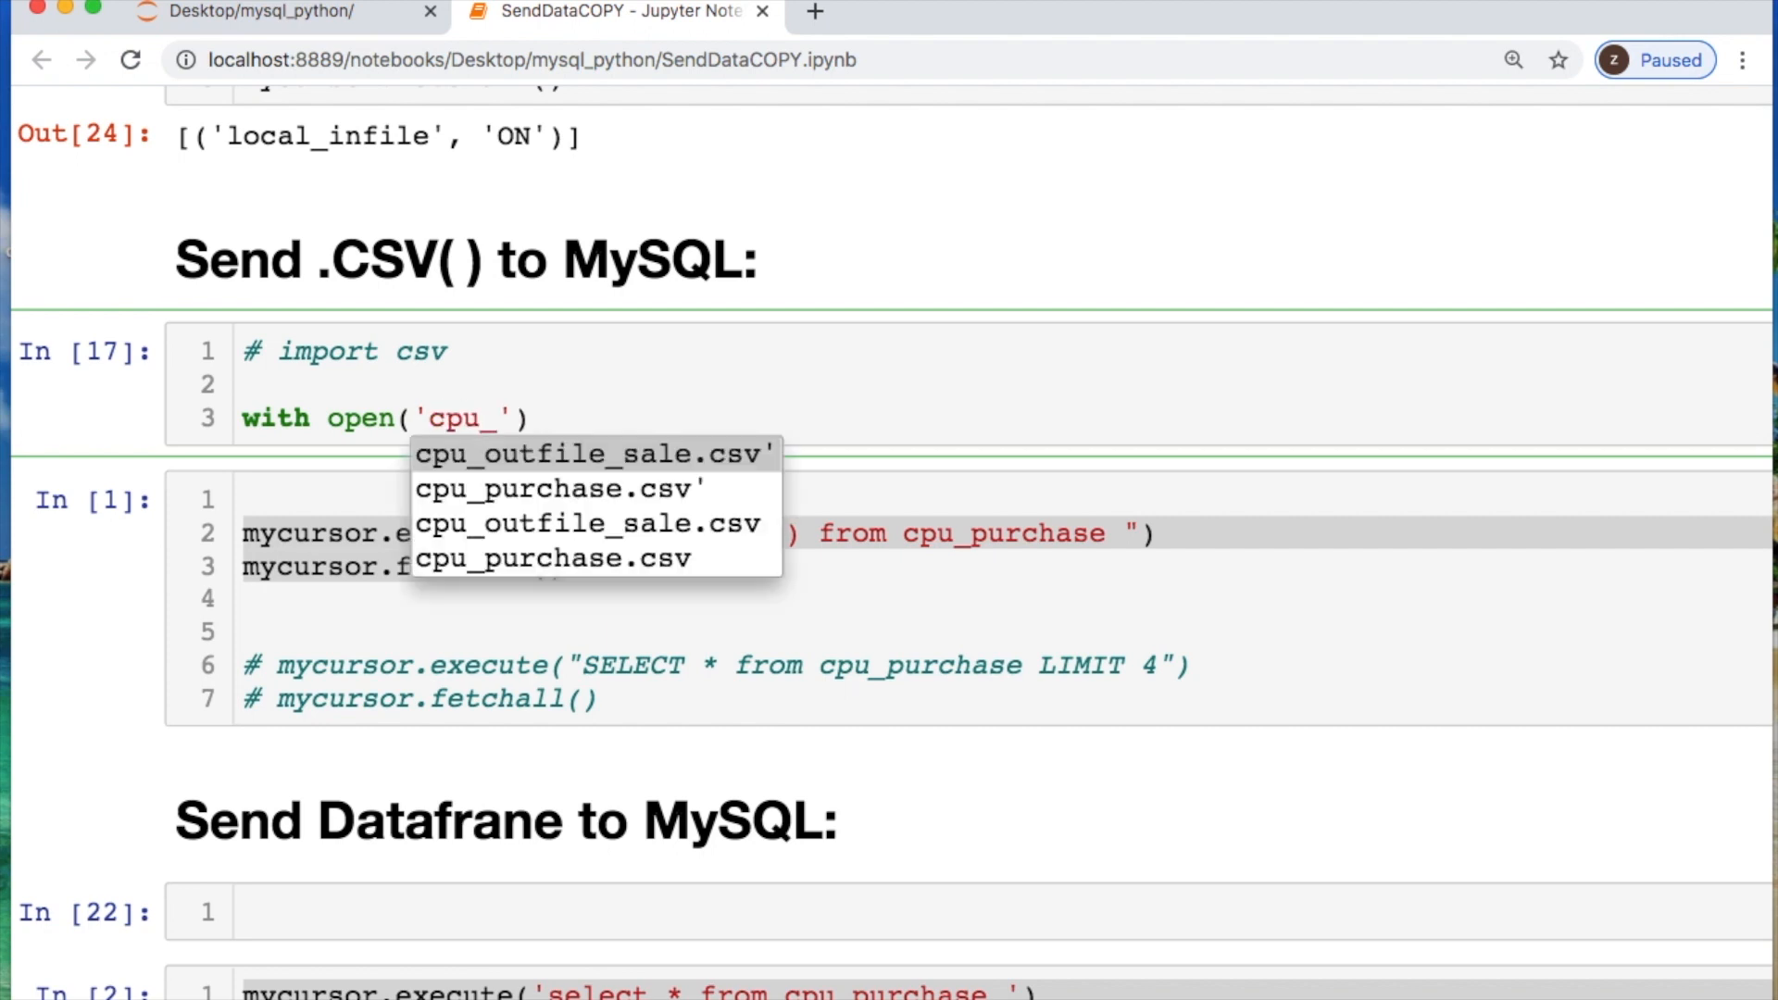
pyautogui.click(554, 487)
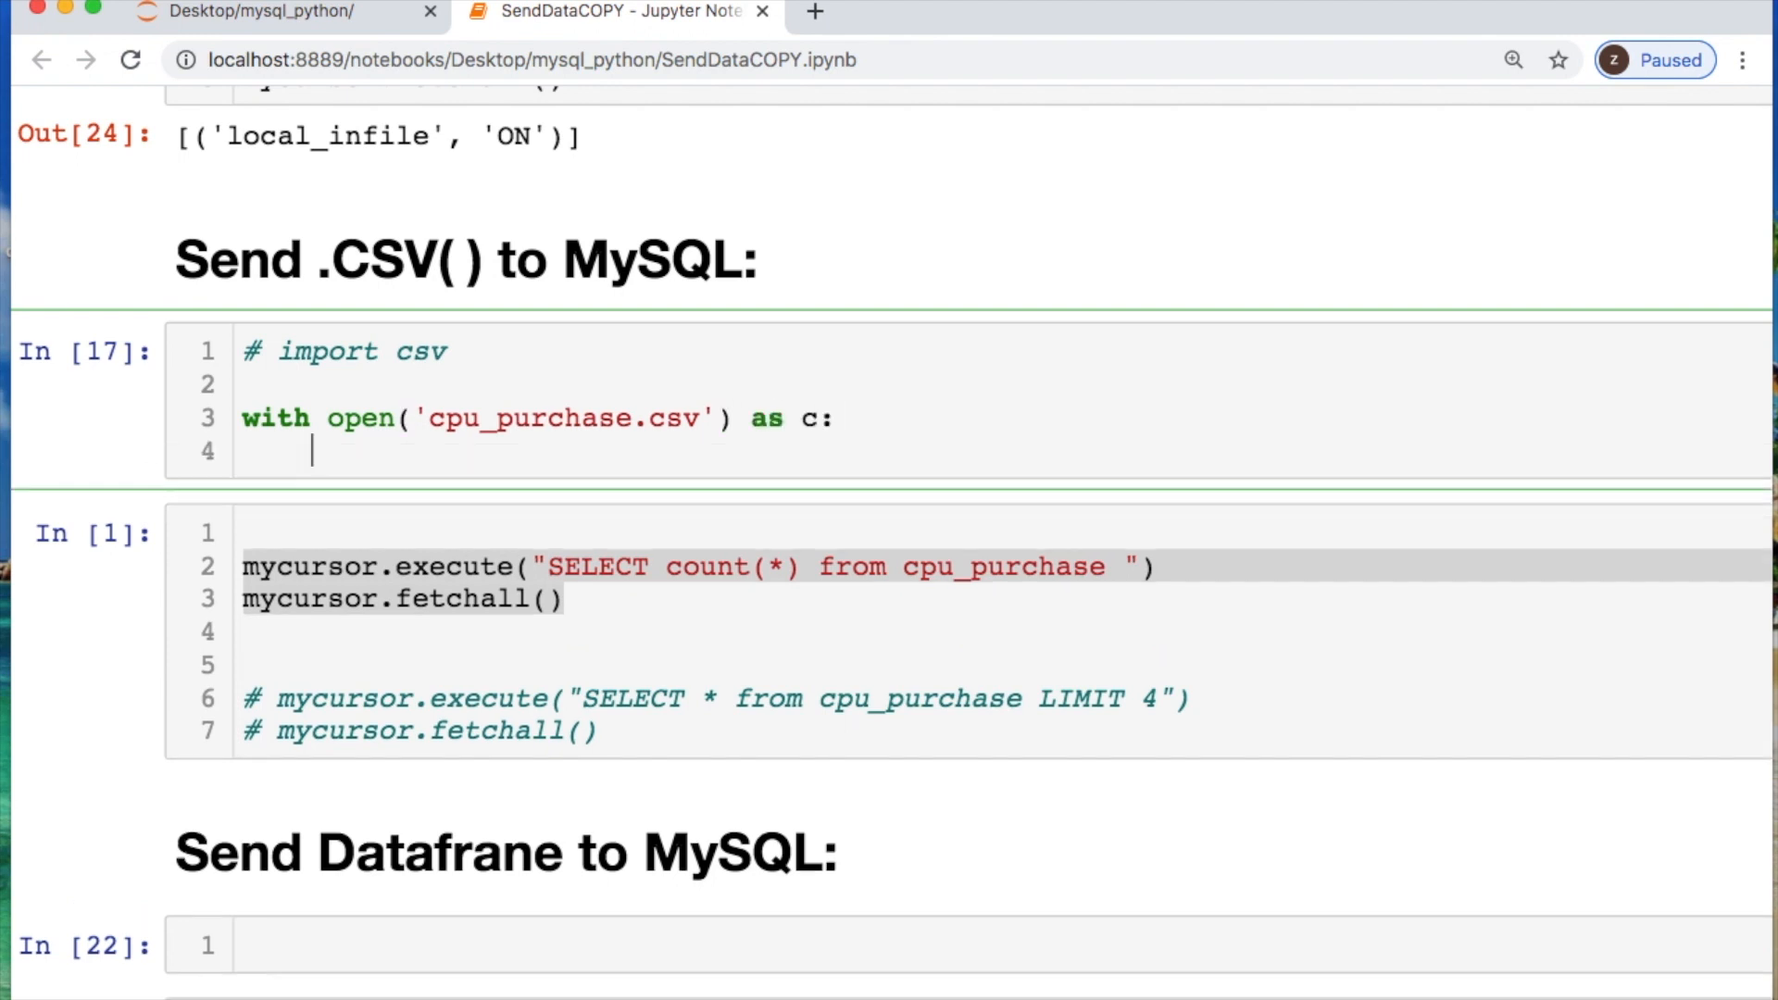
pyautogui.write('reader')
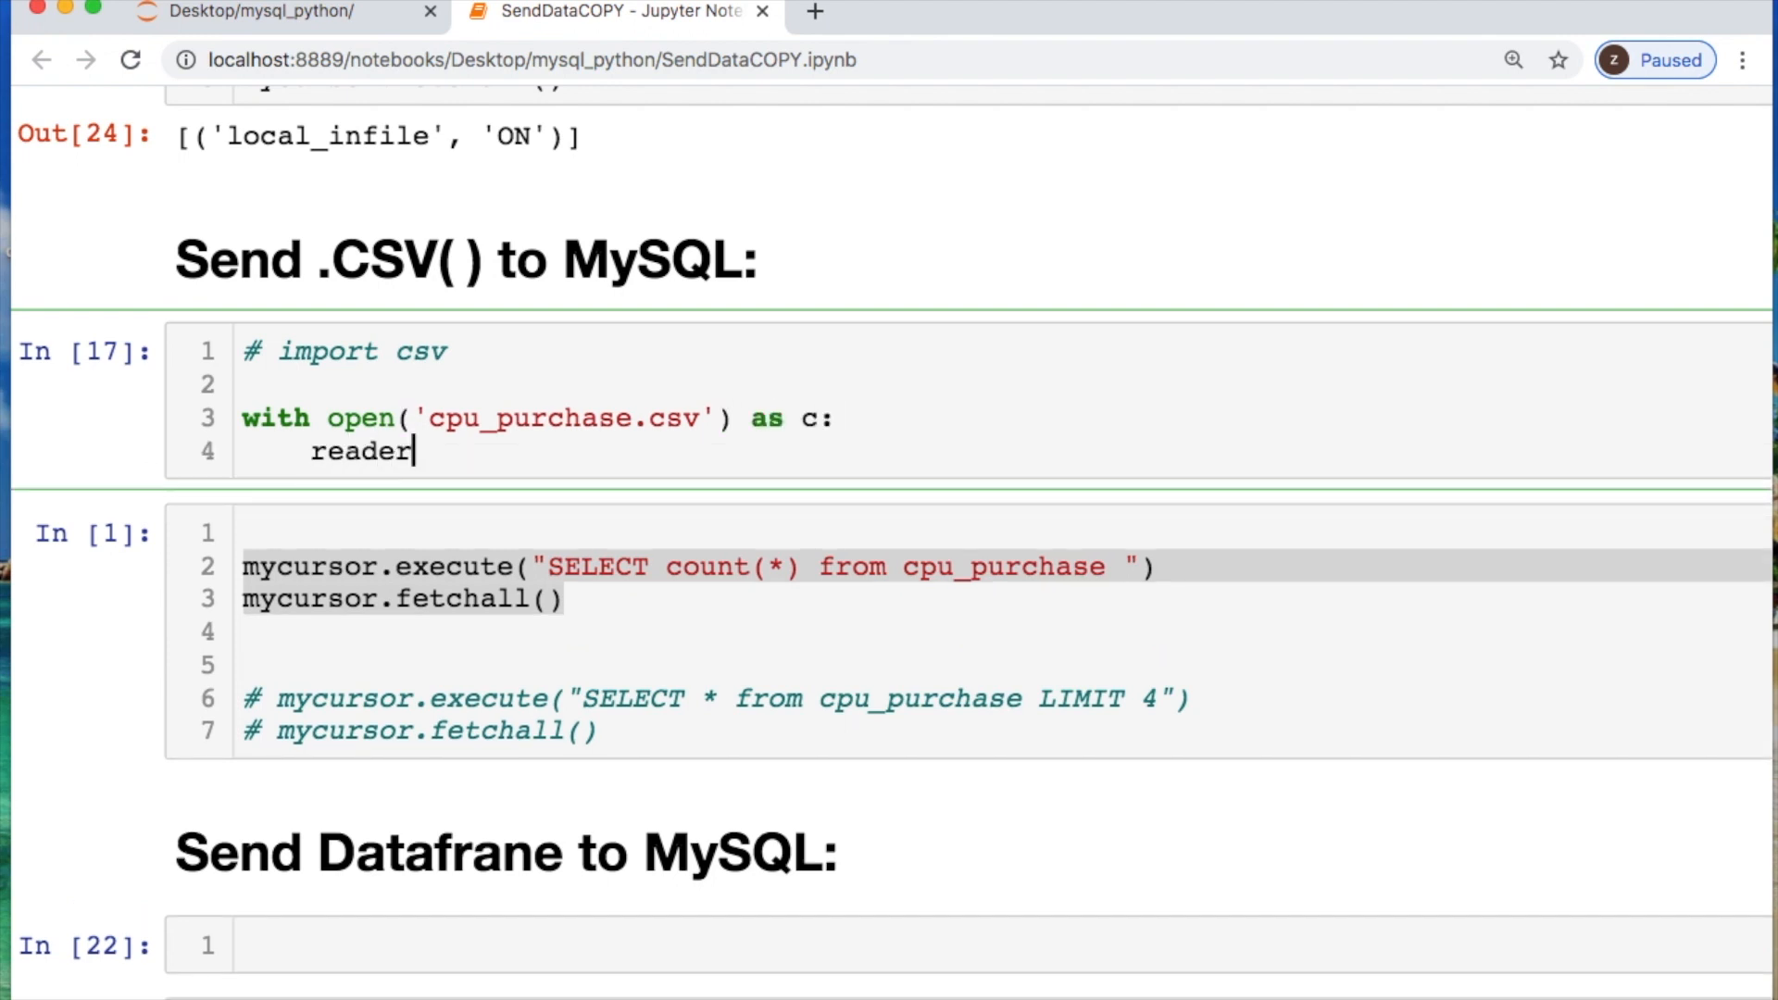
pyautogui.write('= csv')
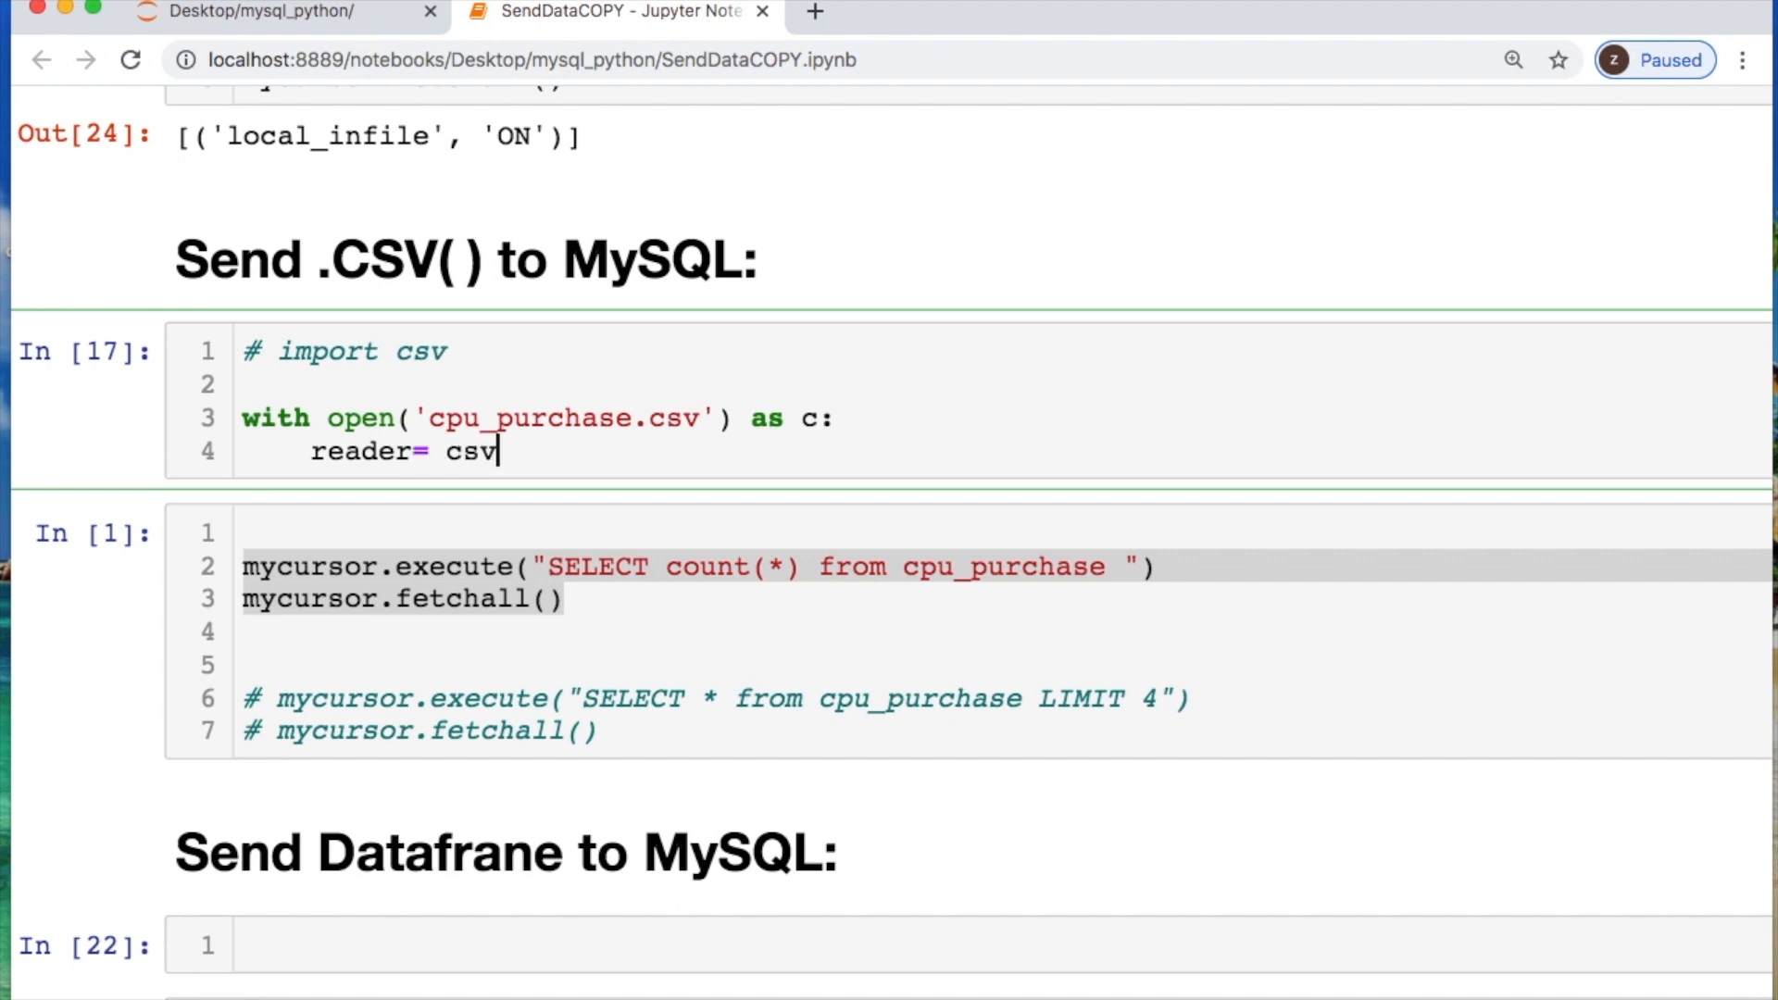
pyautogui.write('.reader()')
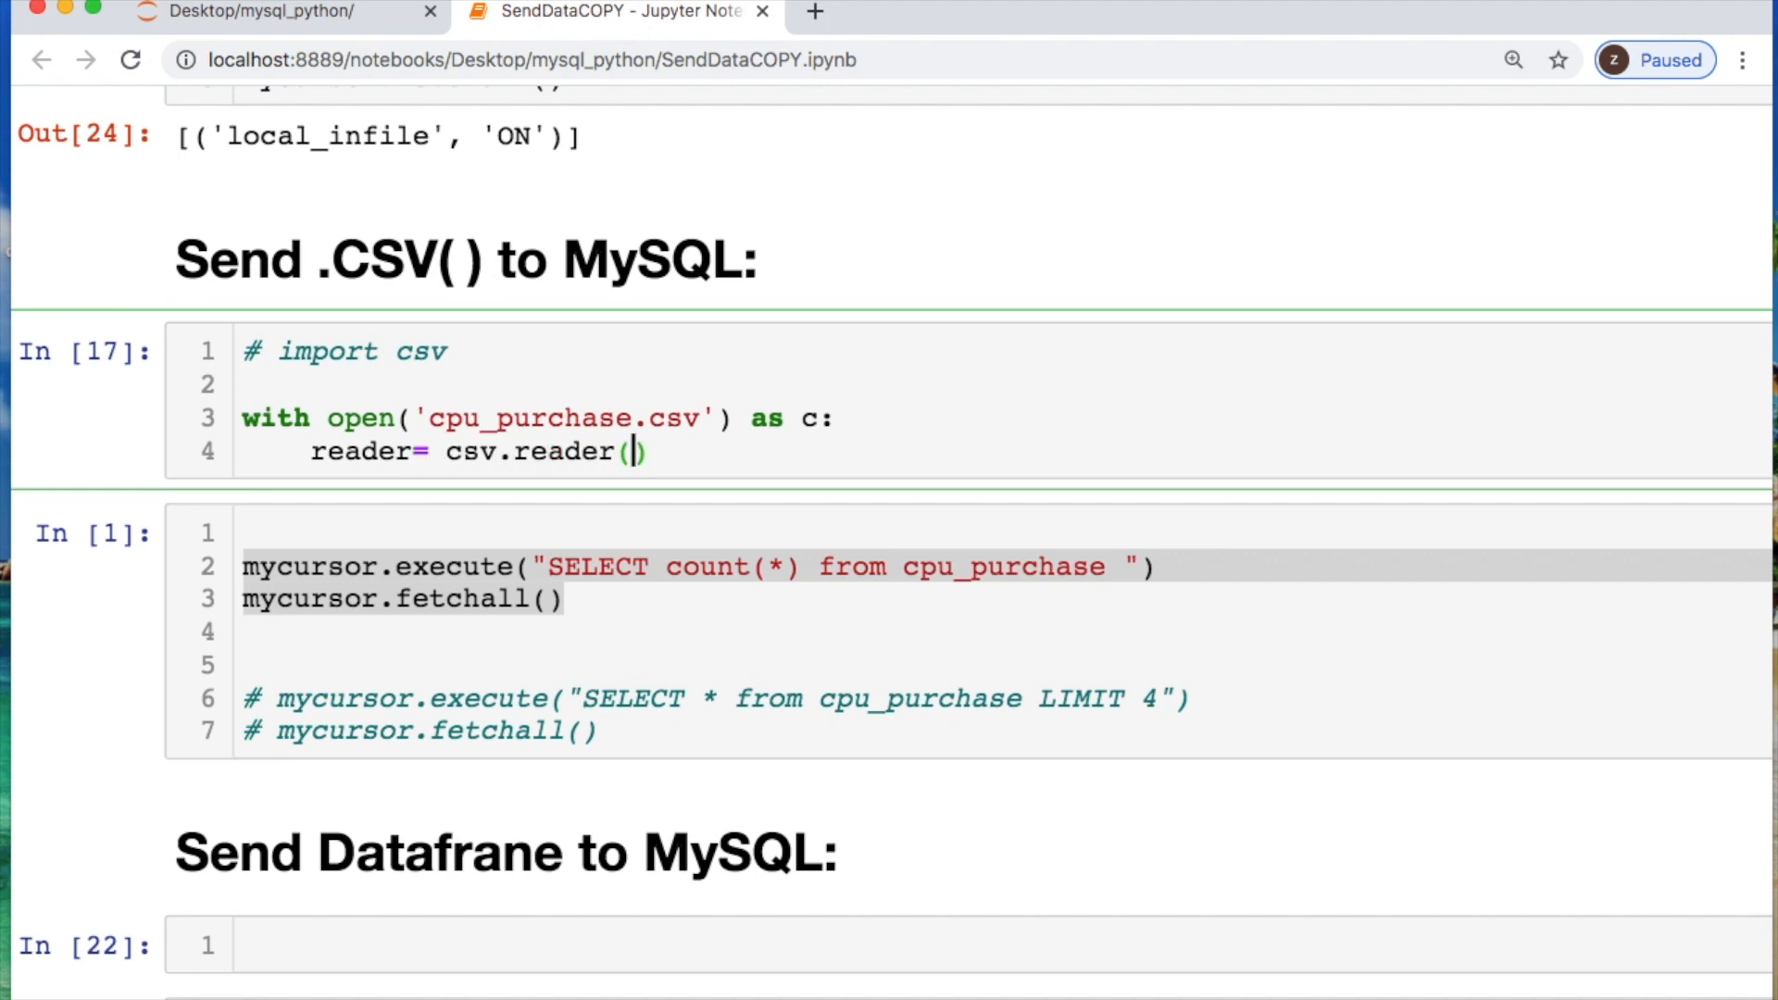
pyautogui.write('c,d')
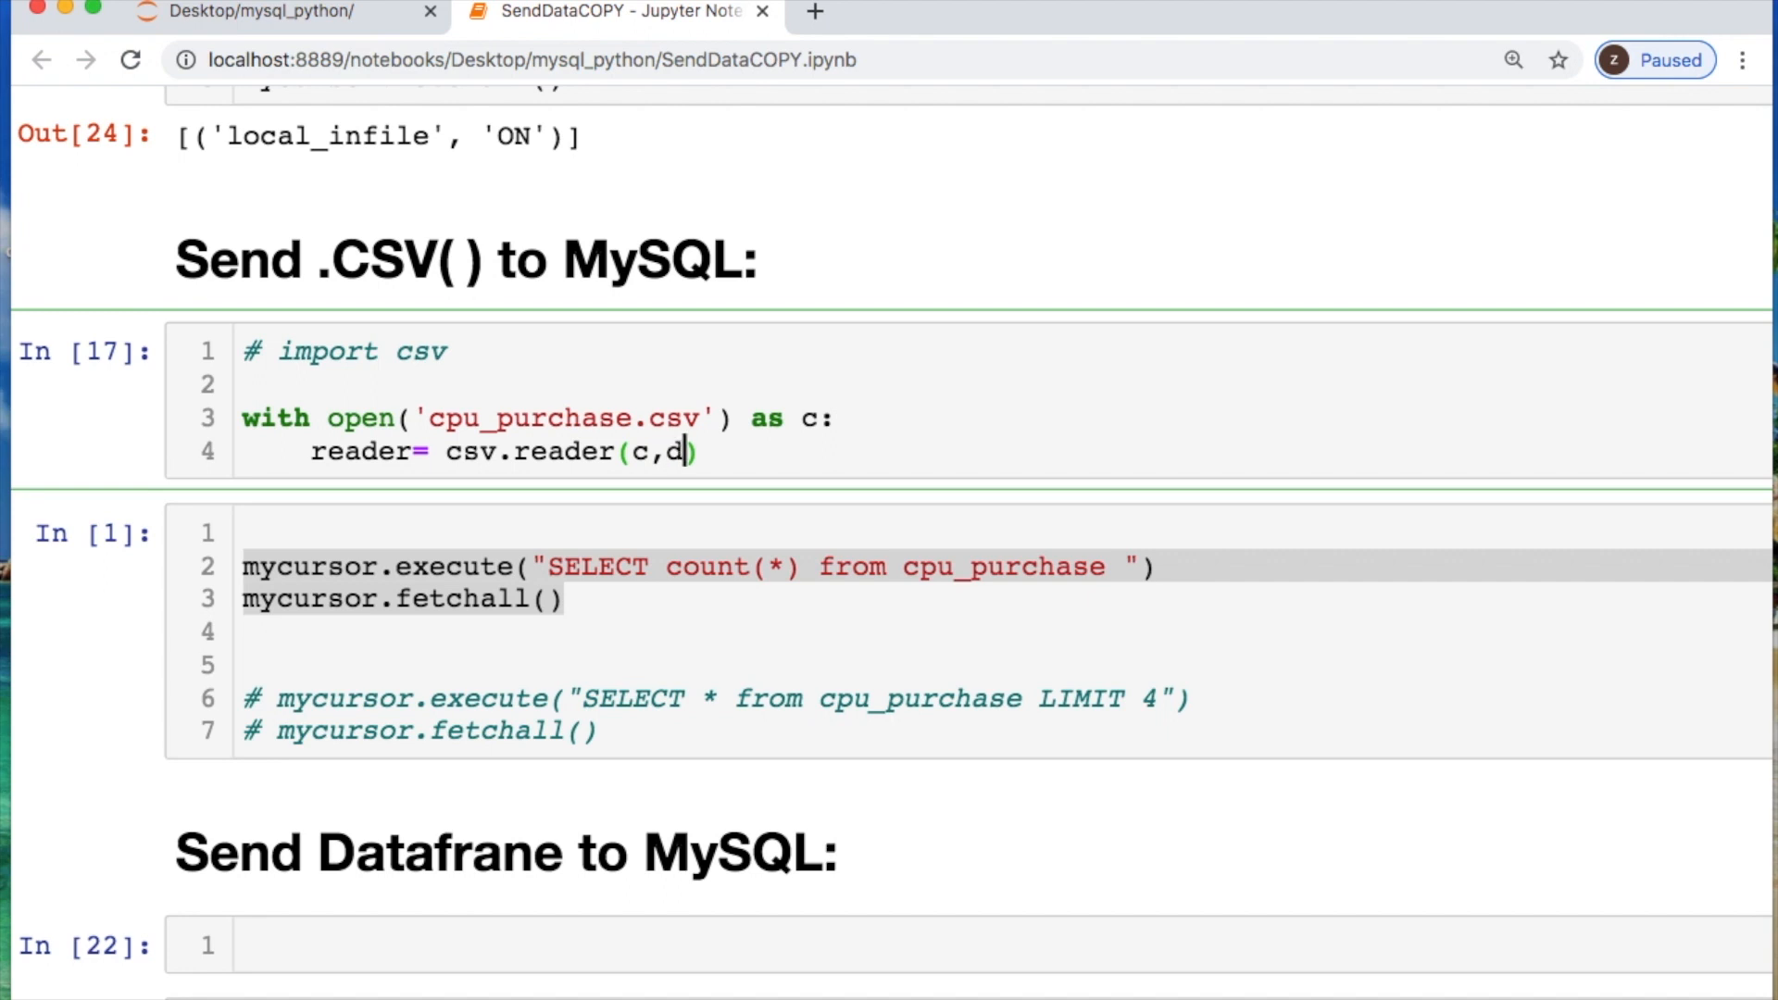
pyautogui.write('elimiter')
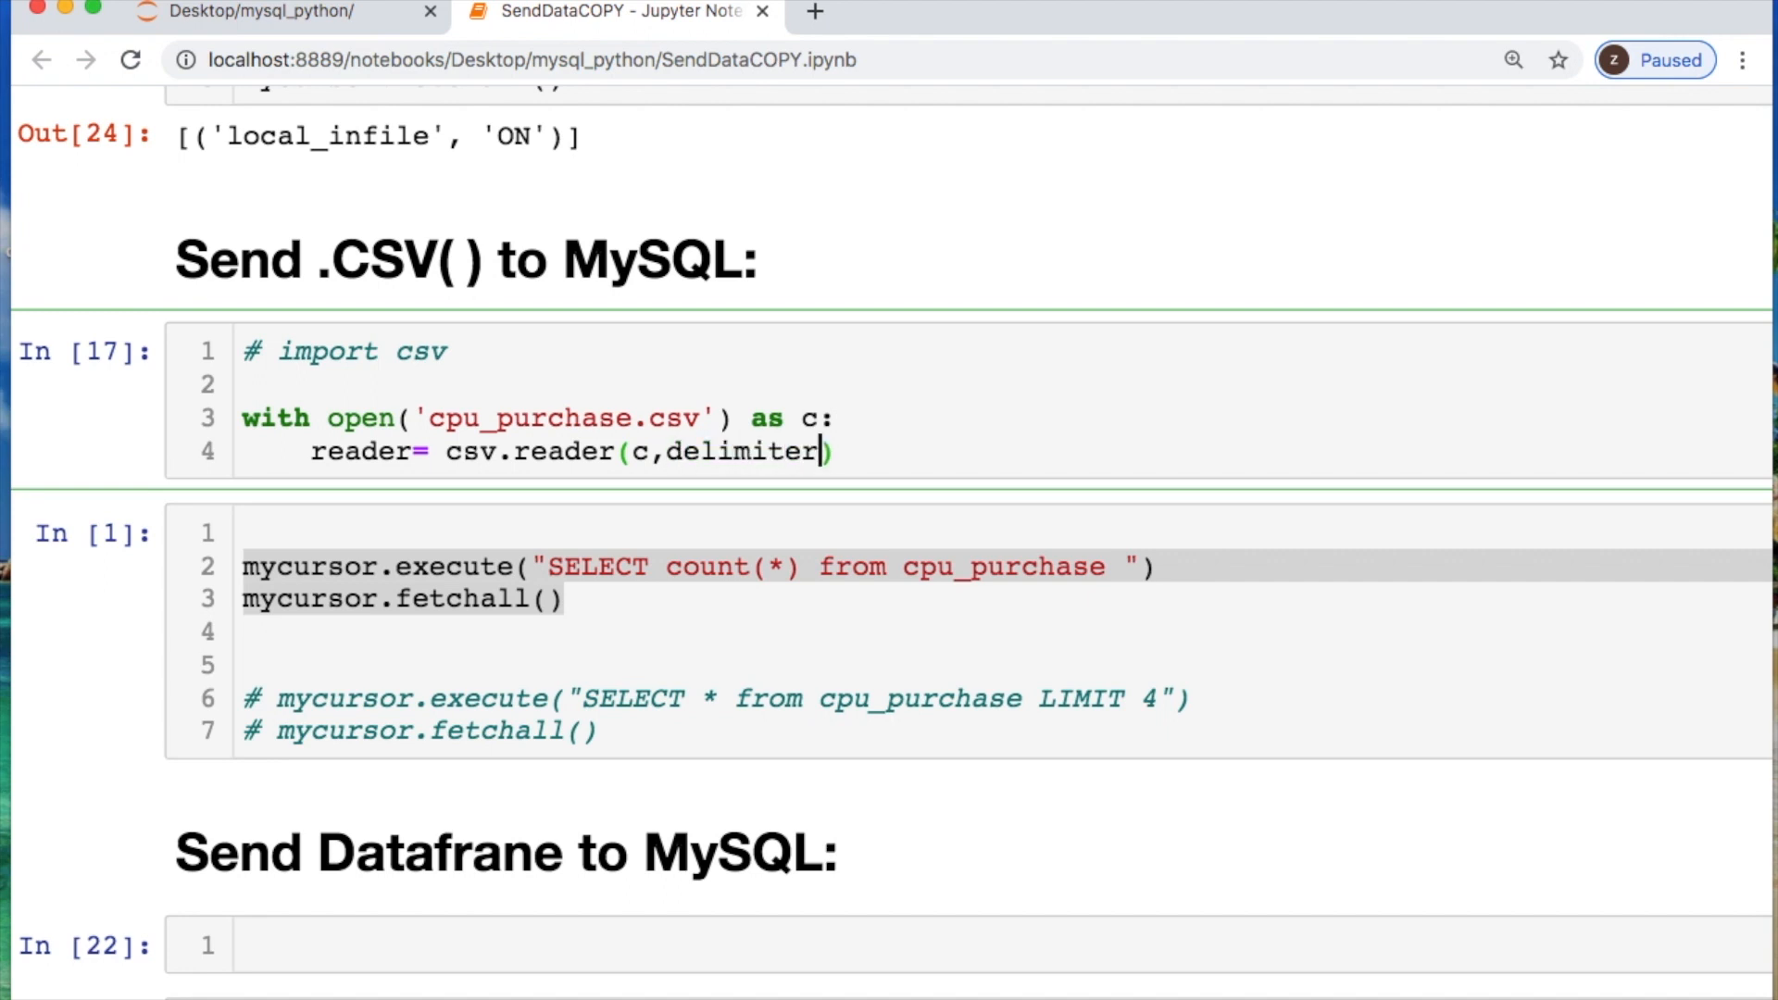
pyautogui.write("=','")
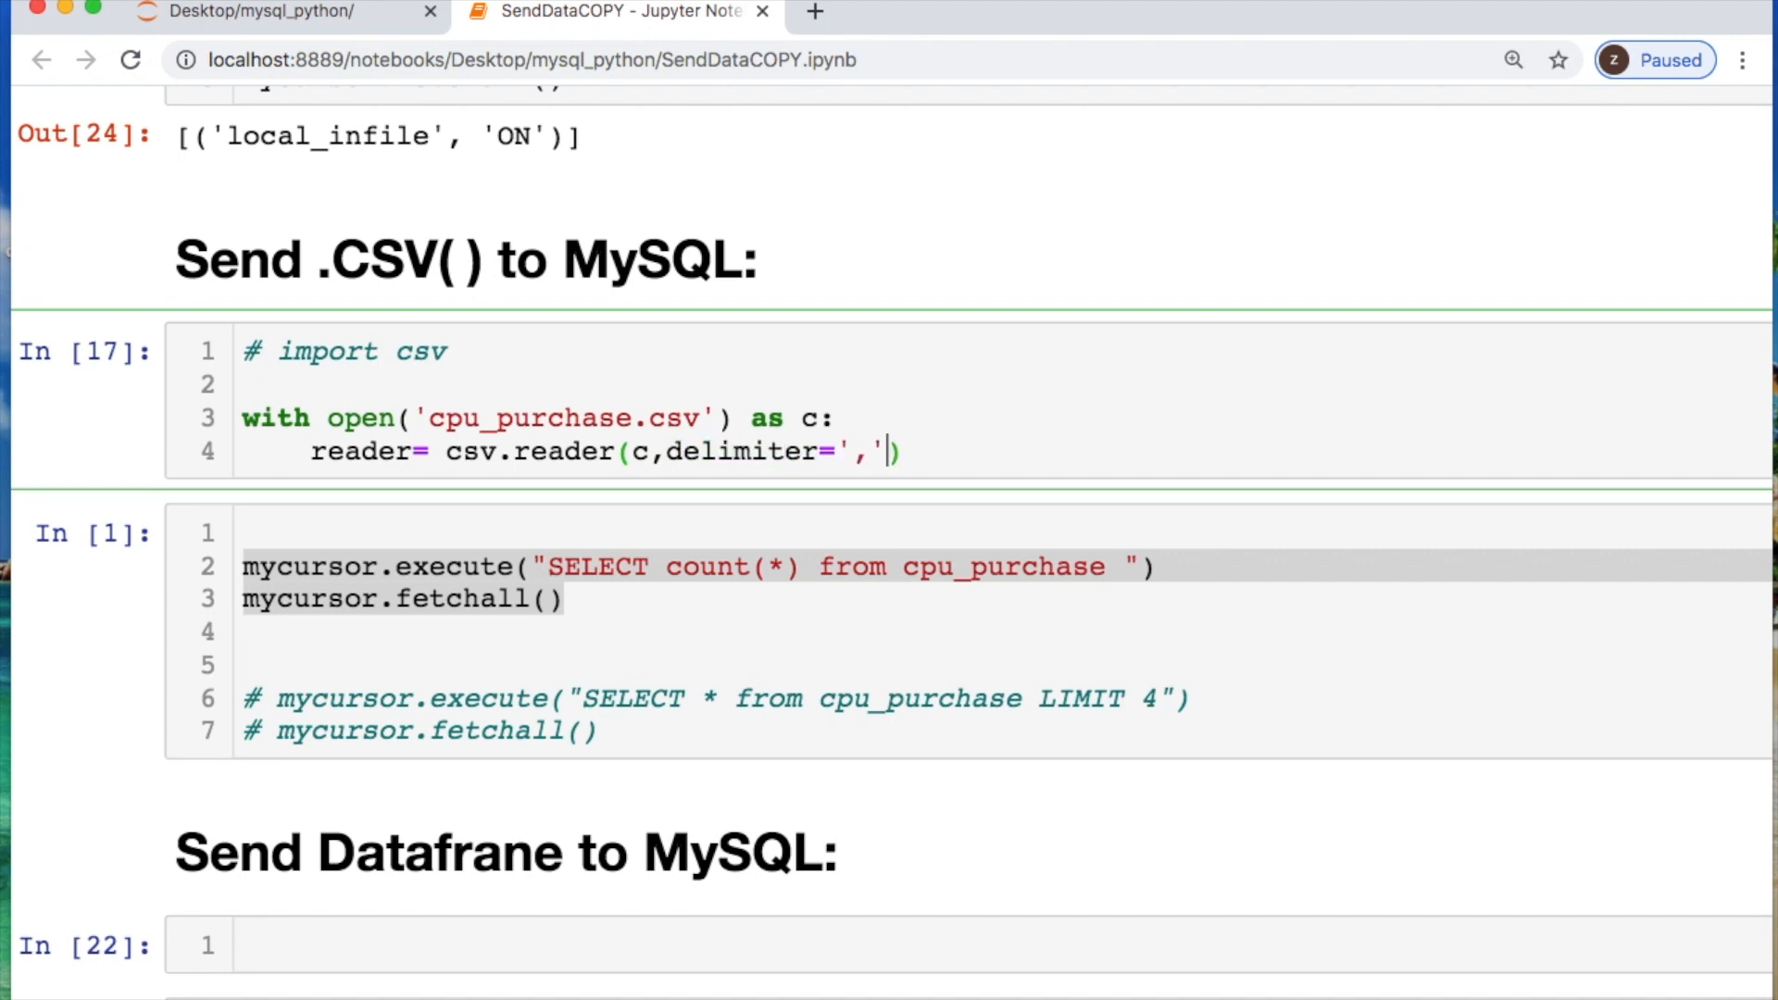
# Store the reader rows as data_list = list(reader) and display data_list.
pyautogui.press('enter')
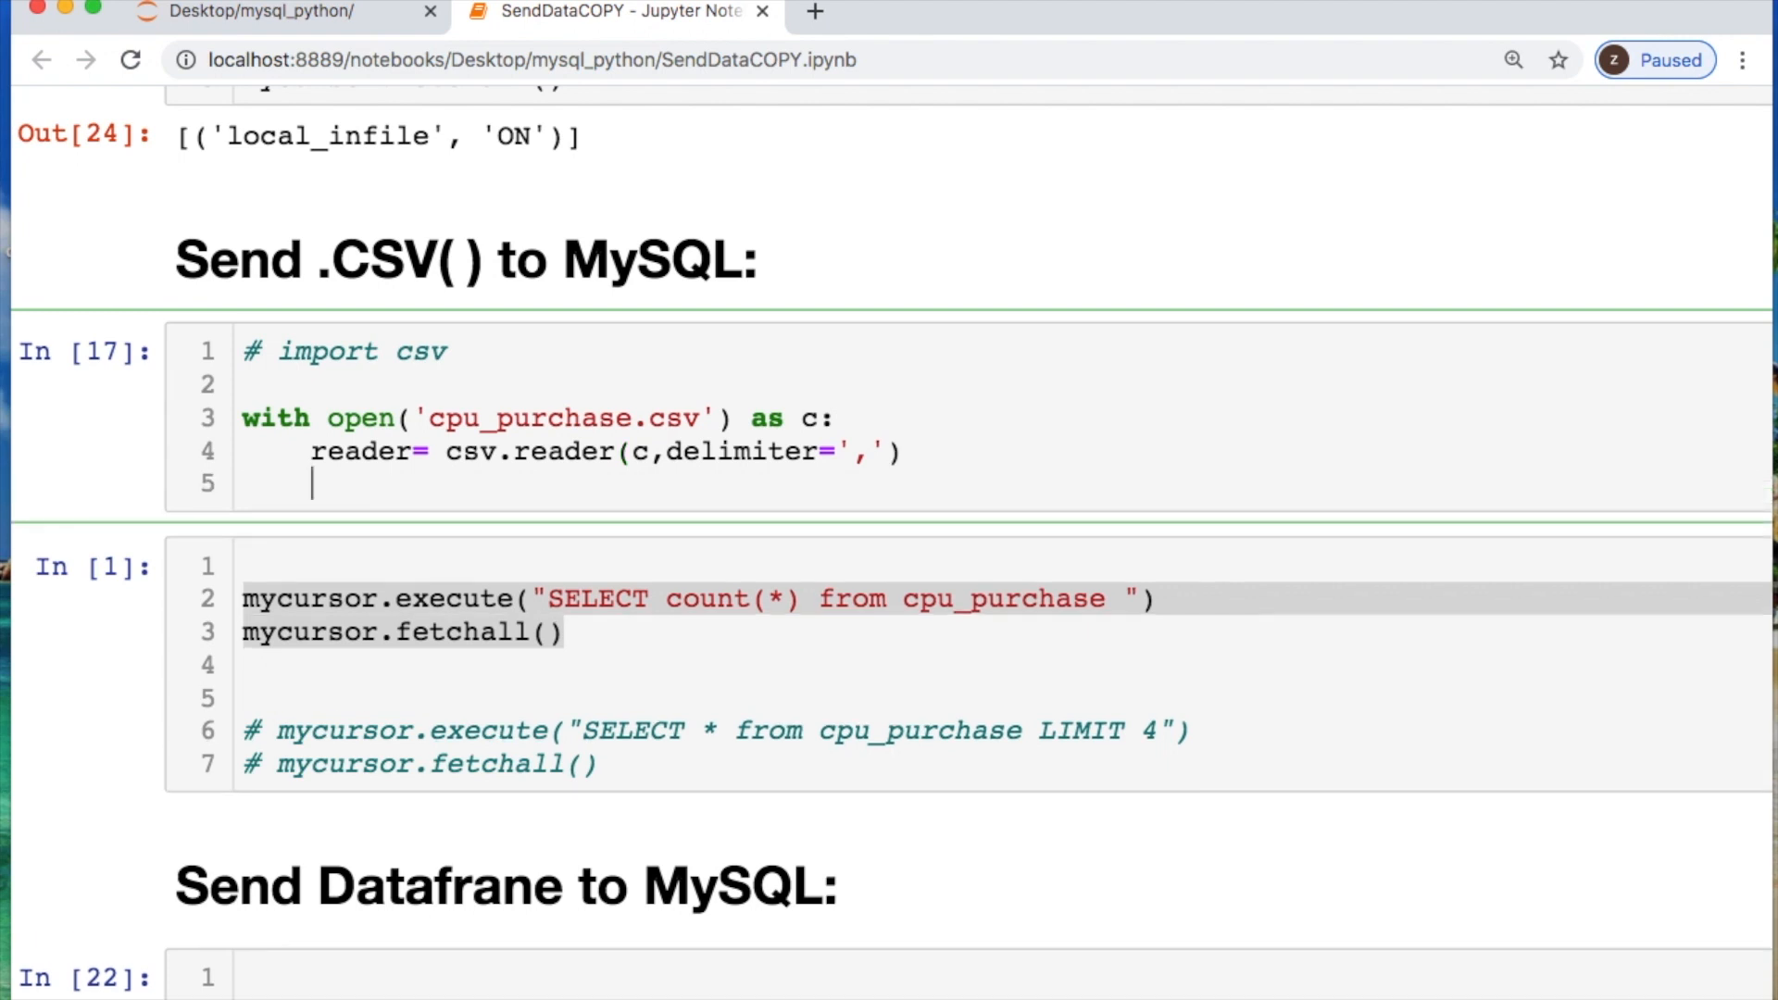
pyautogui.write('data_')
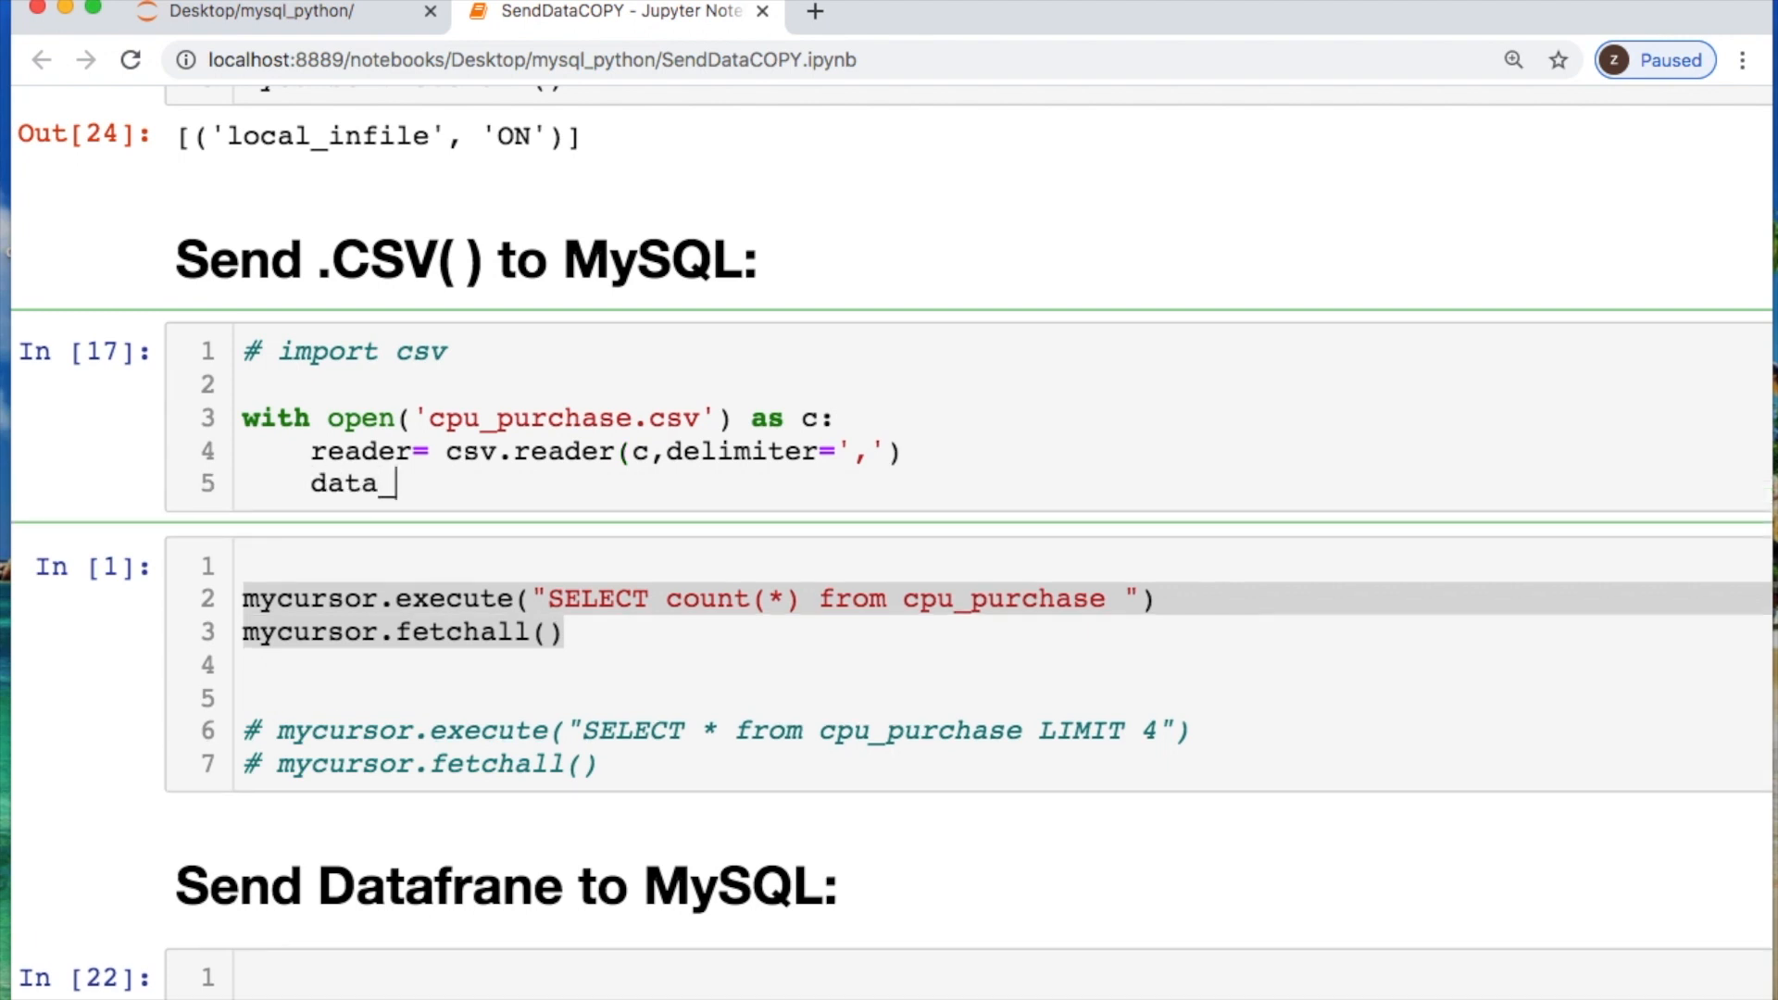
pyautogui.write('list=l')
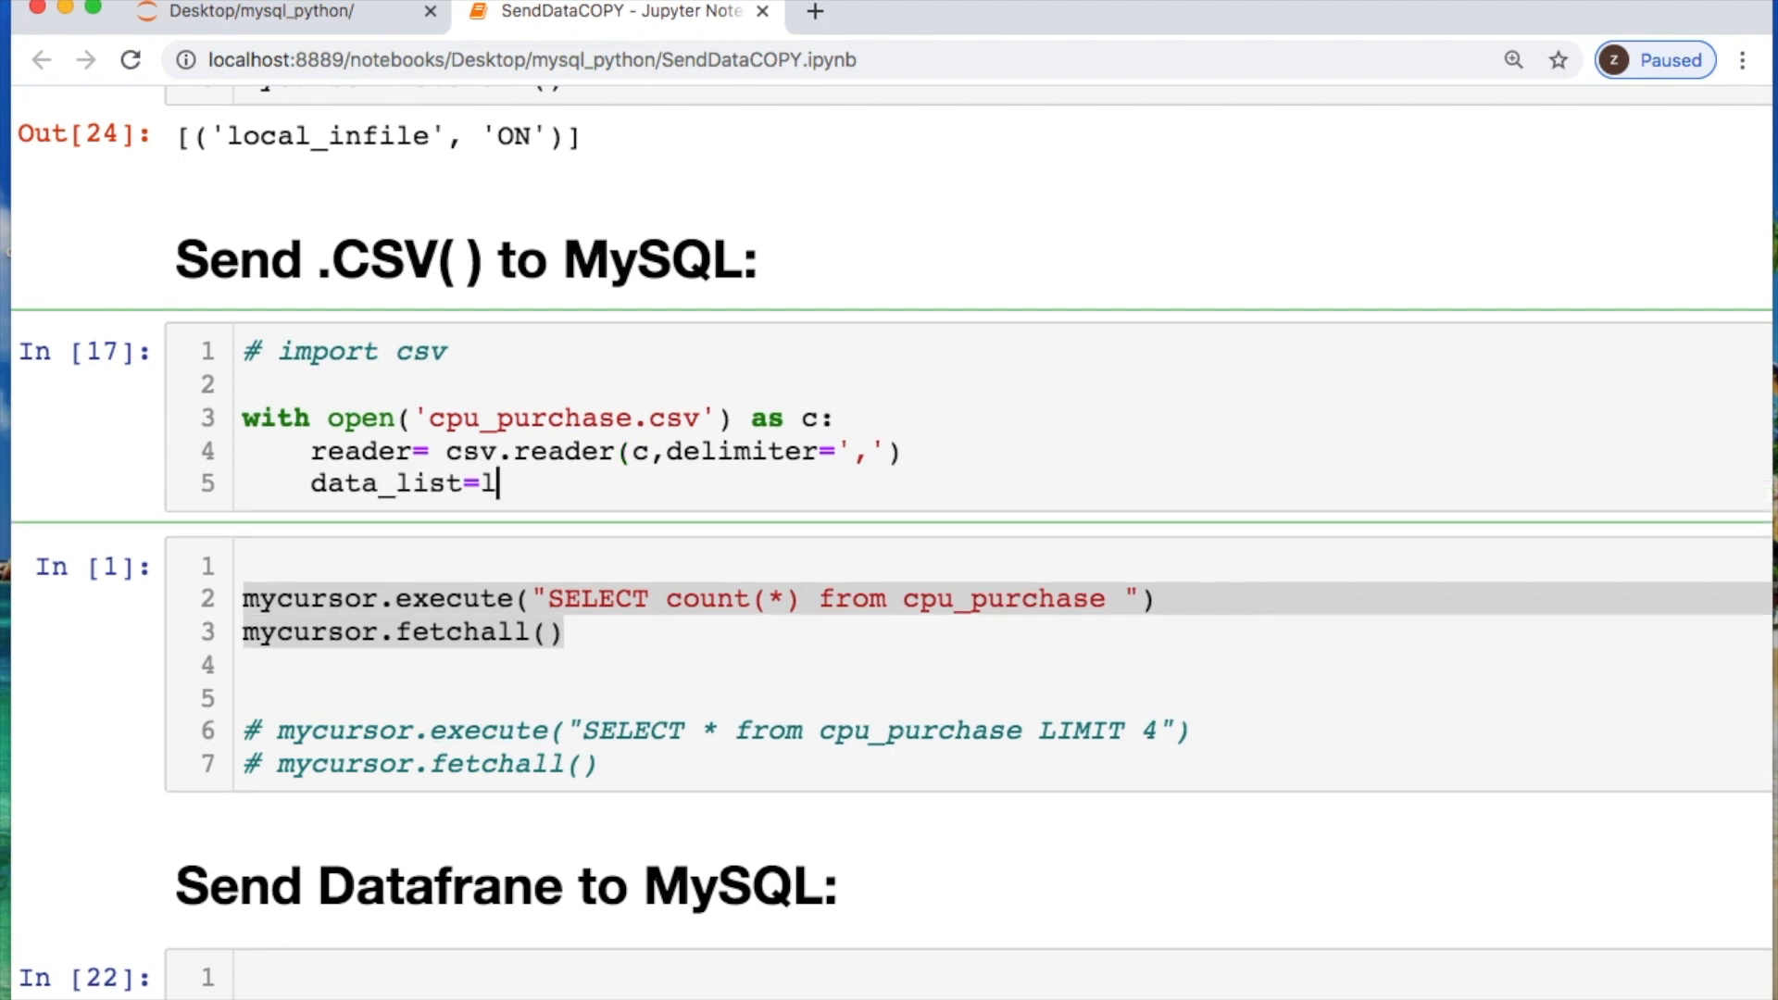
pyautogui.write('ist(reader)')
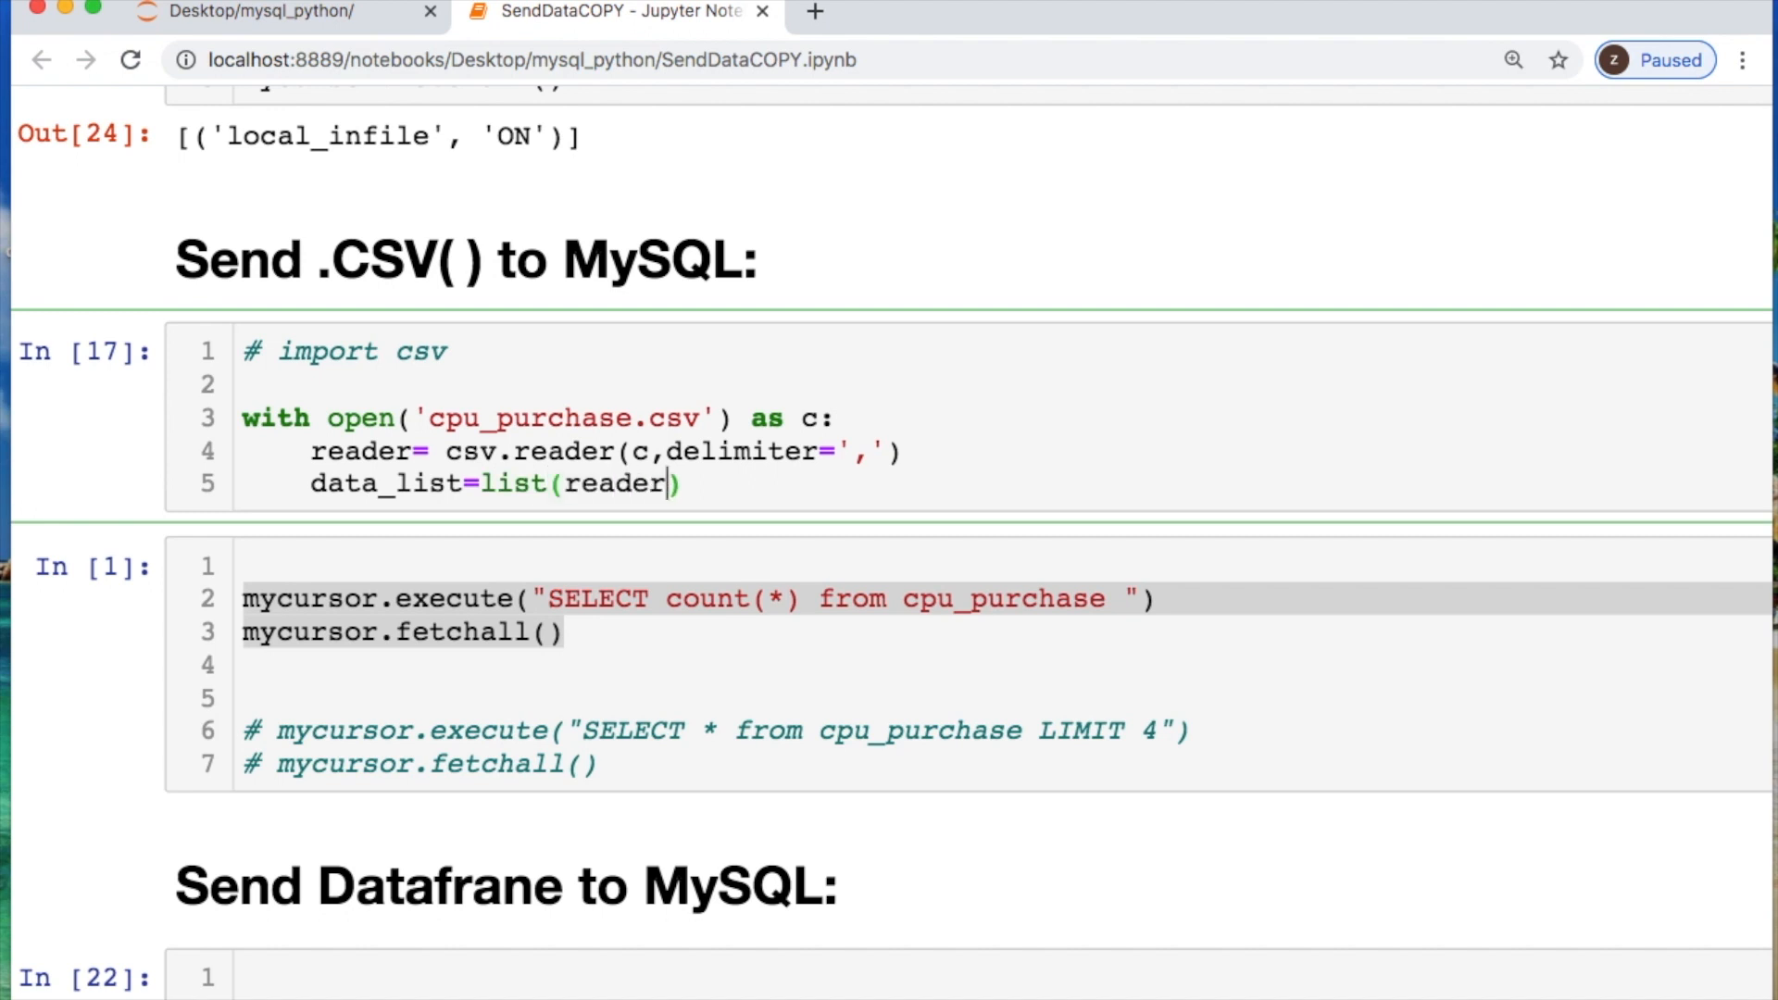
pyautogui.write('dat')
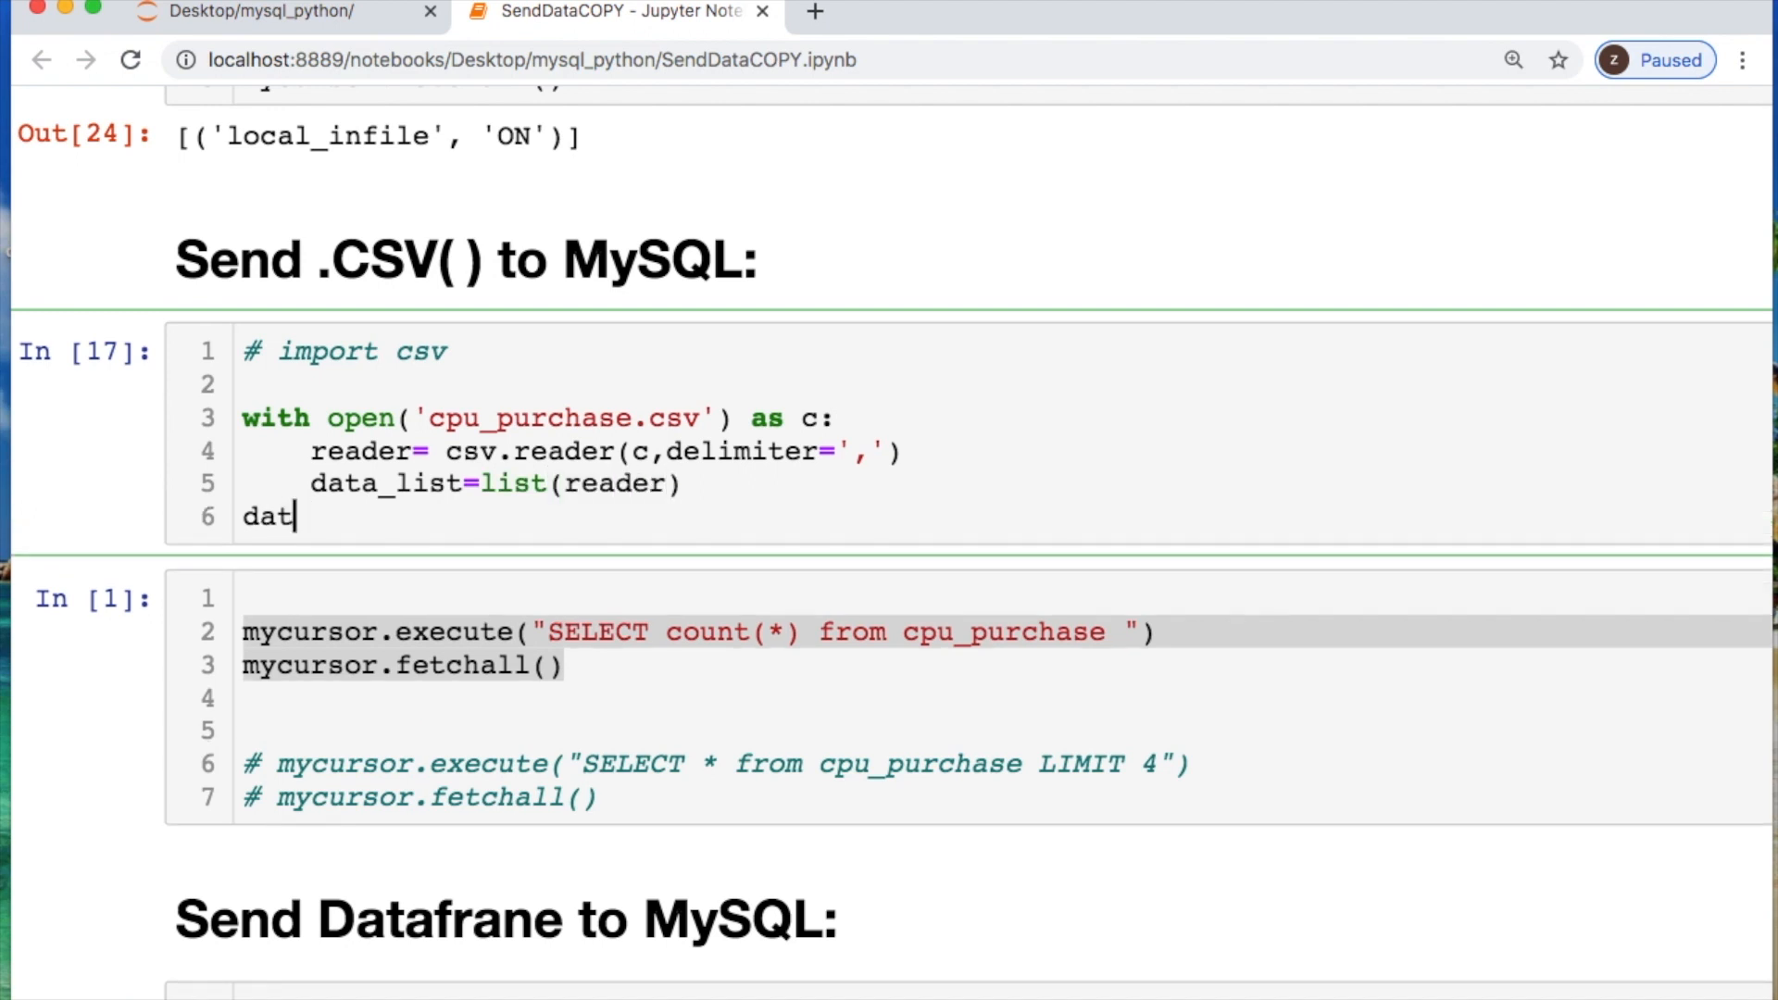
pyautogui.write('a_list[1:')
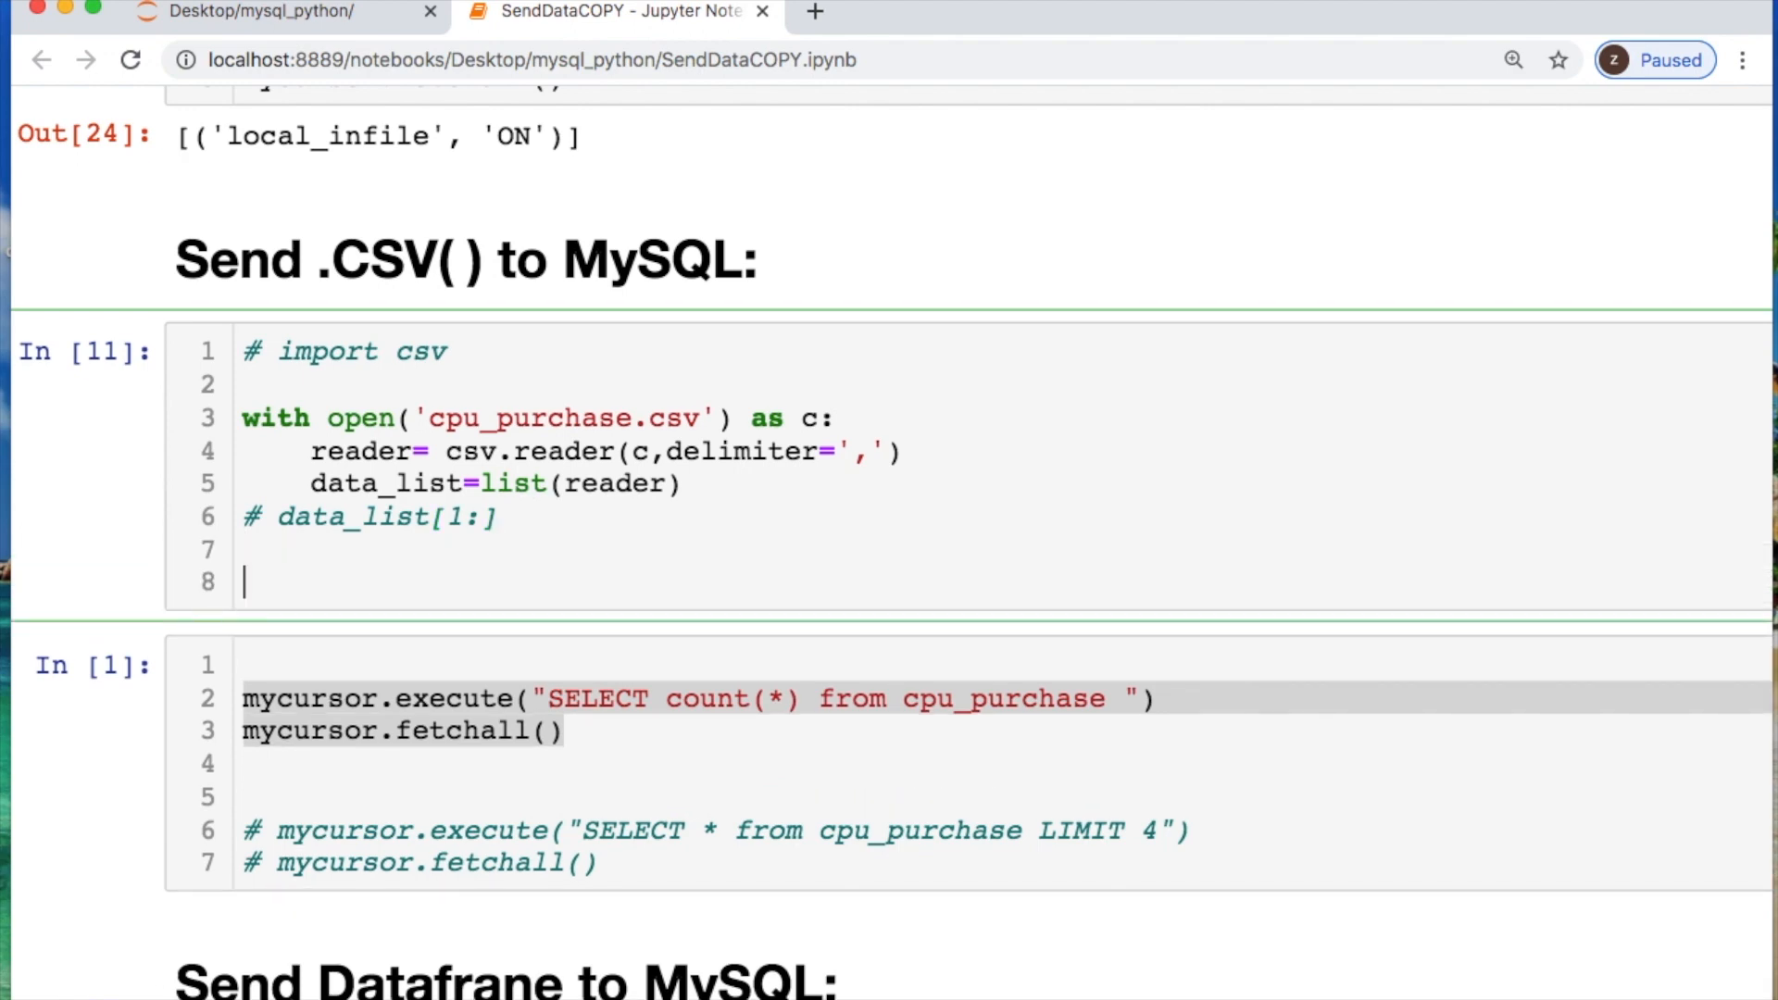
# Start mycursor.executemany with INSERT INTO cpu_purchase(credit_card,cpu,purchase_date).
pyautogui.write('mycursor.')
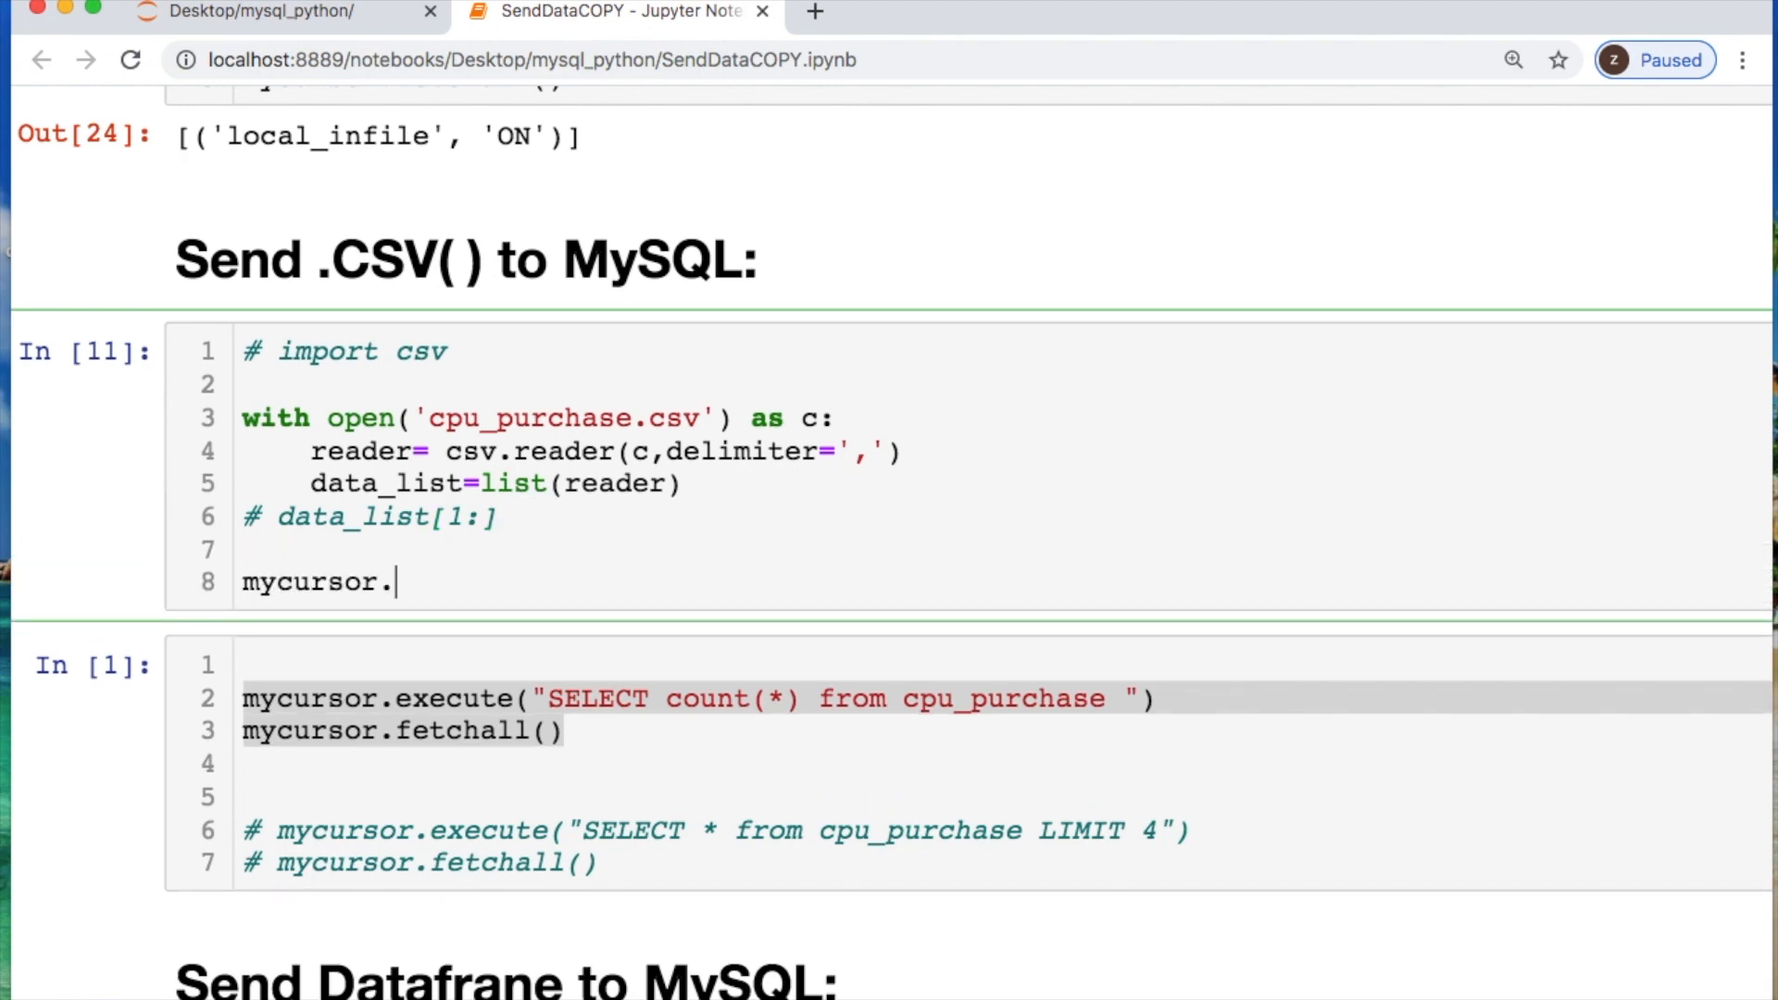
pyautogui.write('executemany(')
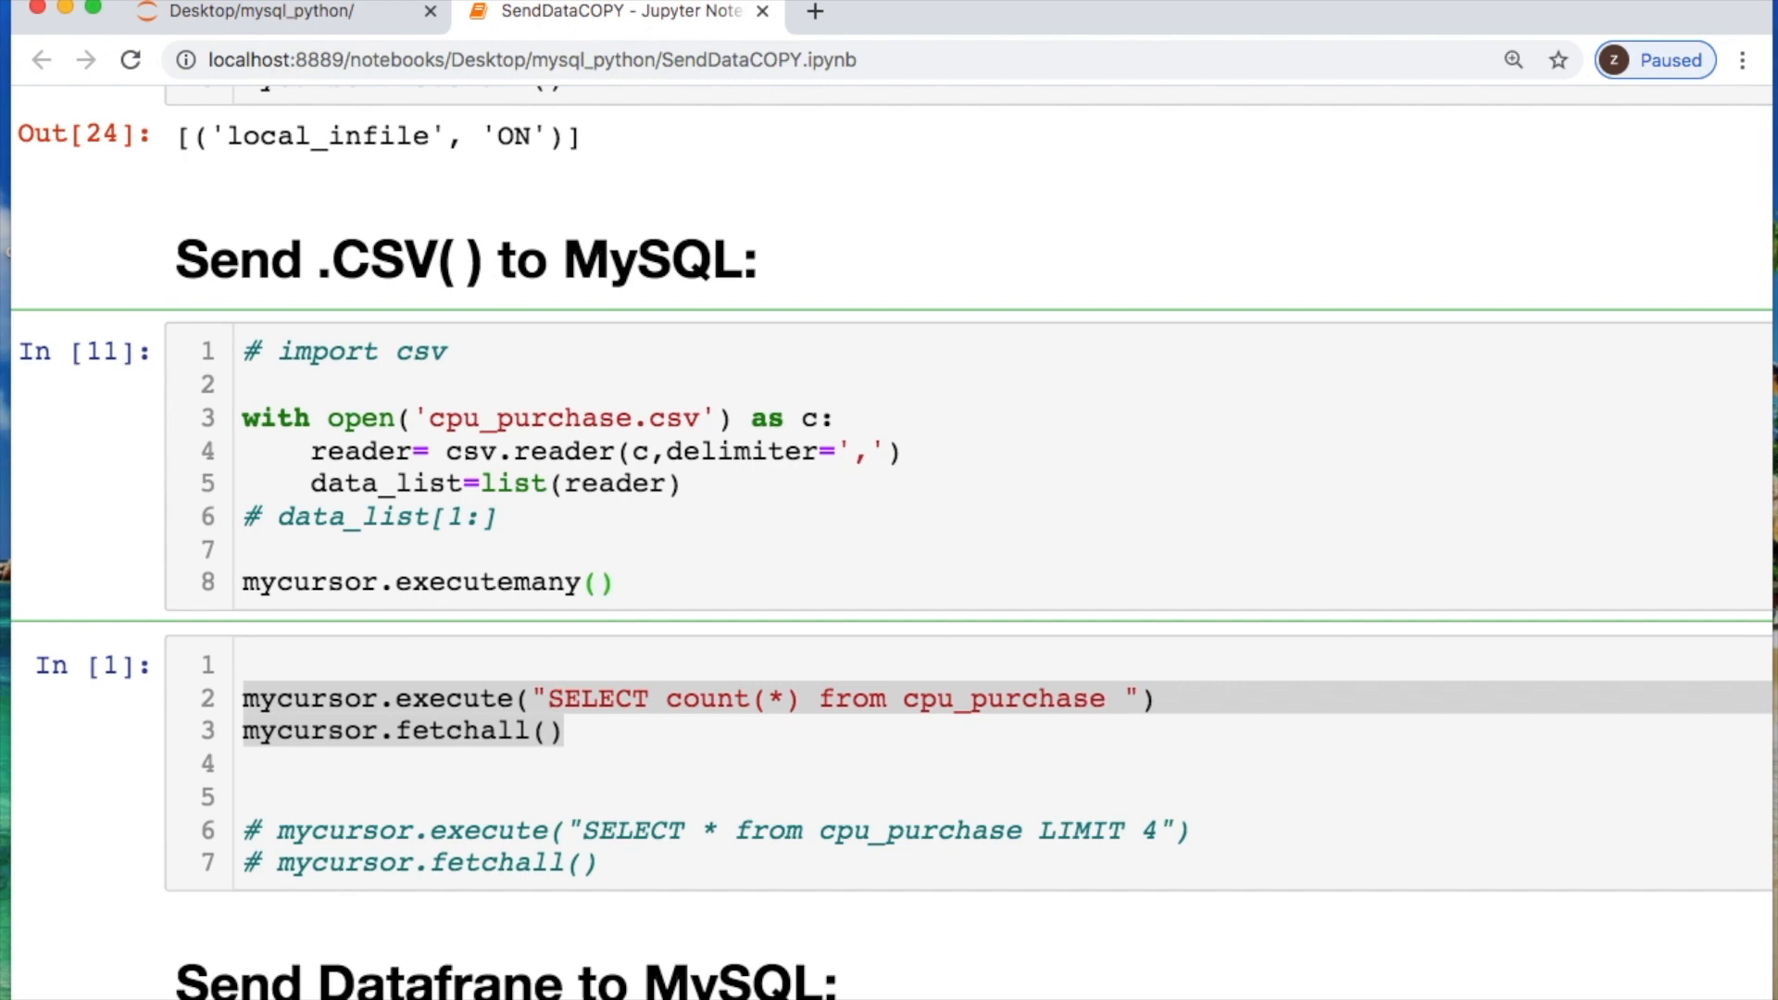
pyautogui.click(598, 581)
pyautogui.write('"""')
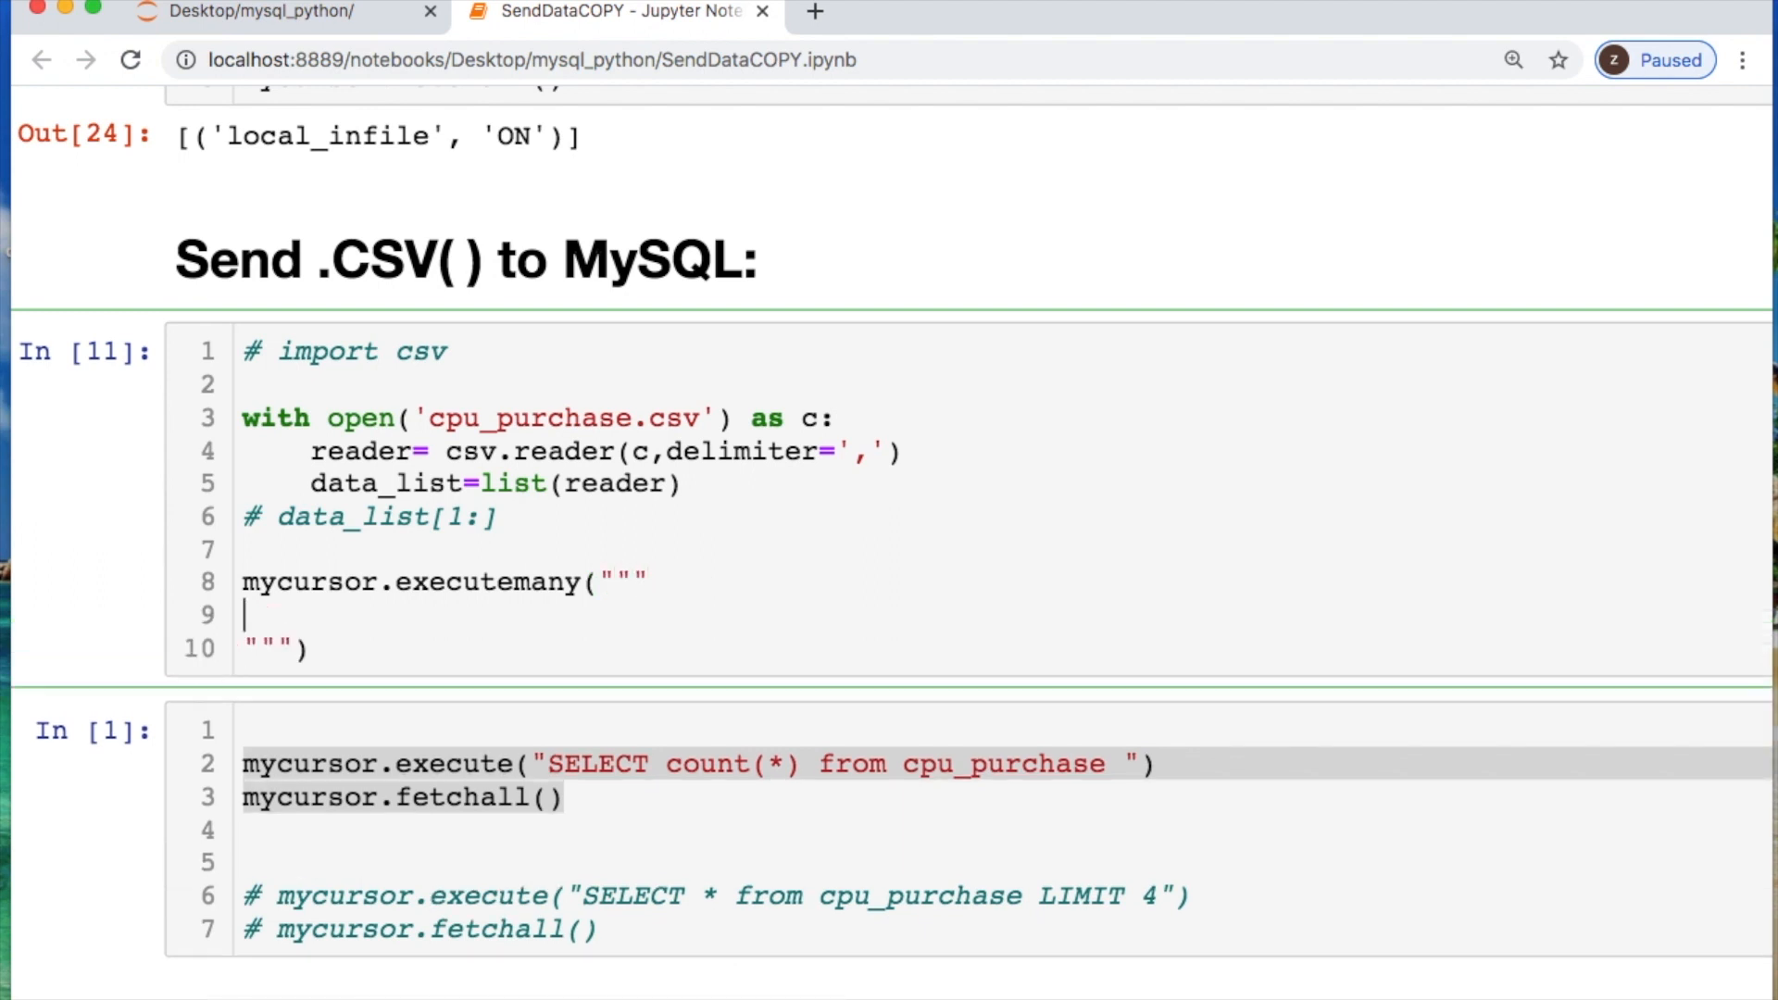
pyautogui.write('ISERT')
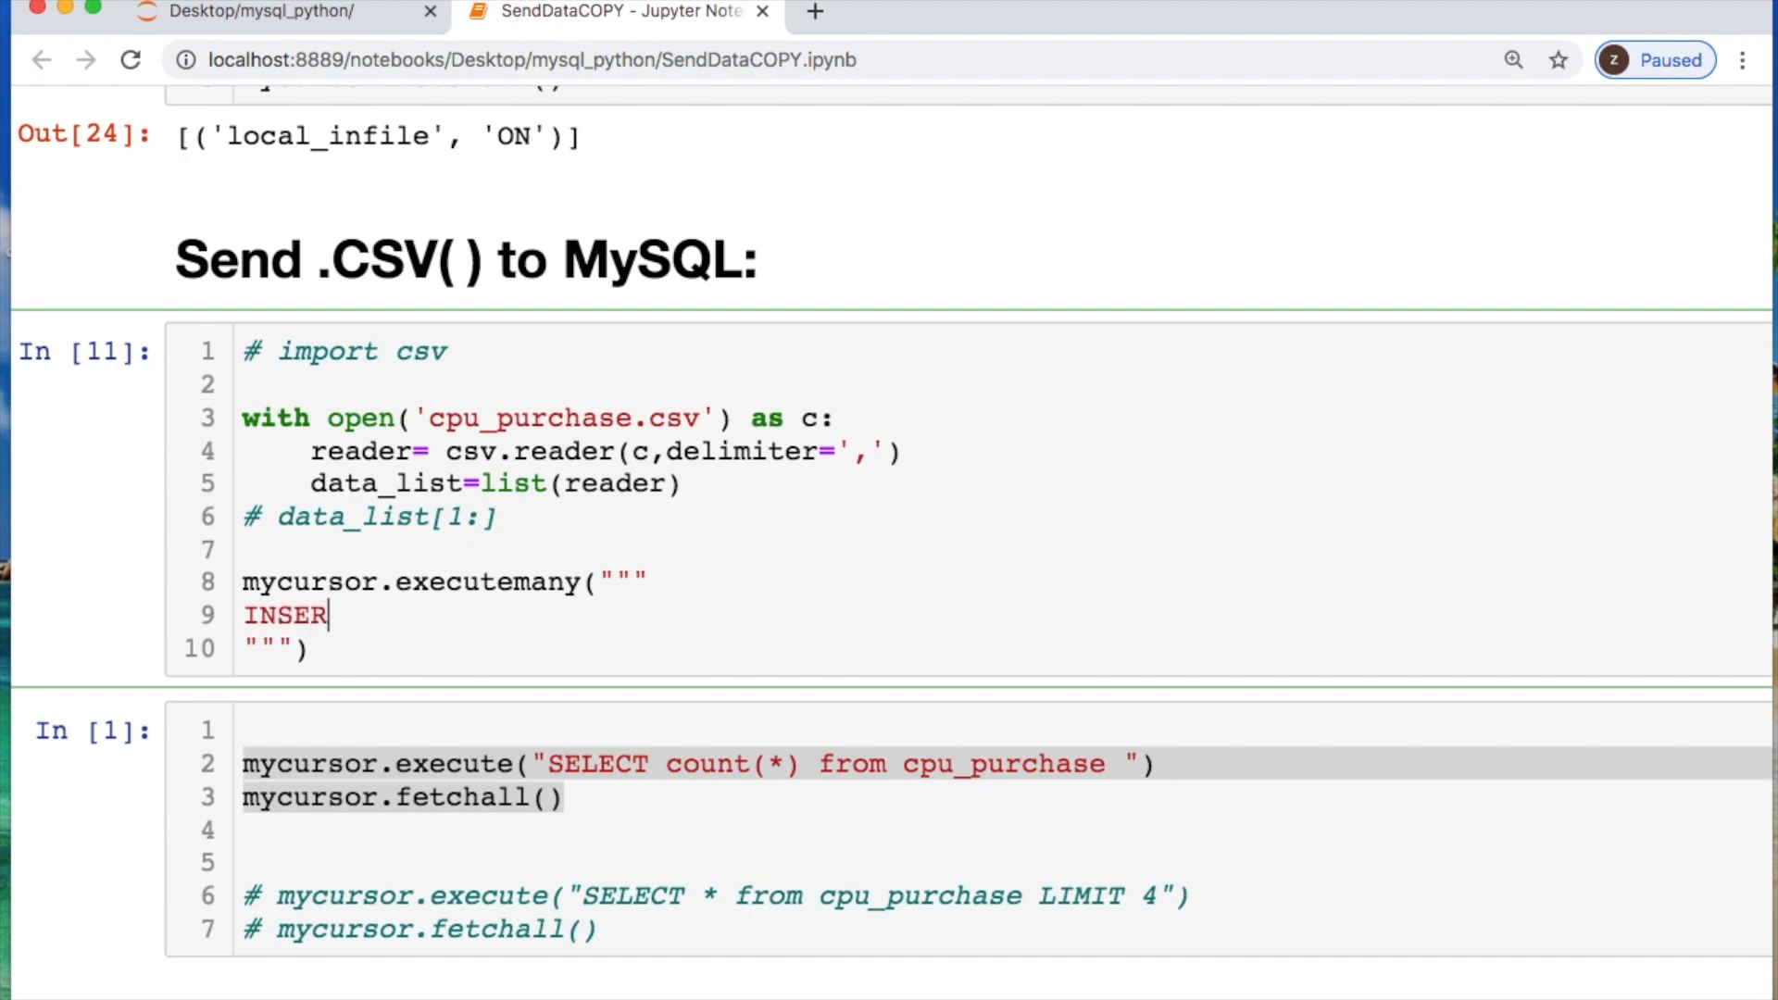
pyautogui.write('T INTO')
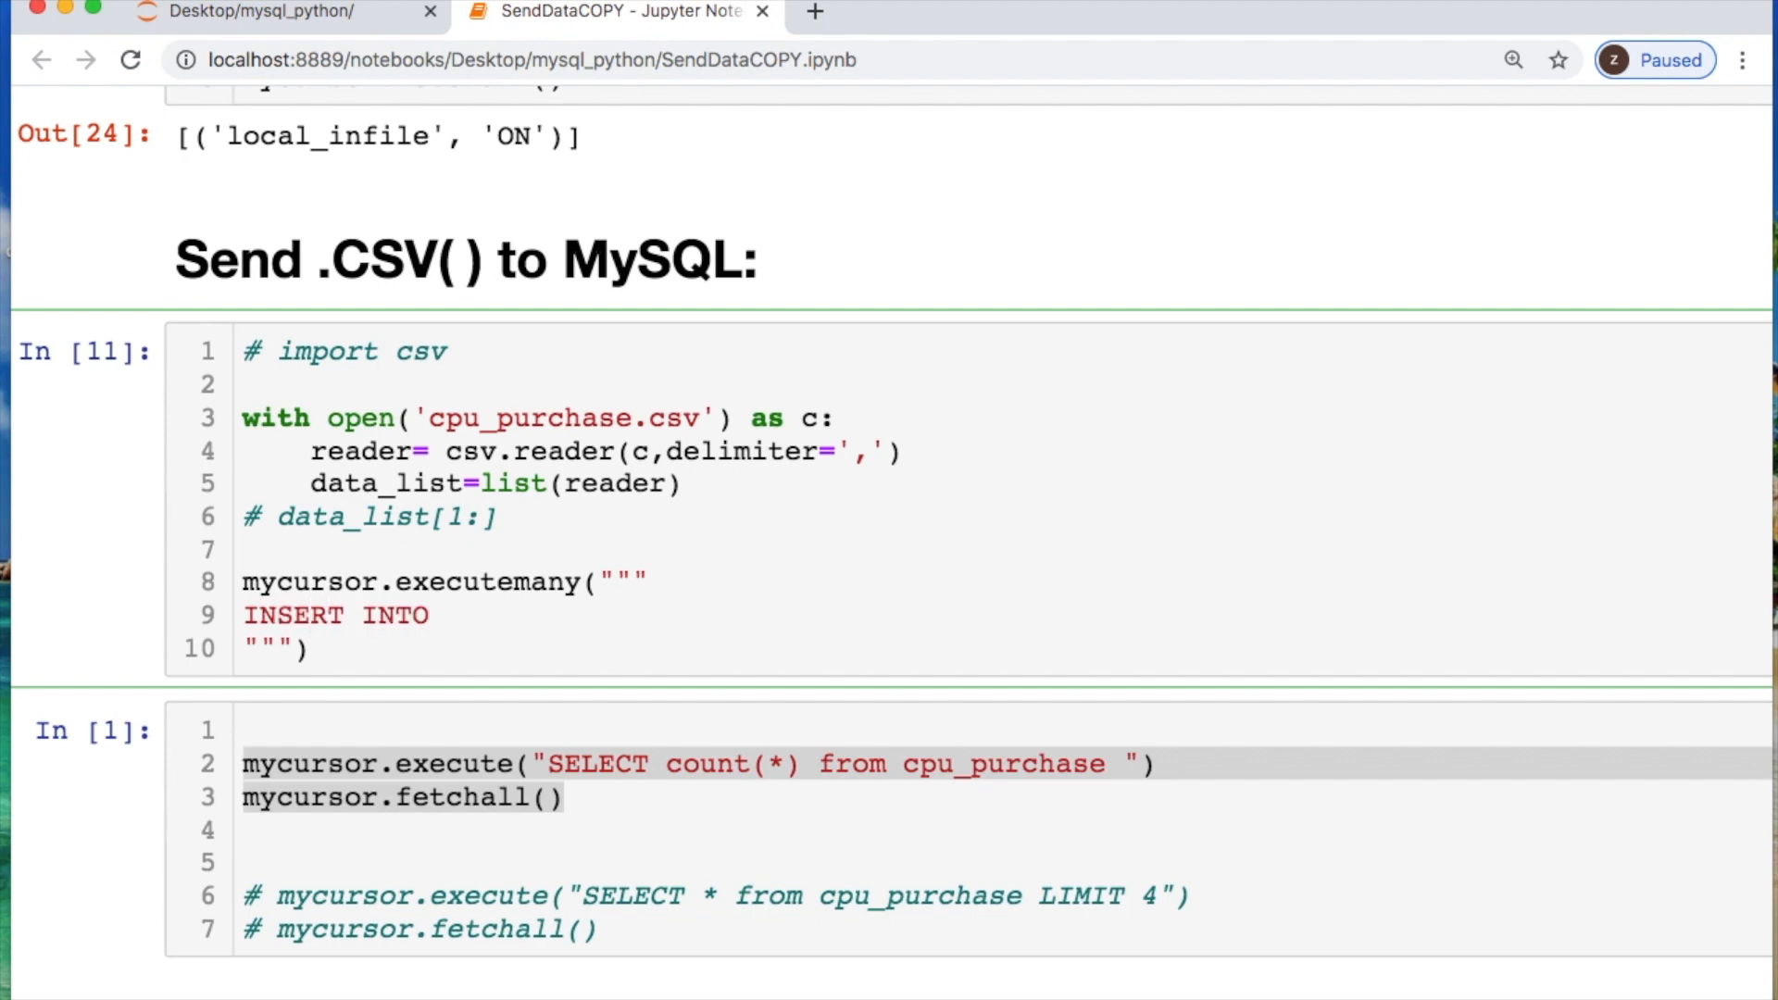
pyautogui.write('cpu_pur')
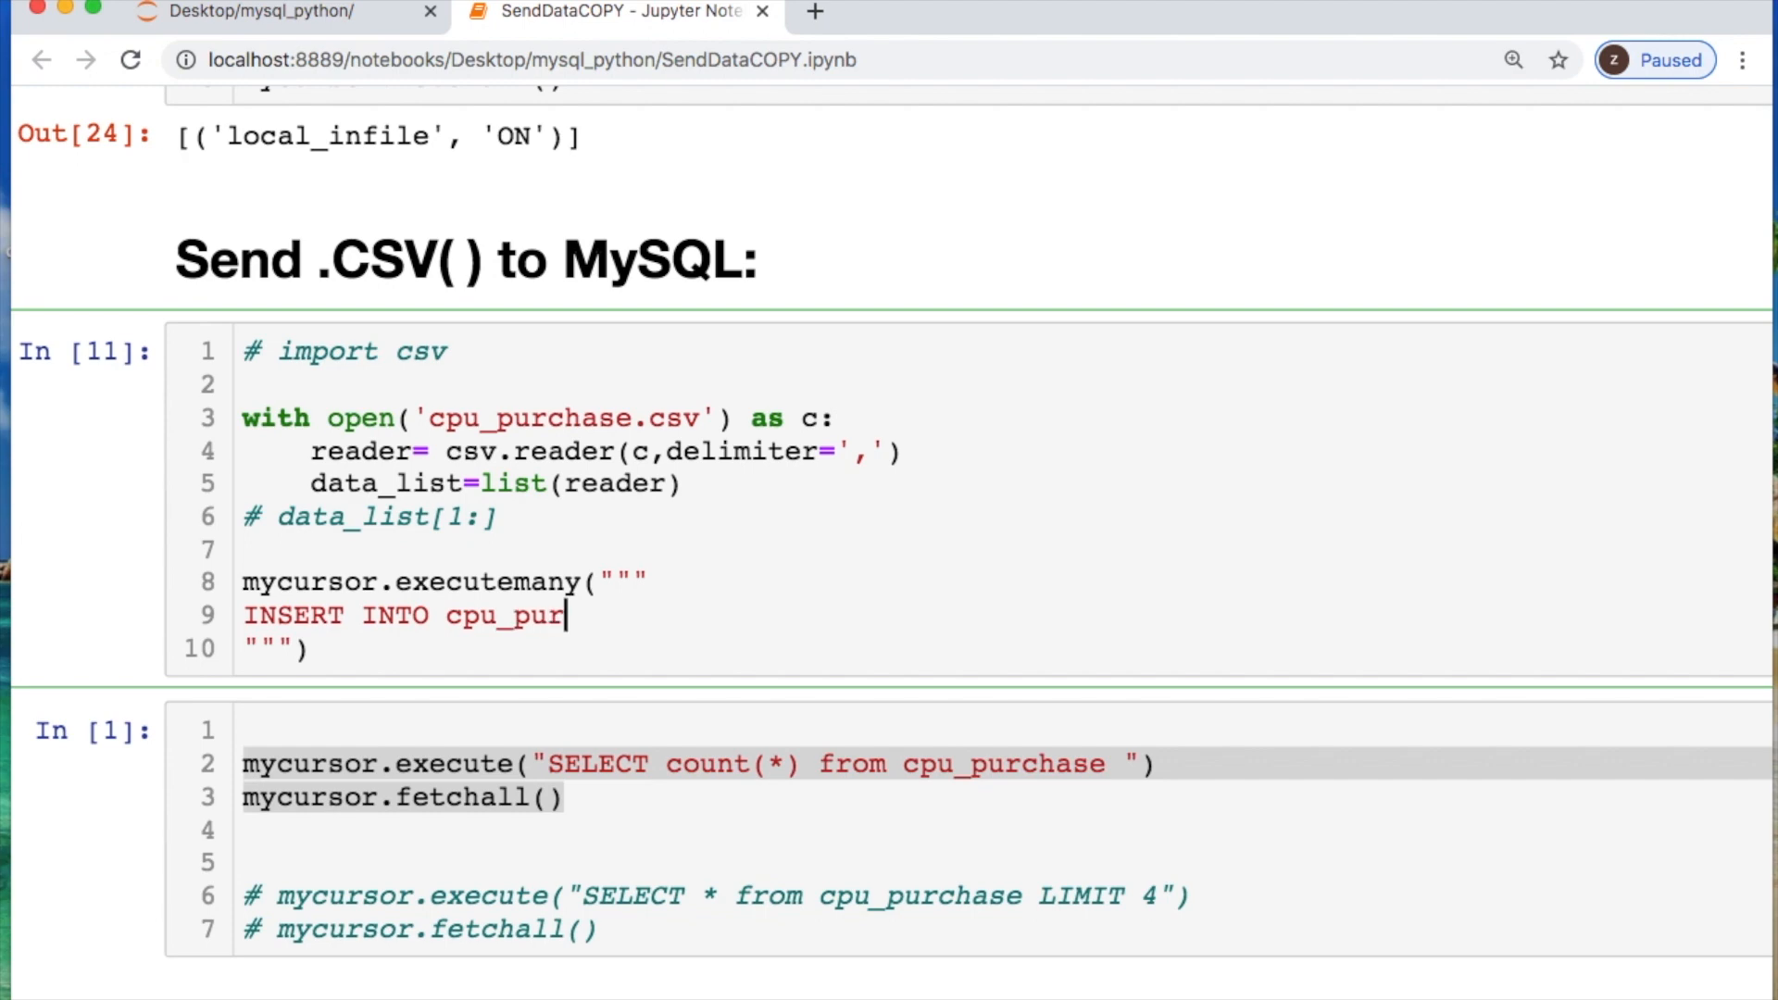
pyautogui.write('chase()')
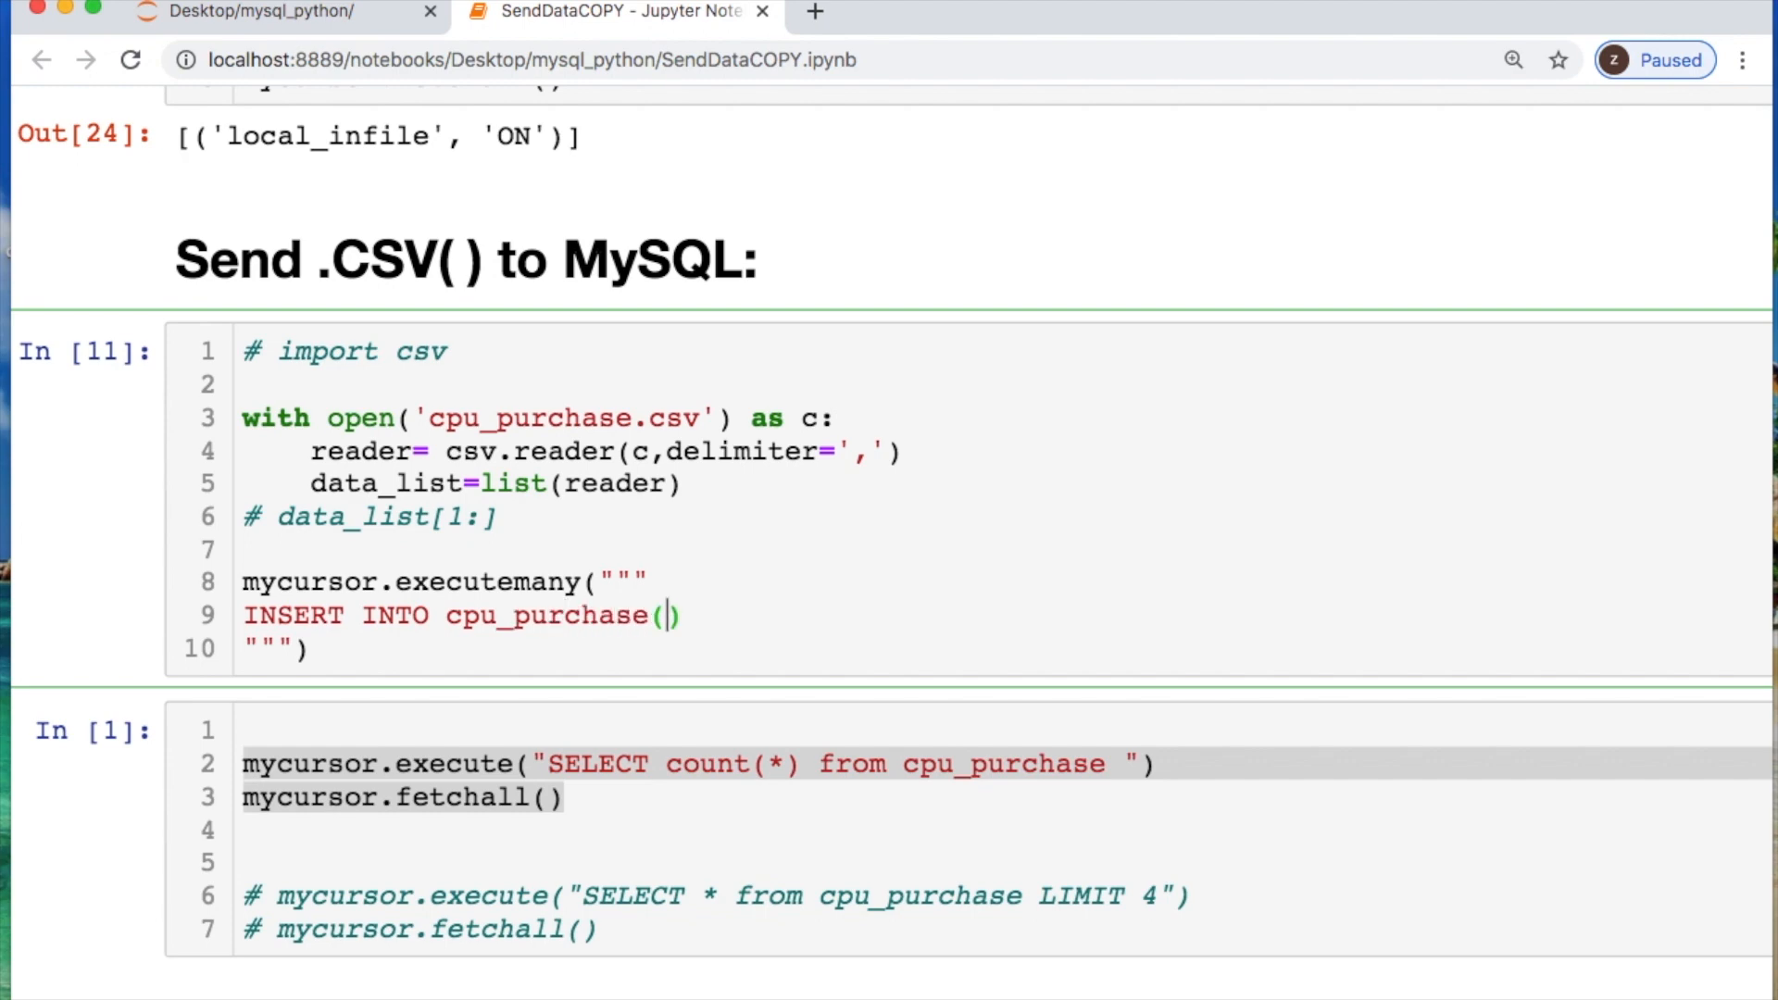
pyautogui.write('credit')
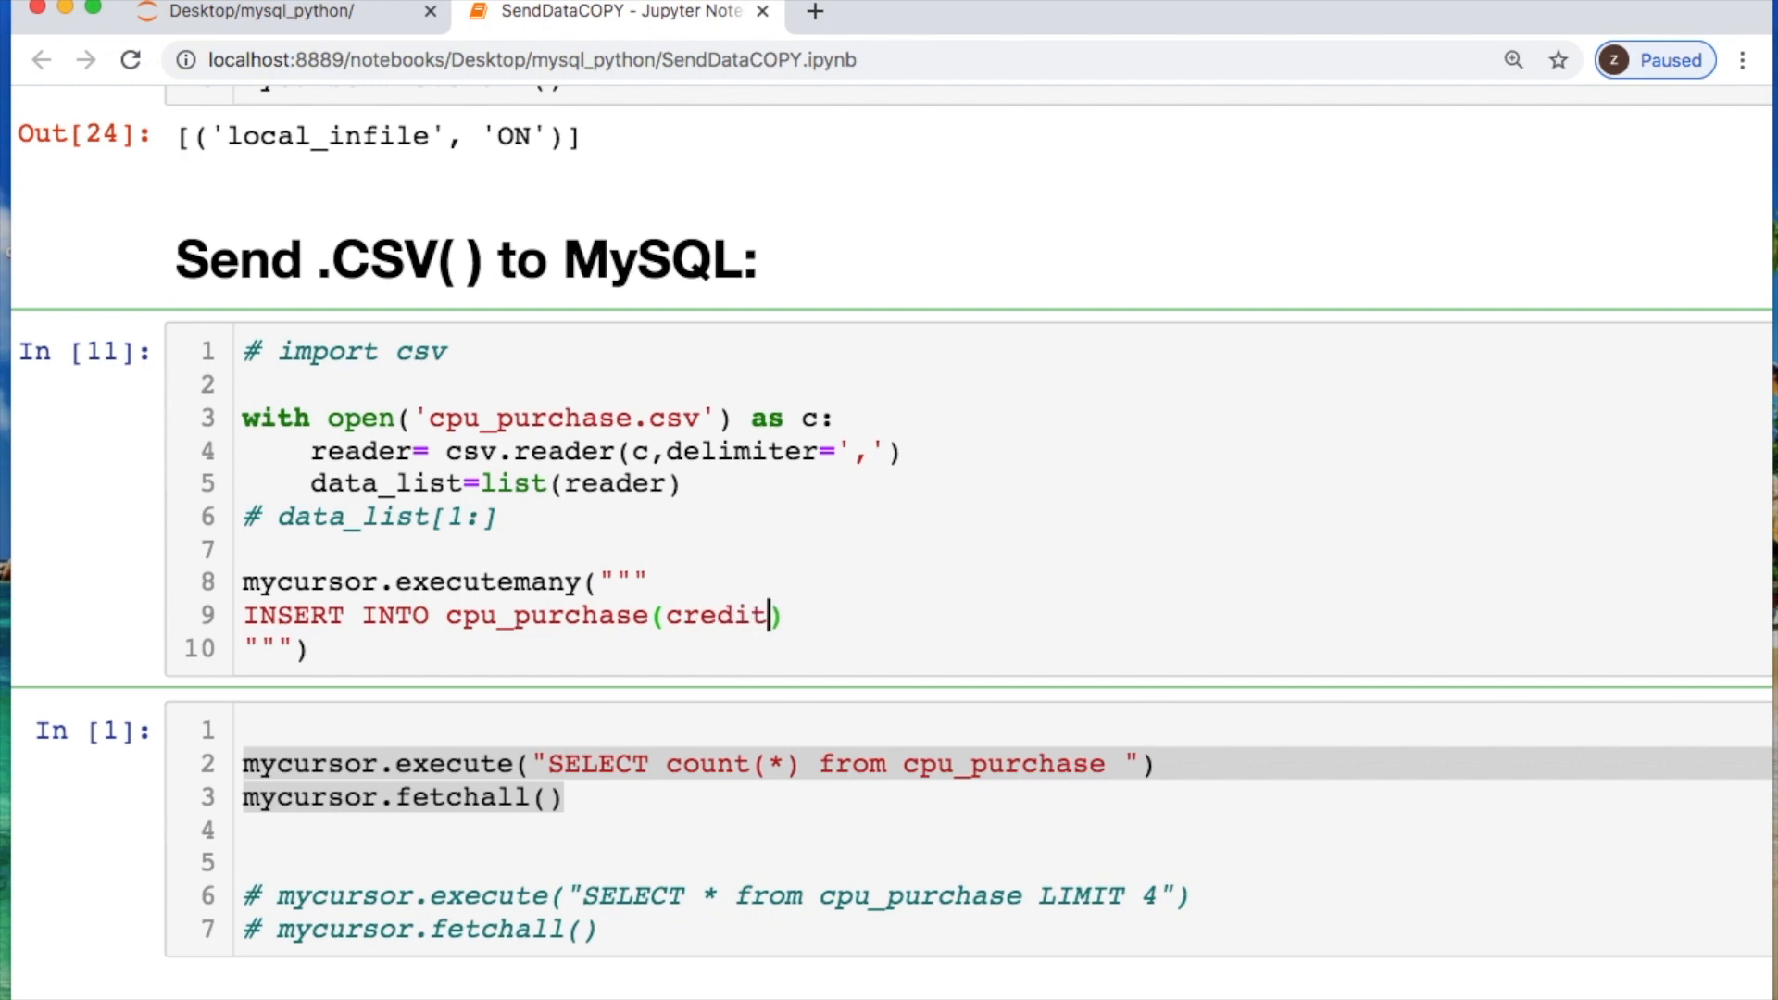
pyautogui.write('_card')
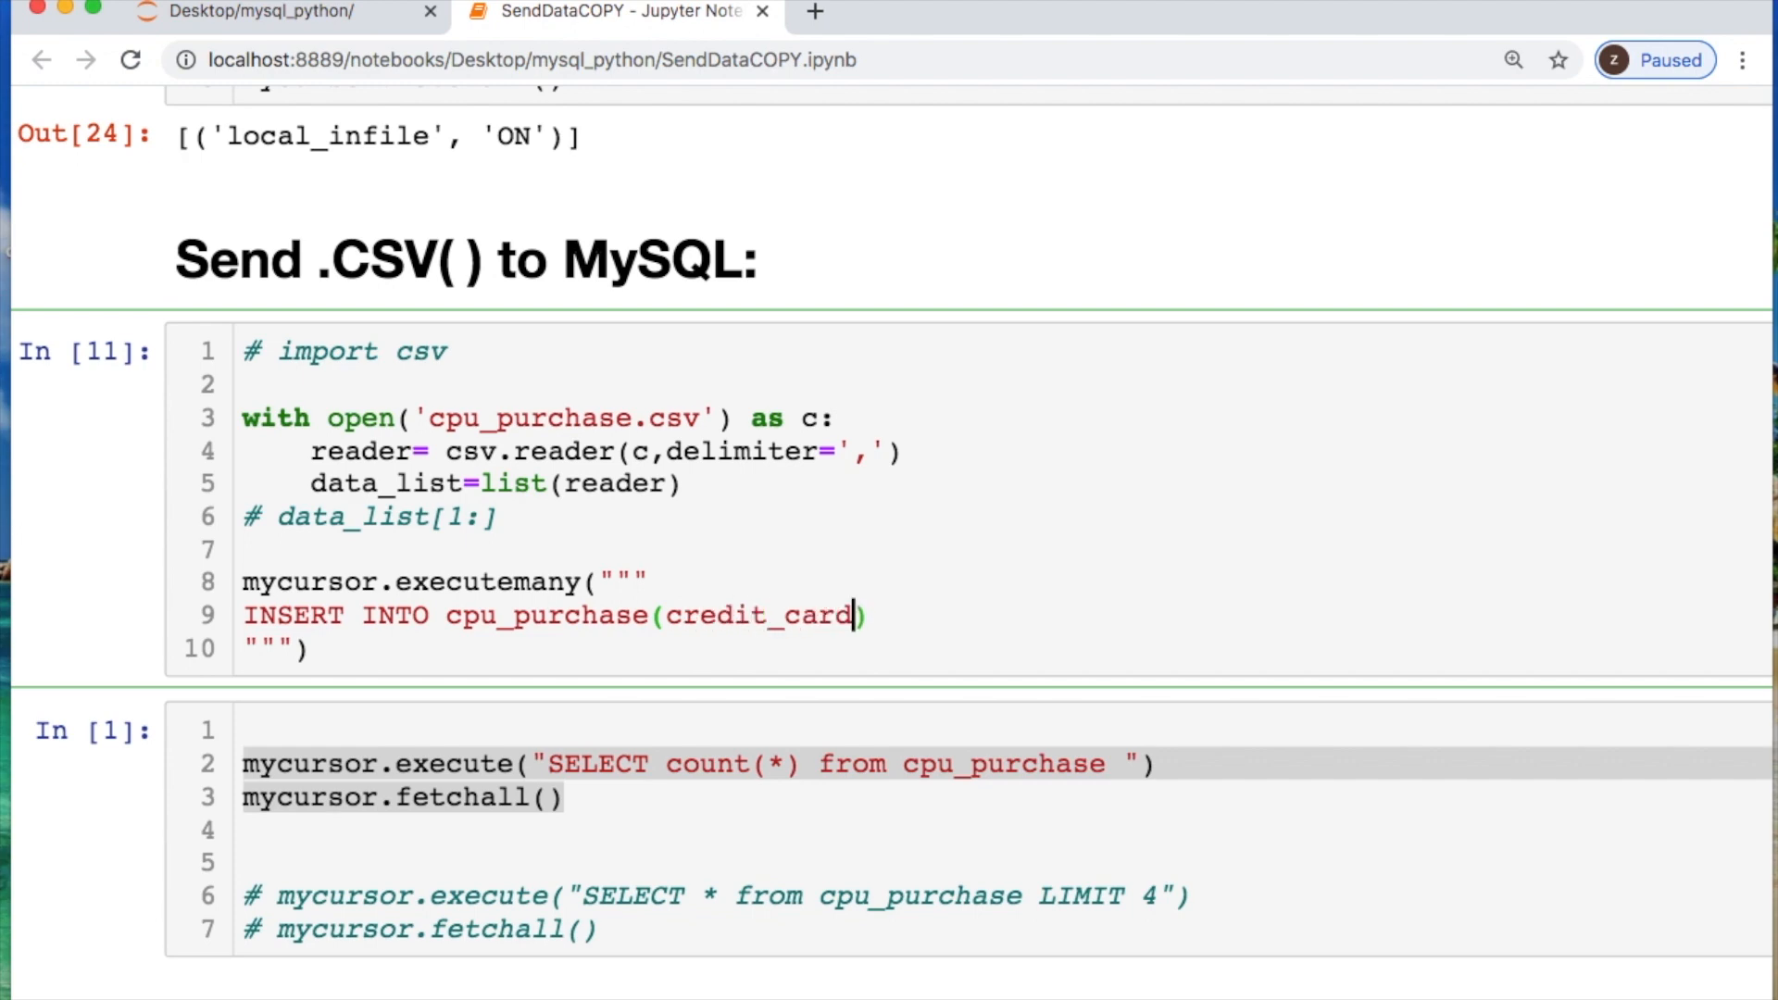
pyautogui.write(',cpu,')
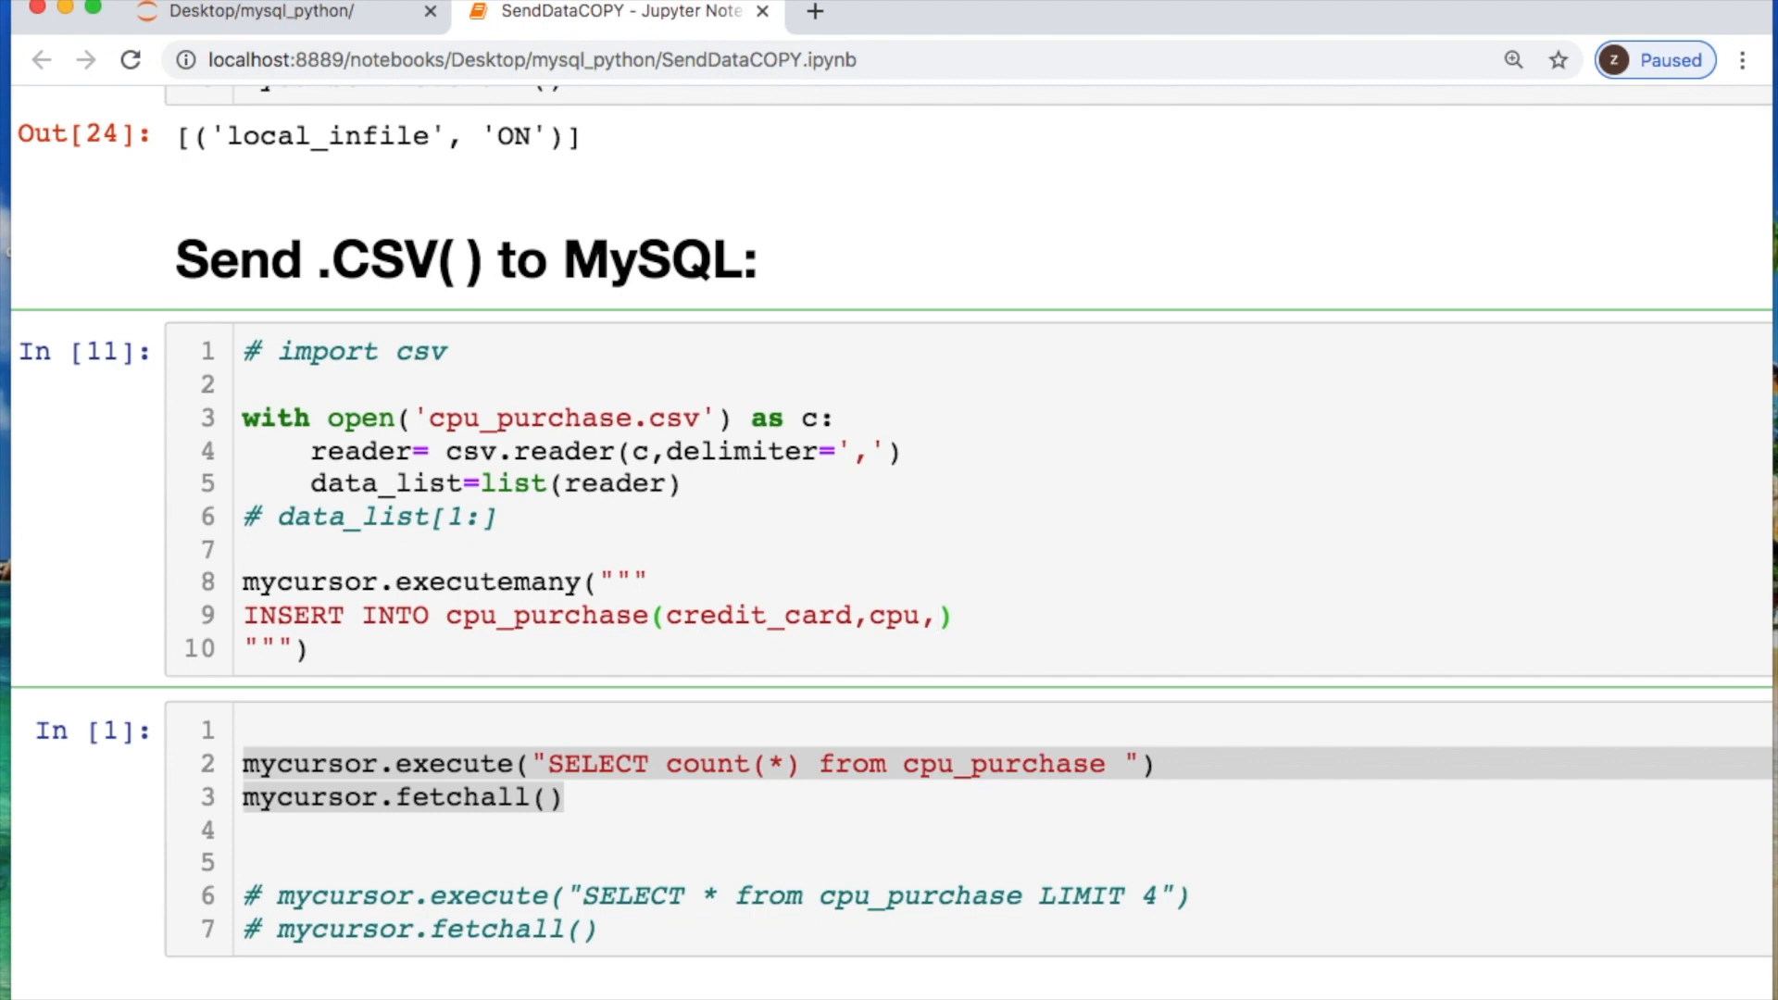
pyautogui.write('purchase')
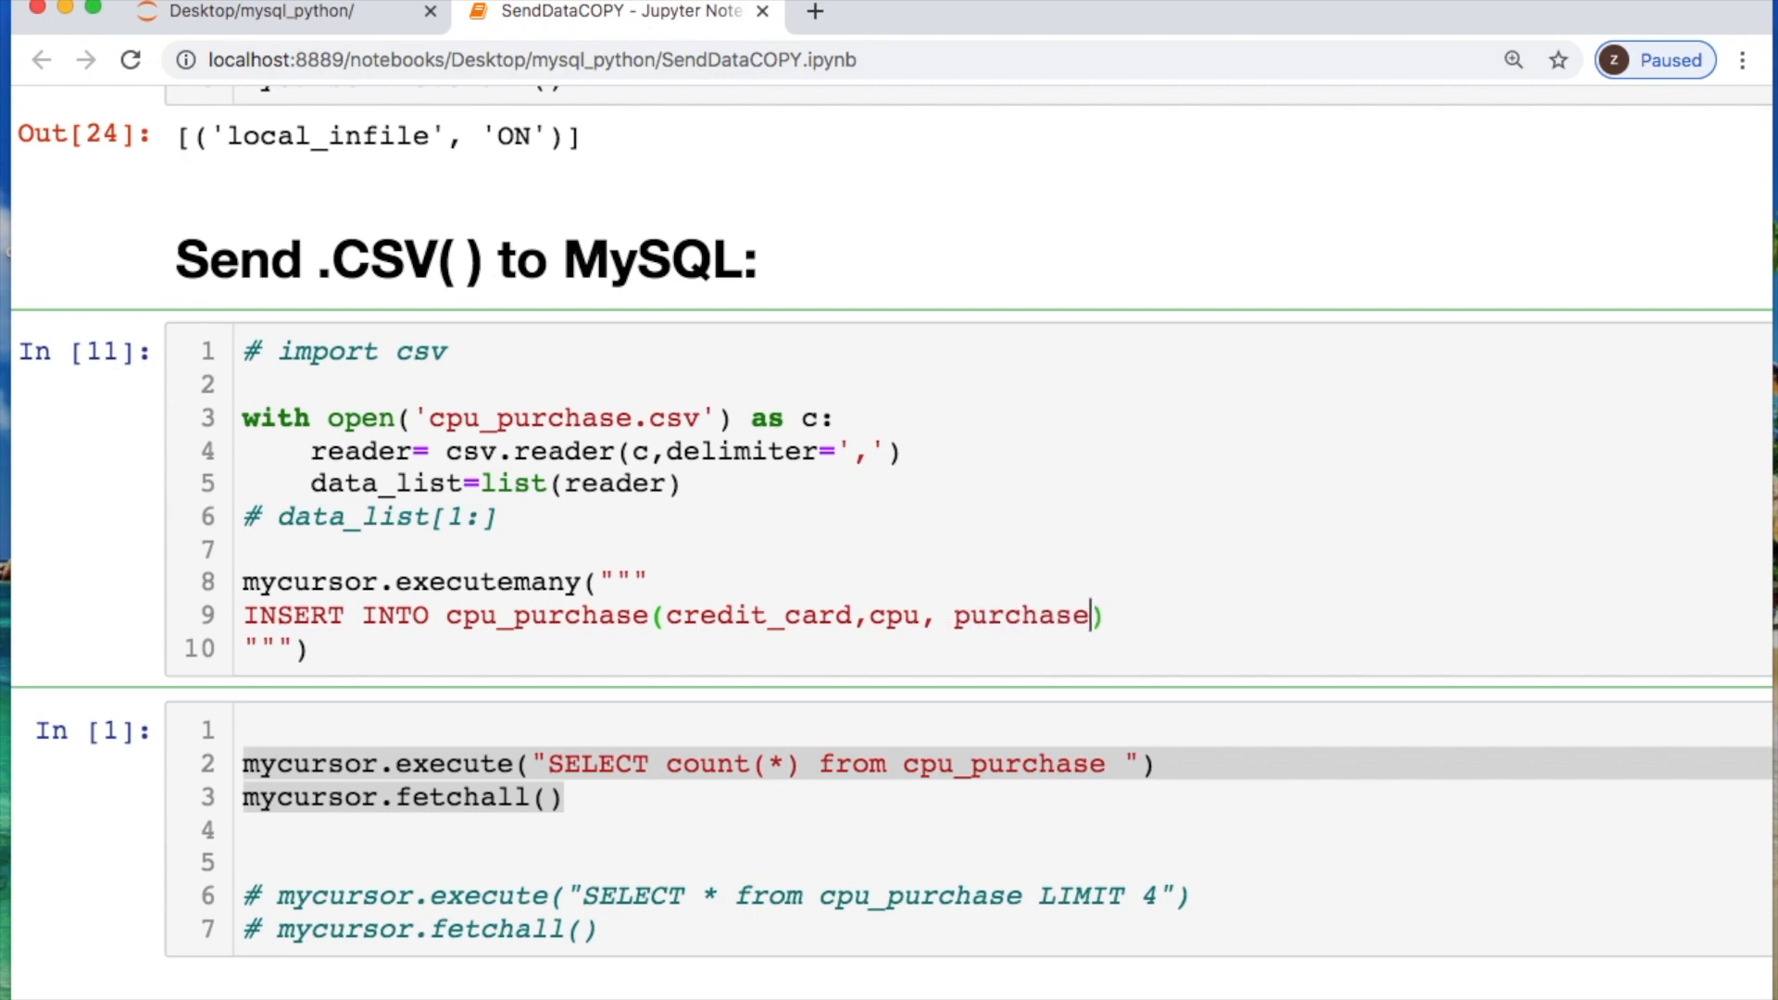
pyautogui.write('_date')
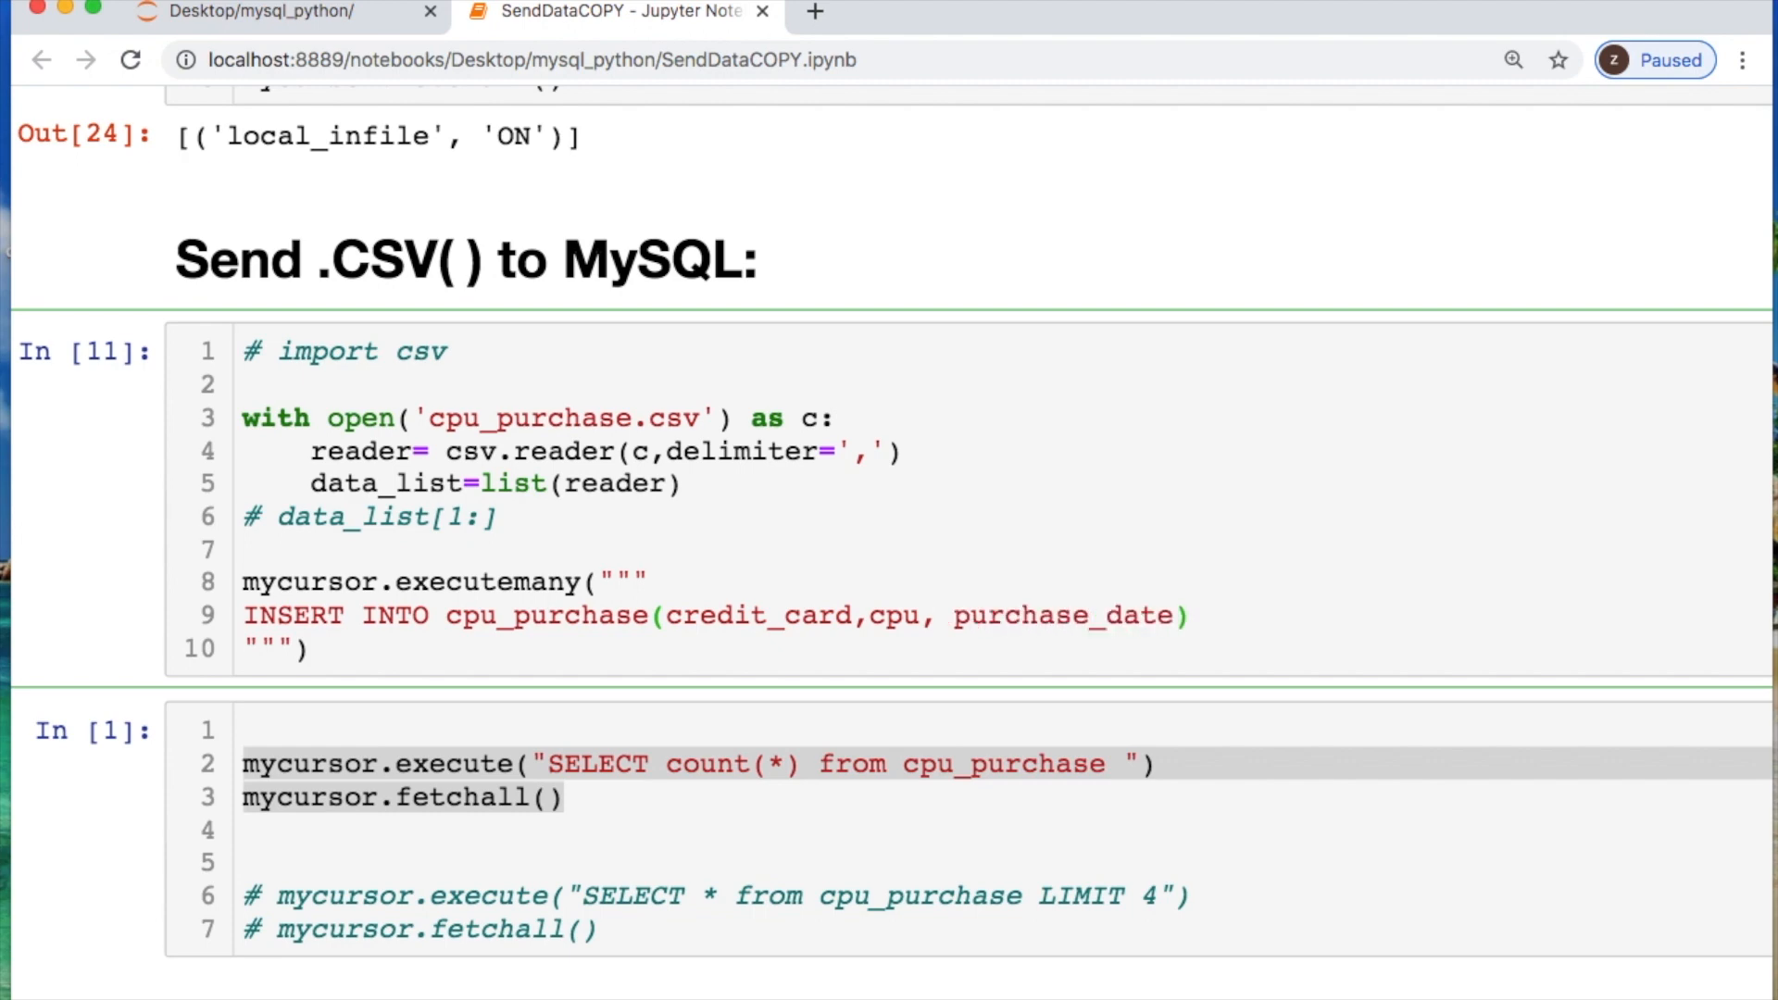
# Finish the INSERT with VALUES(%s,%s,%s) and pass data_list[1:] as the rows.
pyautogui.click(1191, 615)
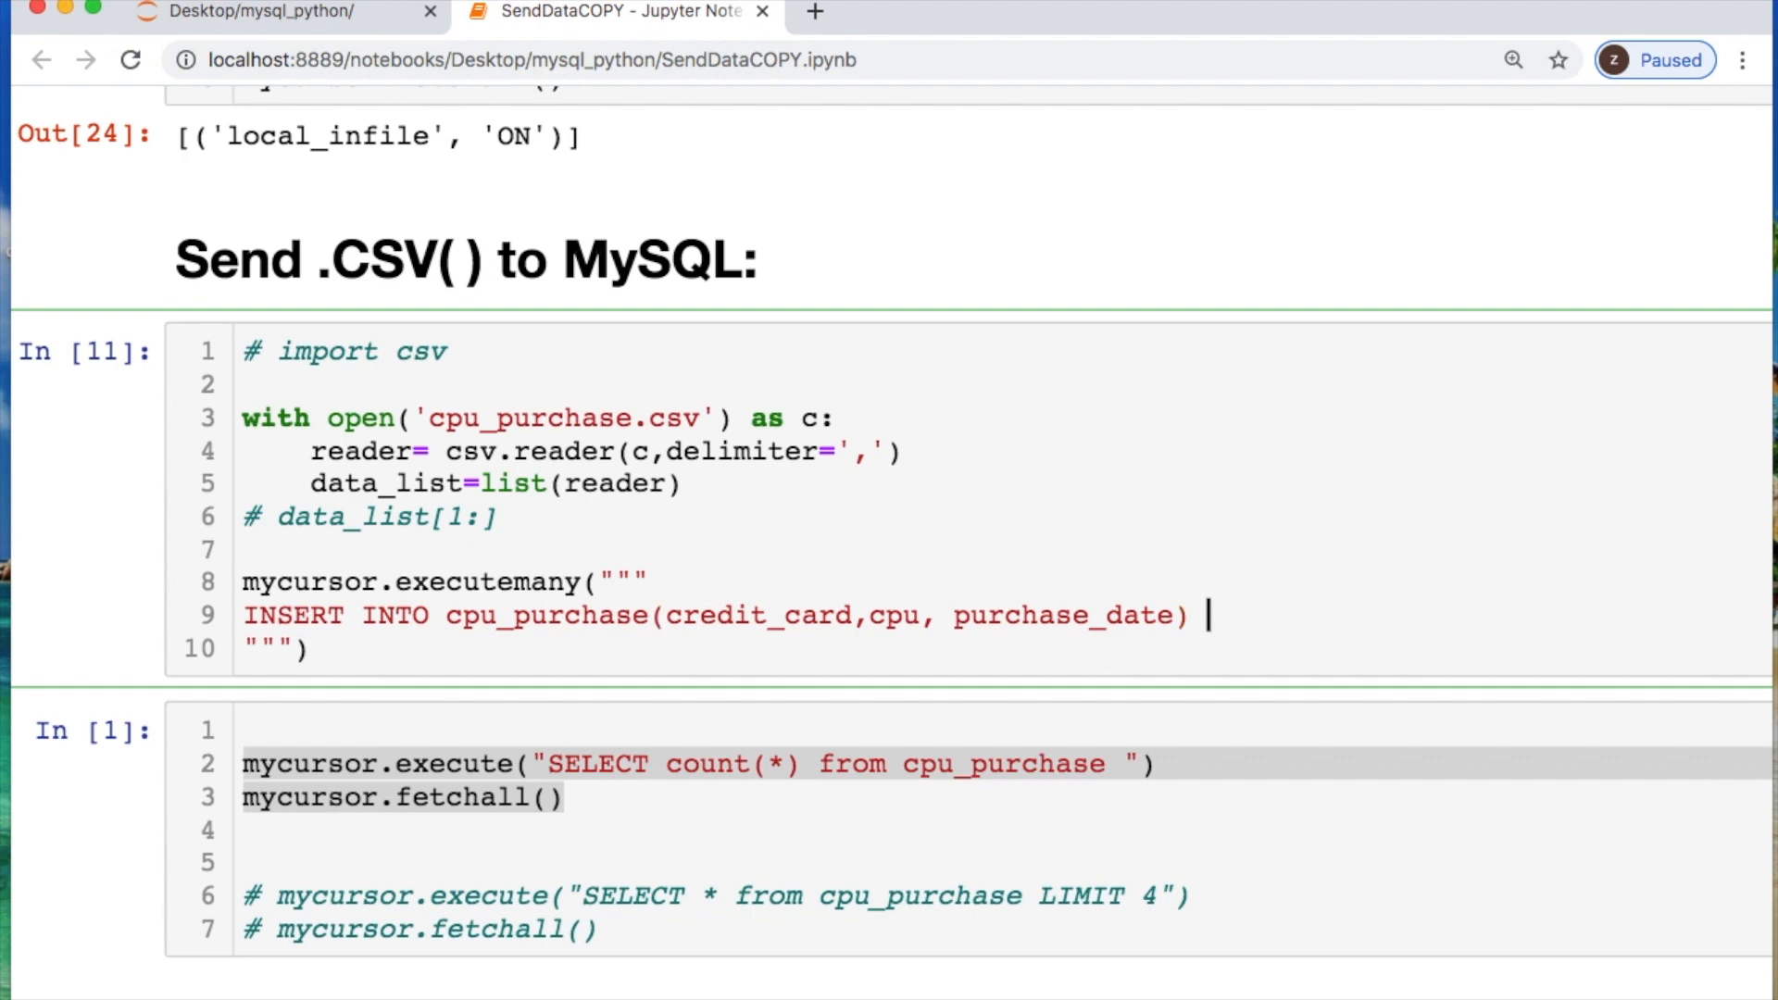
pyautogui.write('VALUES()')
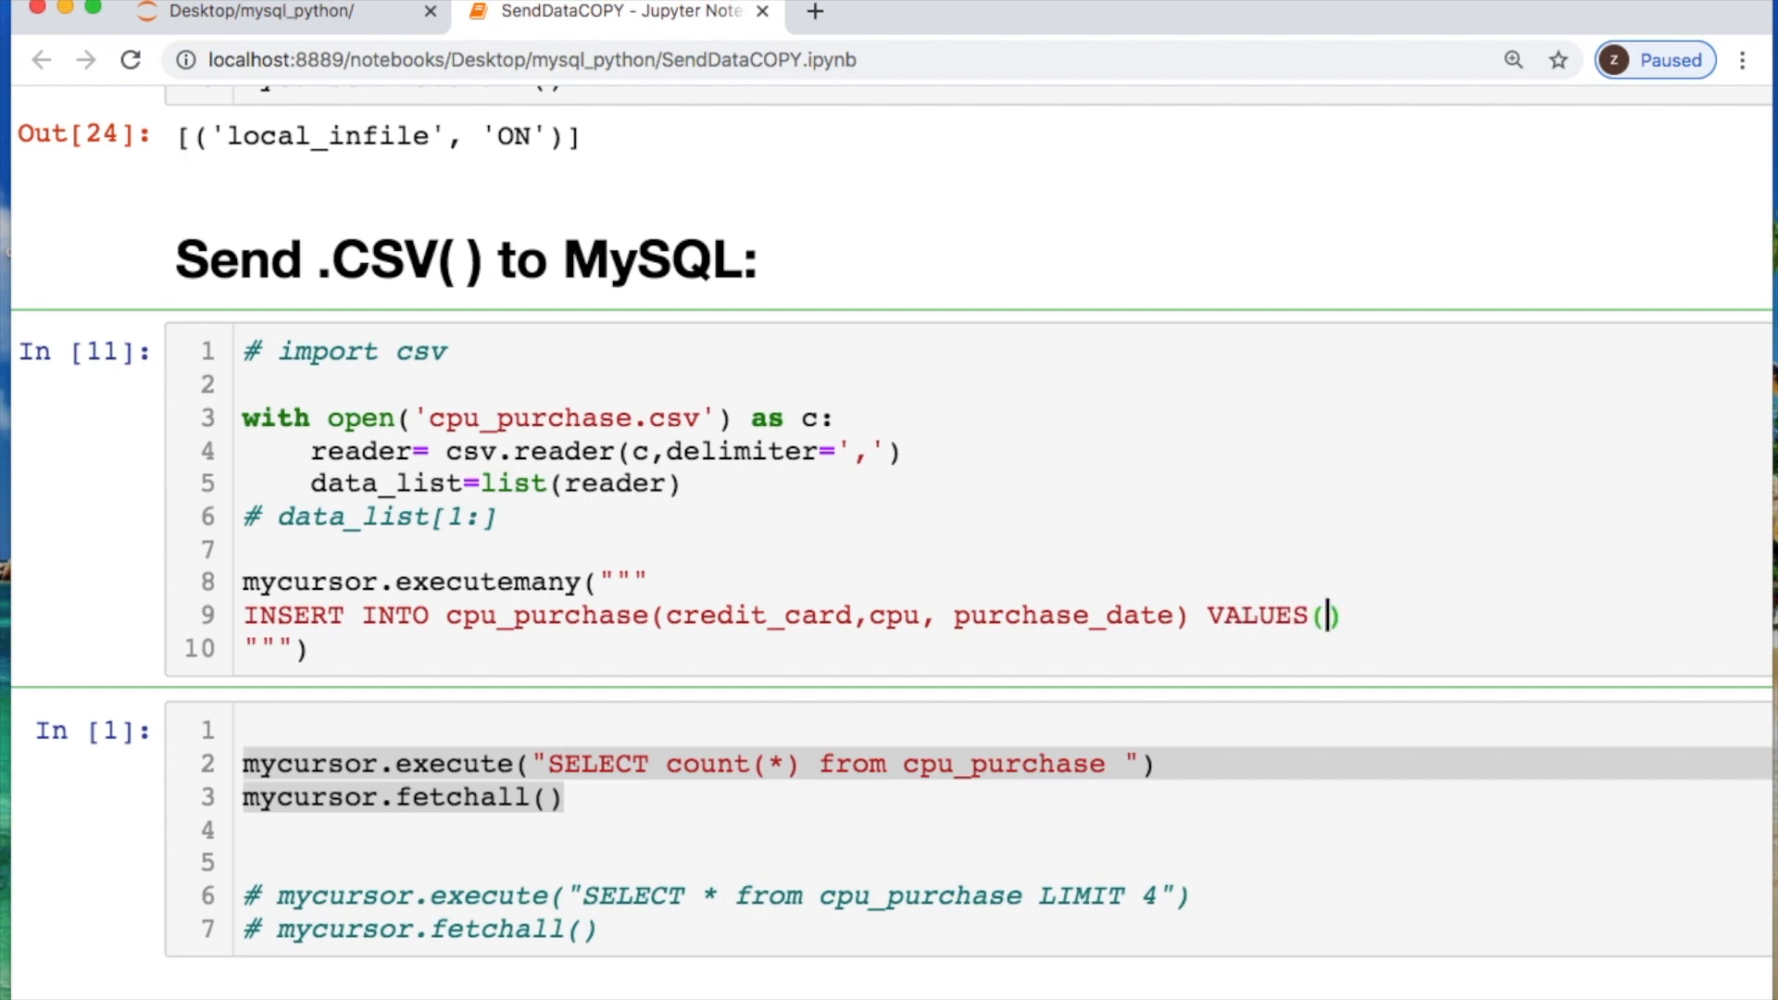
pyautogui.write('%s')
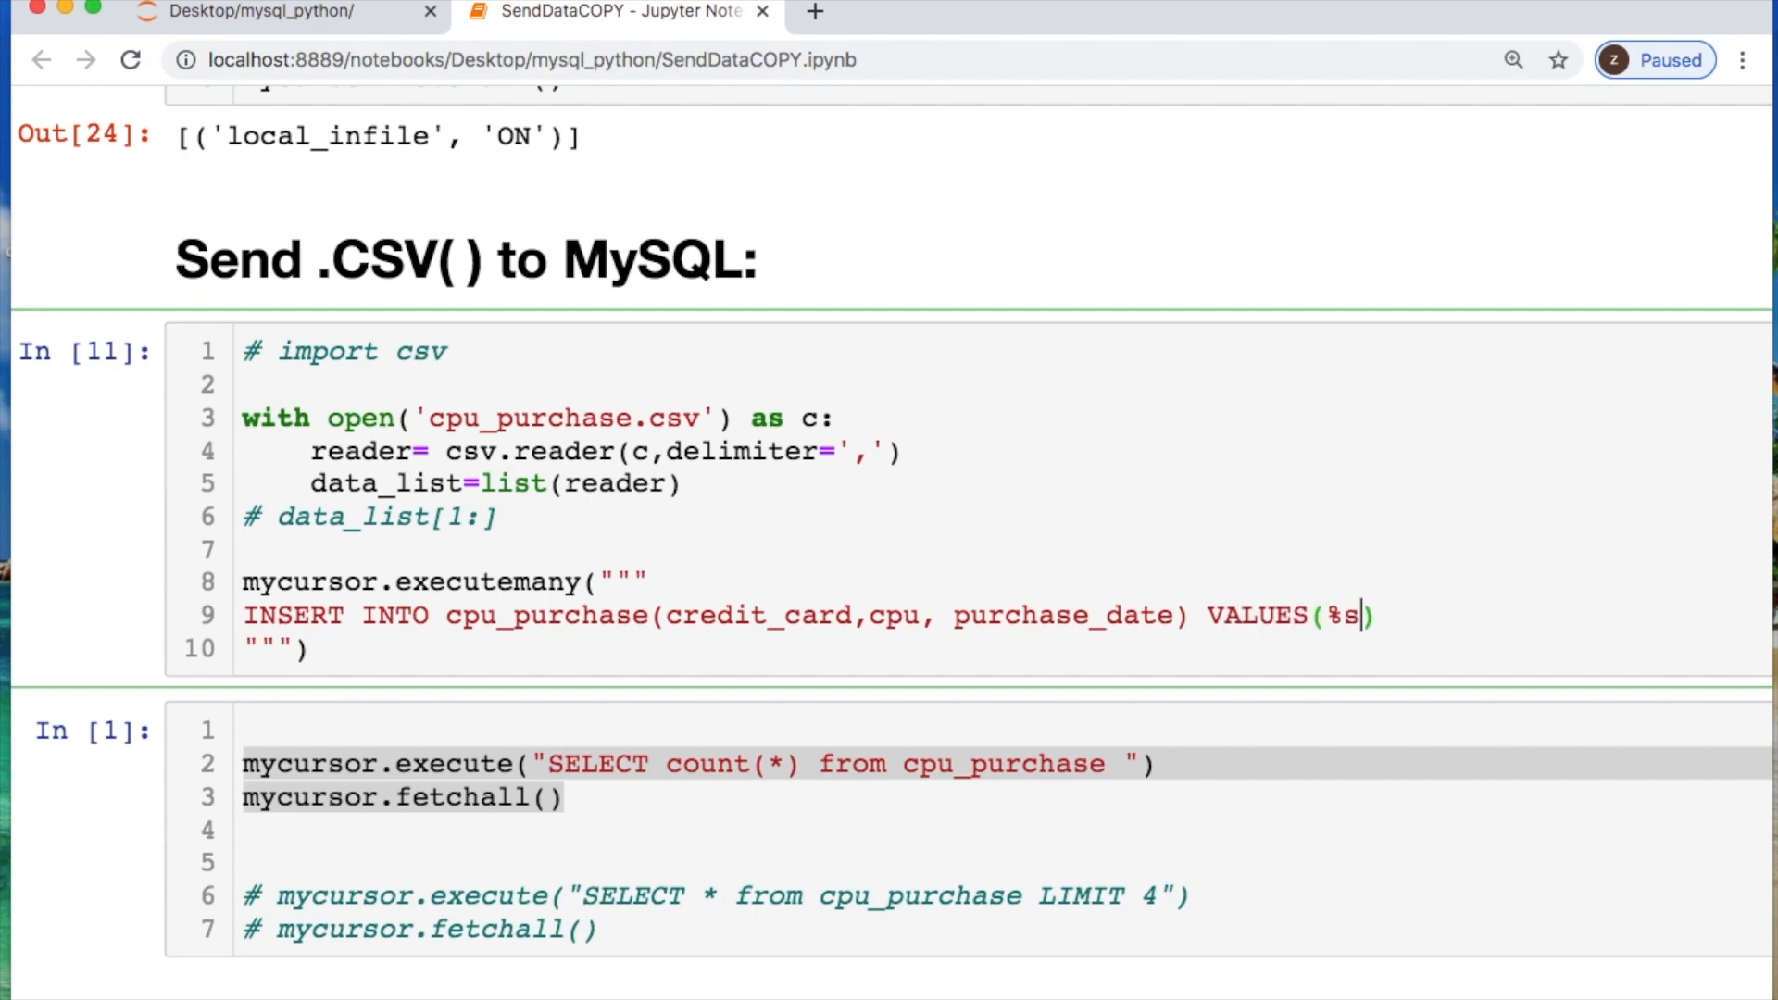
pyautogui.write(',%s,')
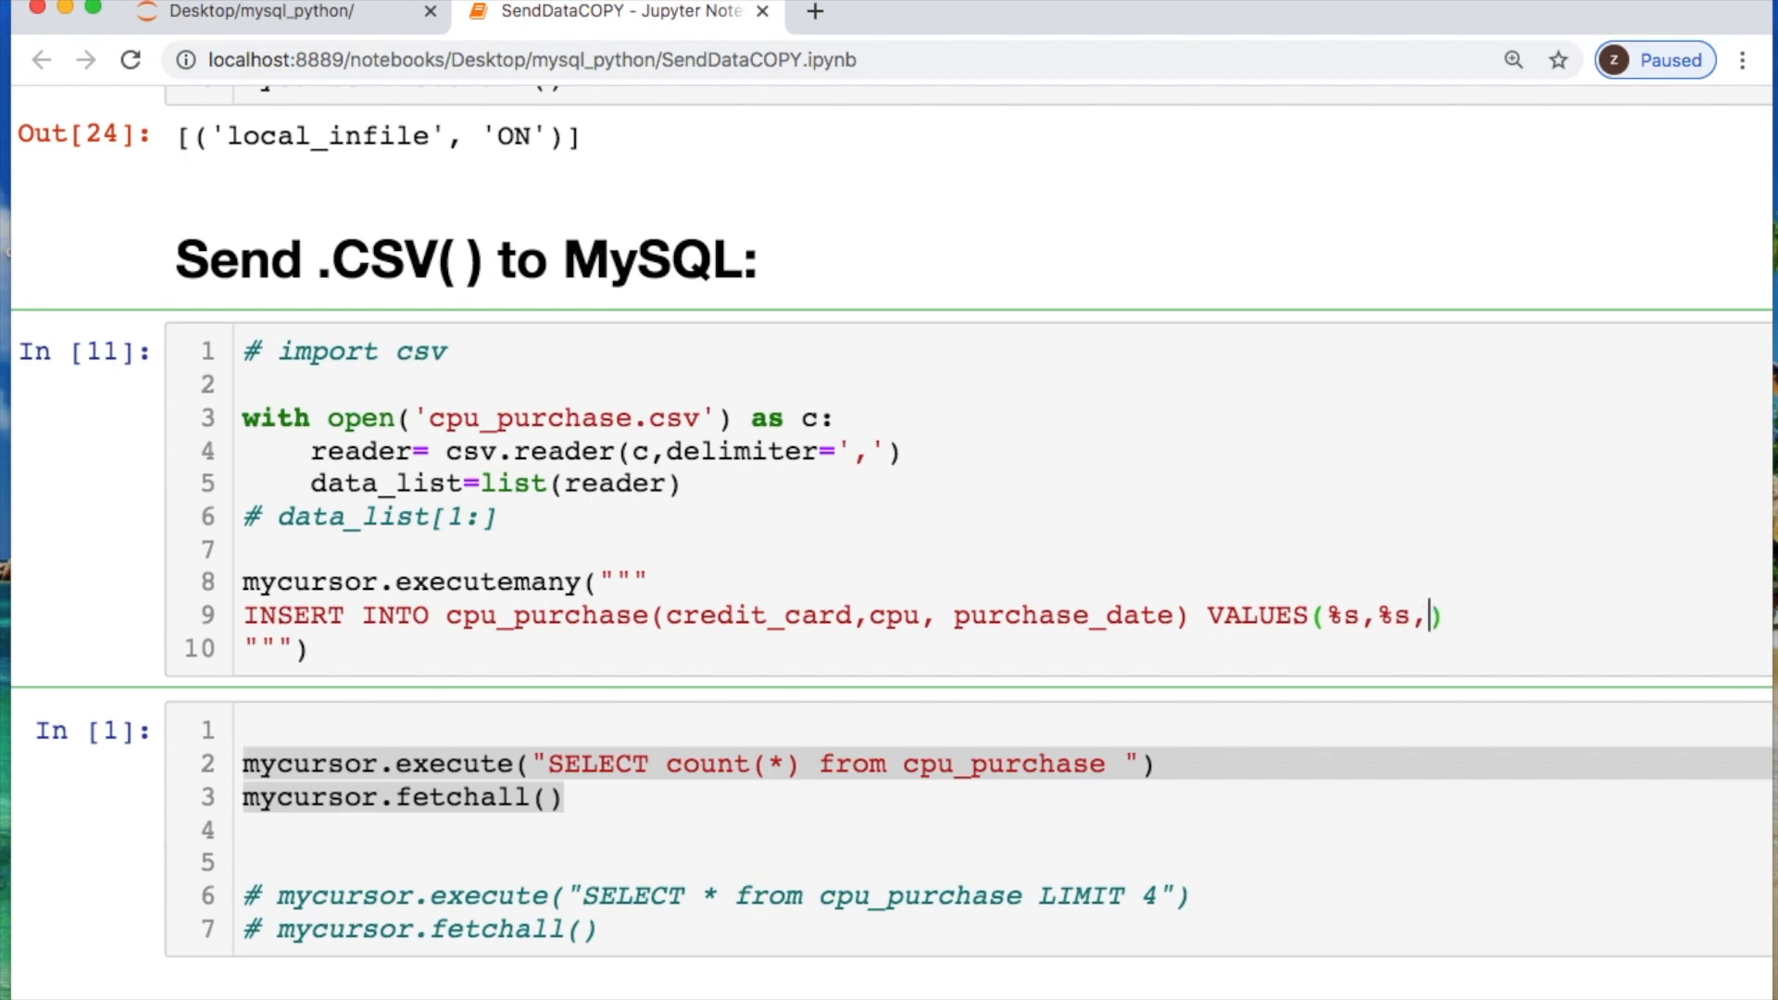
pyautogui.write('%s')
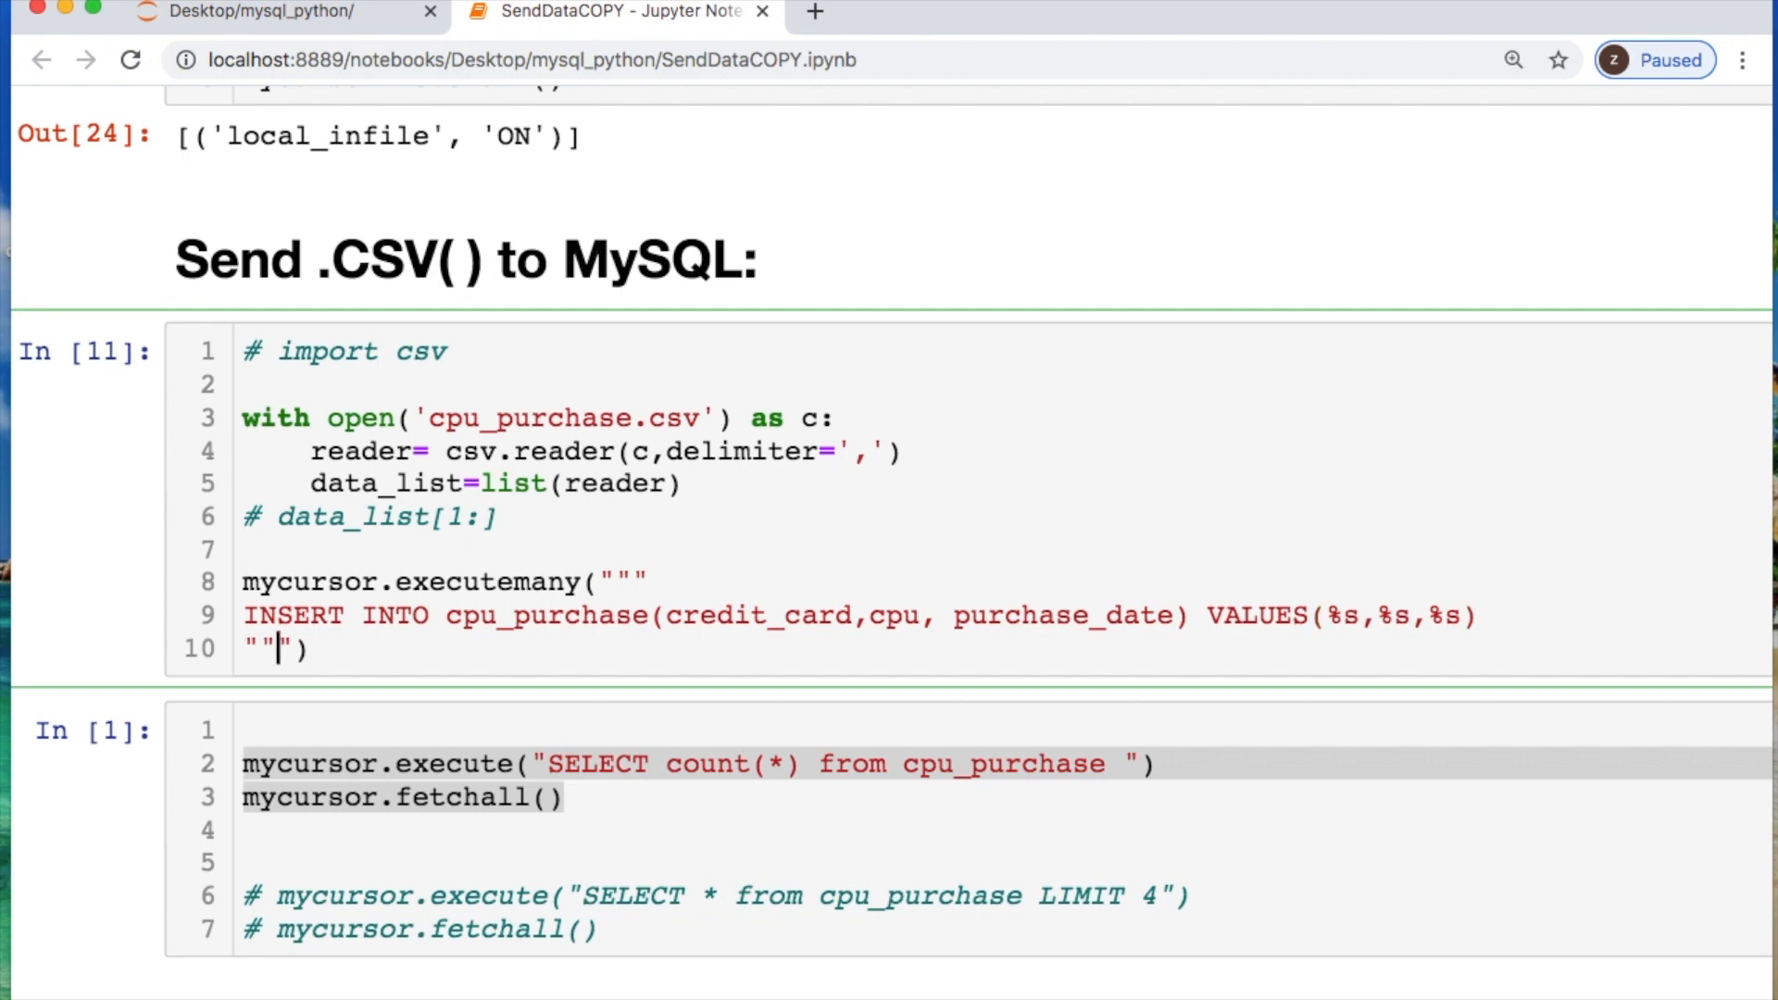
pyautogui.write(',')
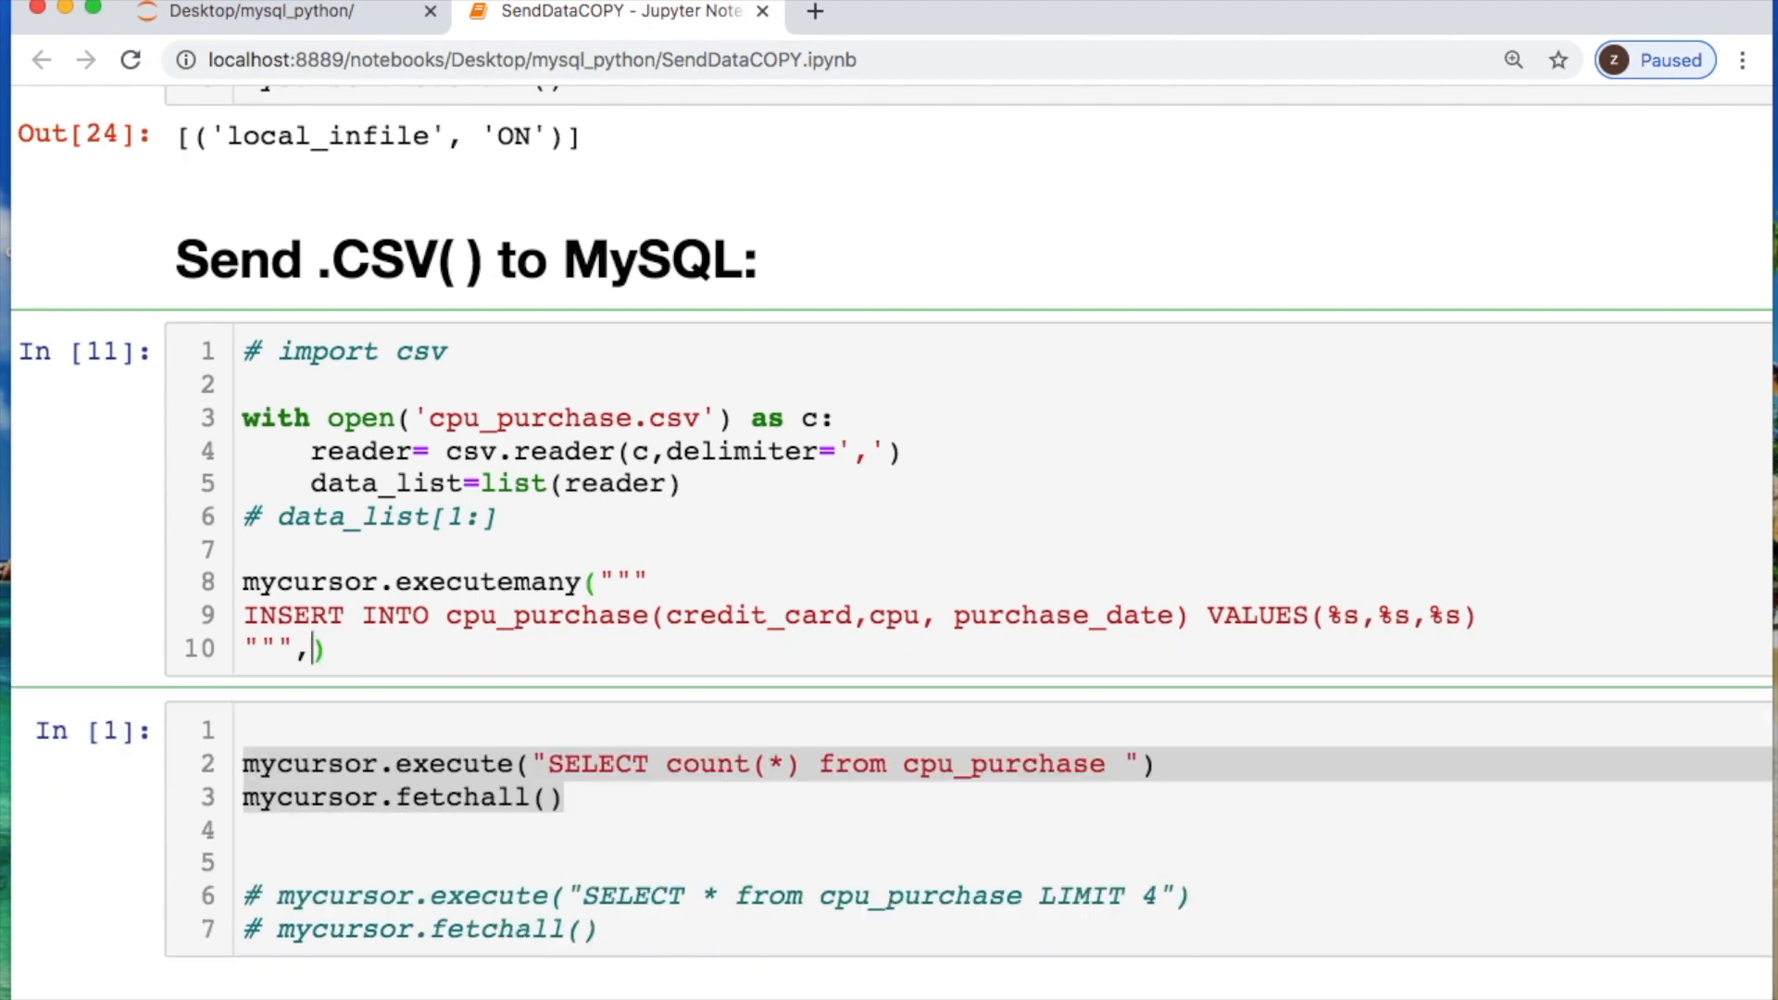
pyautogui.write('data')
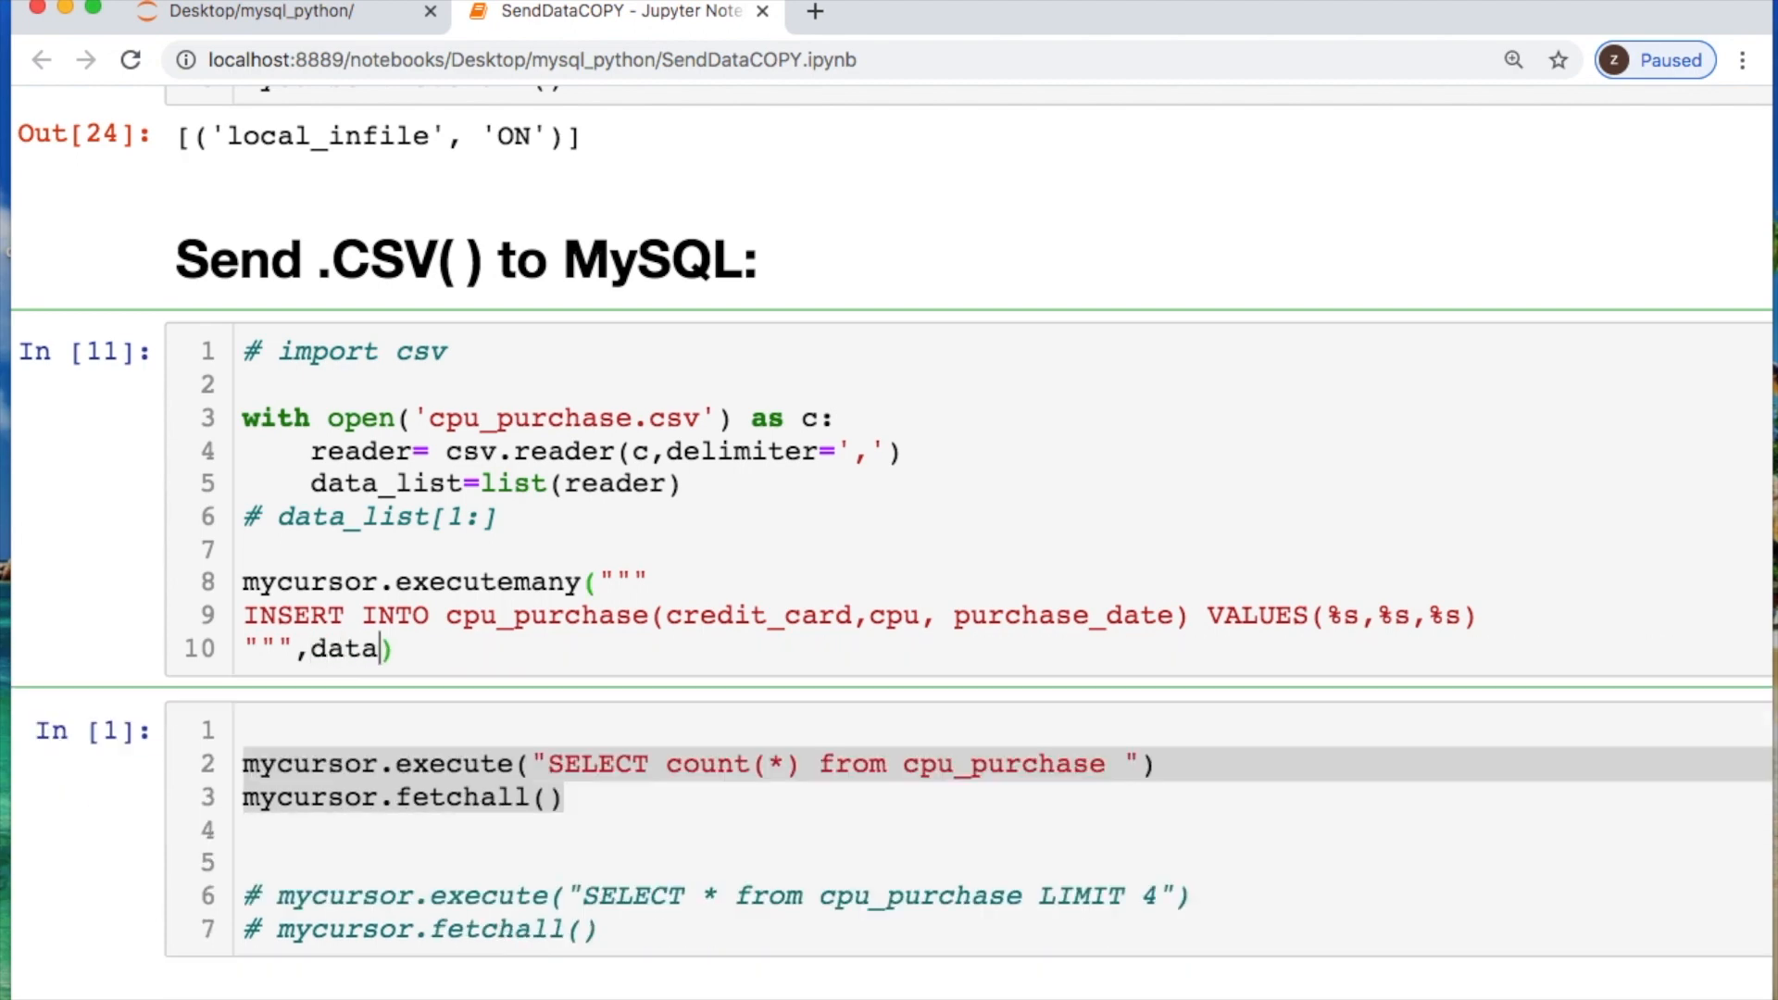
pyautogui.write('_list[]')
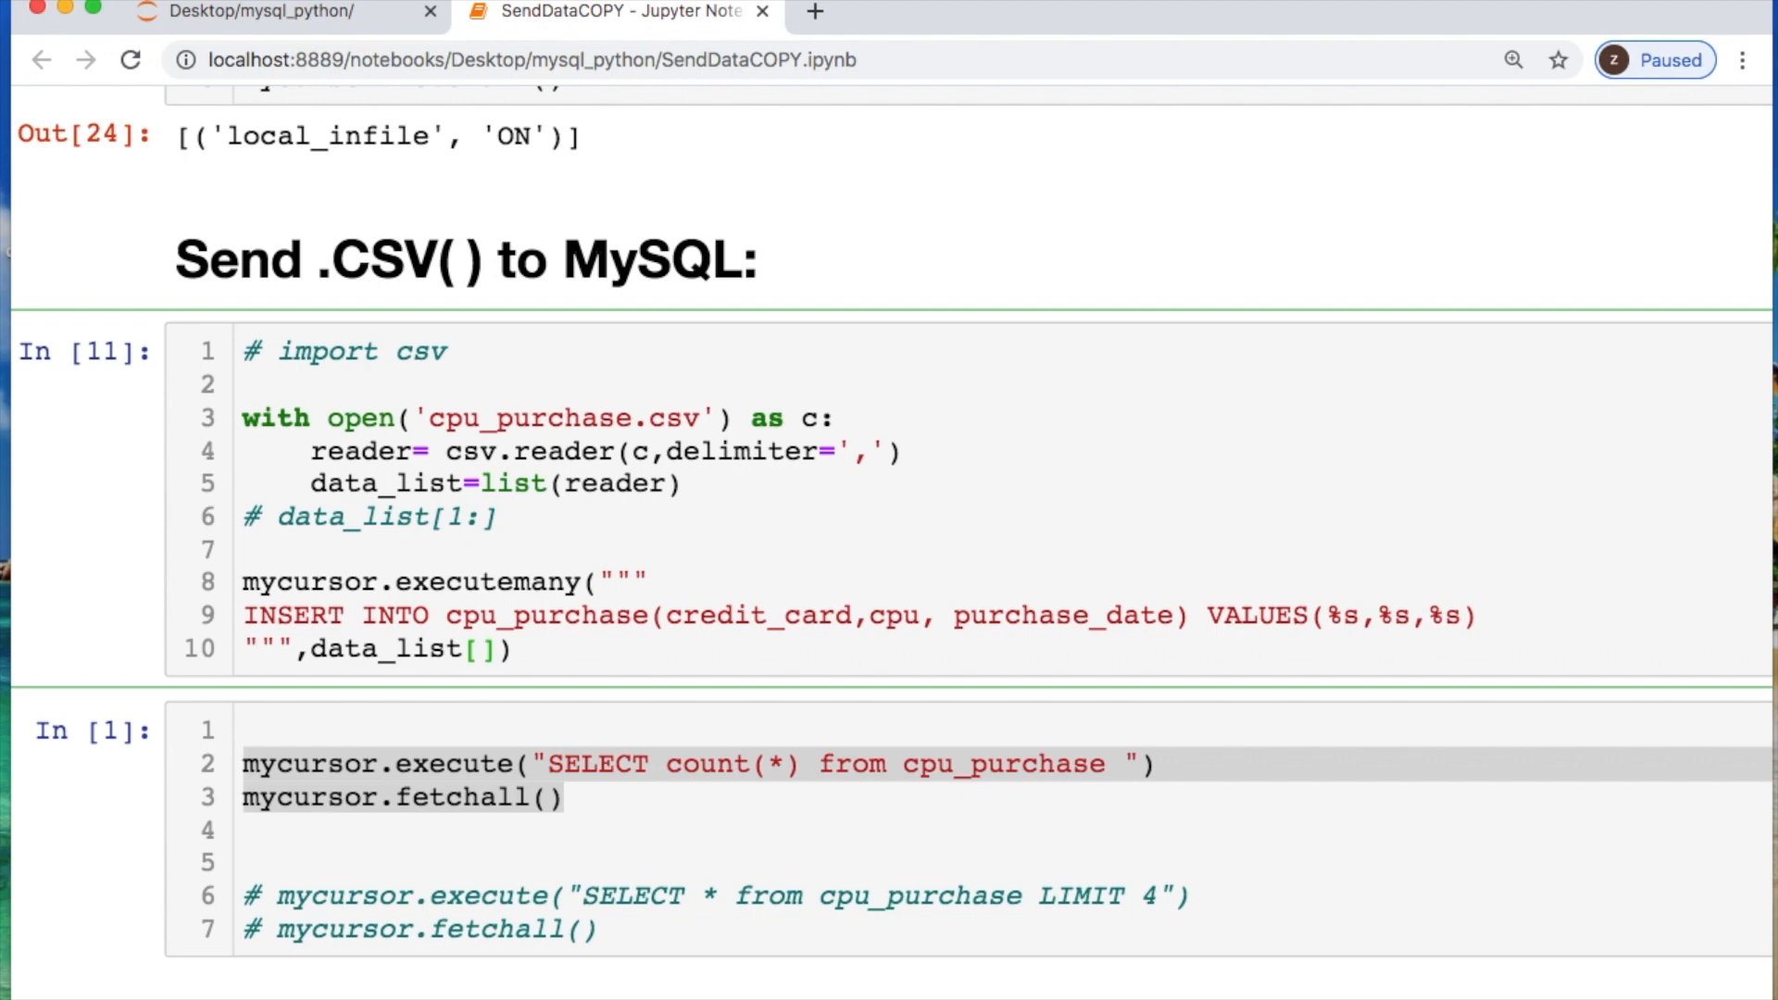
pyautogui.write('1:)')
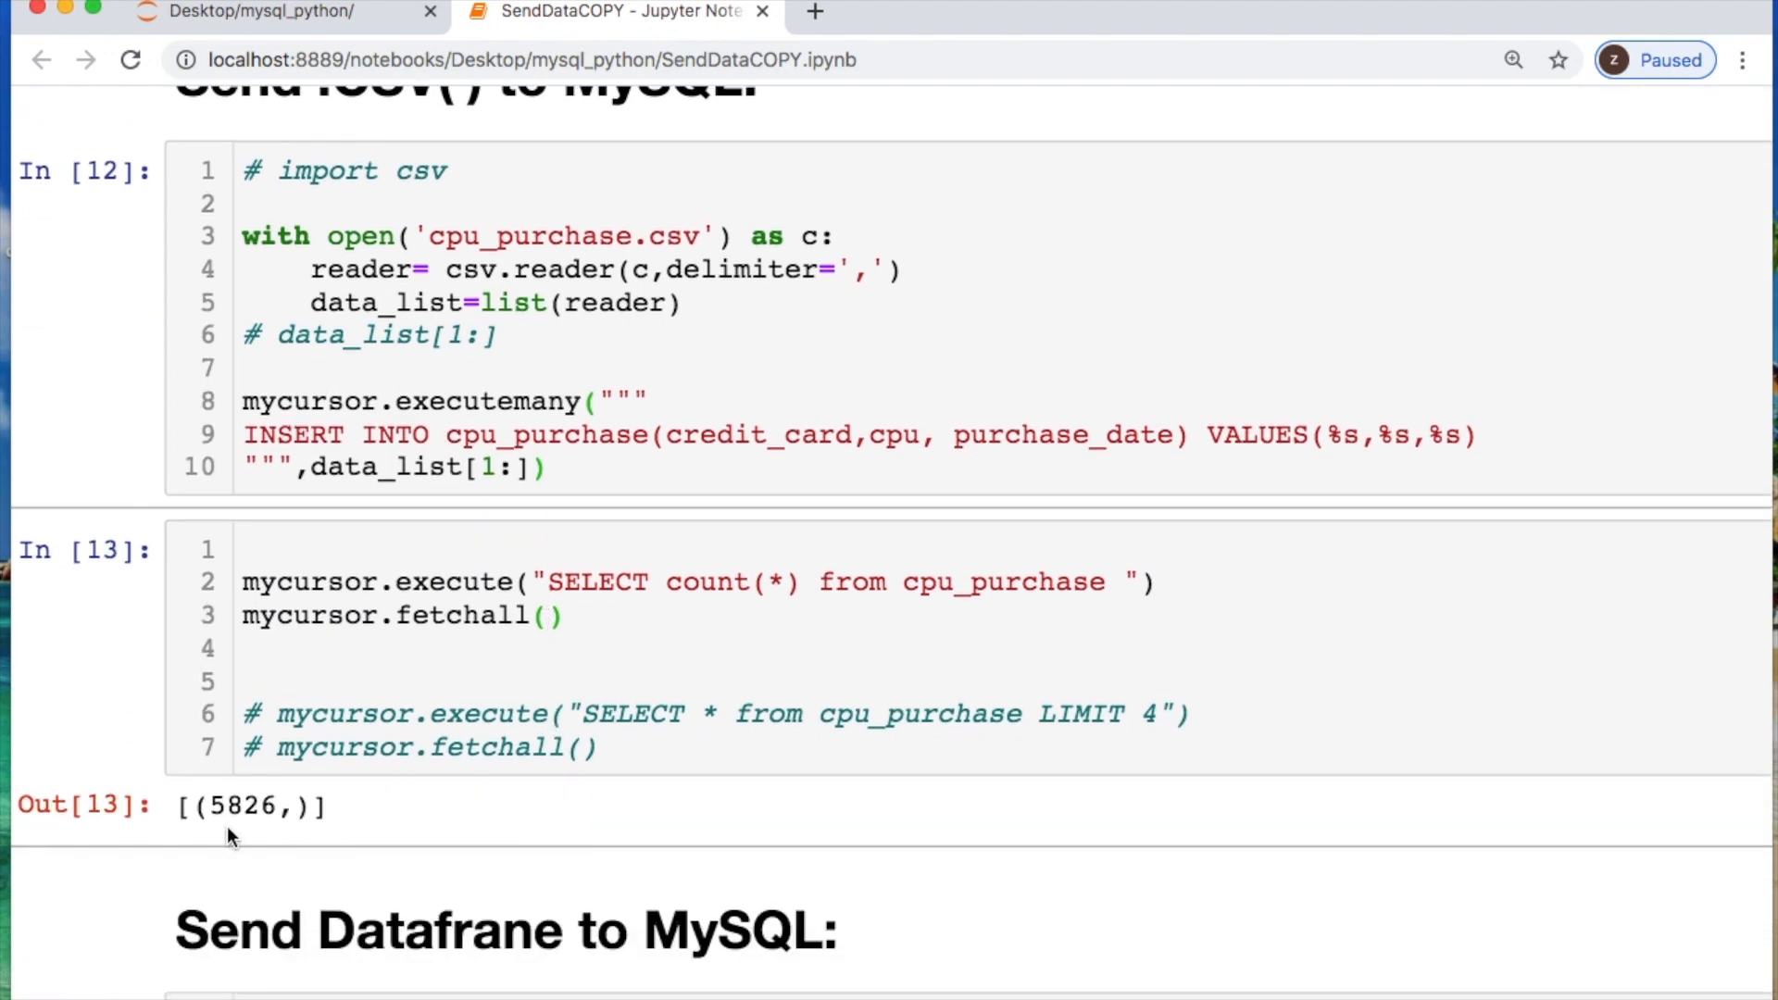
# Edit the count cell into the LIMIT 4 preview query and move on to the DataFrame section.
pyautogui.doubleClick(239, 805)
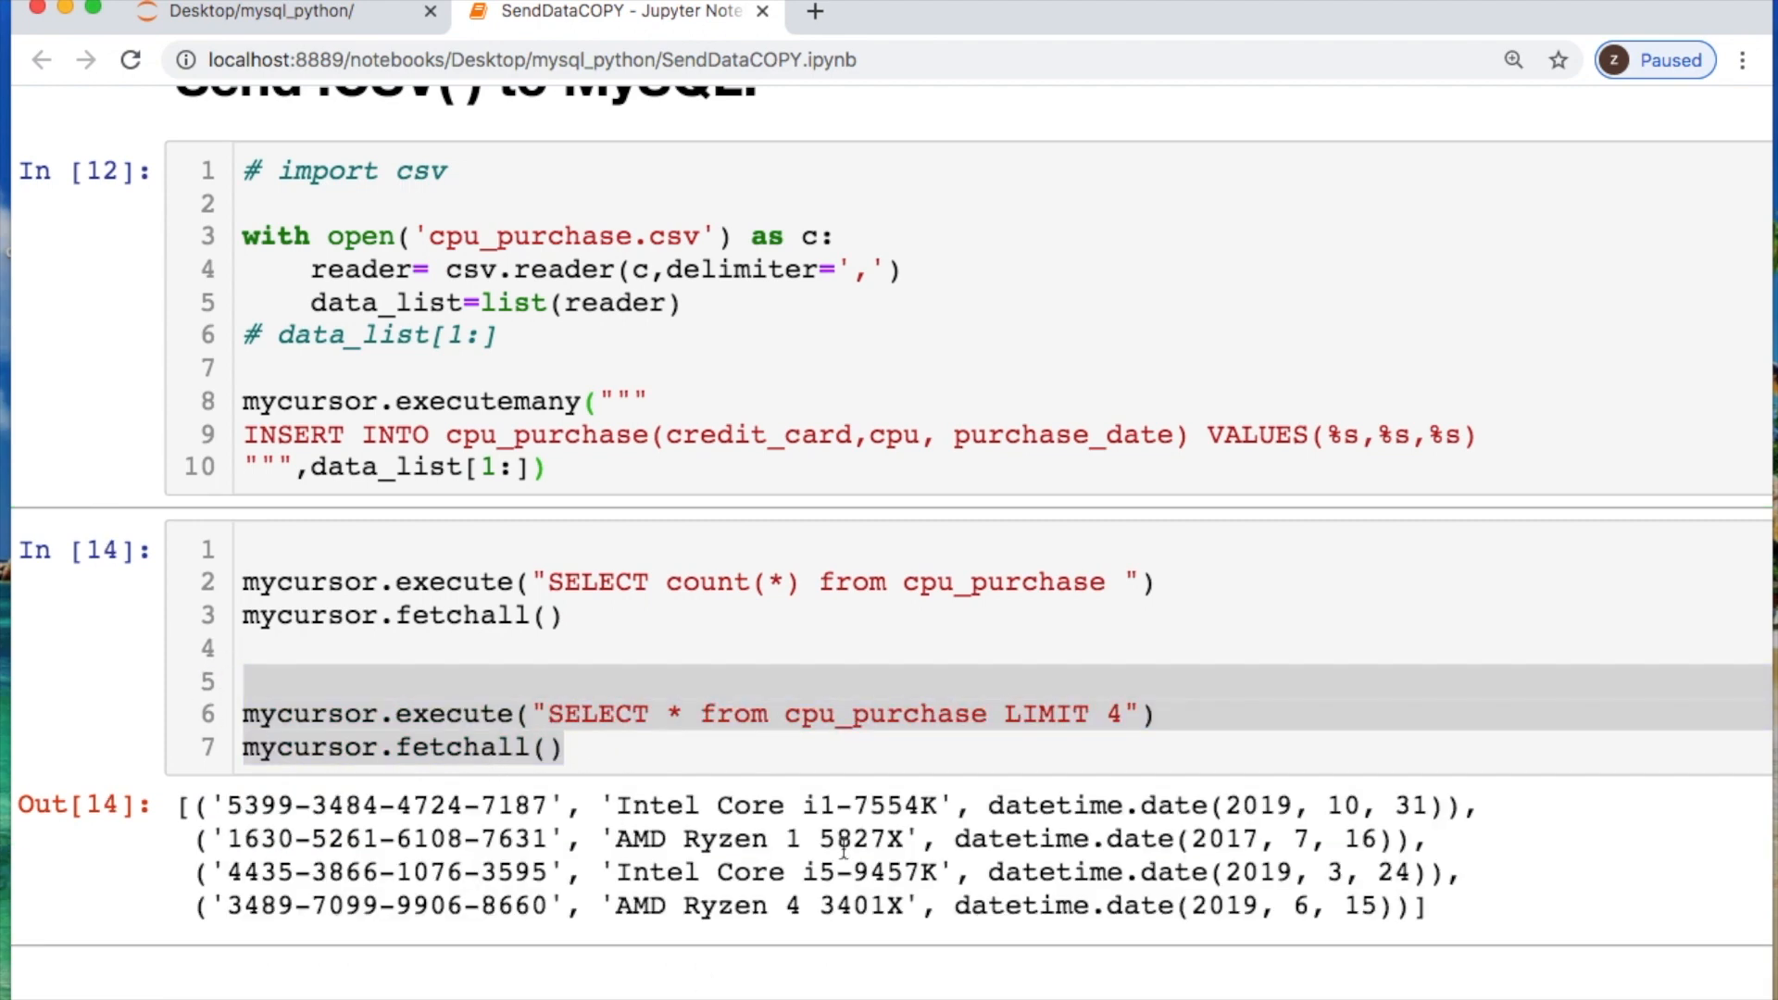
pyautogui.scroll(-3)
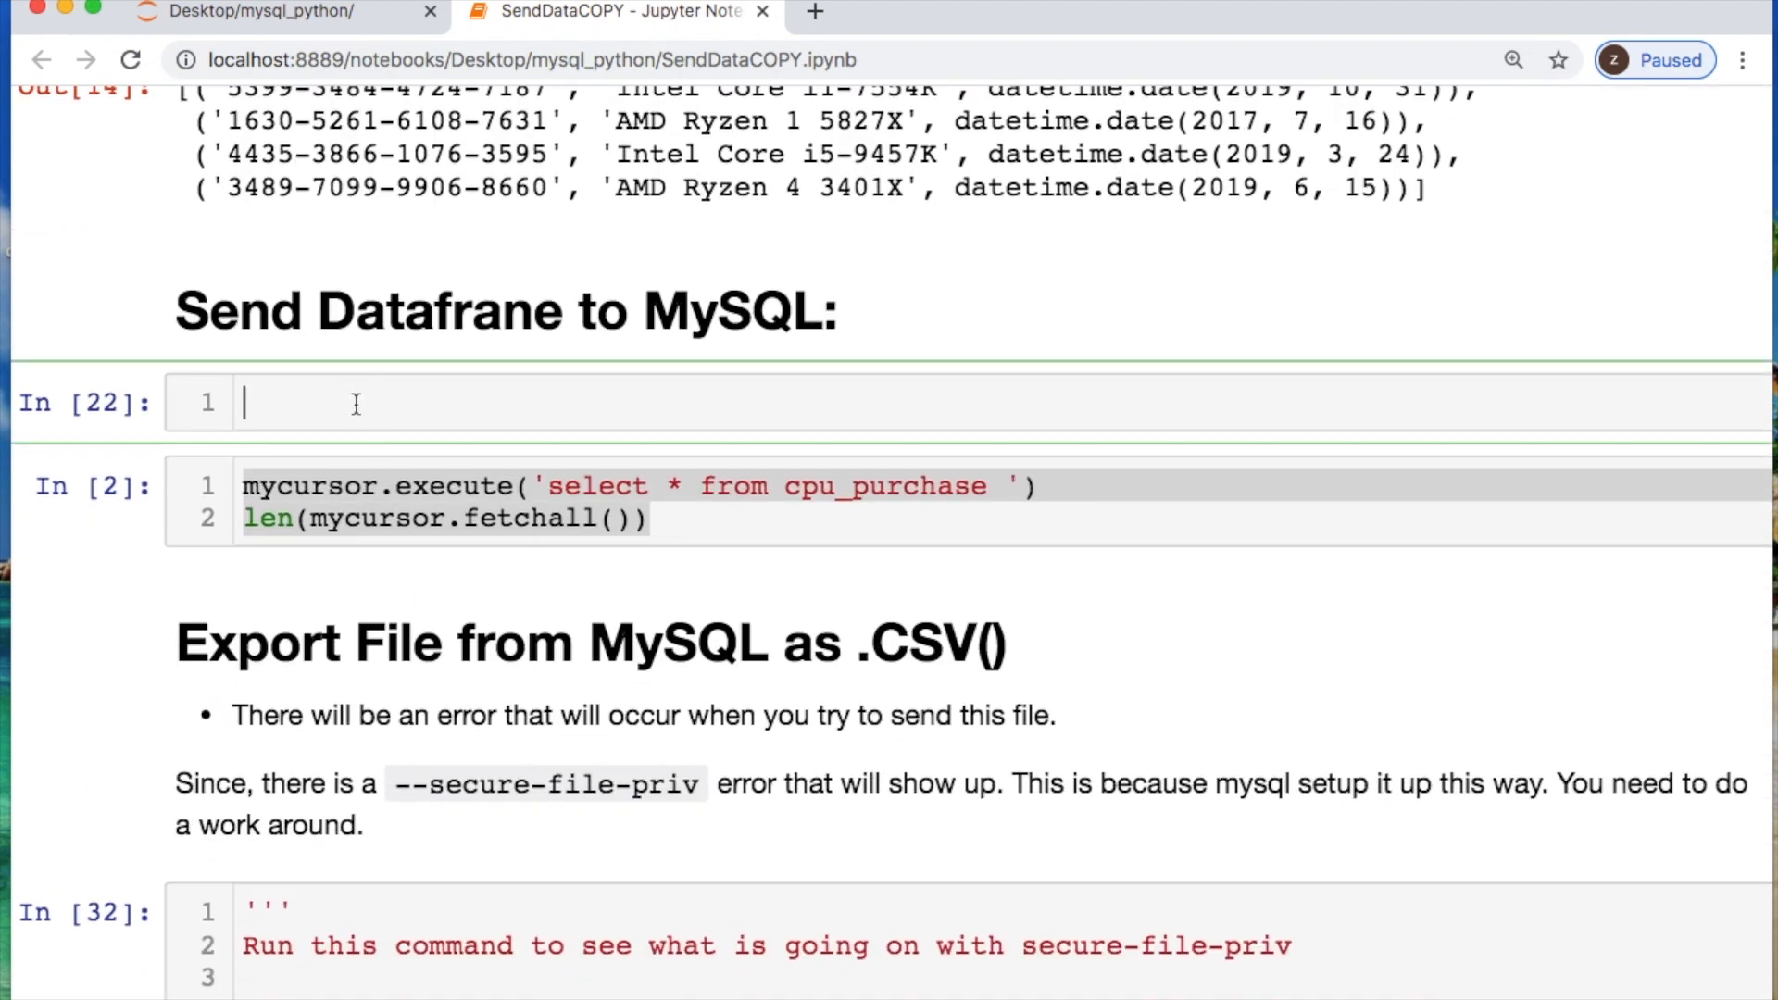
# Read cpu_purchase.csv into cpu_sales with pd.read_csv.
pyautogui.write('cpu_')
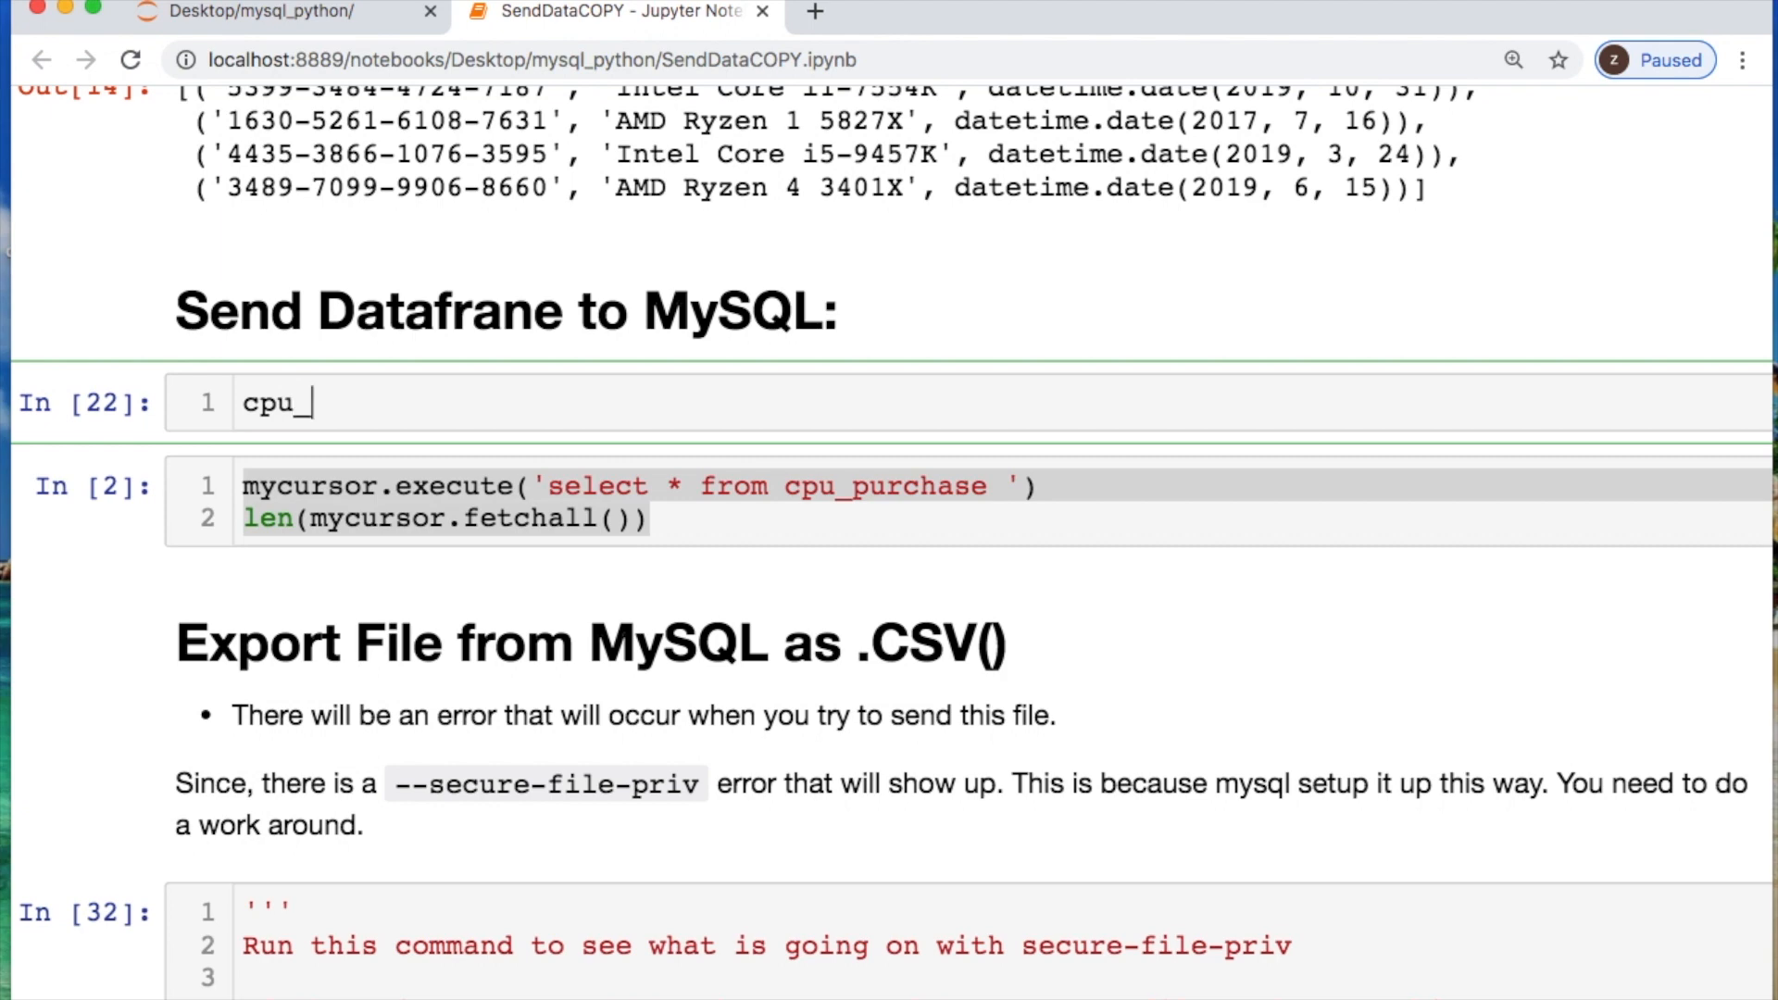
pyautogui.write('sales=')
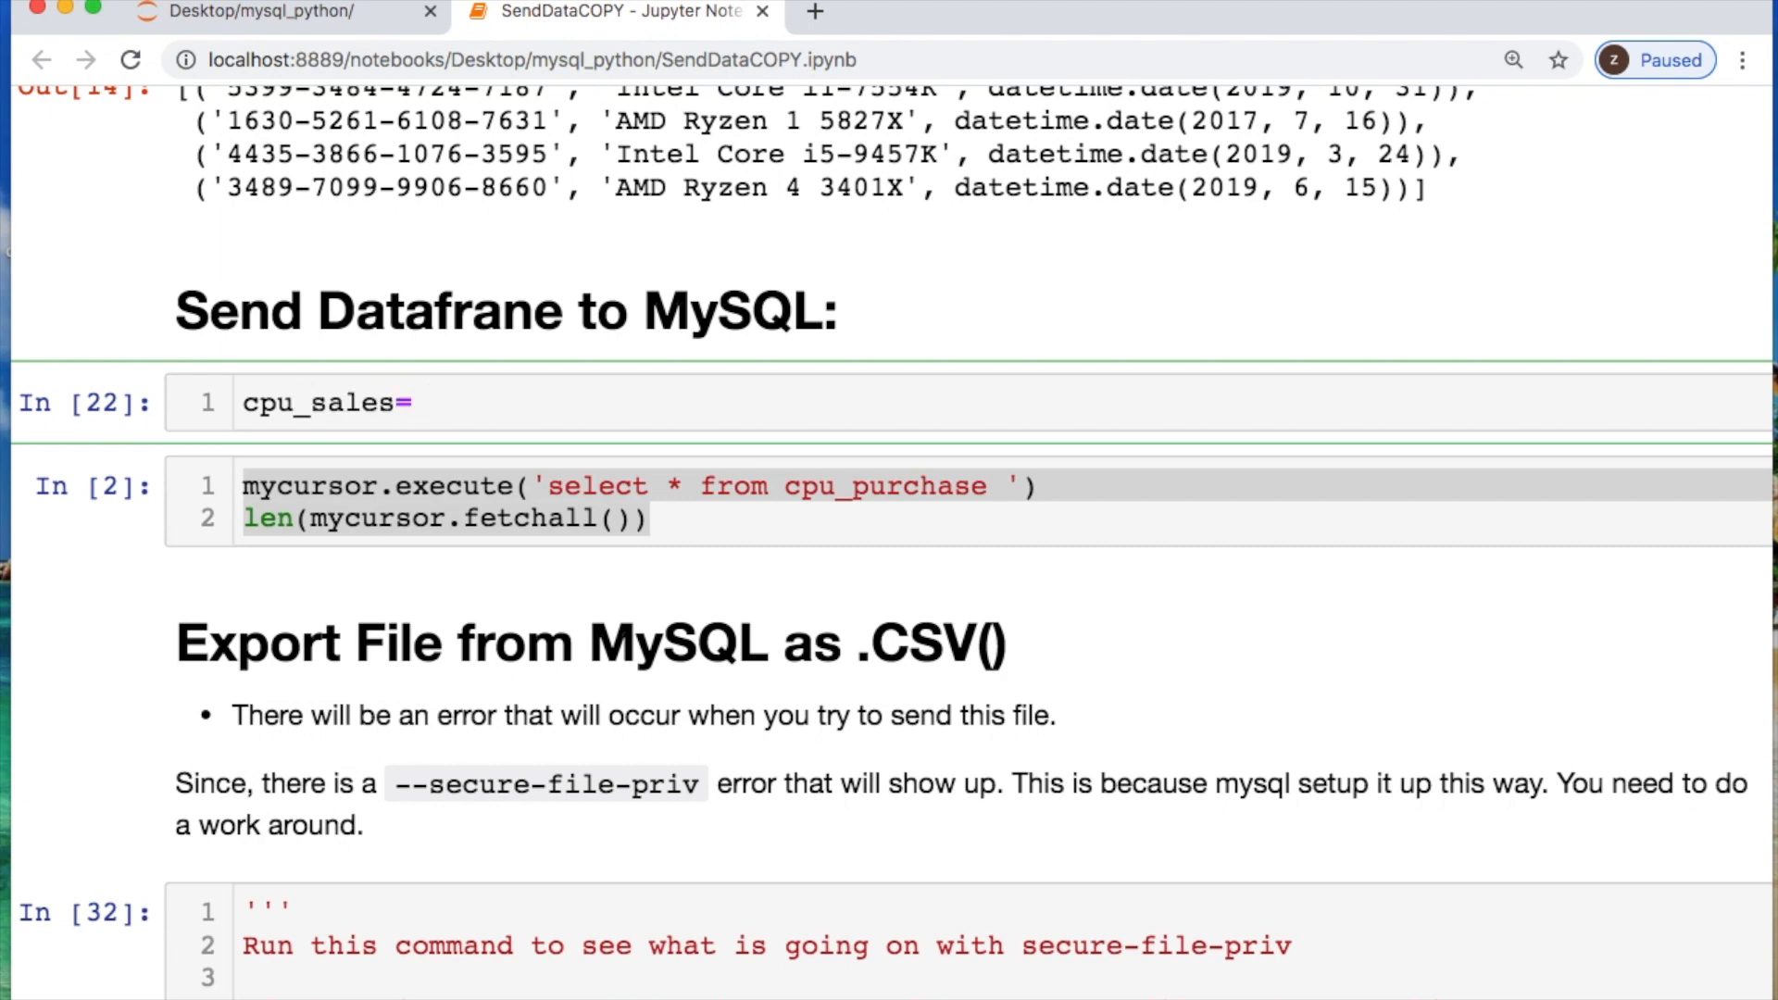
pyautogui.write('pd.rea')
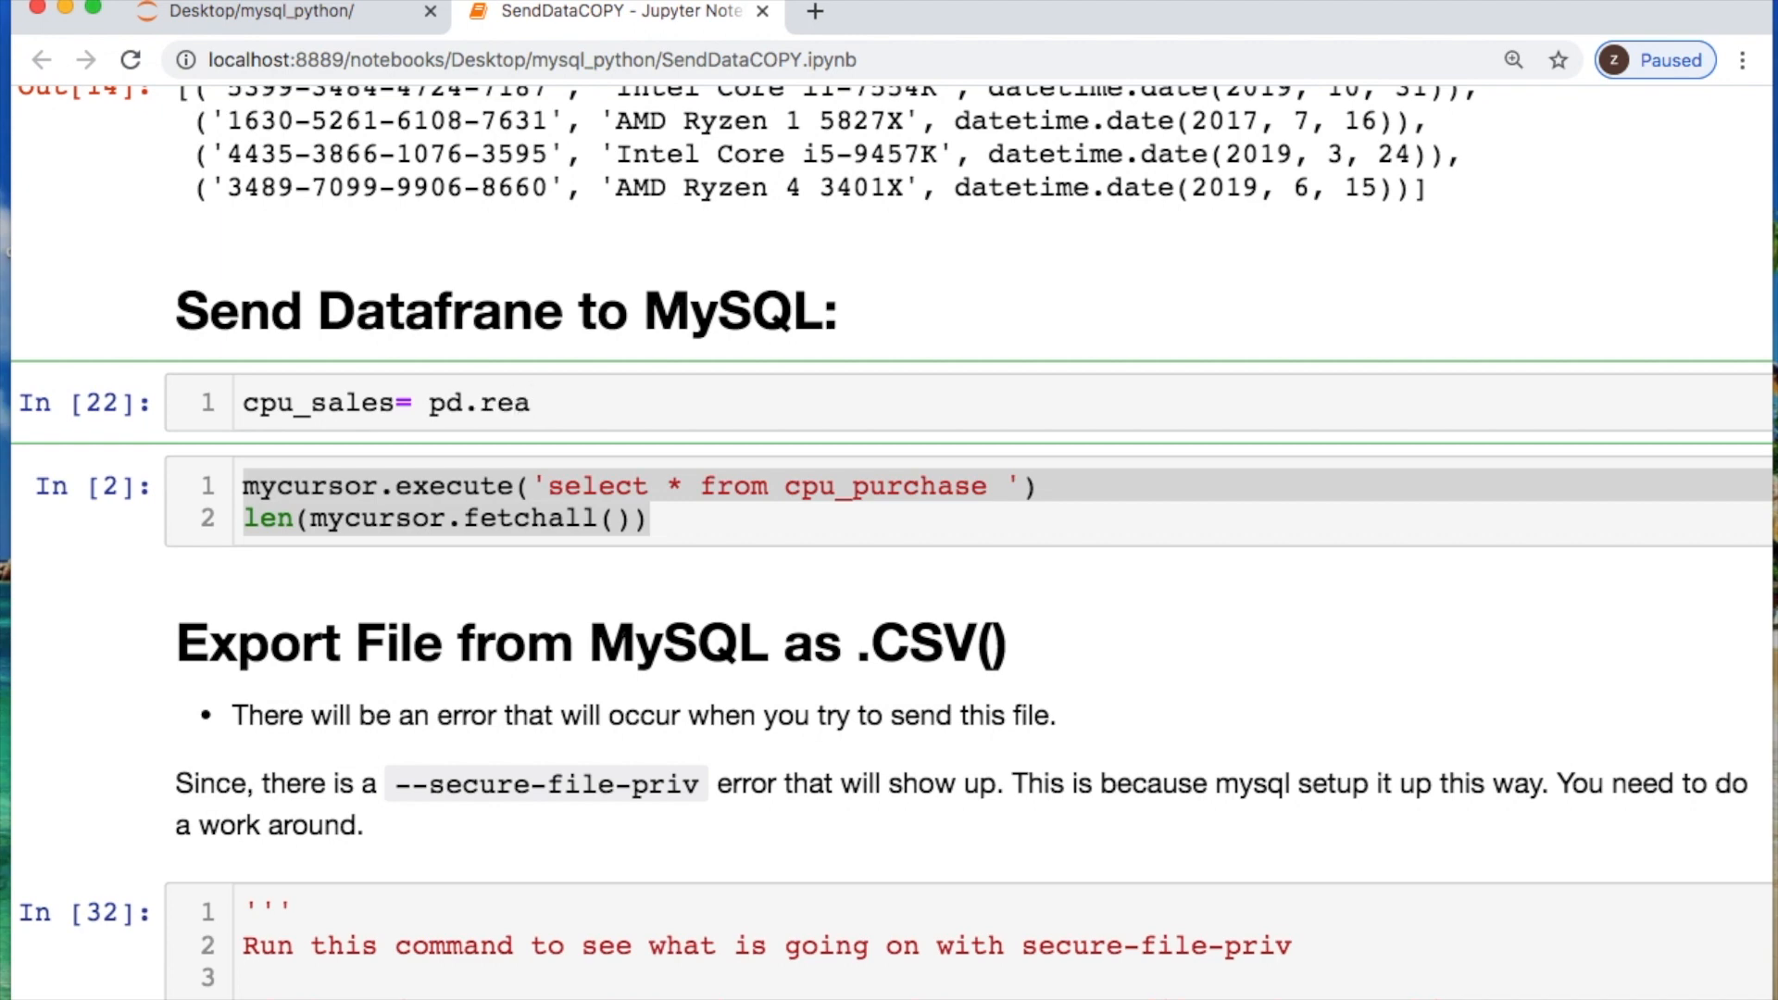
pyautogui.write('d_csv')
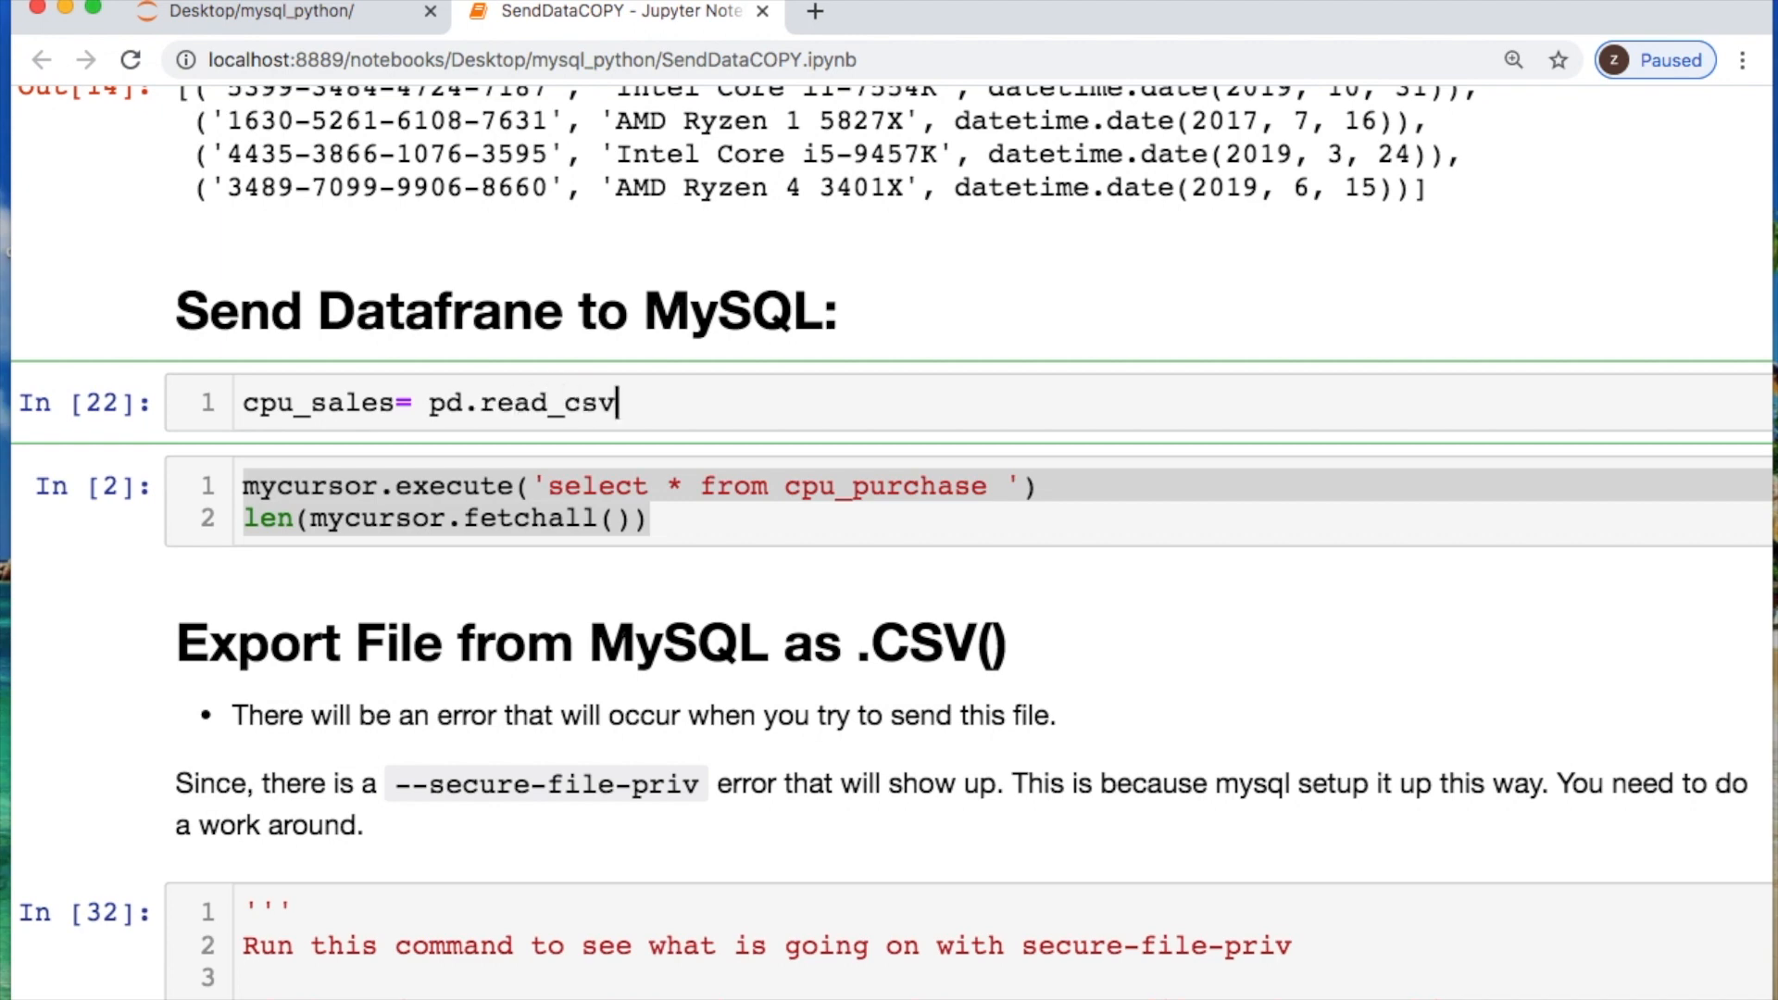
pyautogui.write("('c')")
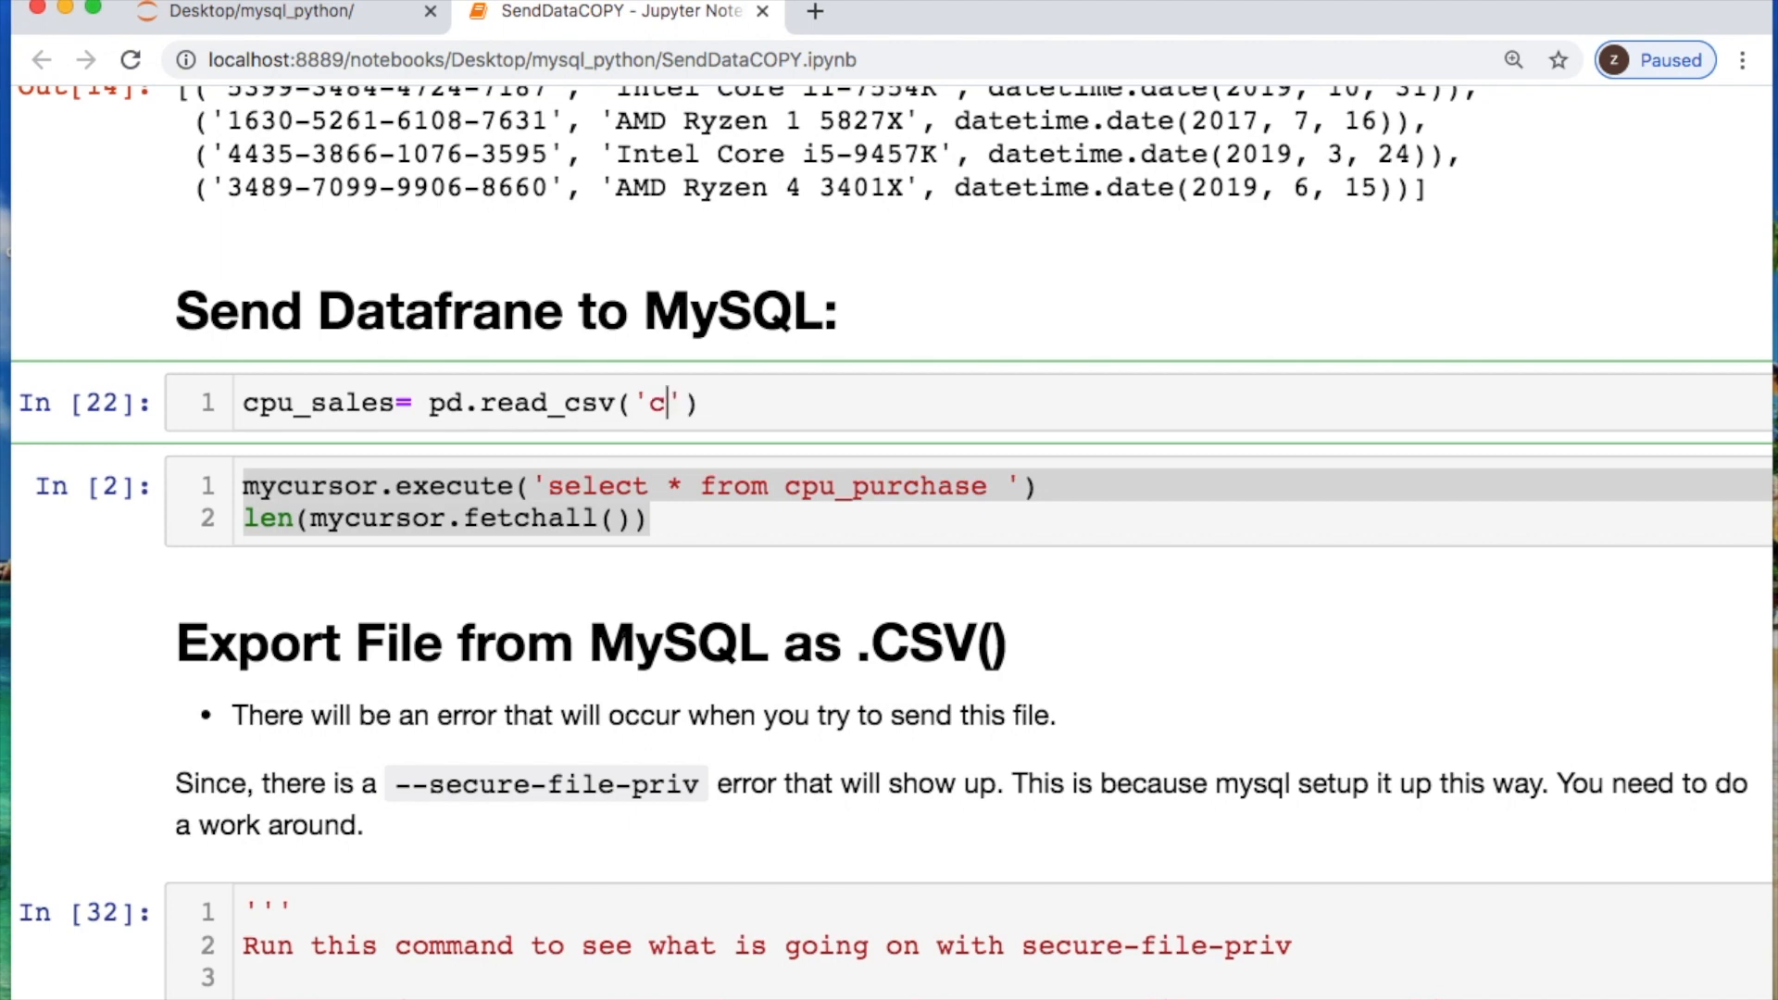
pyautogui.write('pu_')
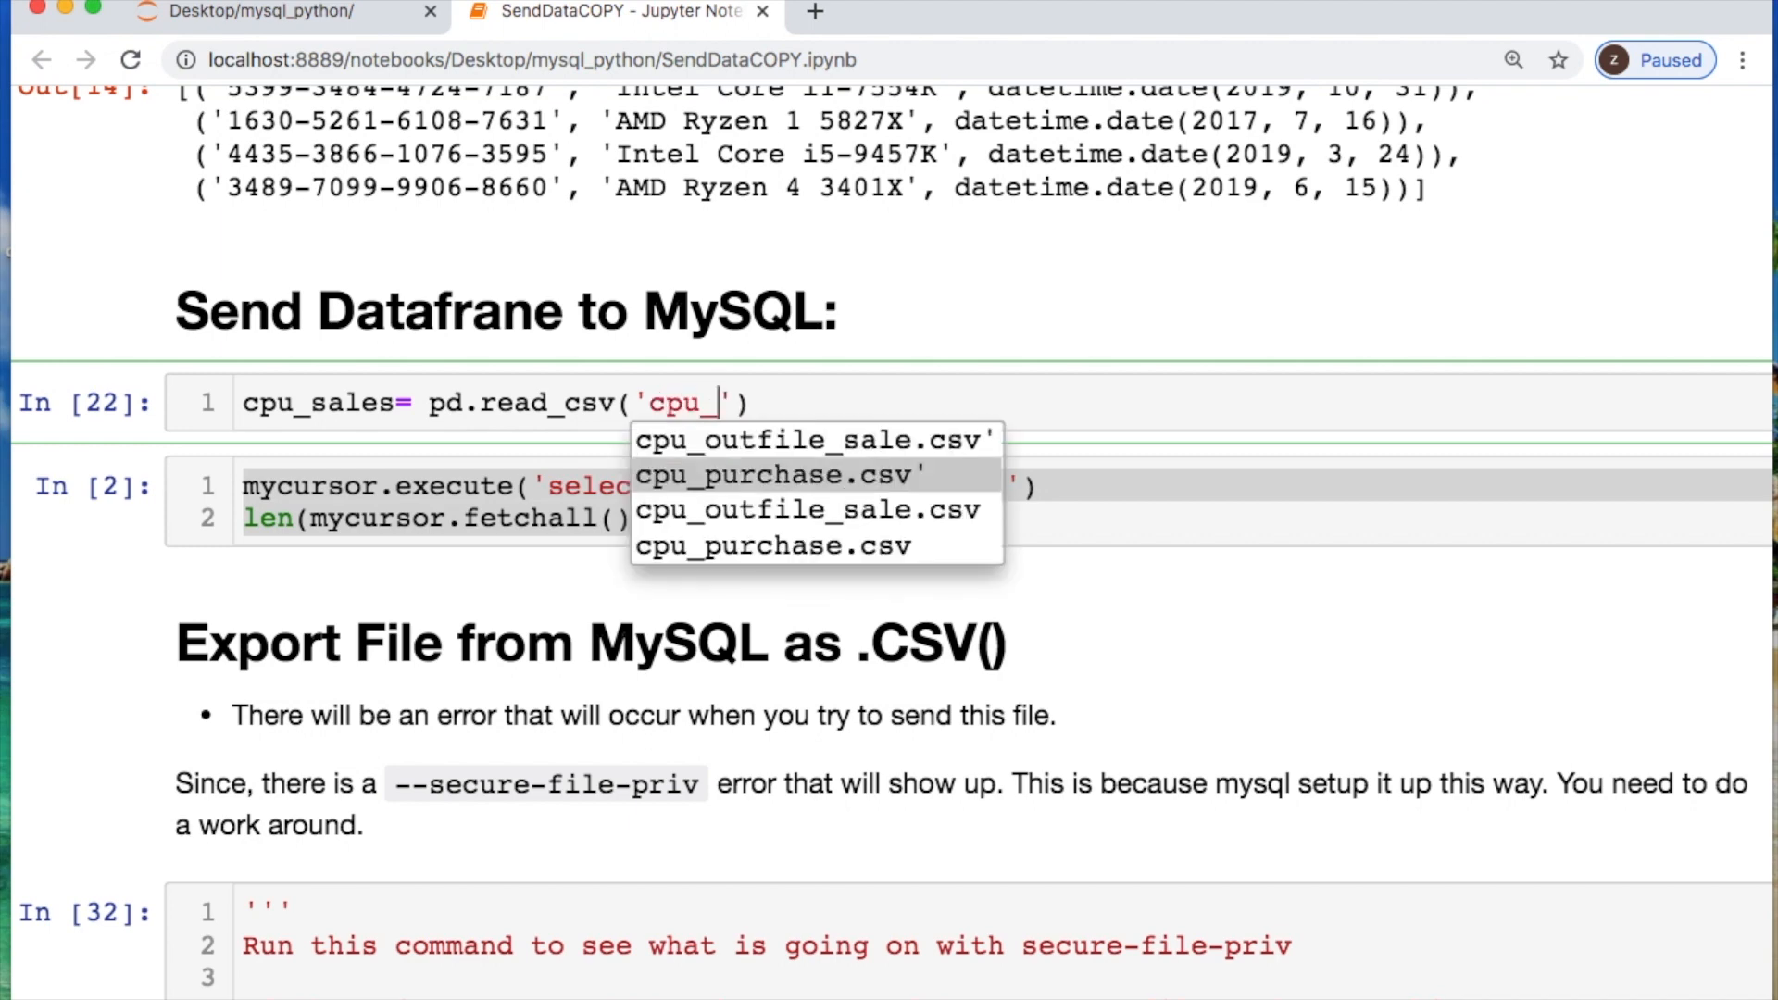
pyautogui.click(774, 474)
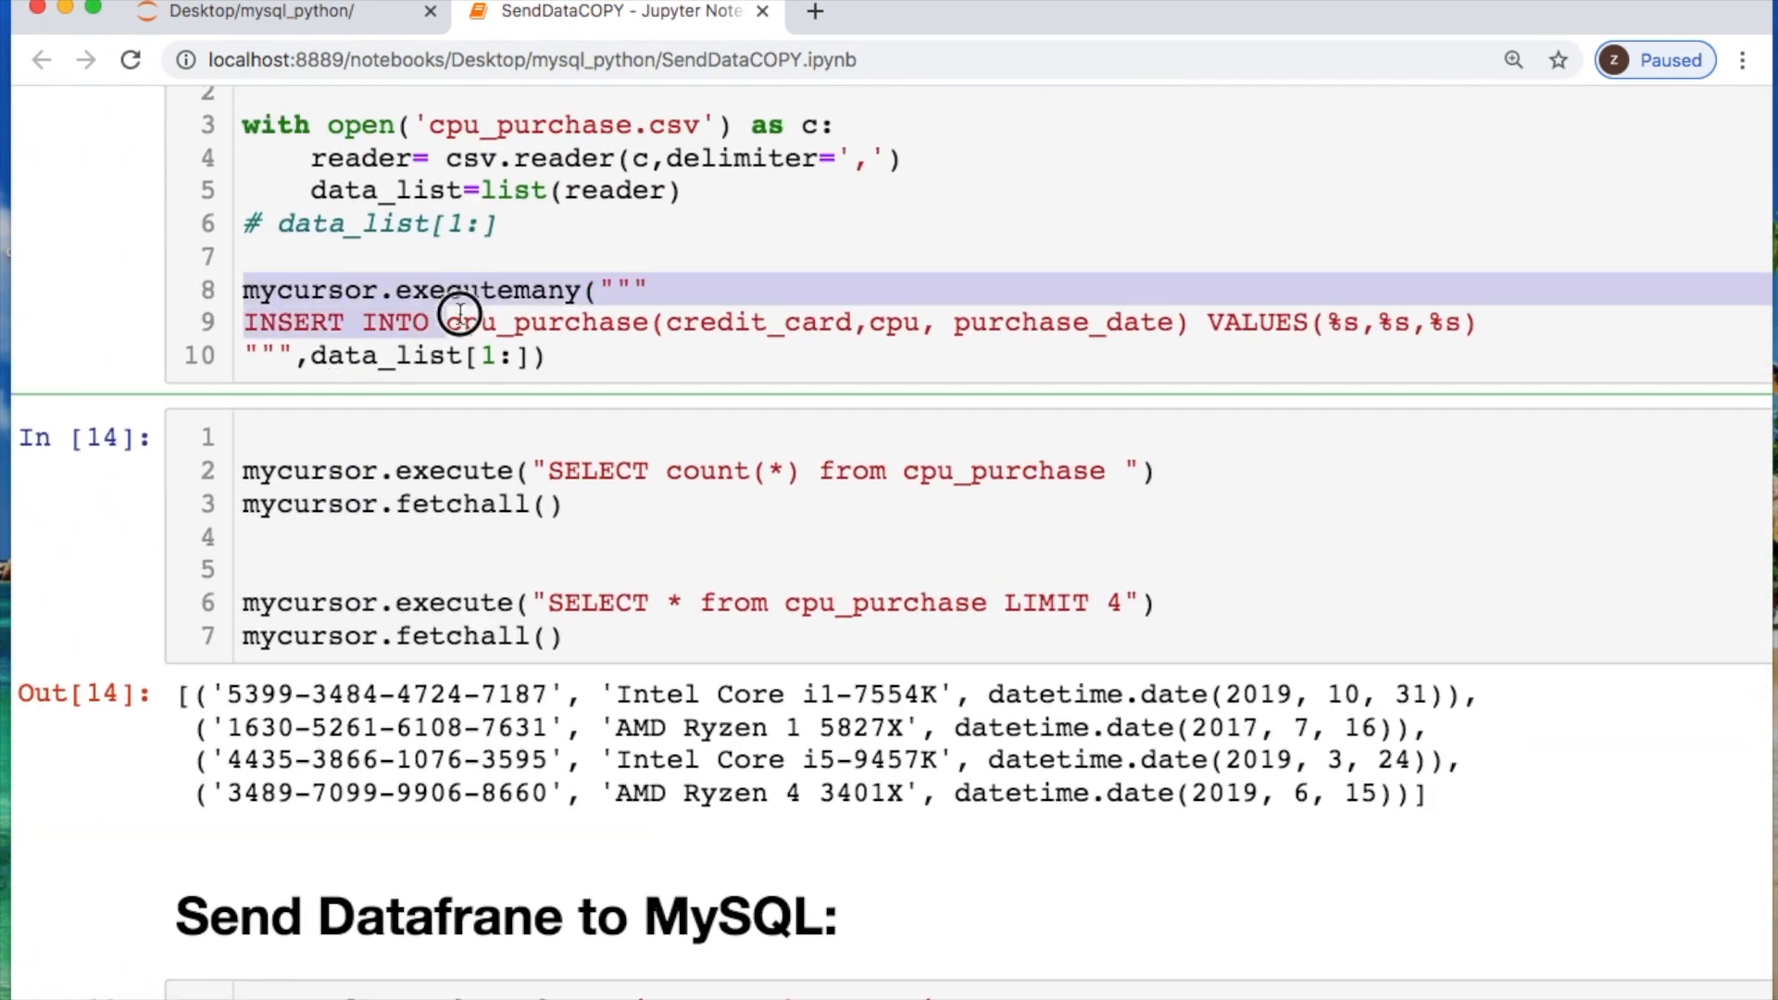
# Call mycursor.executemany with the INSERT query and list(cpu_sales.values).
pyautogui.scroll(-3)
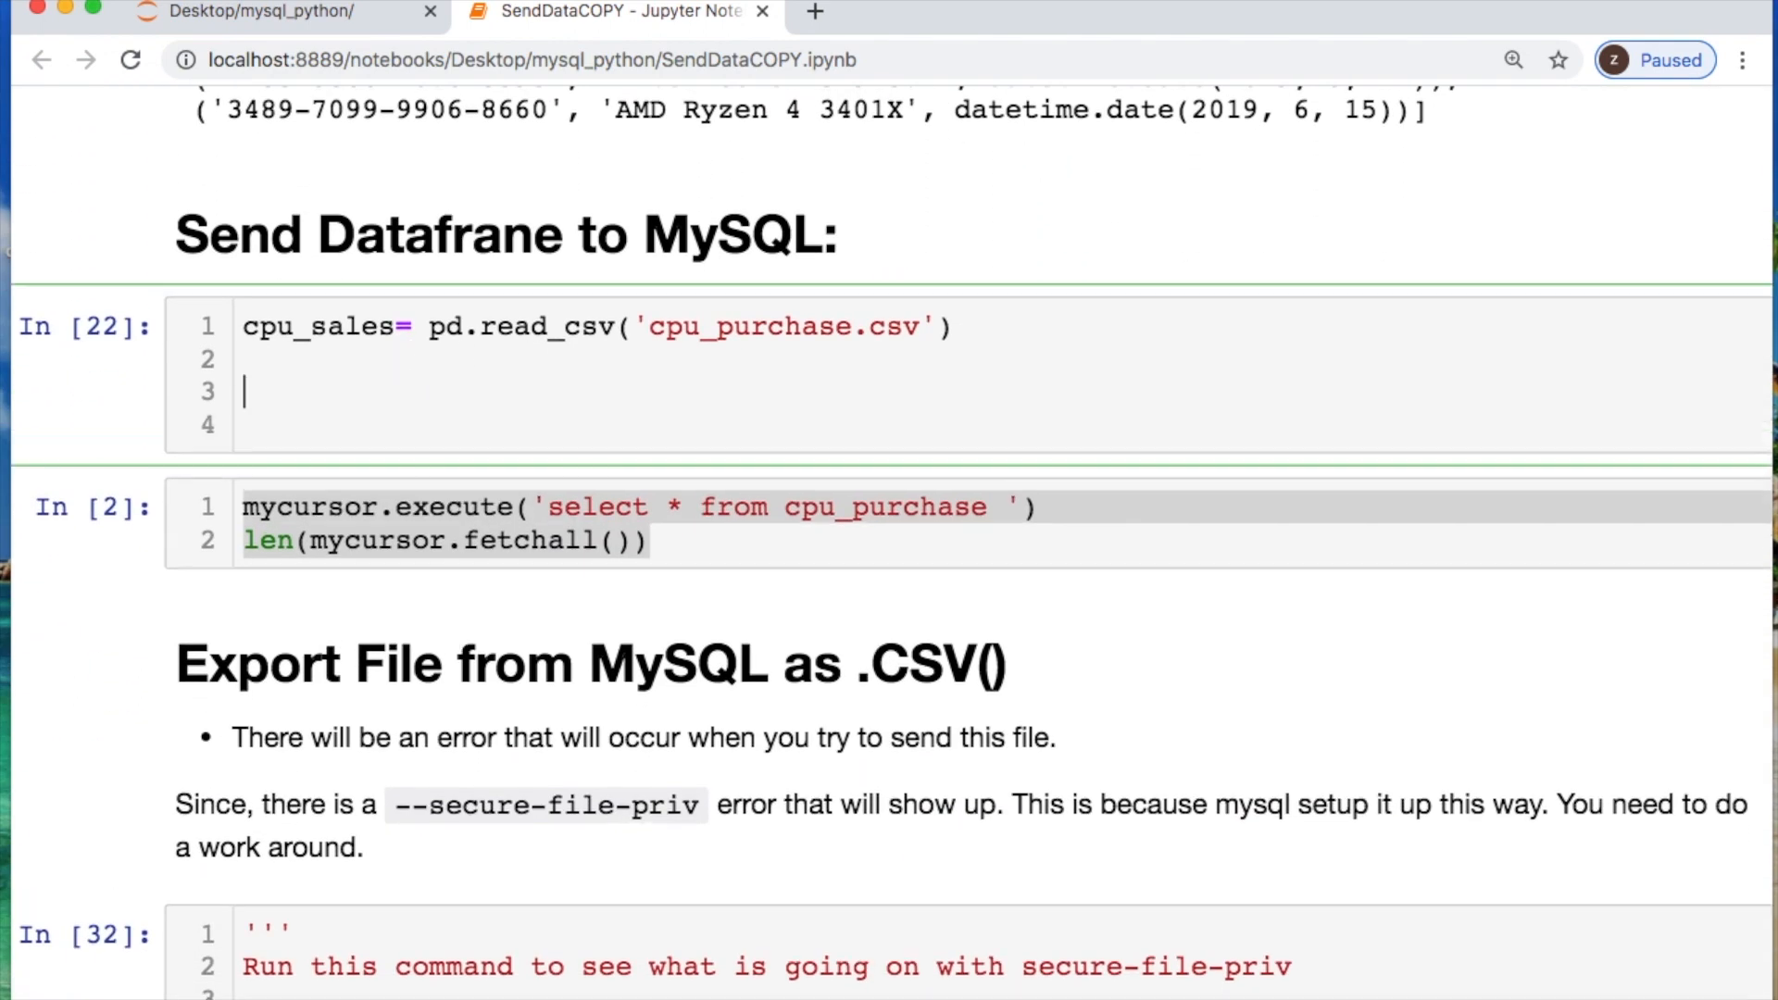
pyautogui.write('mycursor.executemany("""')
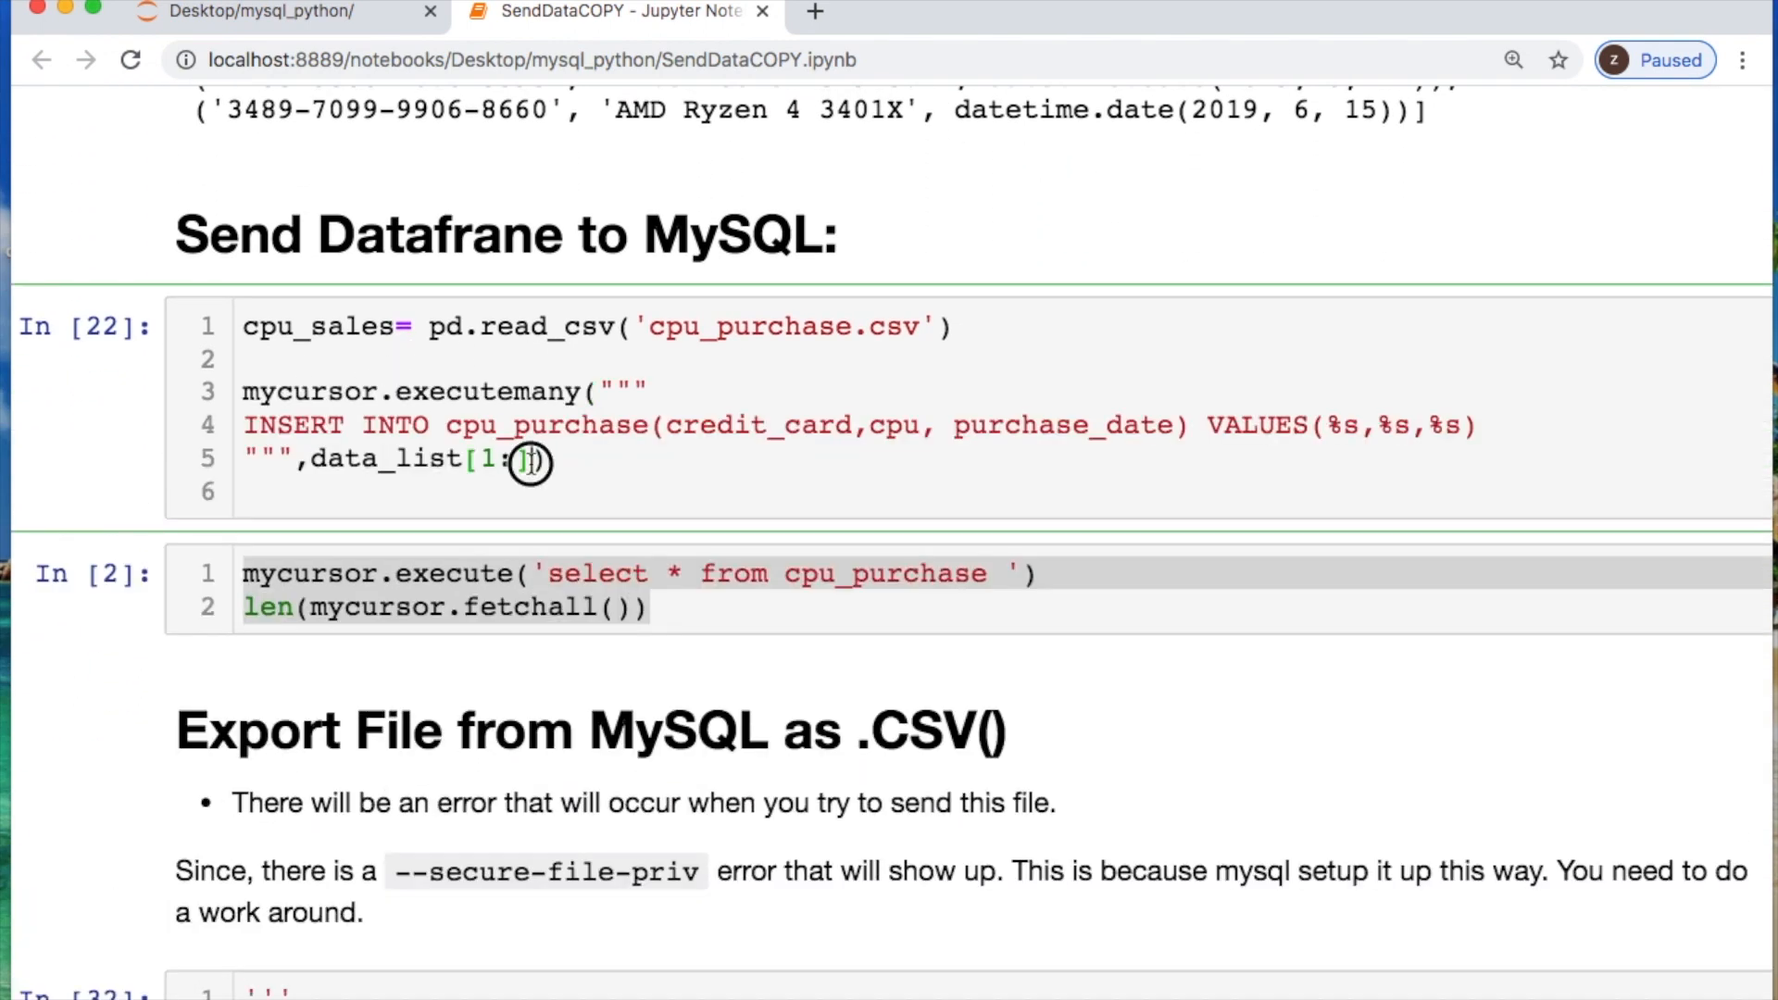
pyautogui.write('li')
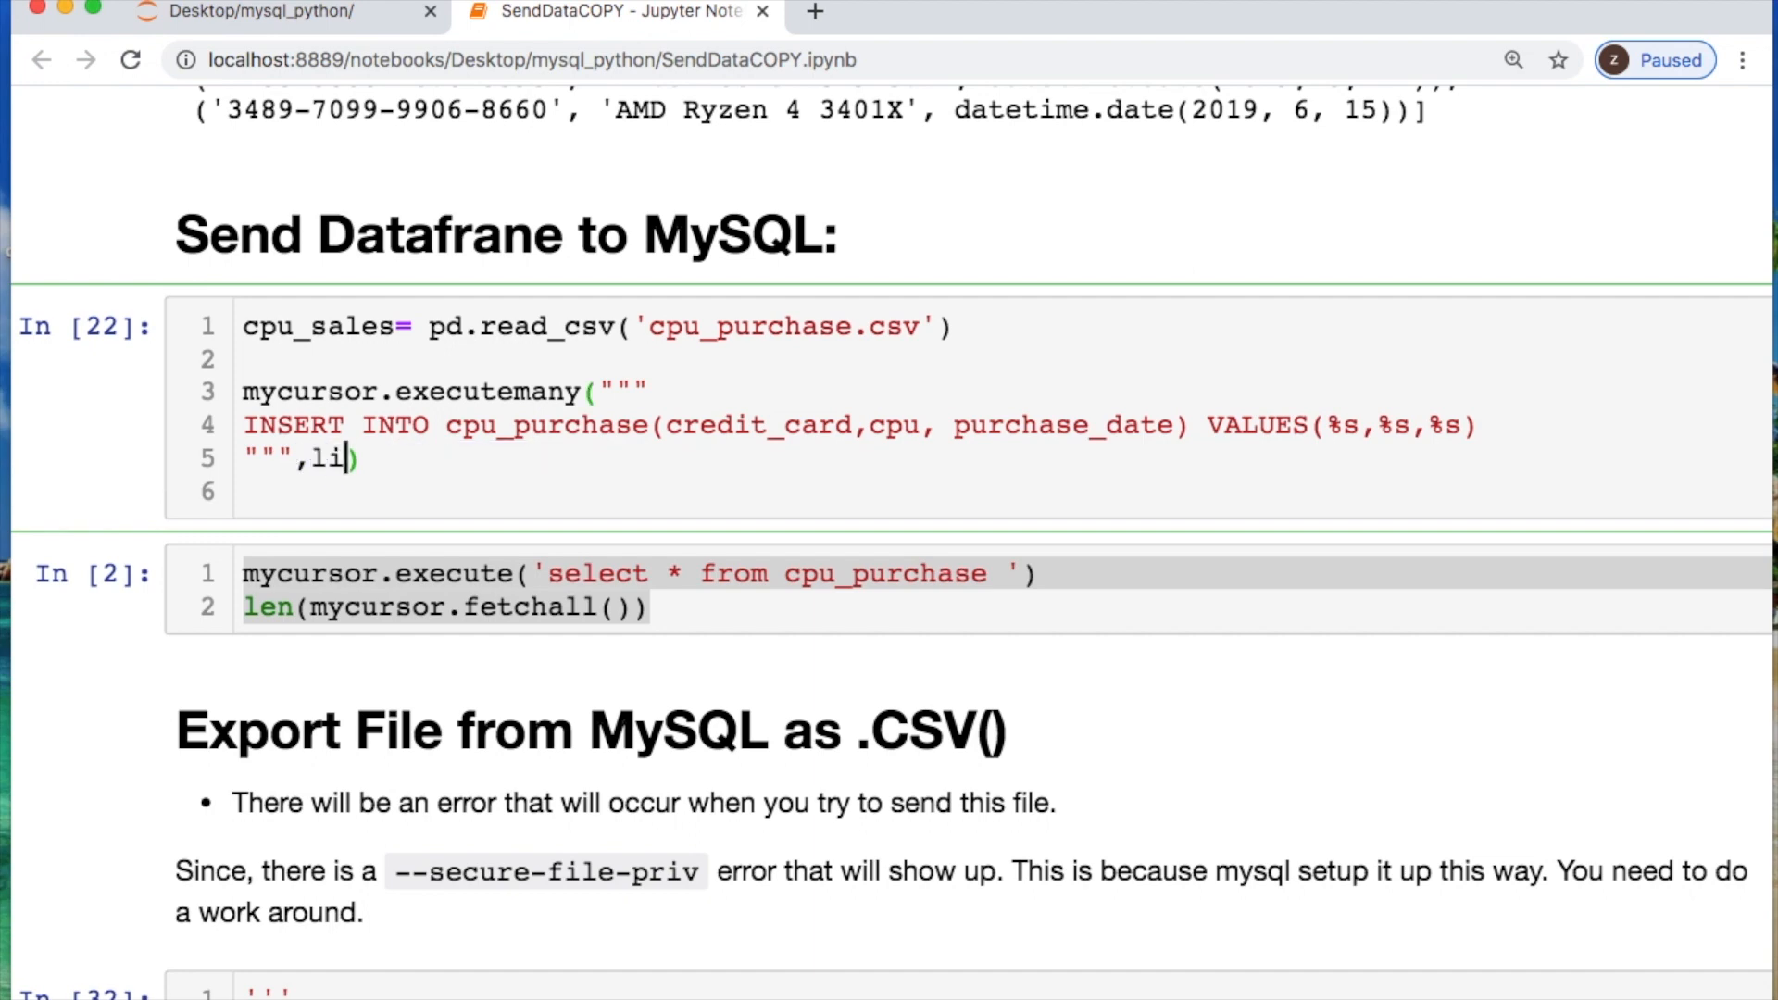
pyautogui.write('st(')
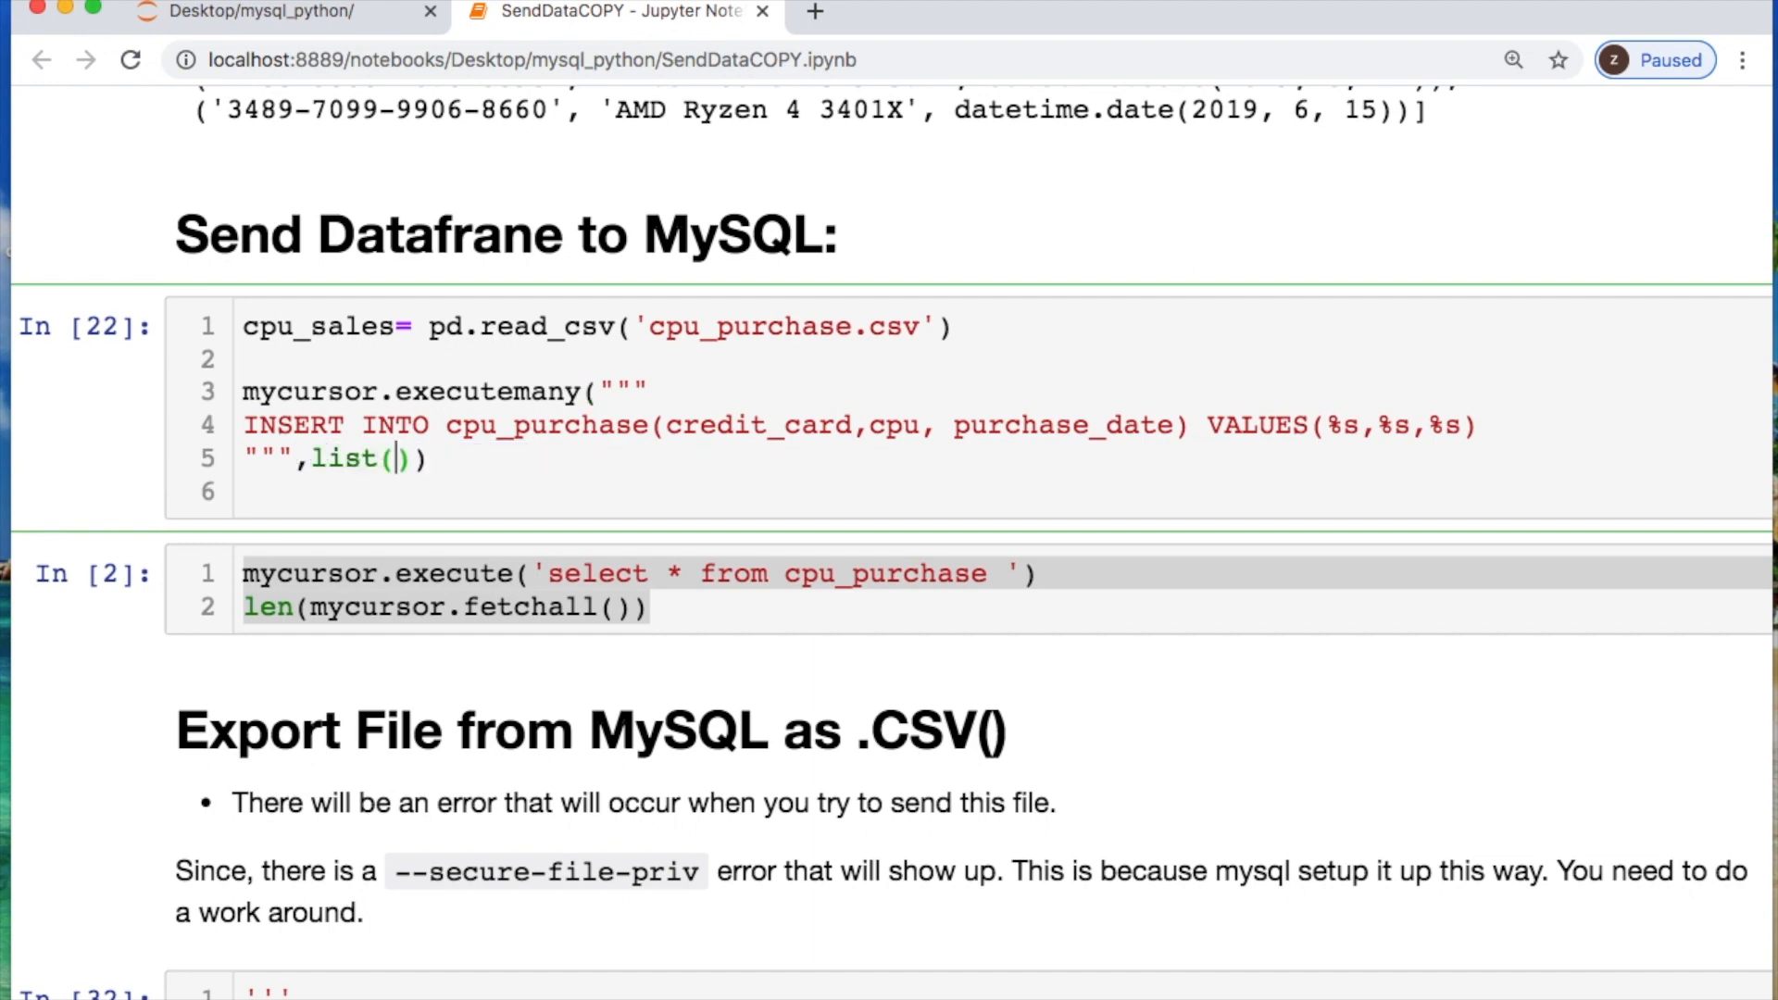
pyautogui.write('c')
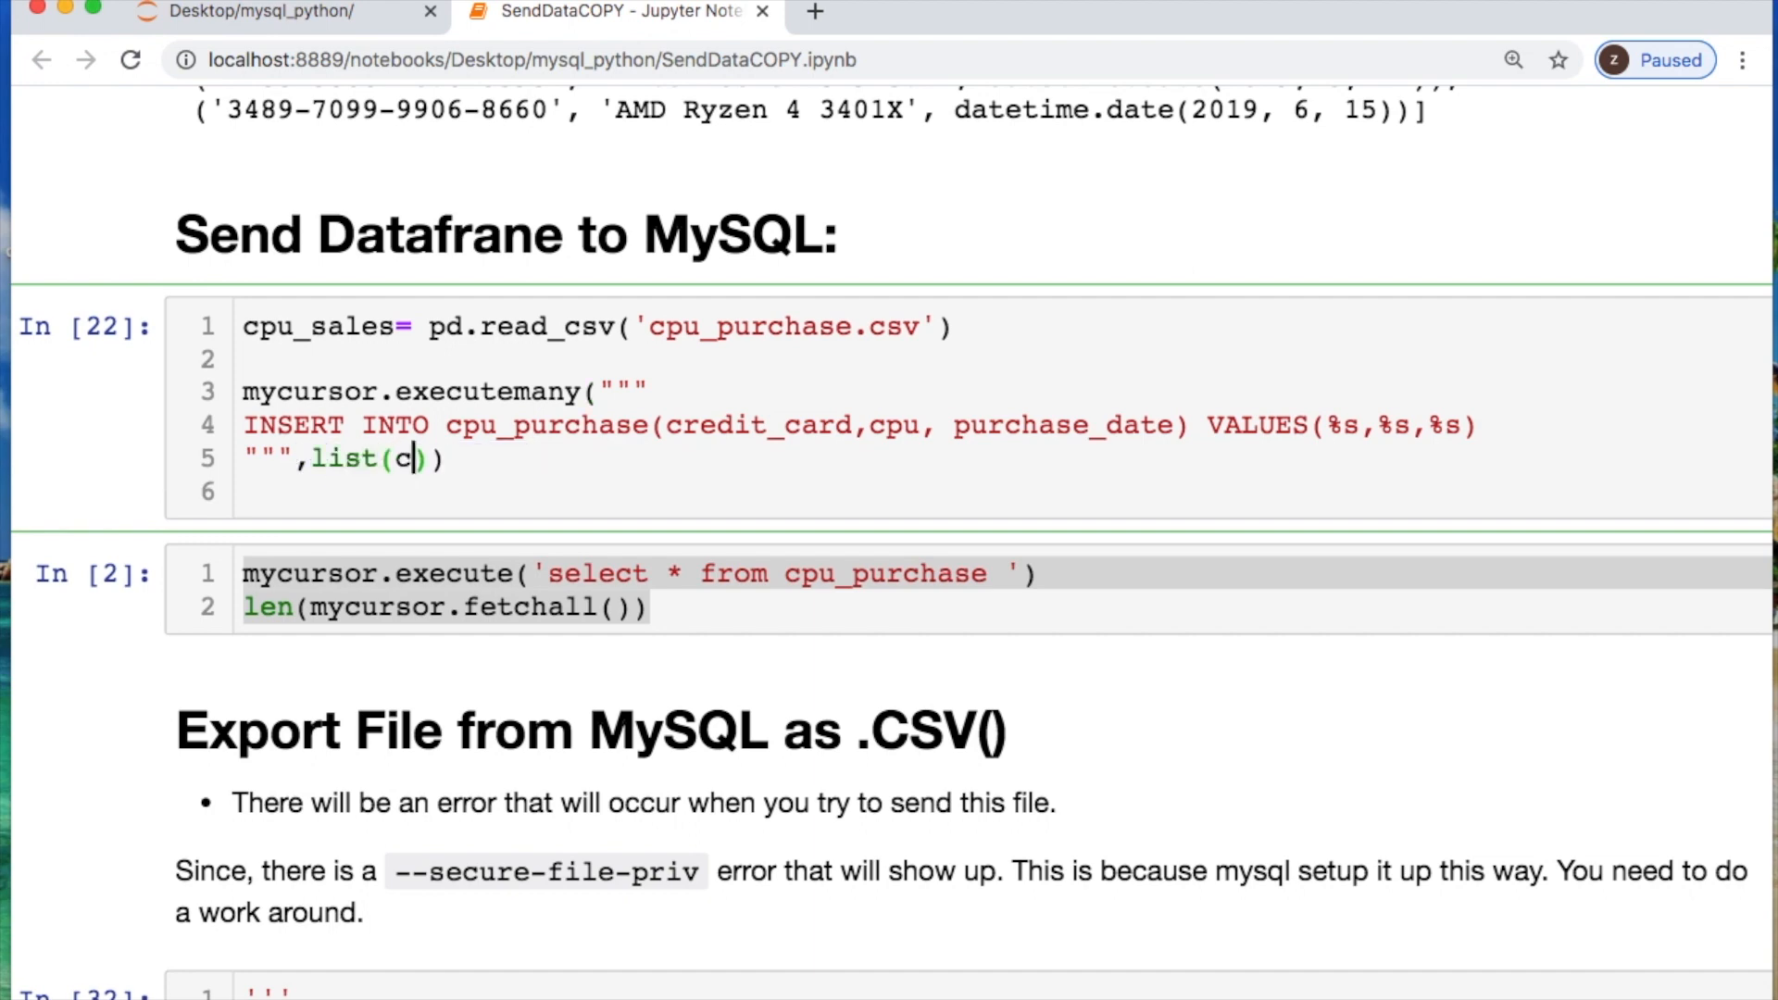
pyautogui.write('pu_sale.va')
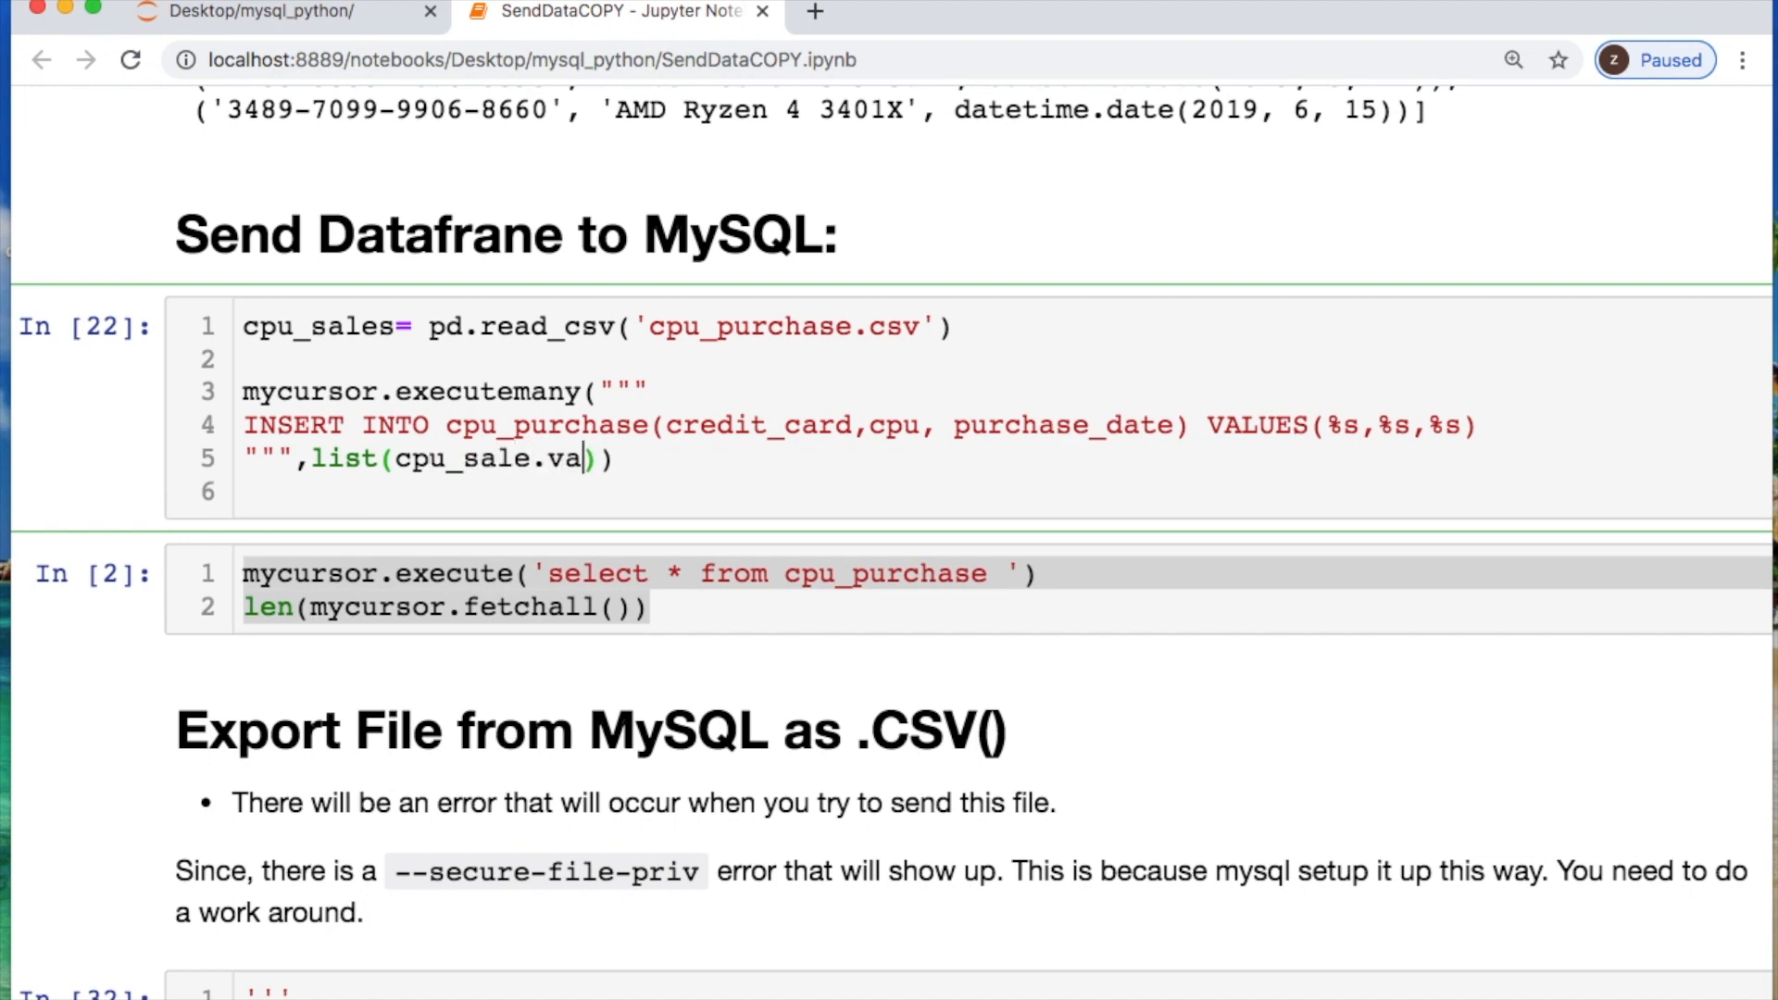
pyautogui.write('lues')
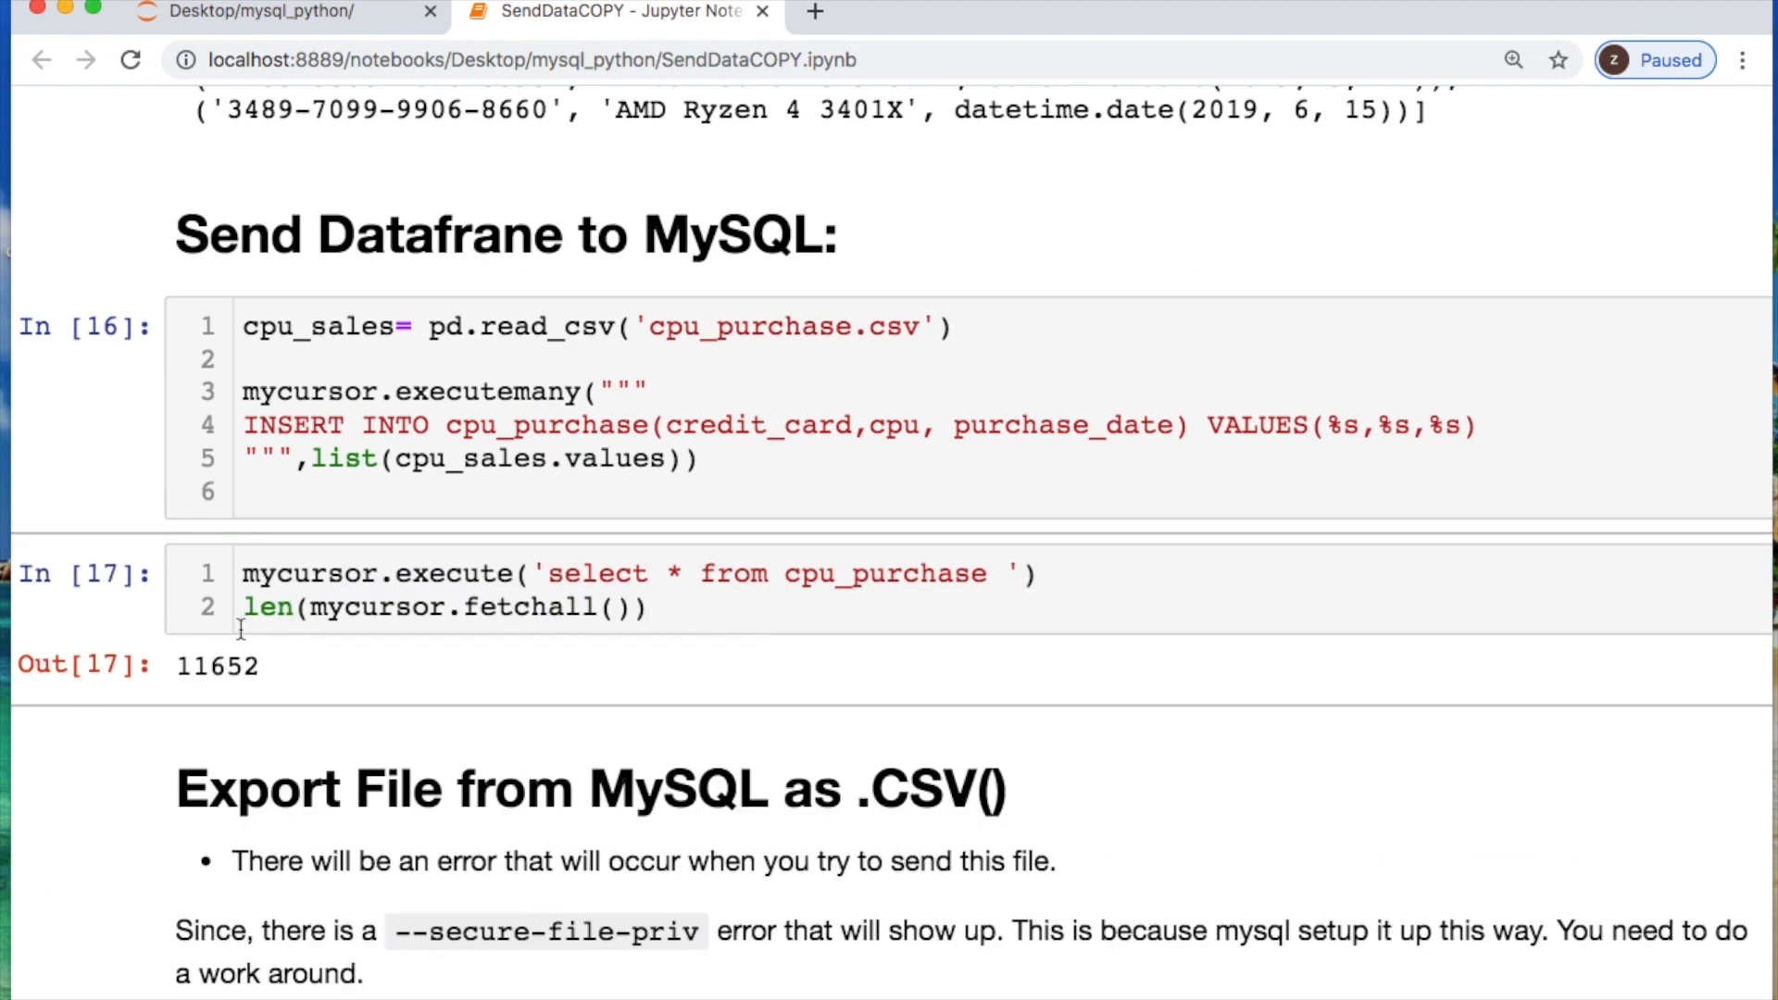
# Highlight the 11652 row count returned after the DataFrame insert.
pyautogui.doubleClick(215, 665)
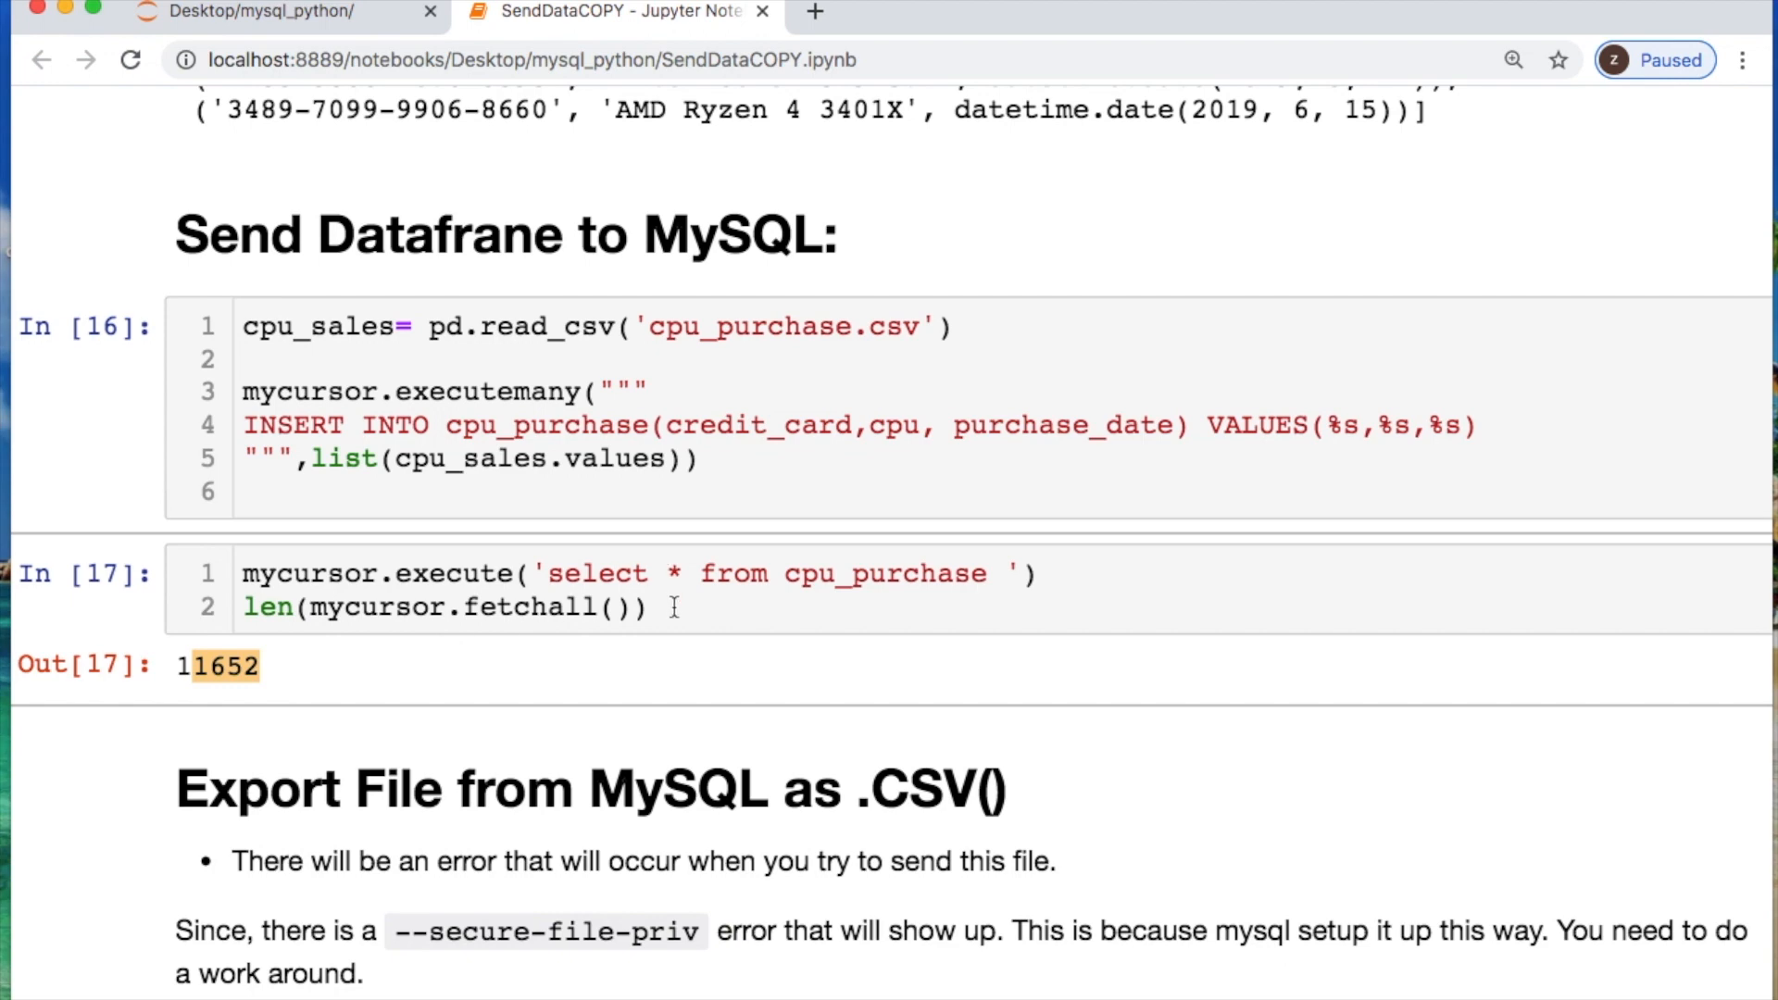
pyautogui.moveTo(524, 537)
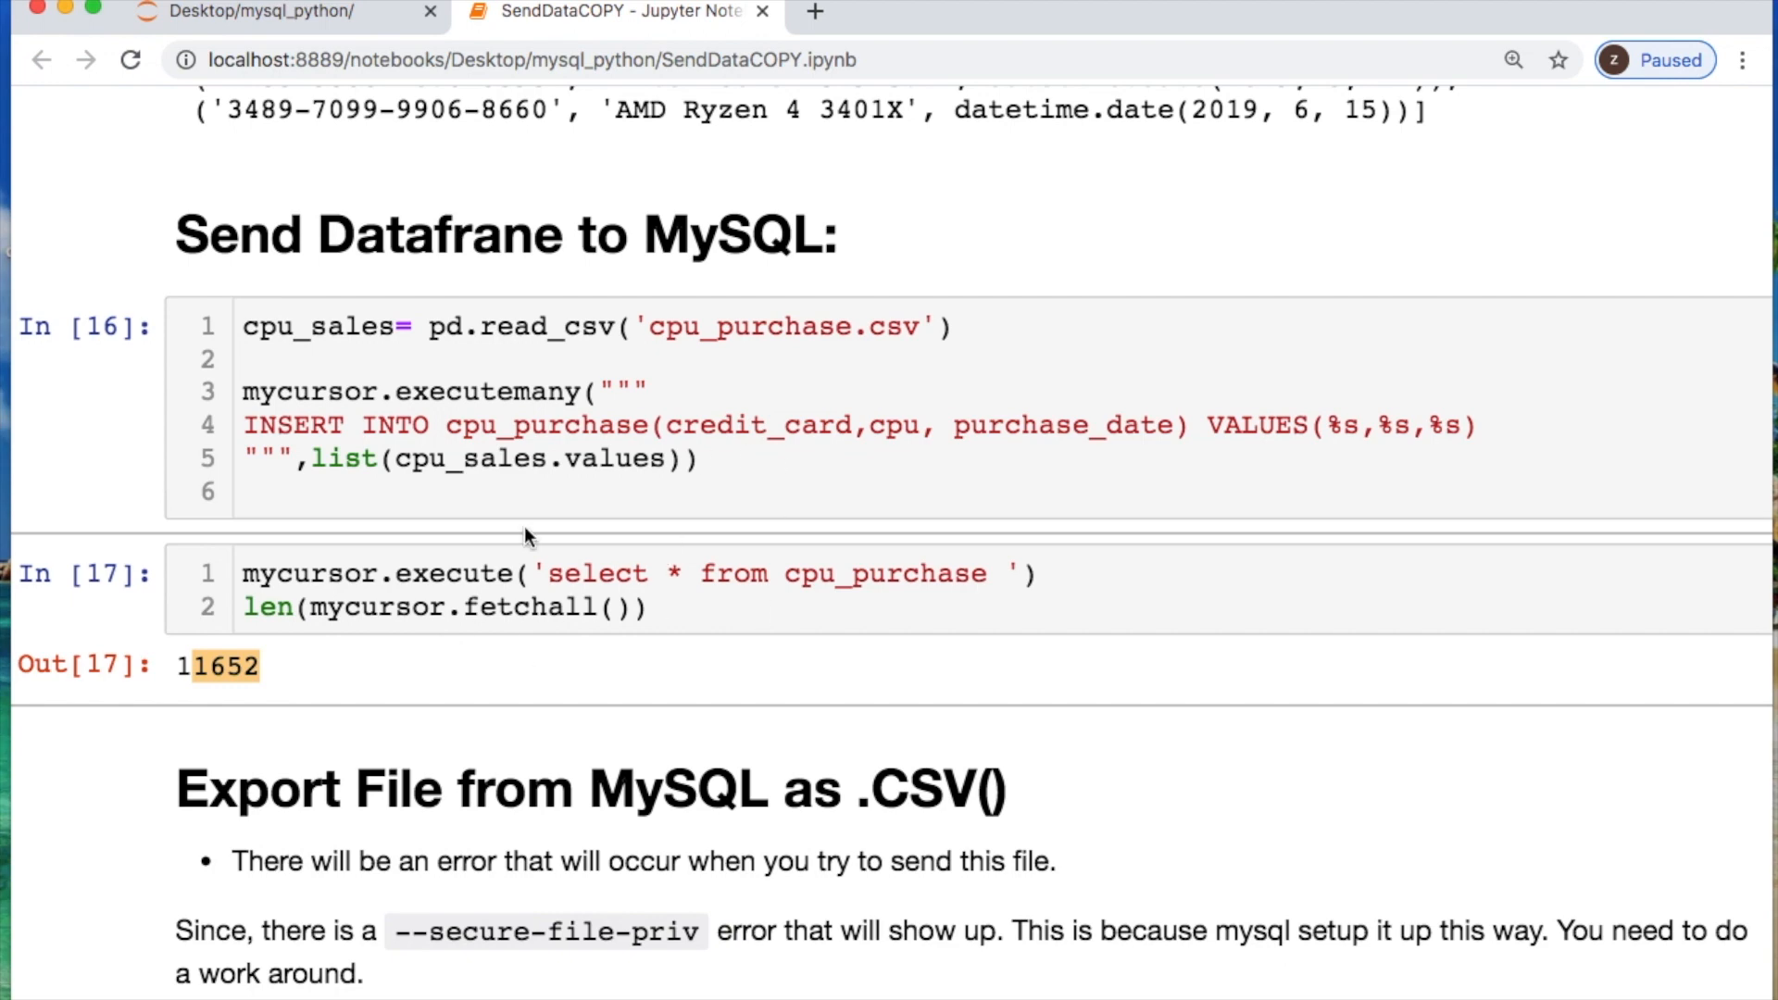
pyautogui.moveTo(701, 670)
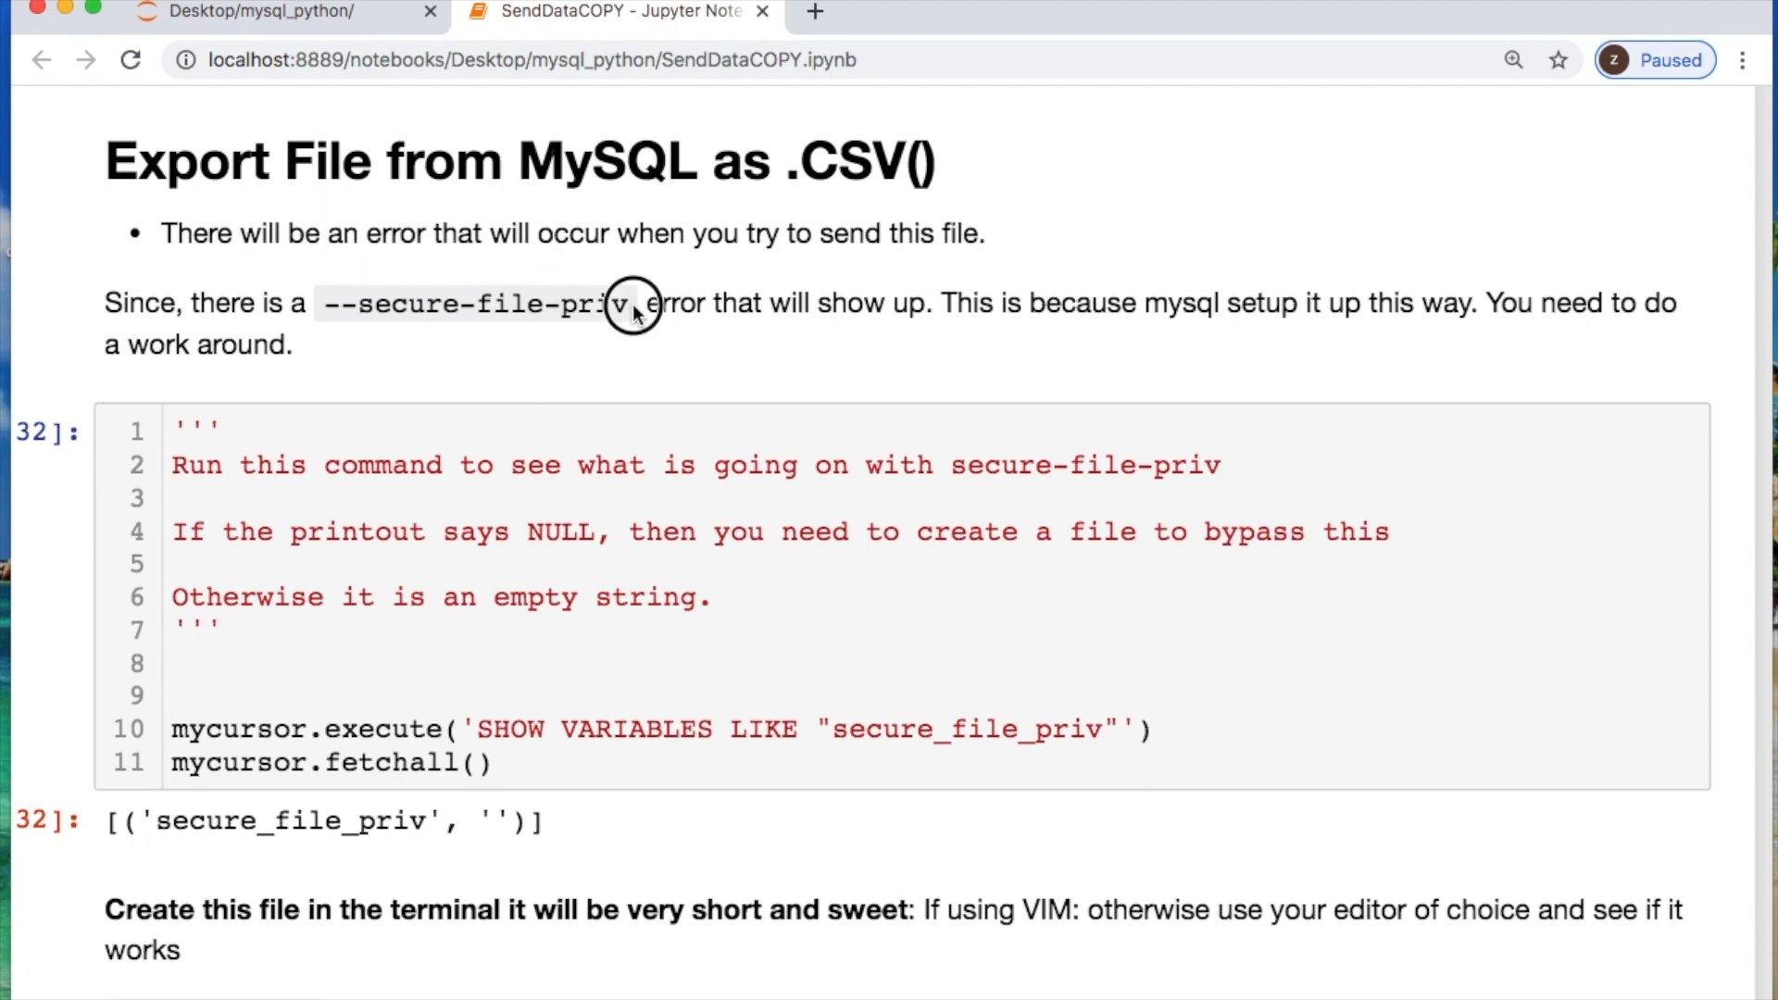
pyautogui.doubleClick(476, 302)
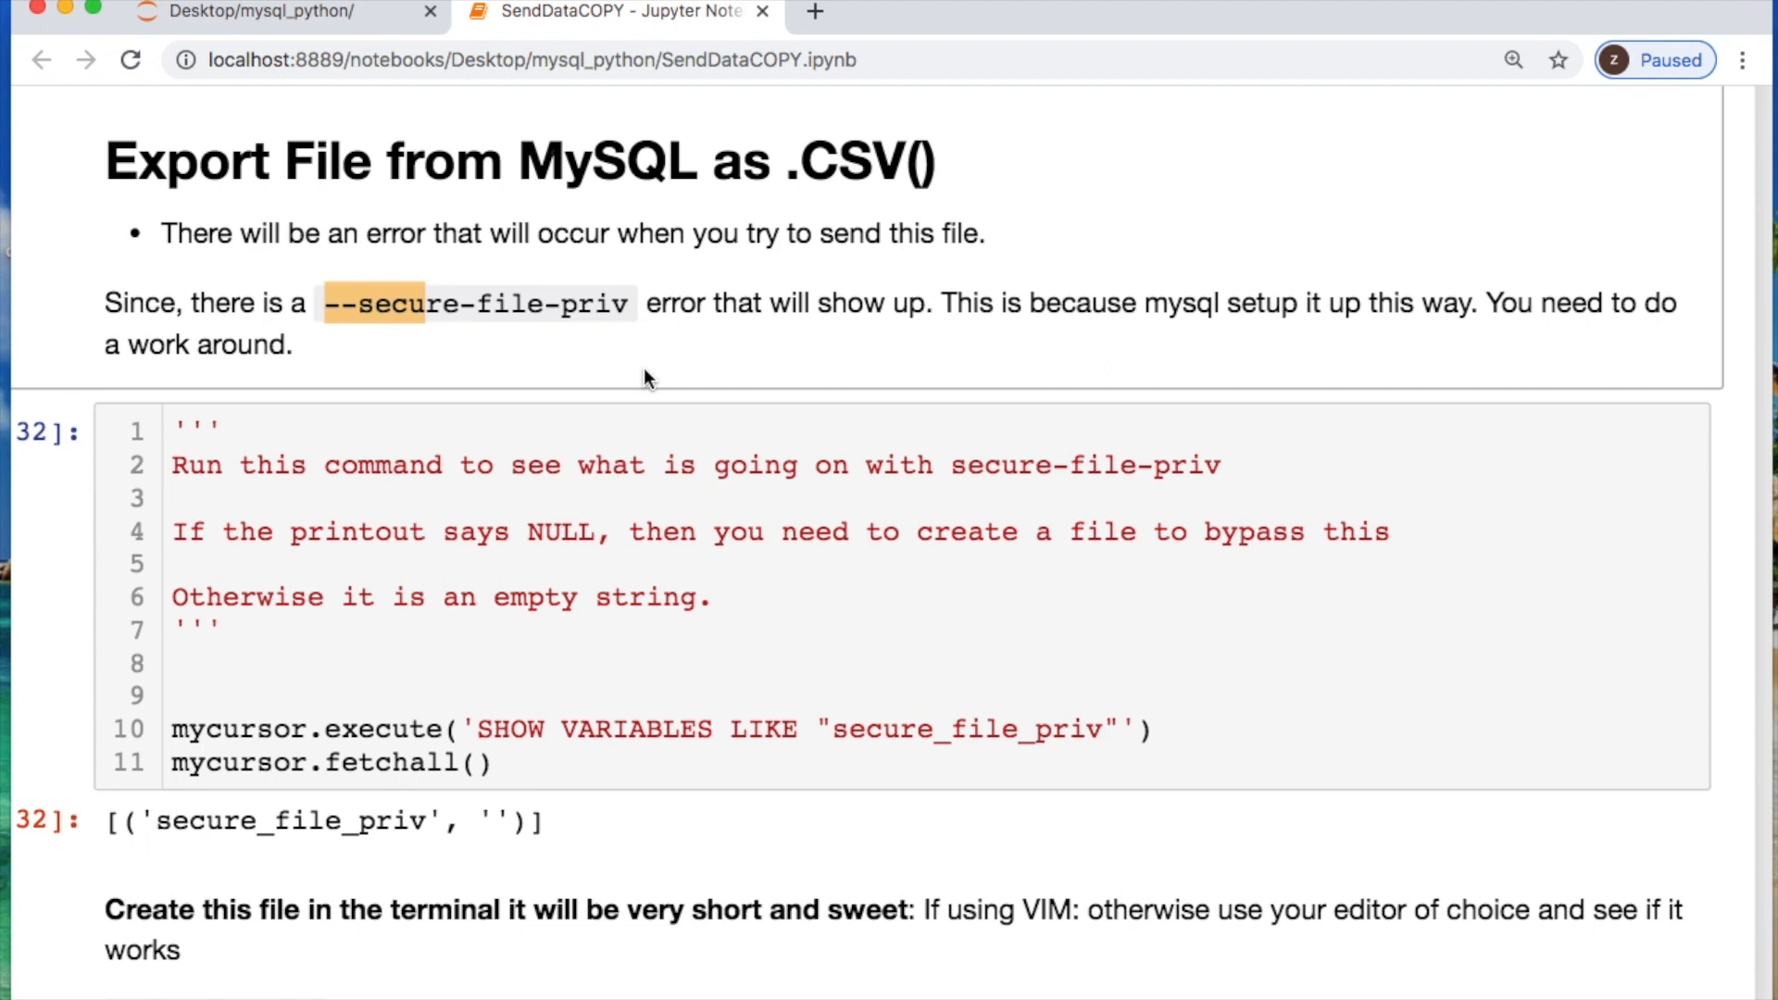
pyautogui.scroll(-3)
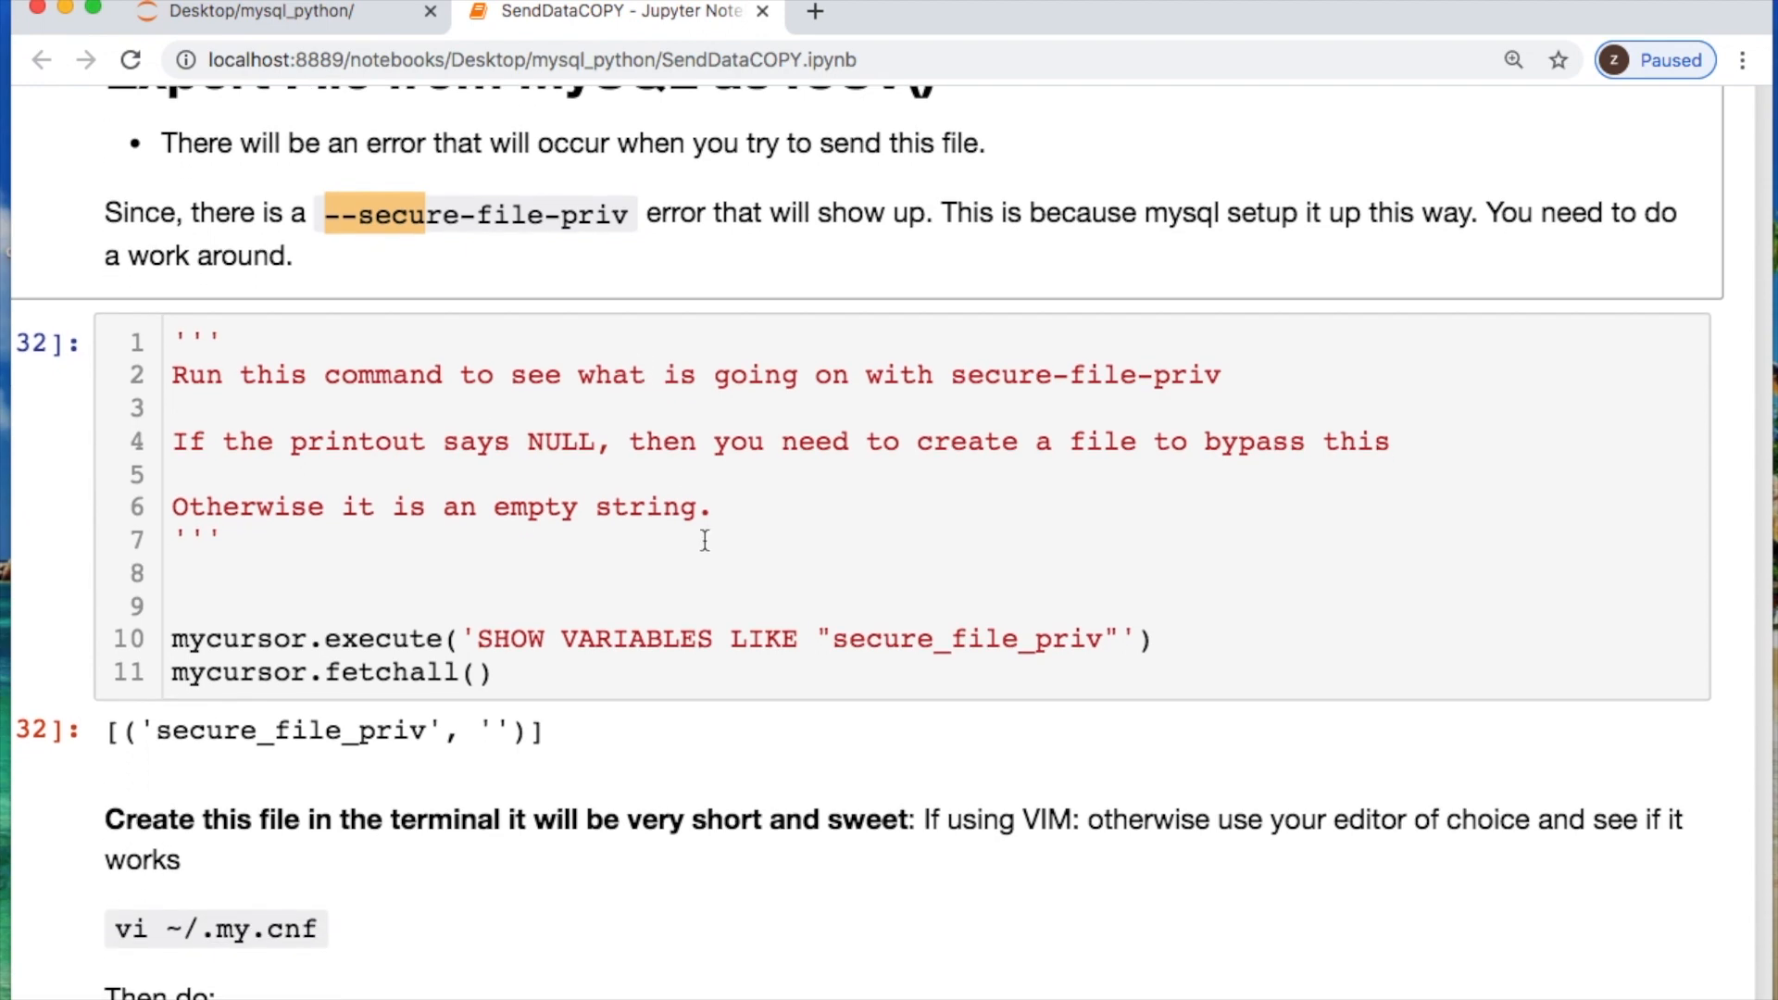
pyautogui.scroll(-3)
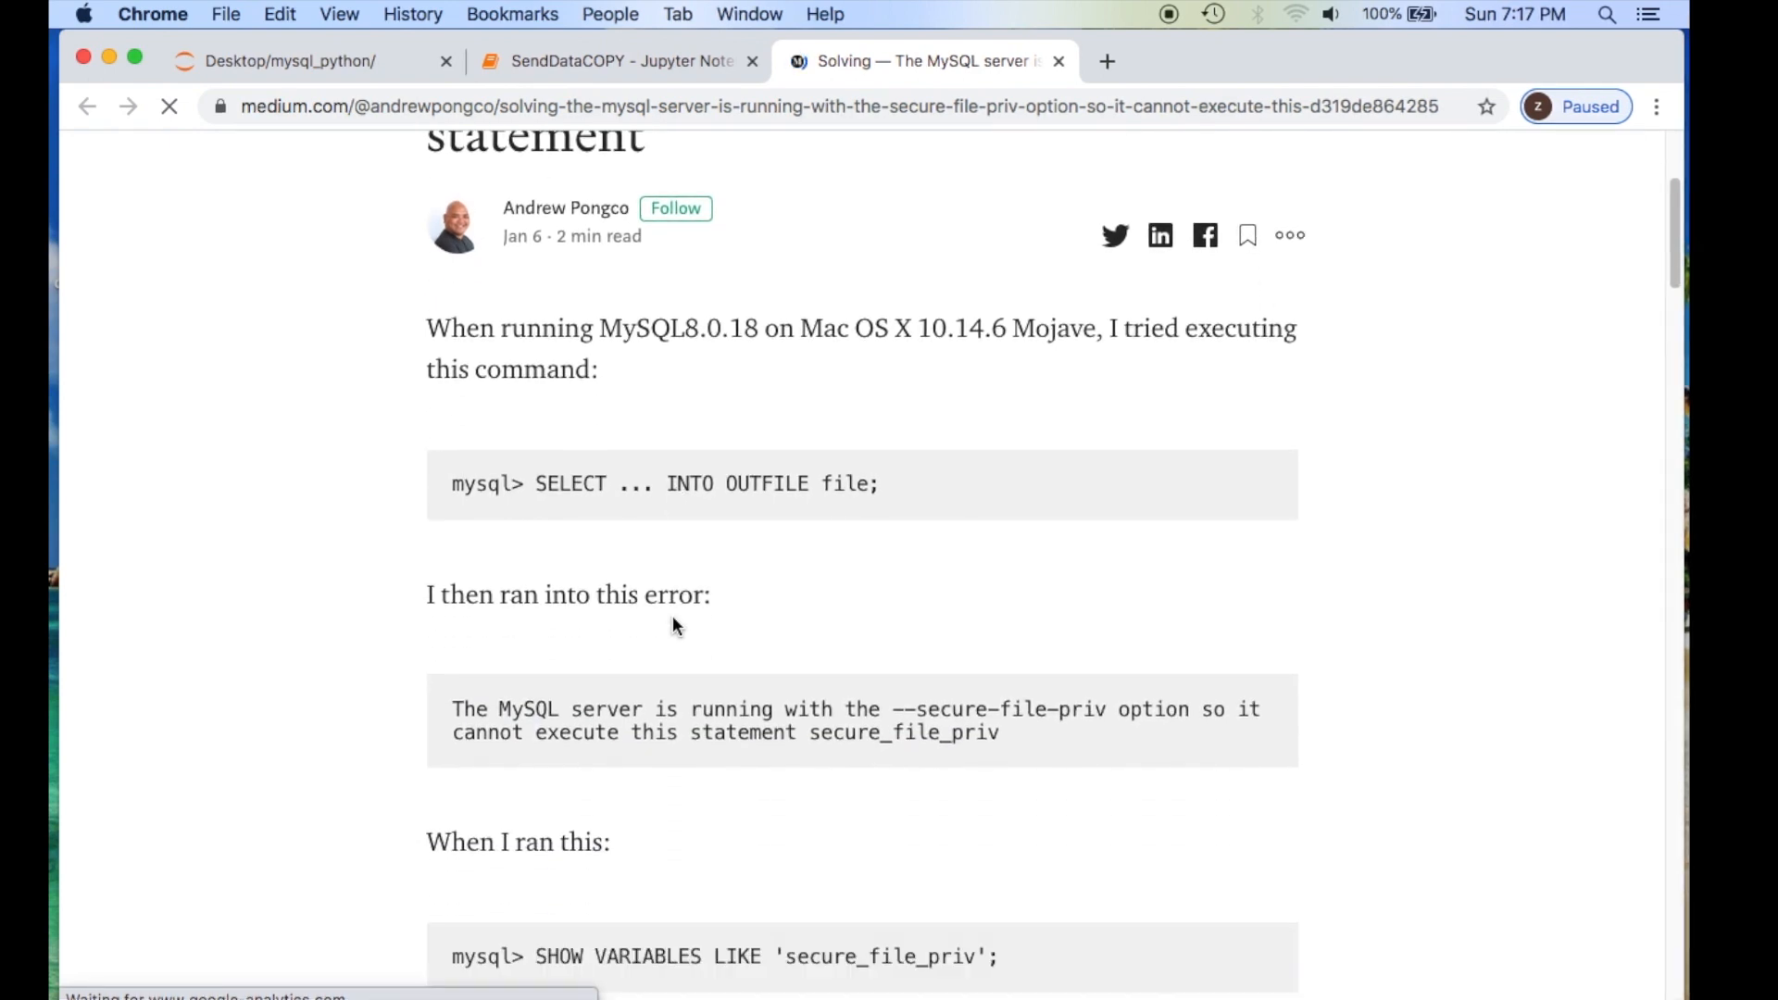
# Read the article down to the SHOW VARIABLES output where secure_file_priv is NULL.
pyautogui.scroll(-3)
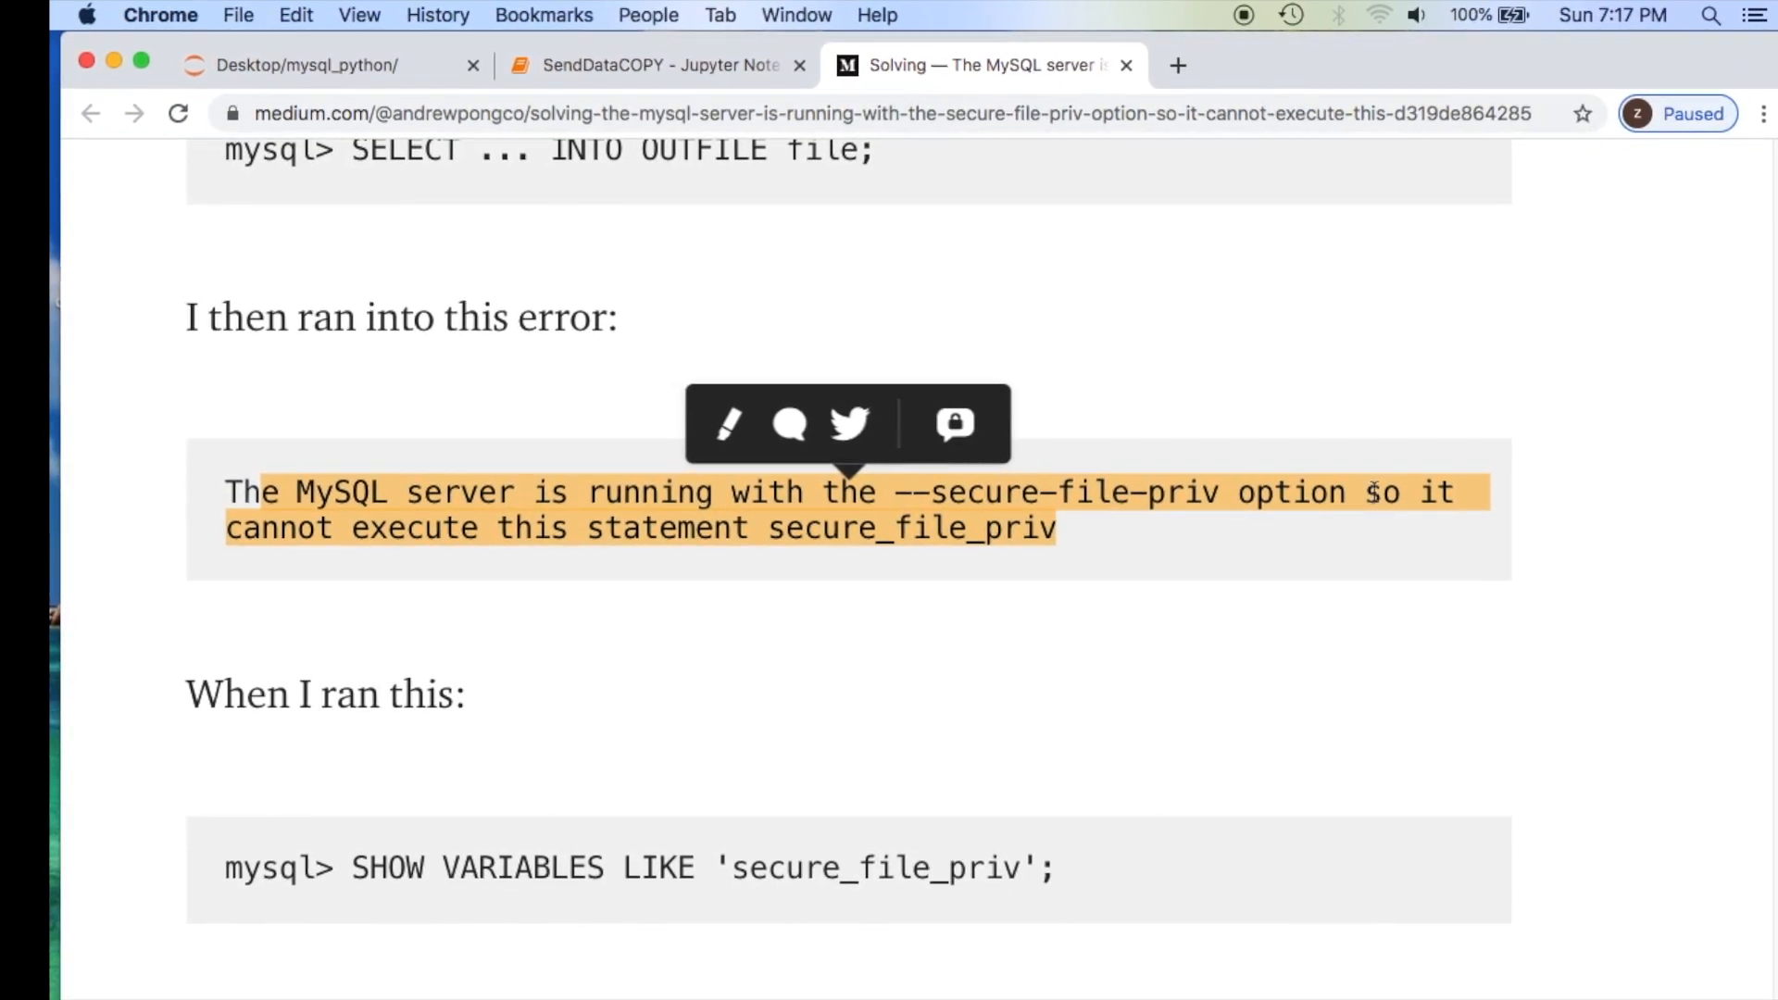
pyautogui.click(802, 587)
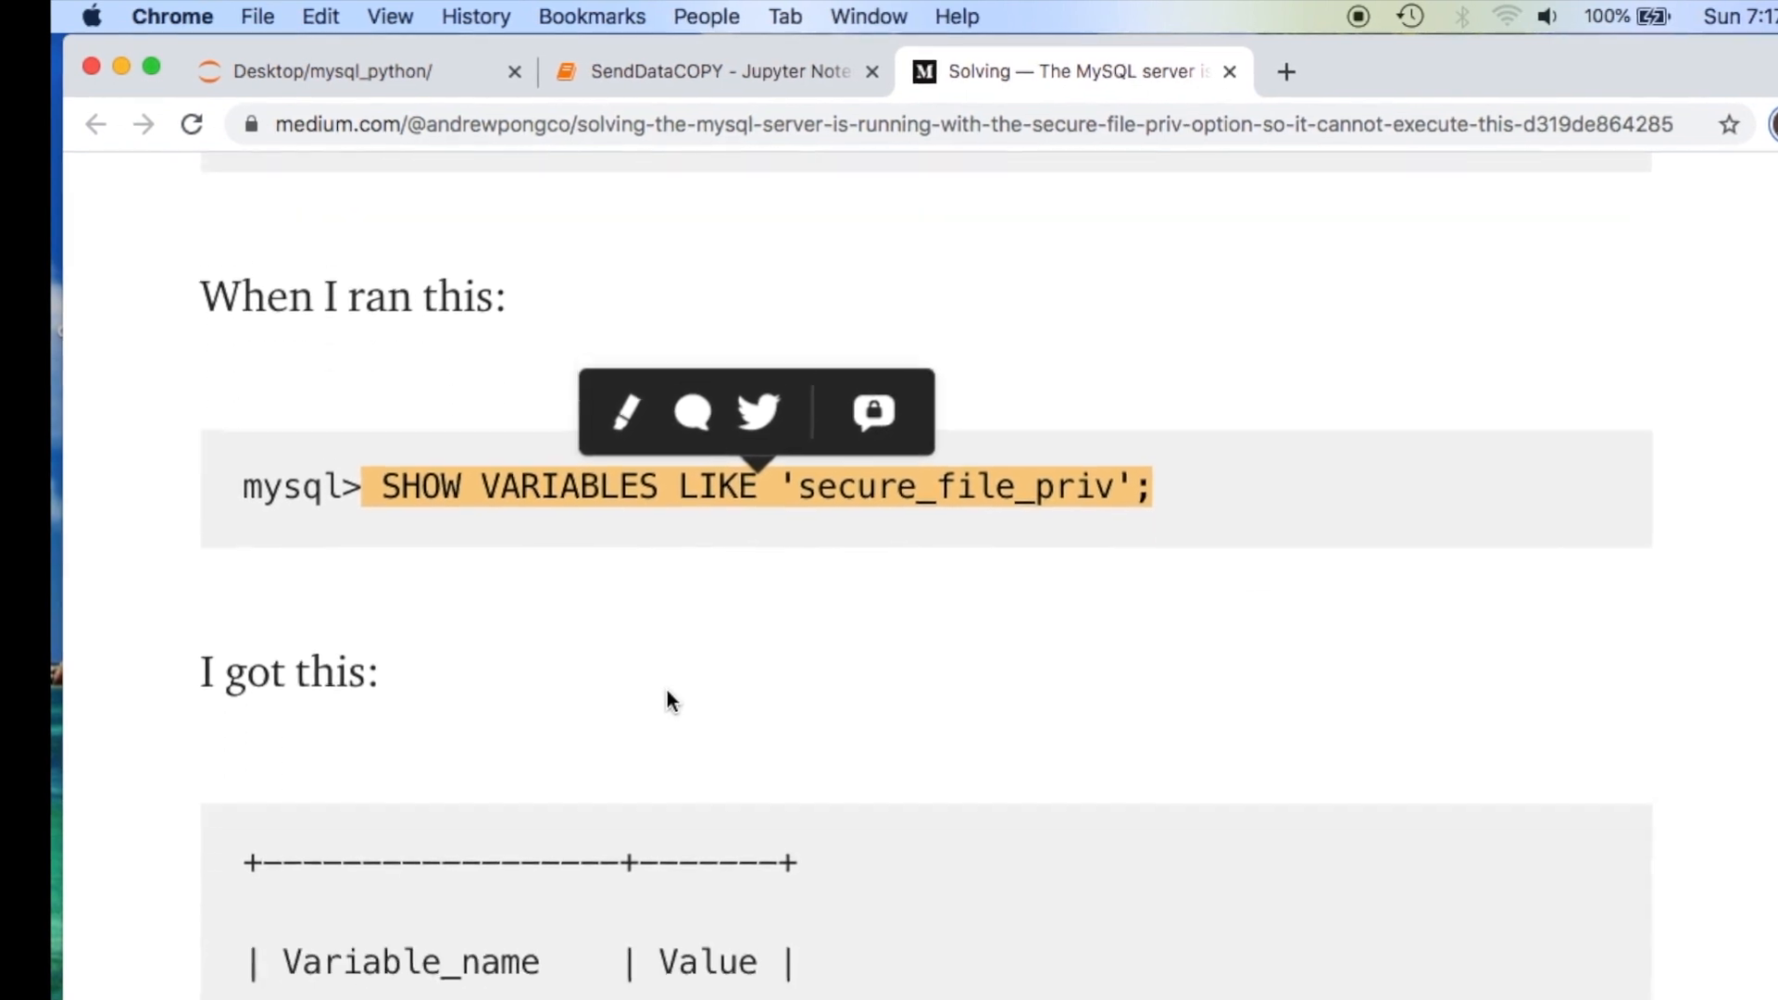
pyautogui.scroll(-3)
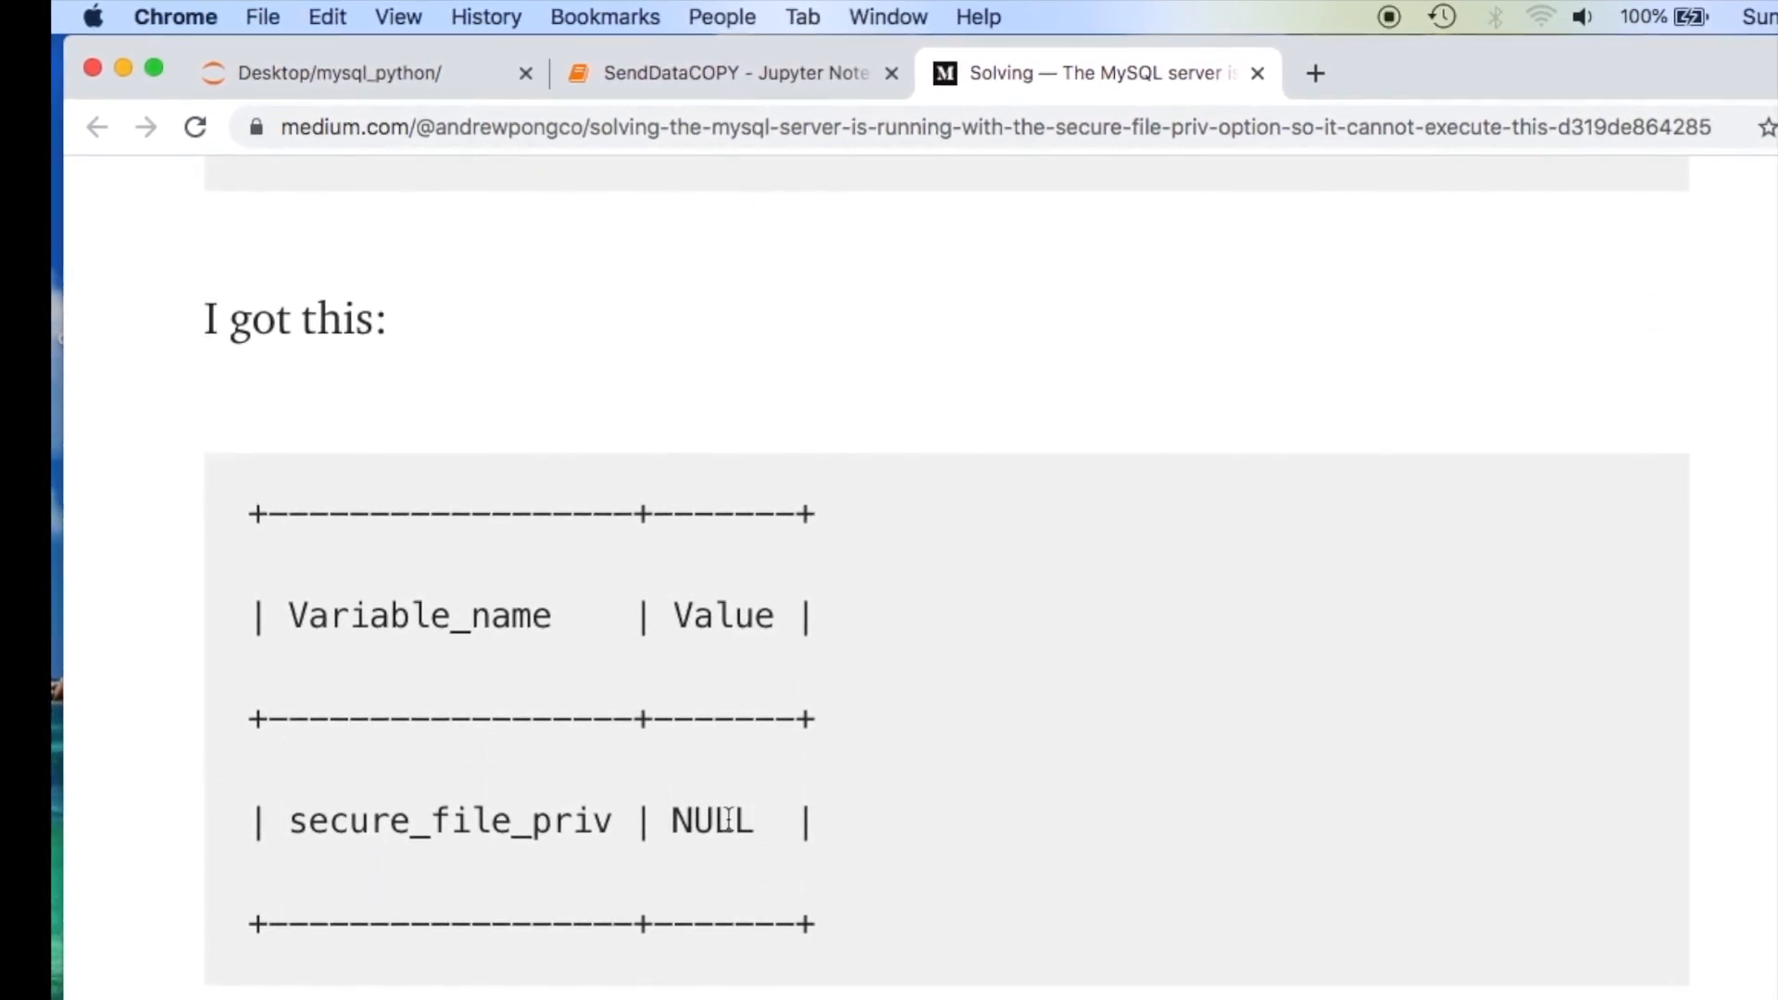
pyautogui.doubleClick(711, 820)
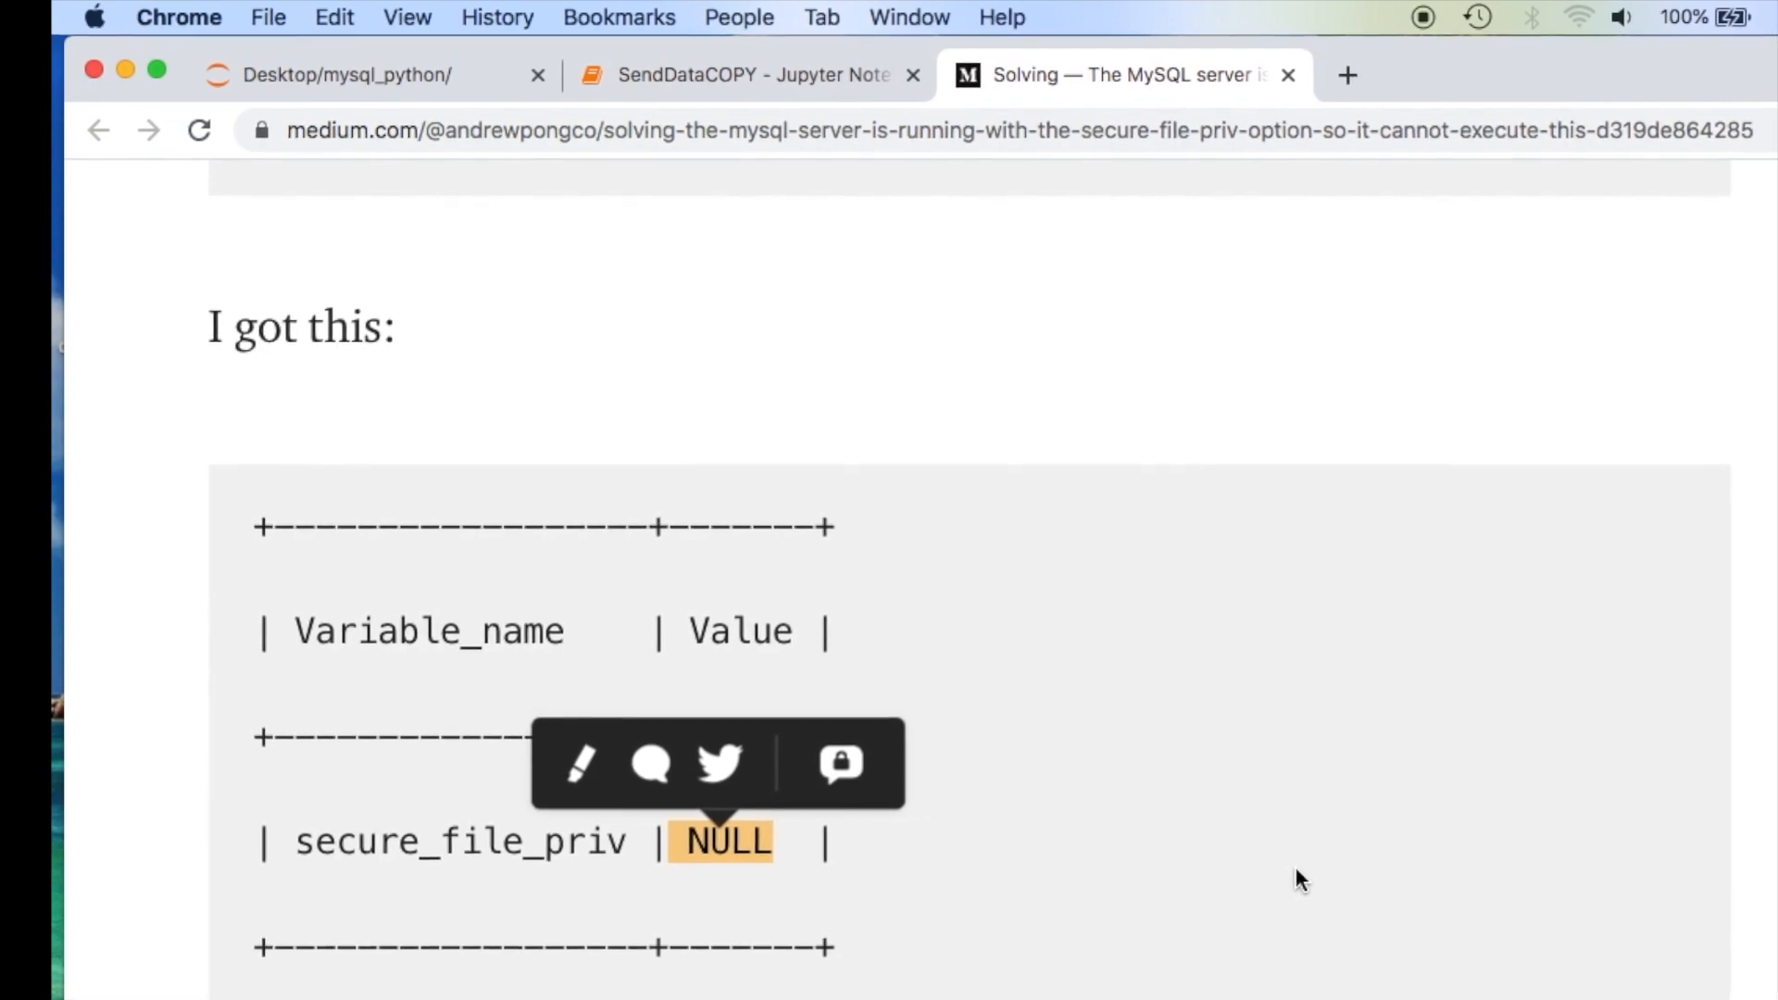
# Compare the notebook's empty-string secure_file_priv output, then return to the article.
pyautogui.click(737, 74)
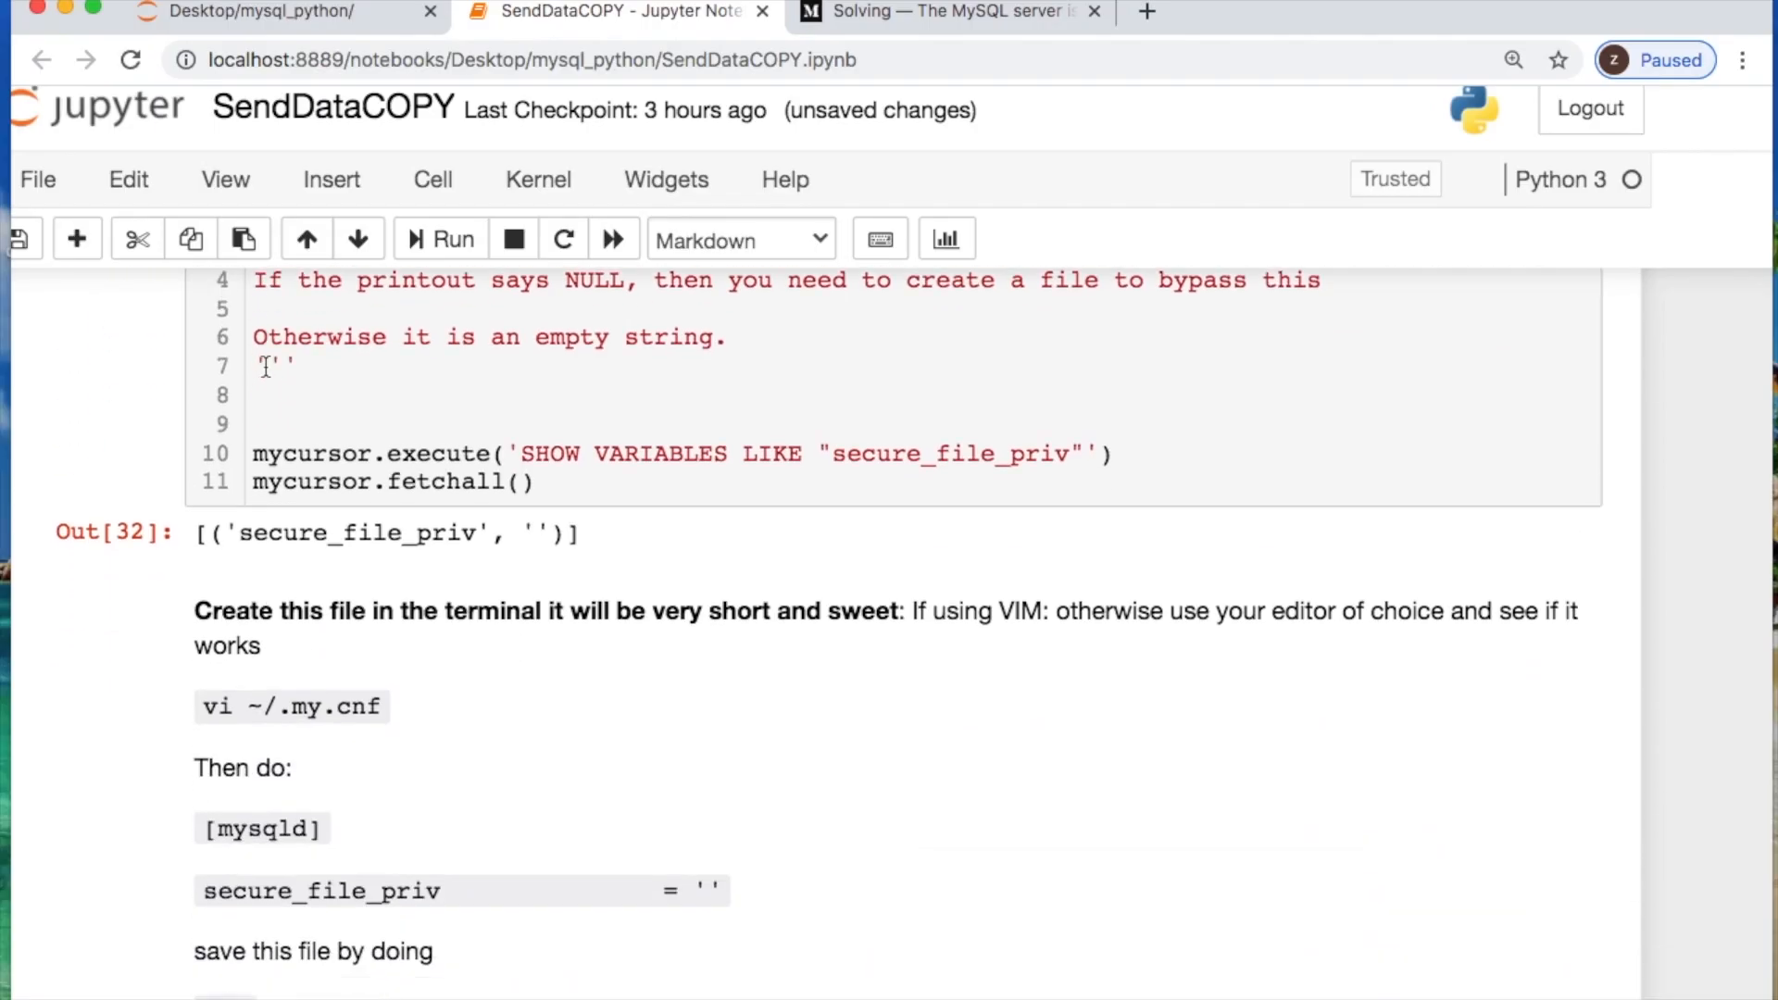
pyautogui.scroll(-3)
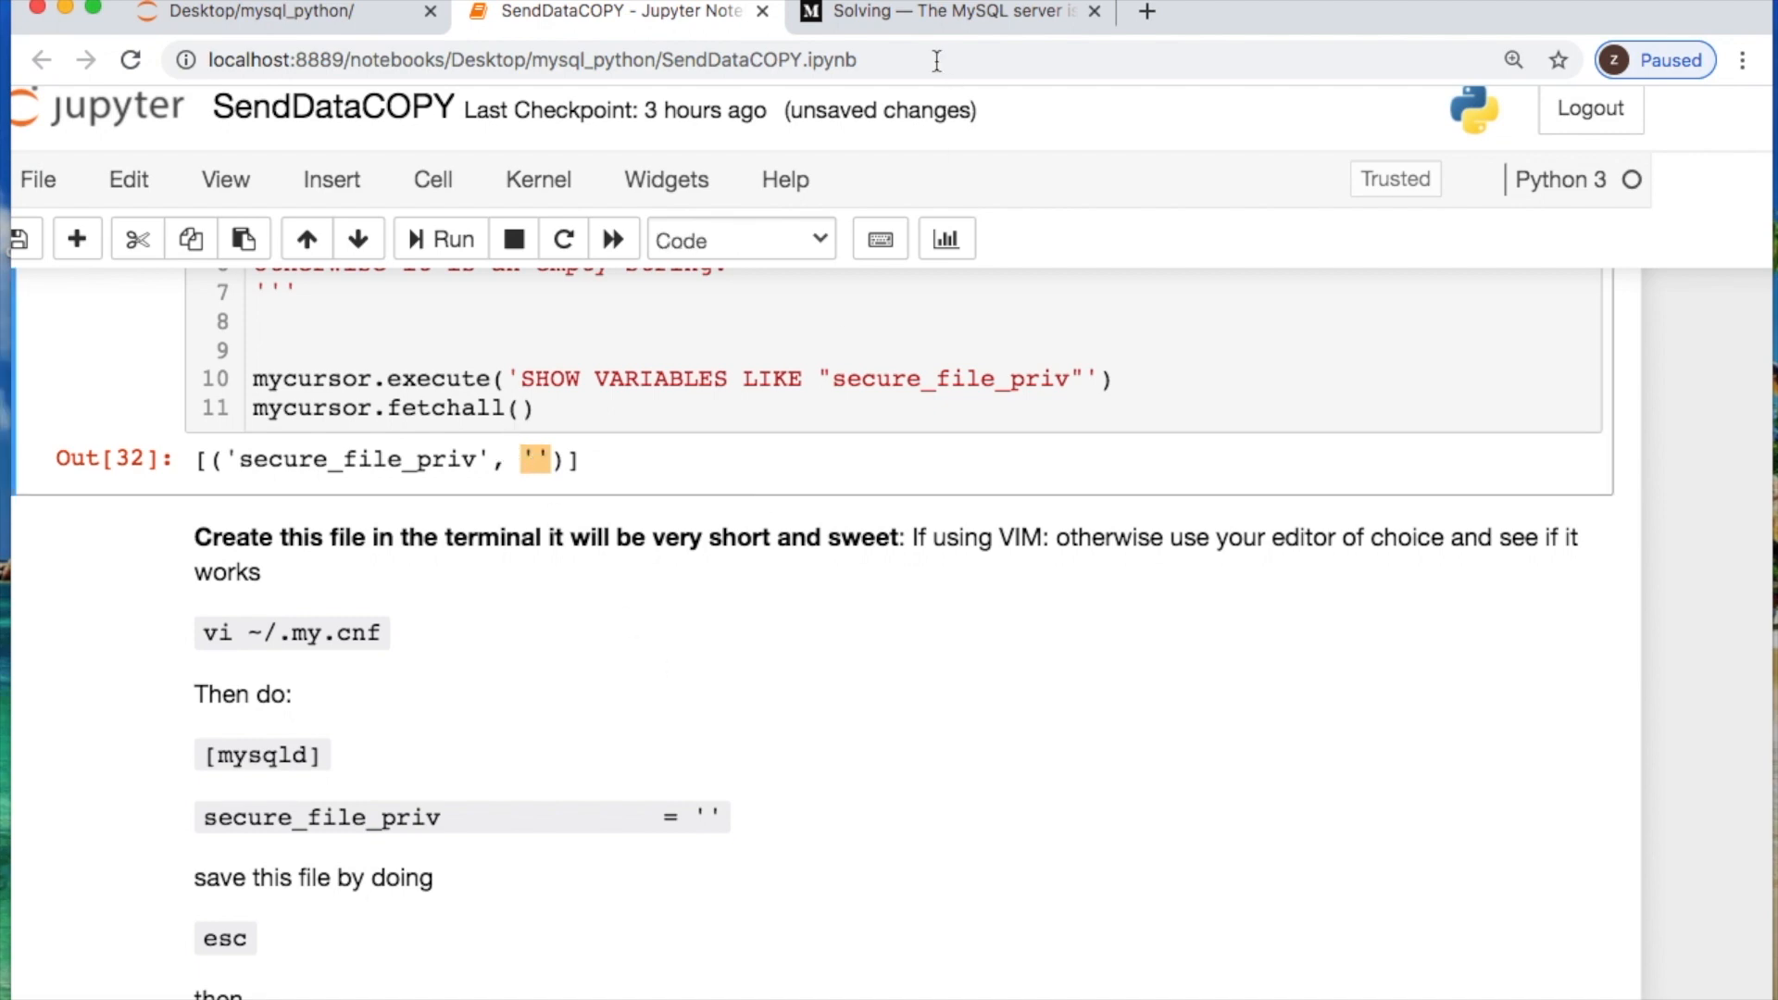
pyautogui.click(952, 13)
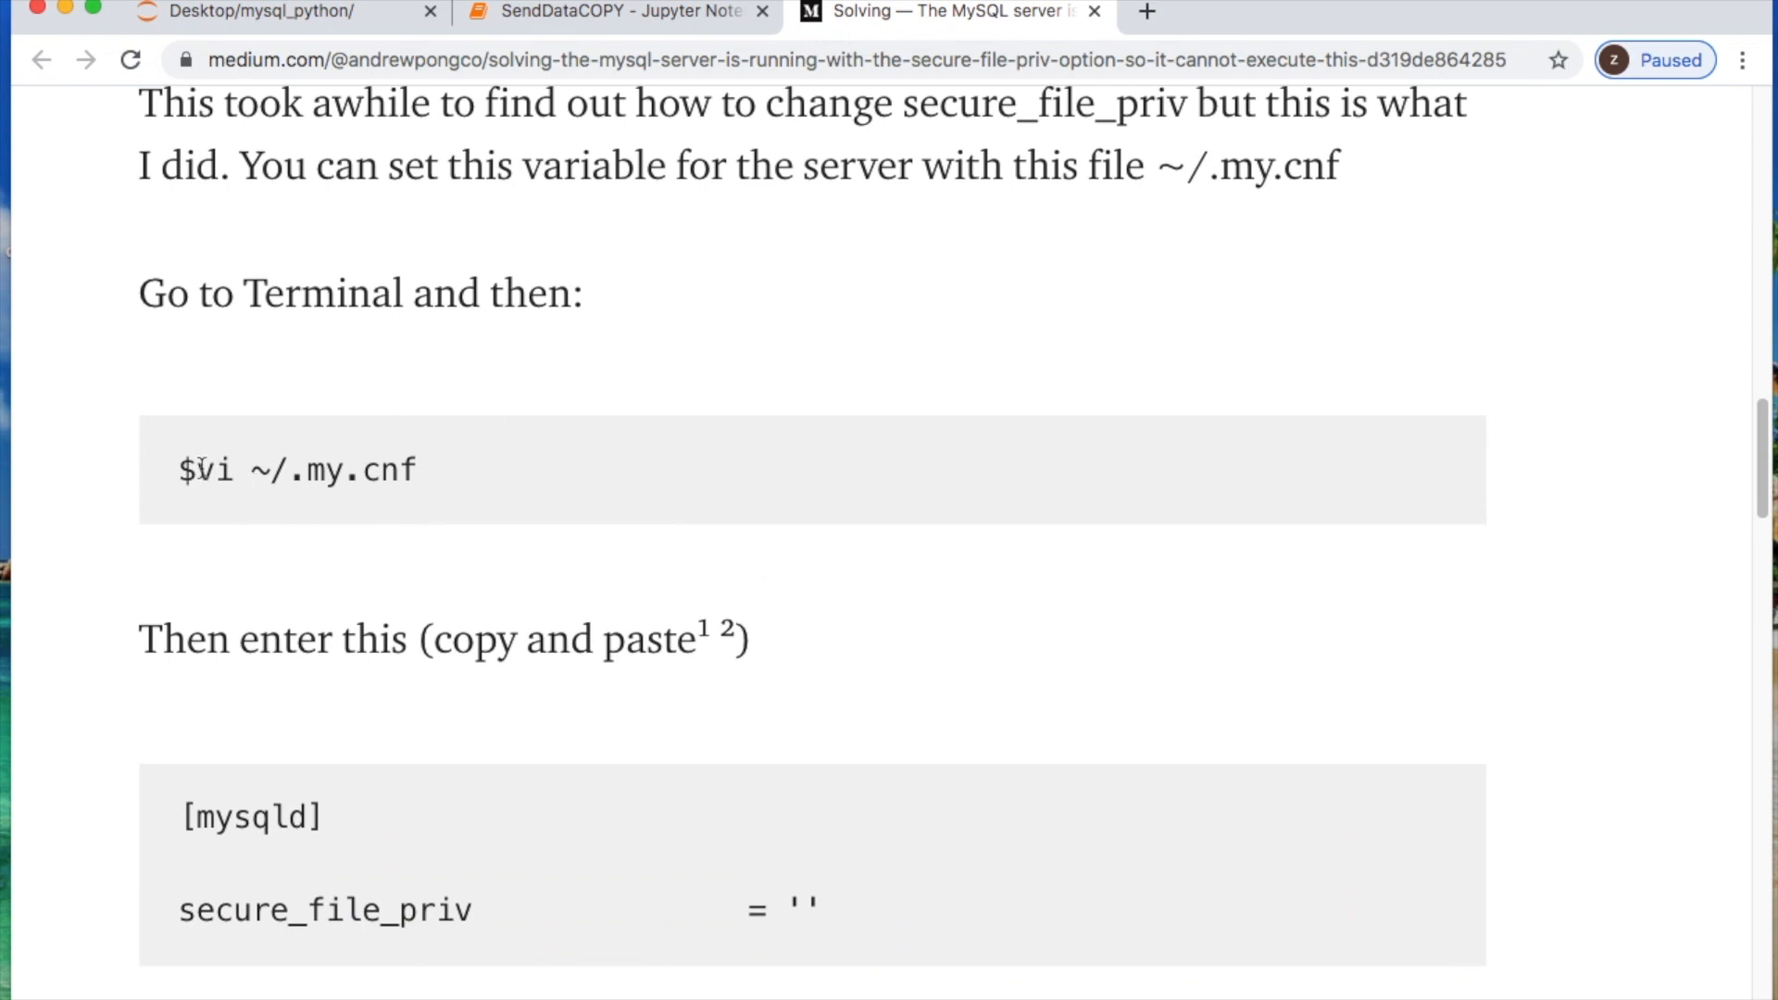
# Pick out the [mysqld] and secure_file_priv = '' lines to add to ~/.my.cnf.
pyautogui.moveTo(192, 468); pyautogui.dragTo(417, 469)
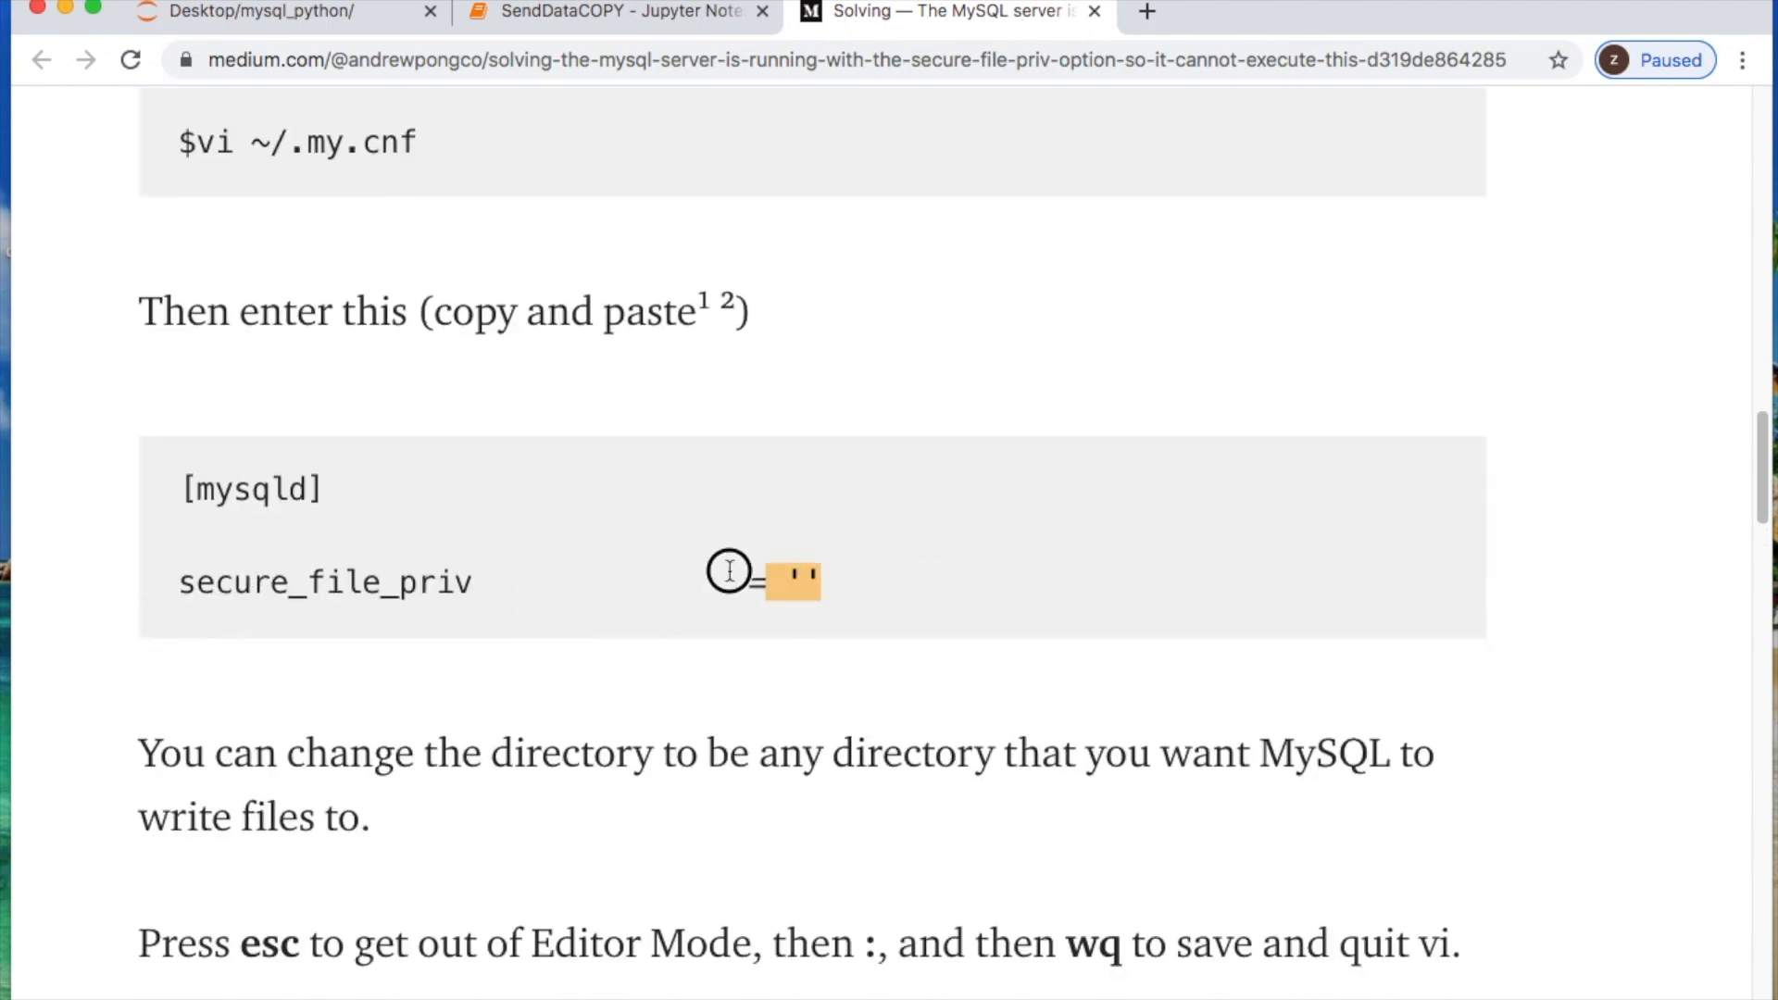
pyautogui.moveTo(192, 487); pyautogui.dragTo(817, 582)
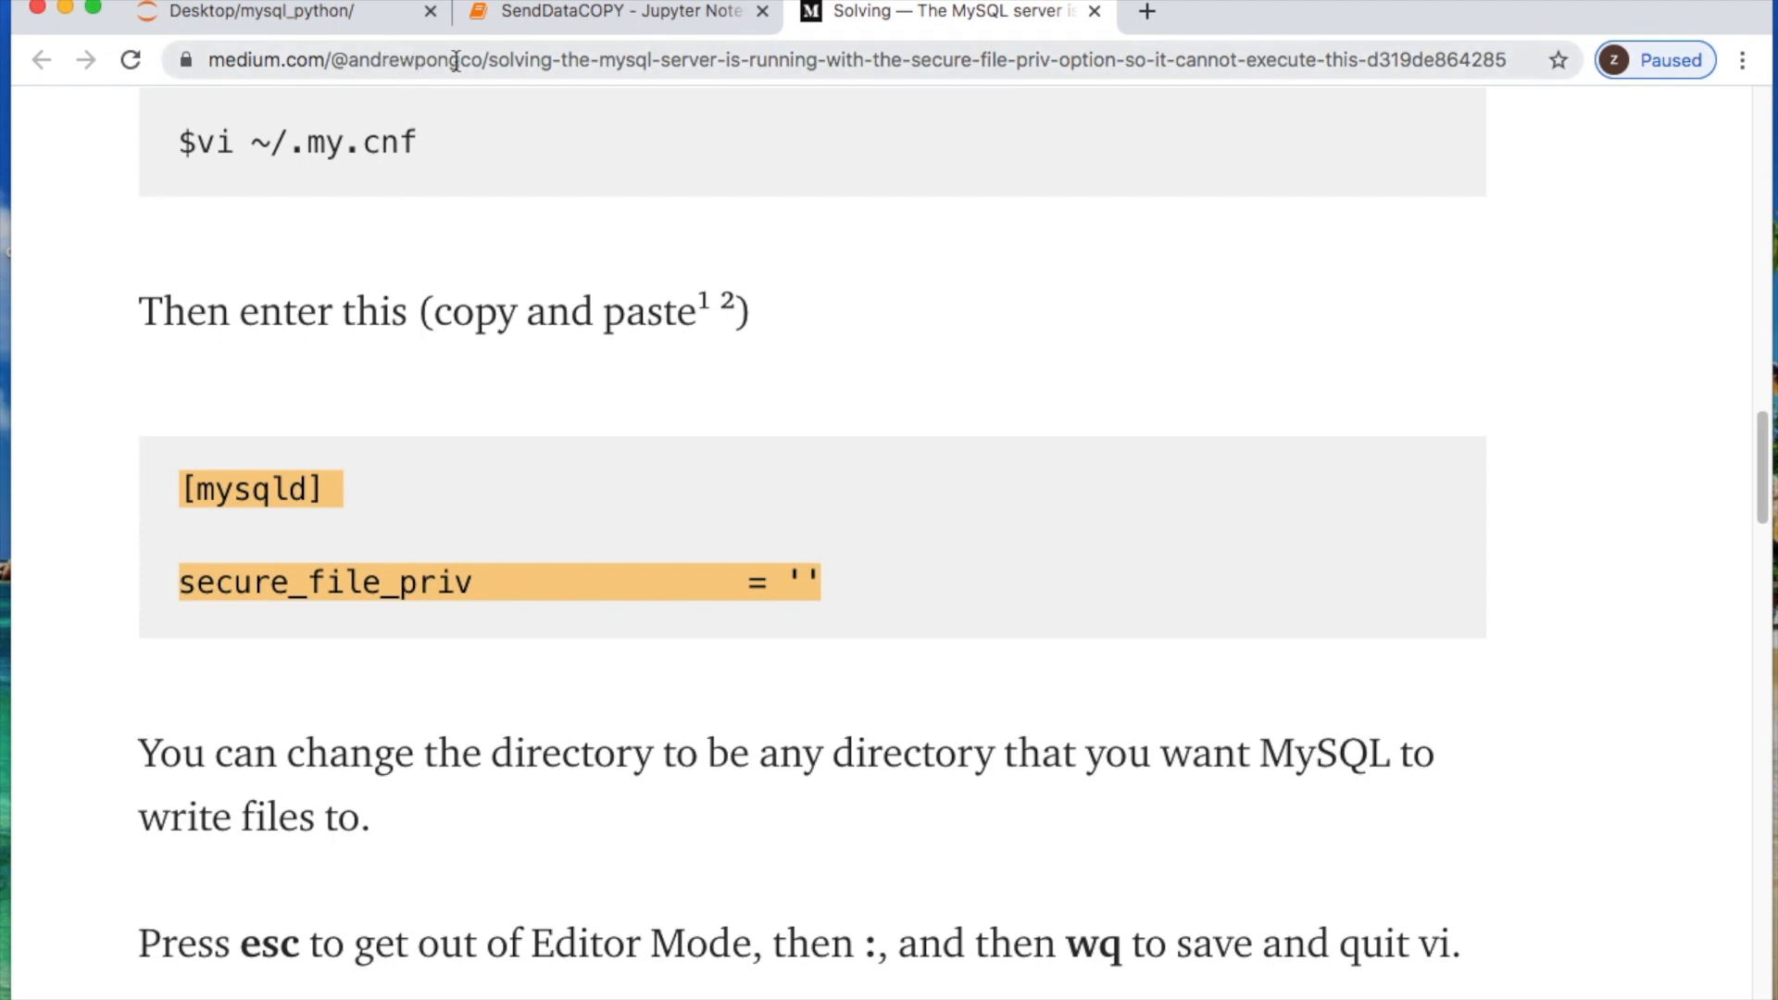
pyautogui.moveTo(746, 554)
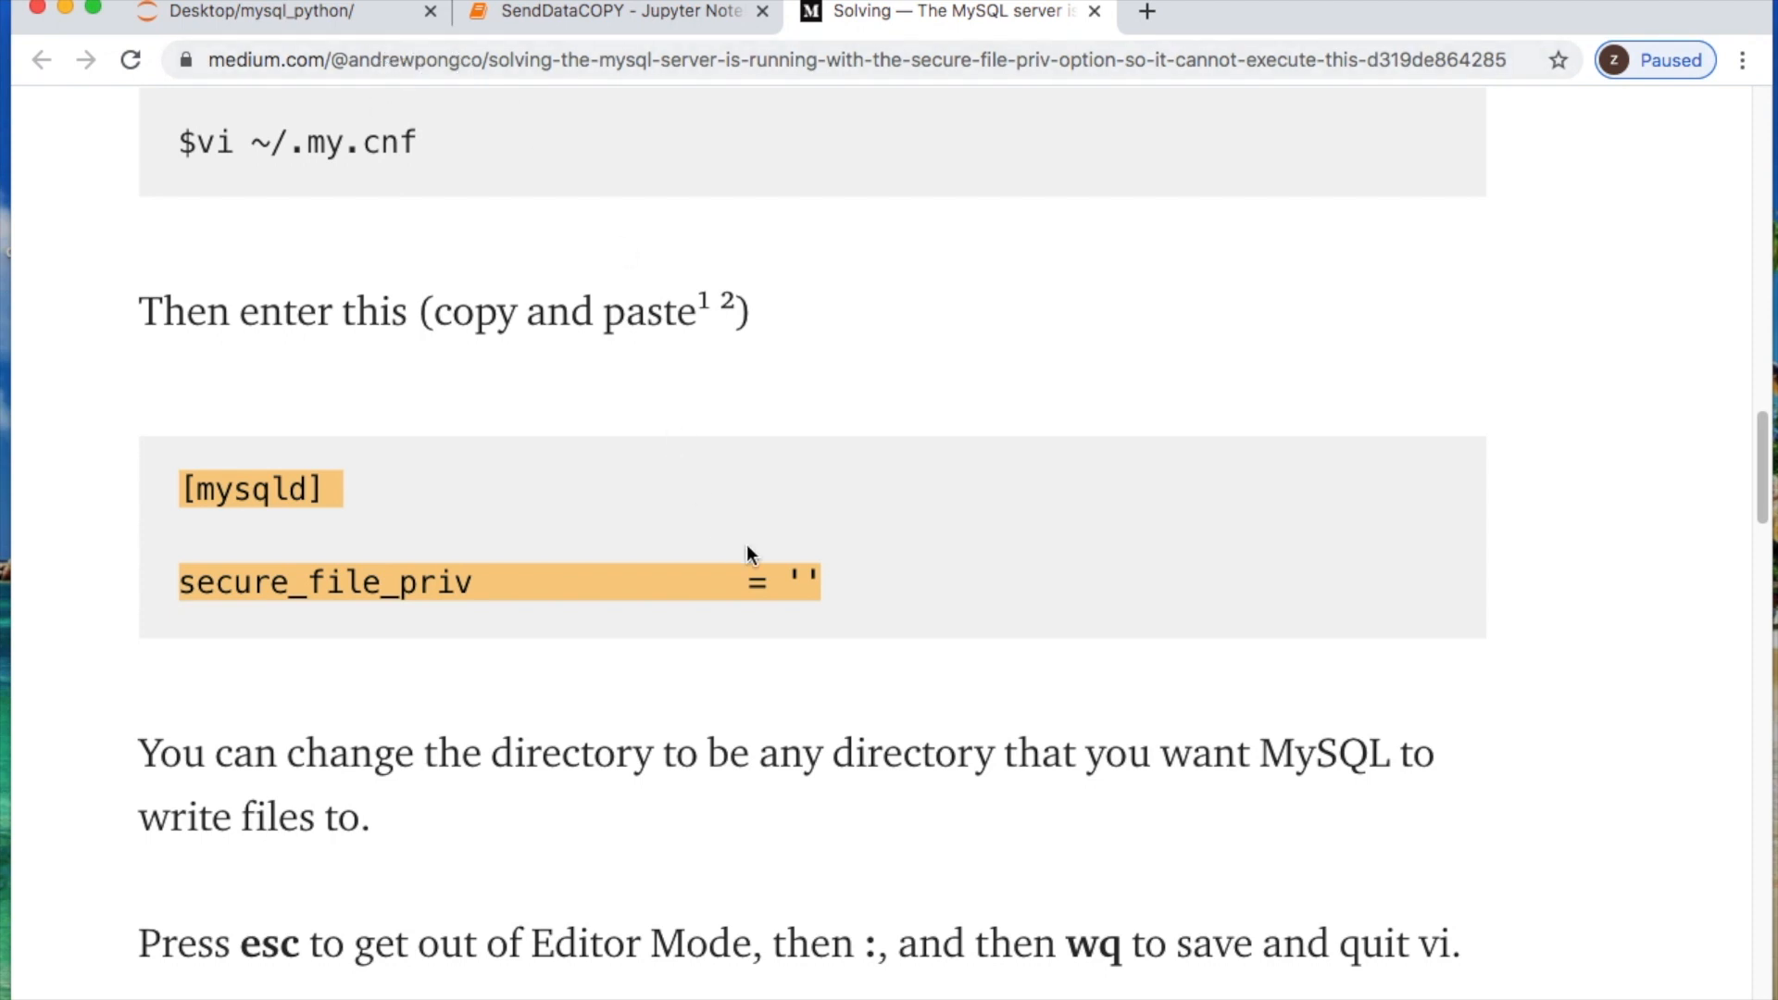
pyautogui.moveTo(862, 666)
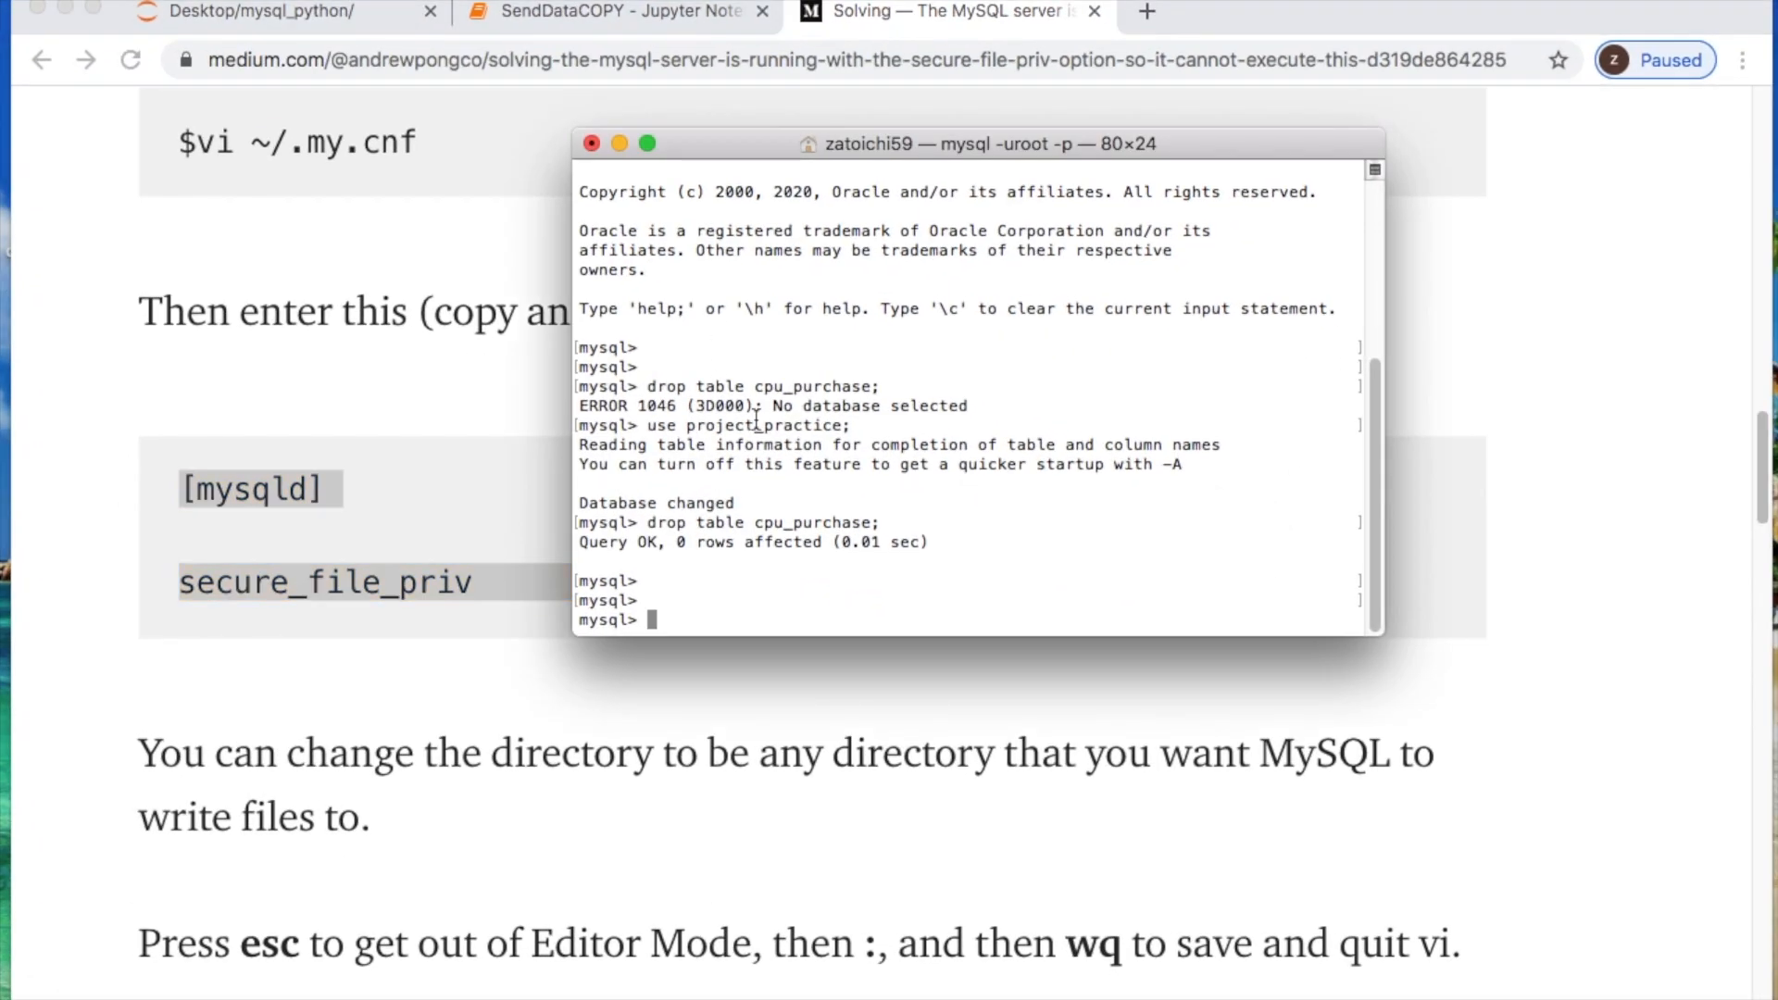
# Quit the MySQL client session with \q.
pyautogui.write('\\q')
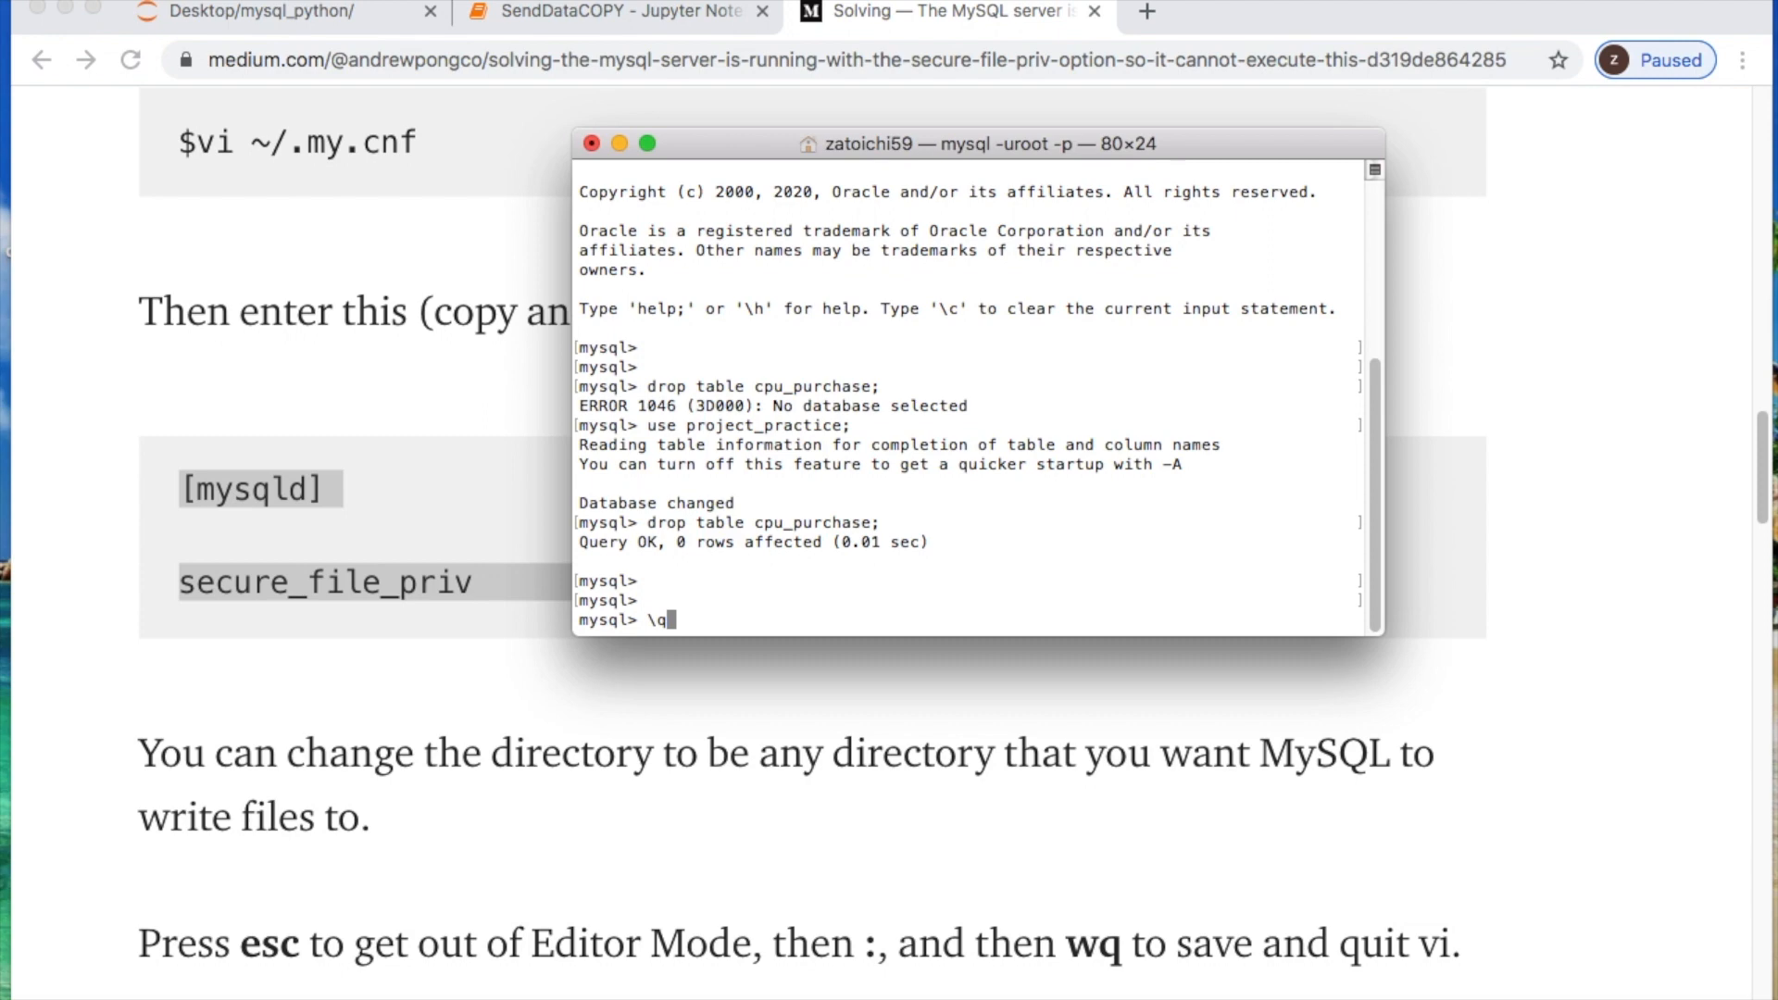
pyautogui.moveTo(522, 750)
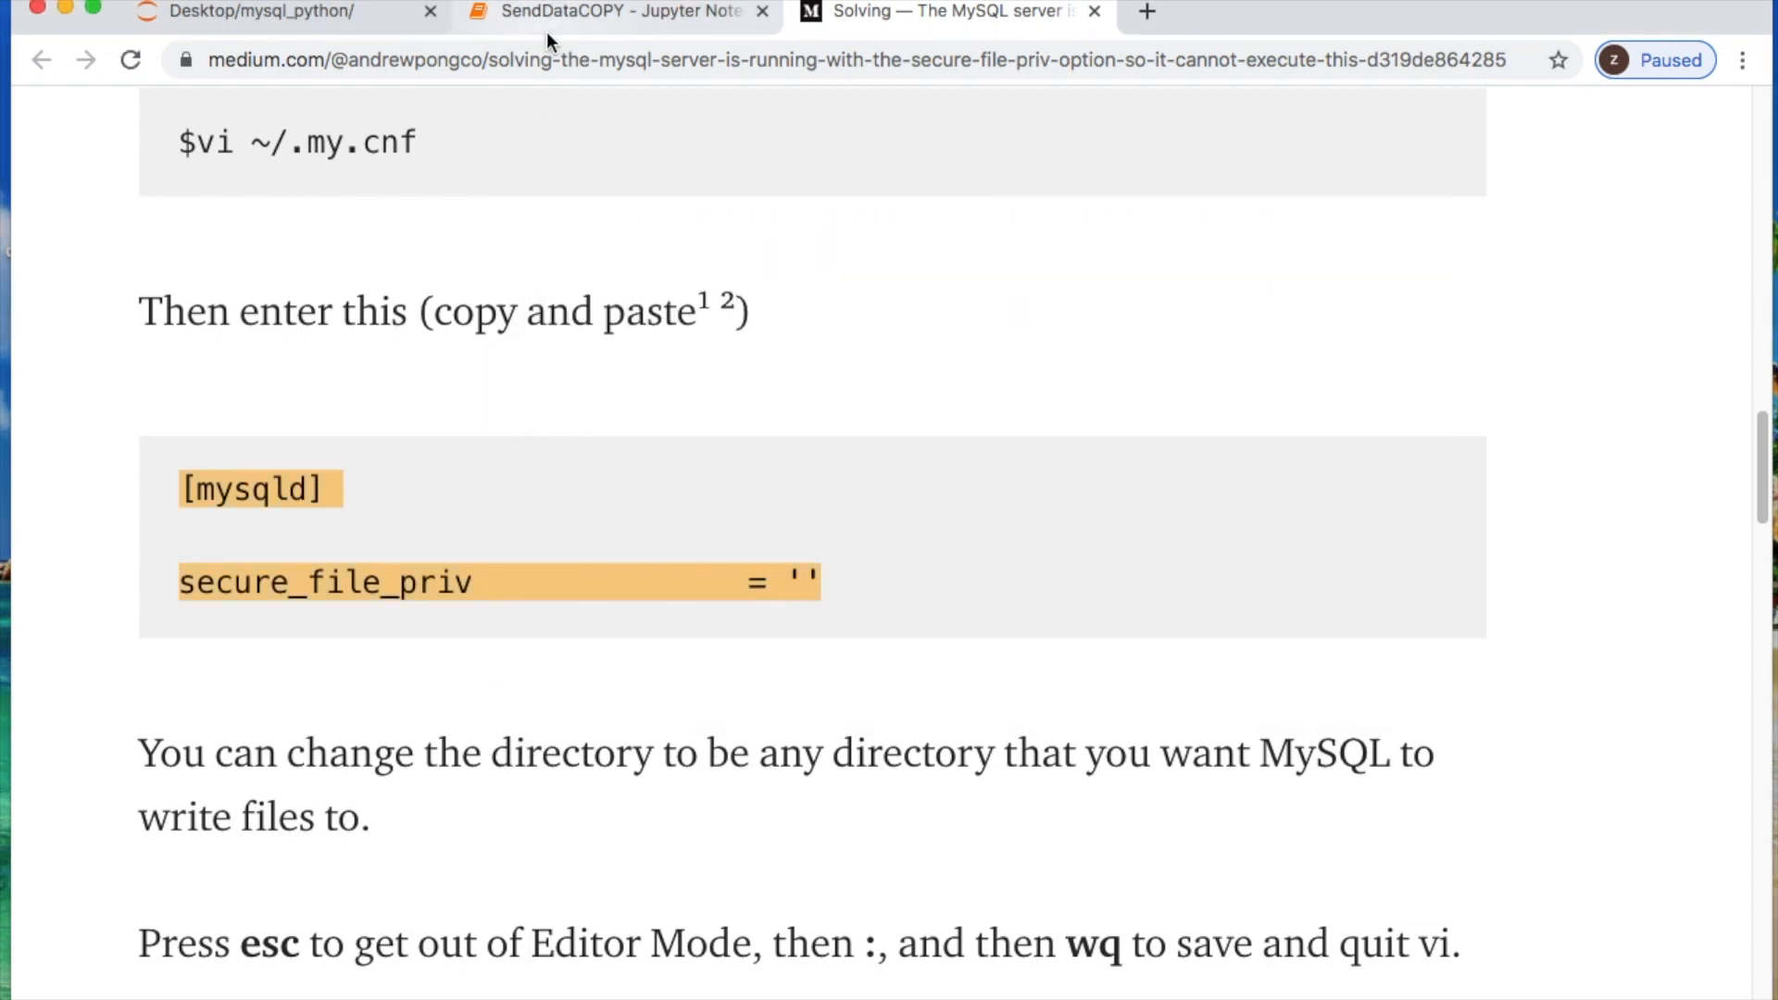
# Start the outfile string with SELECT * FROM cpu_purchase INTO OUTFILE.
pyautogui.click(618, 11)
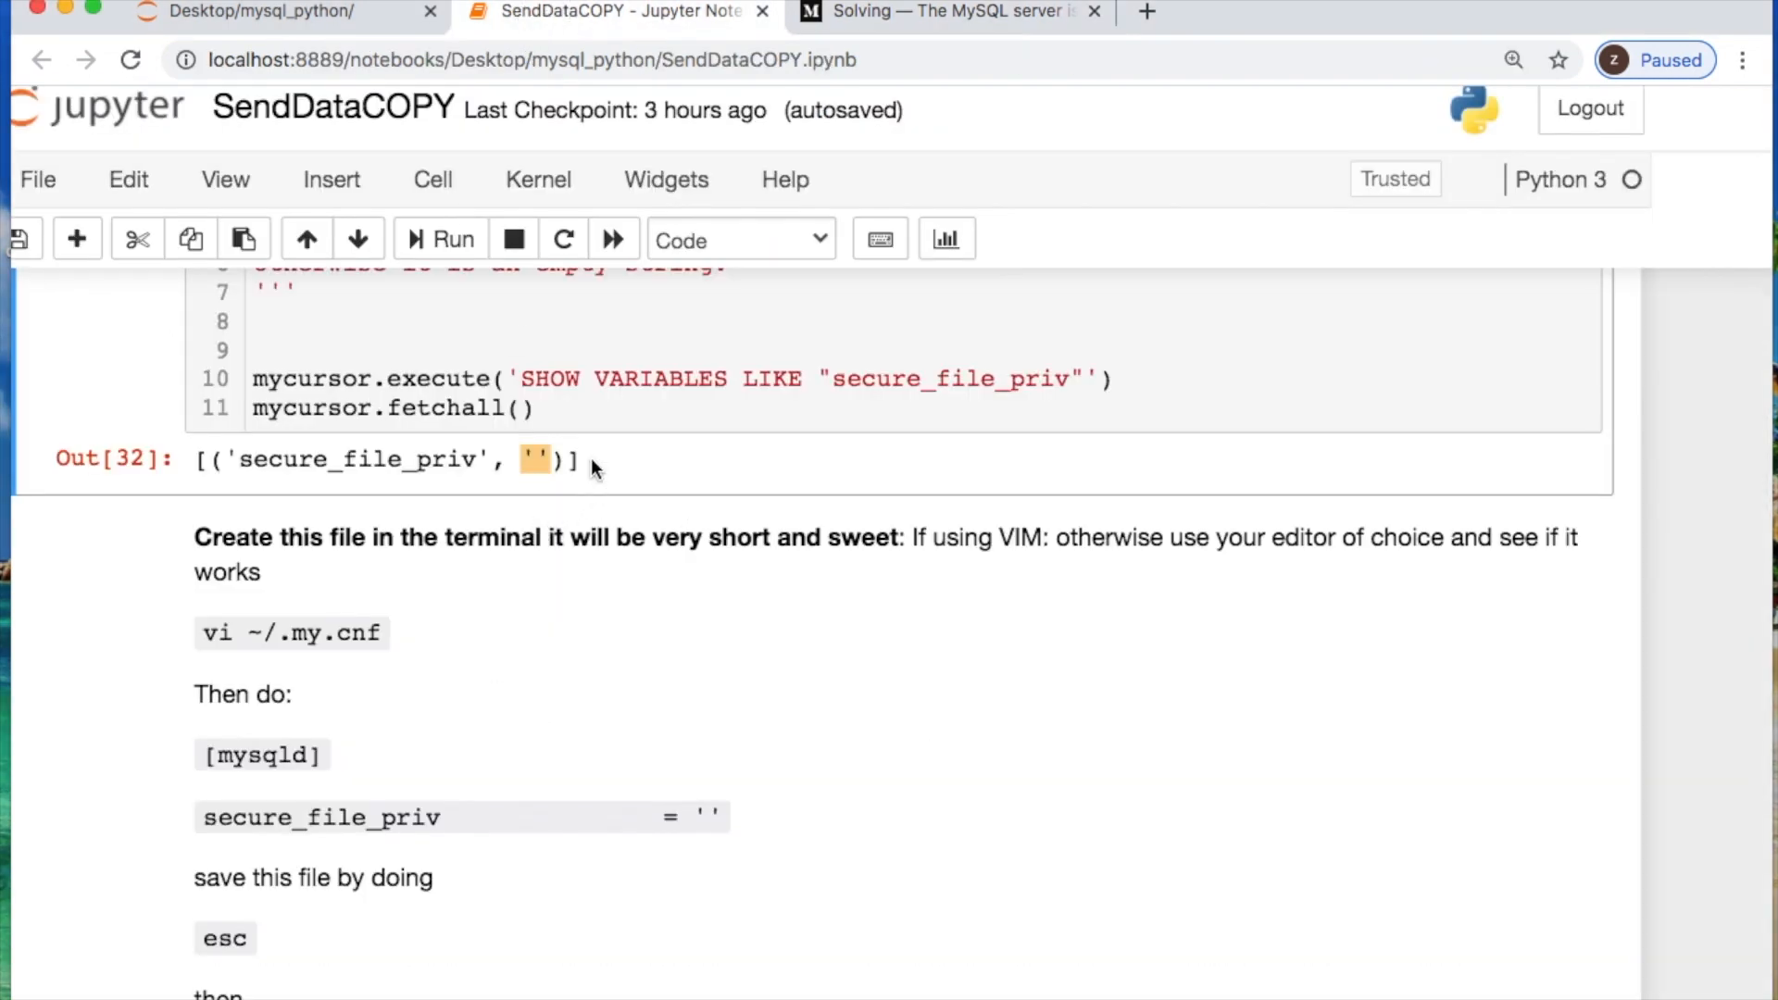
pyautogui.scroll(-3)
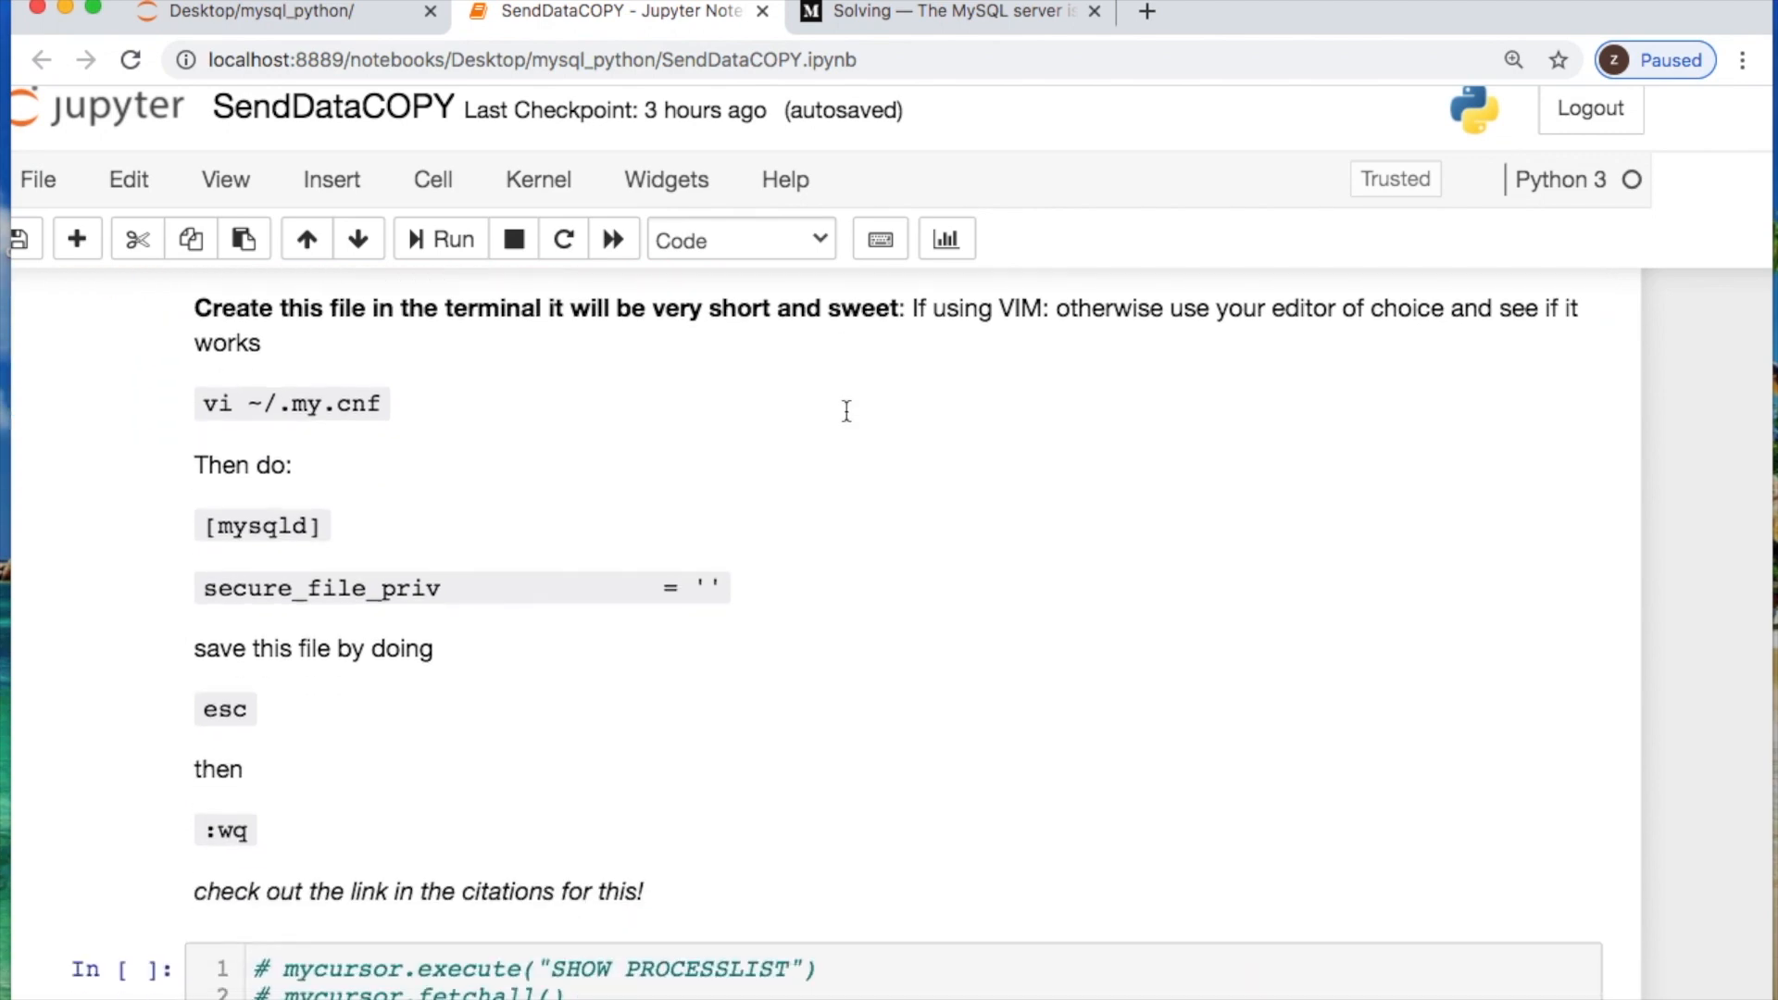
pyautogui.scroll(-3)
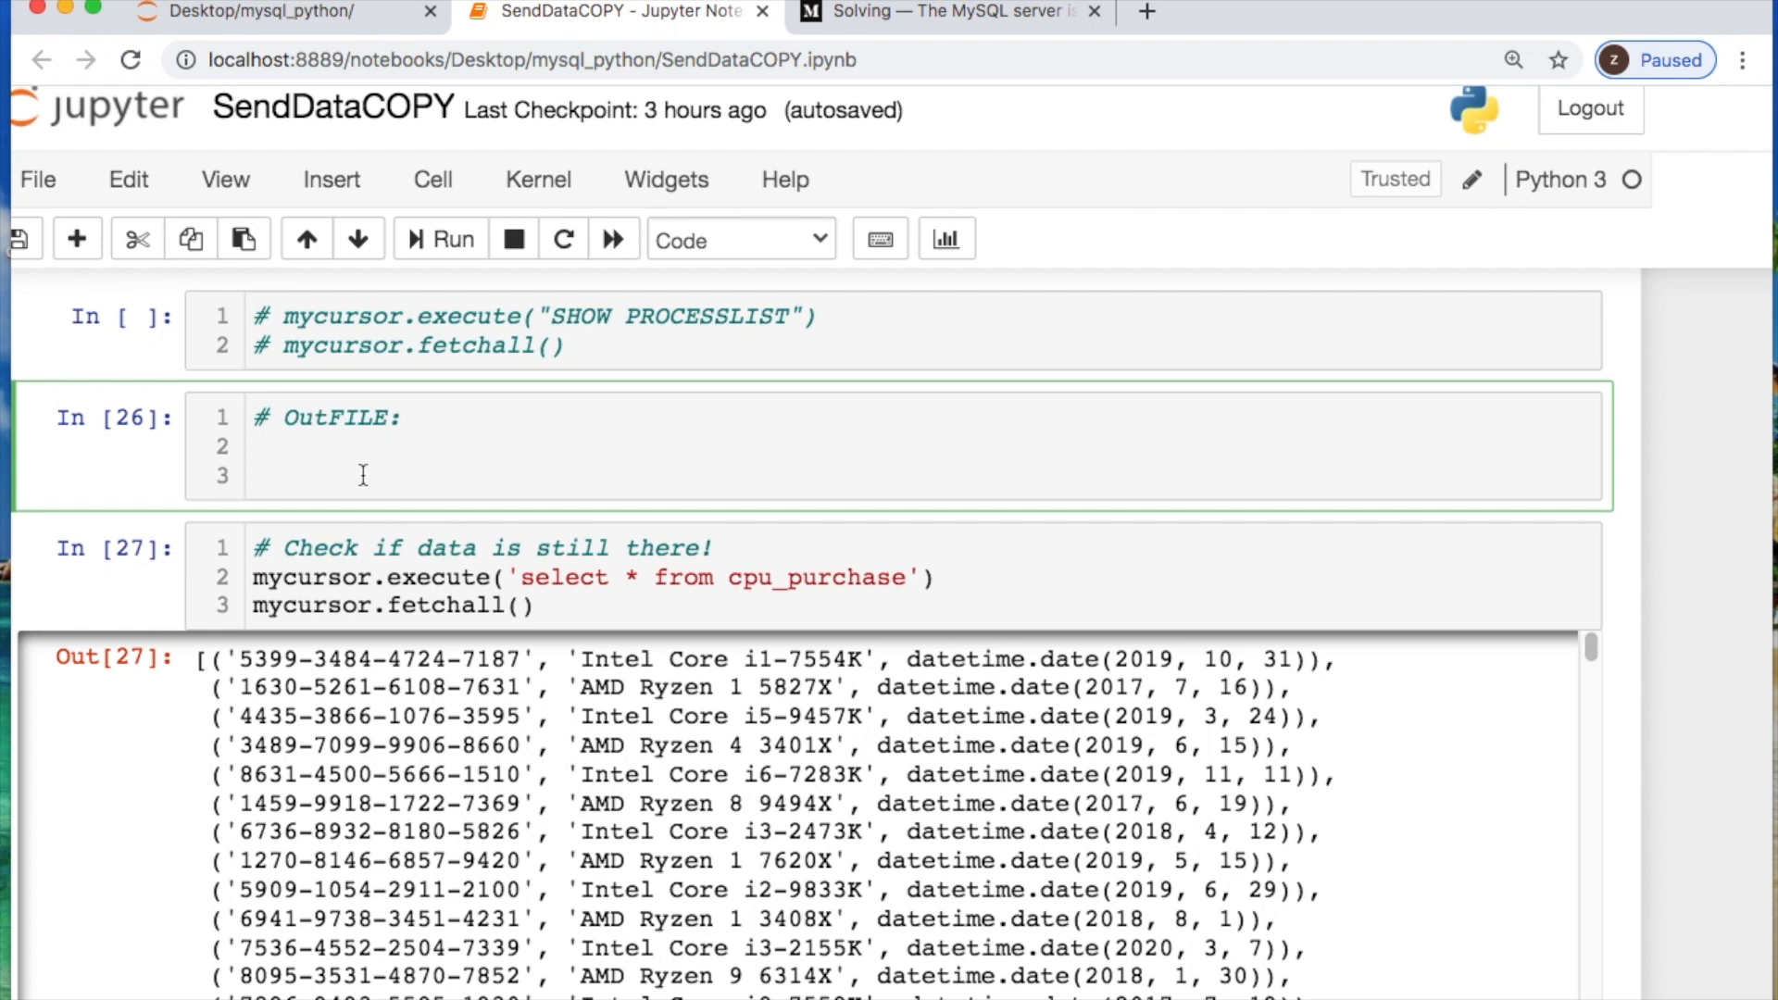
pyautogui.write('p')
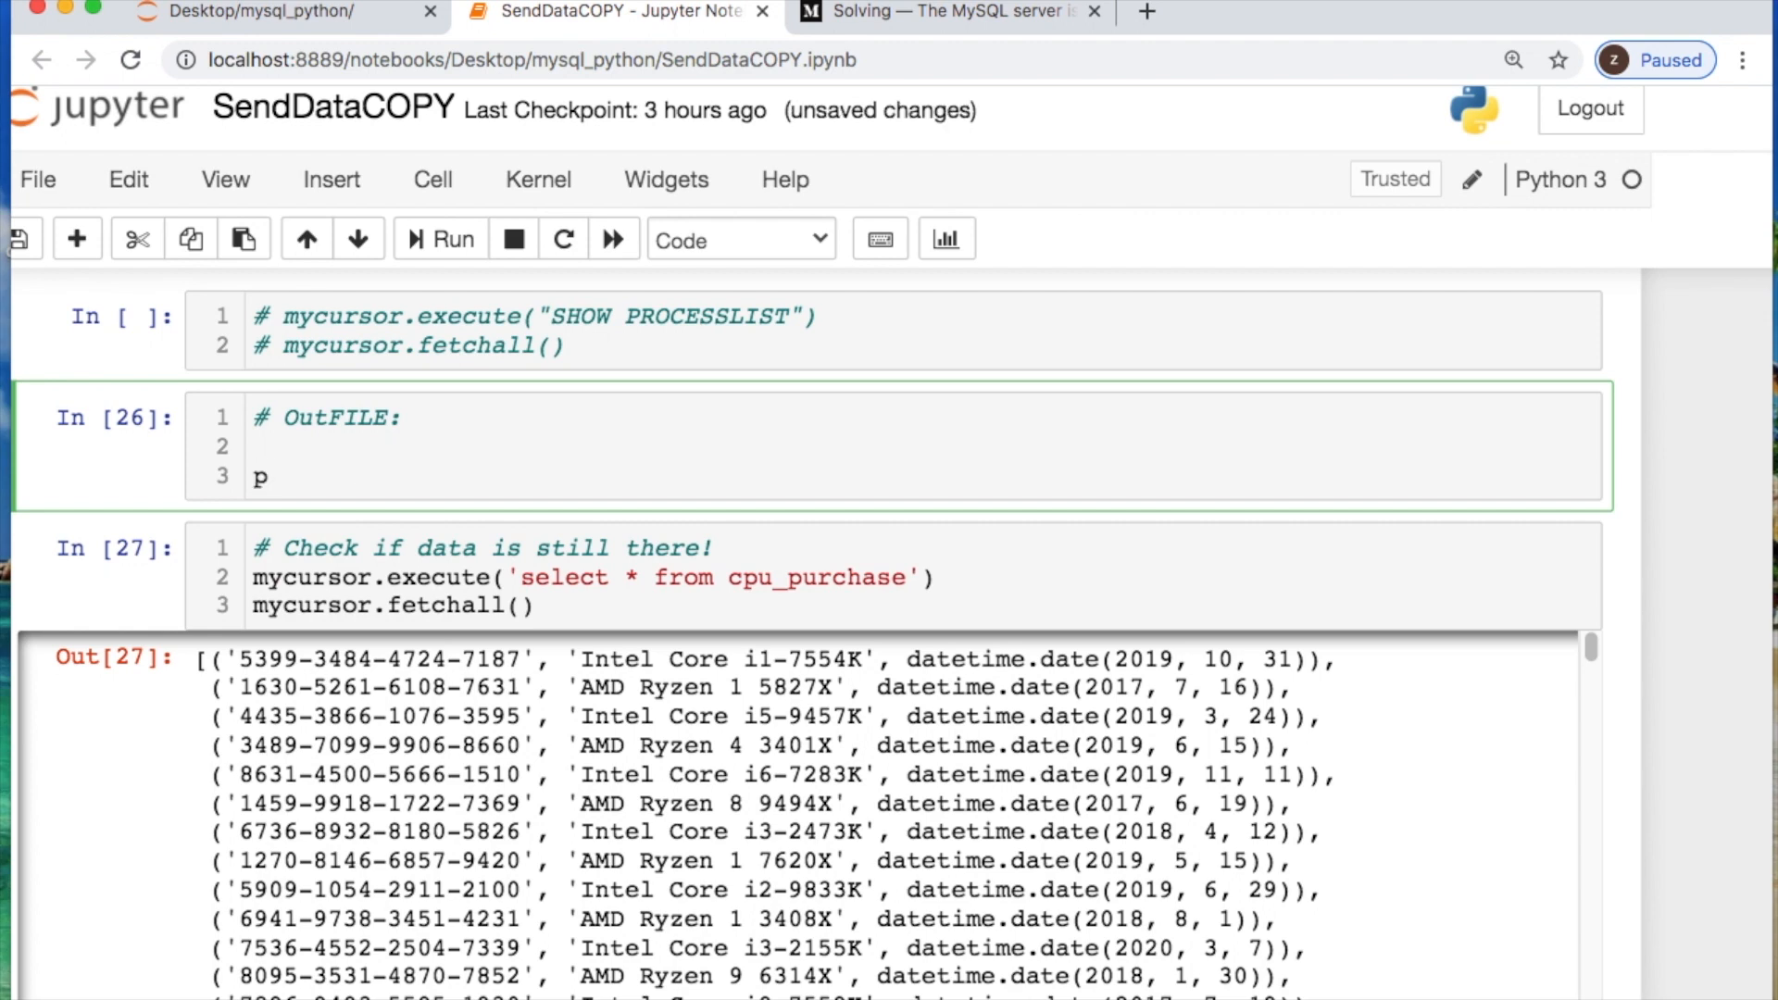
pyautogui.write('outfile=')
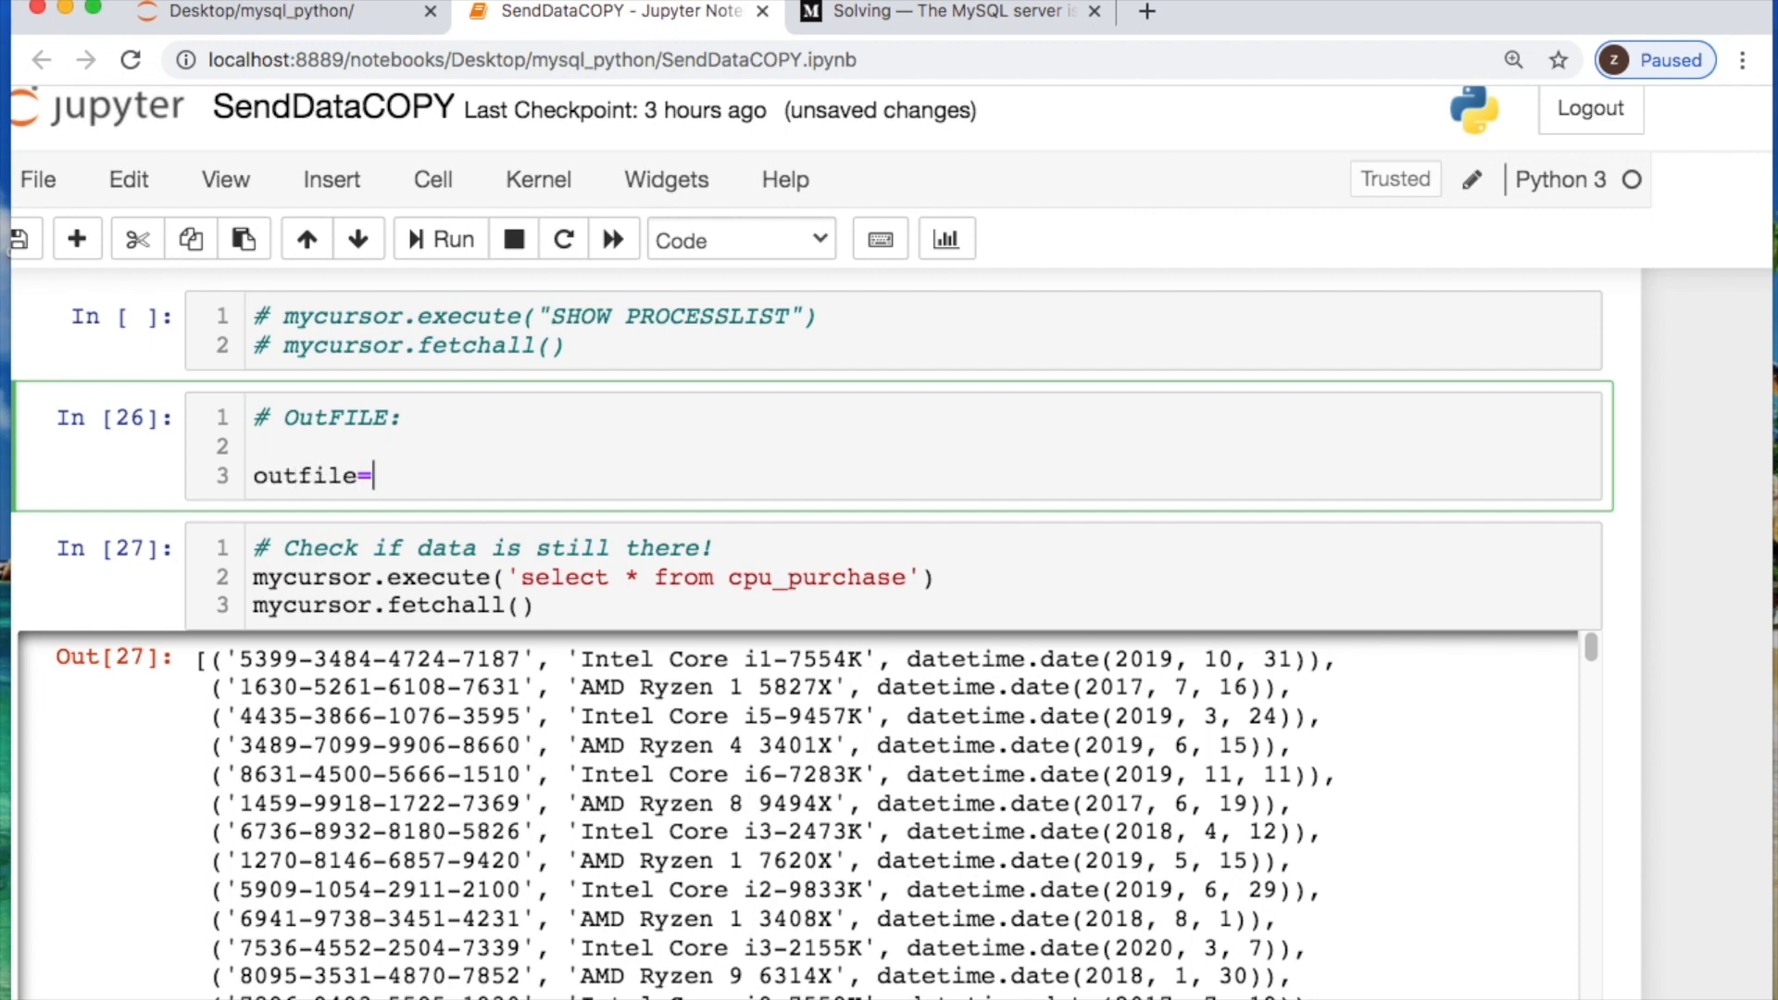
pyautogui.write('"""')
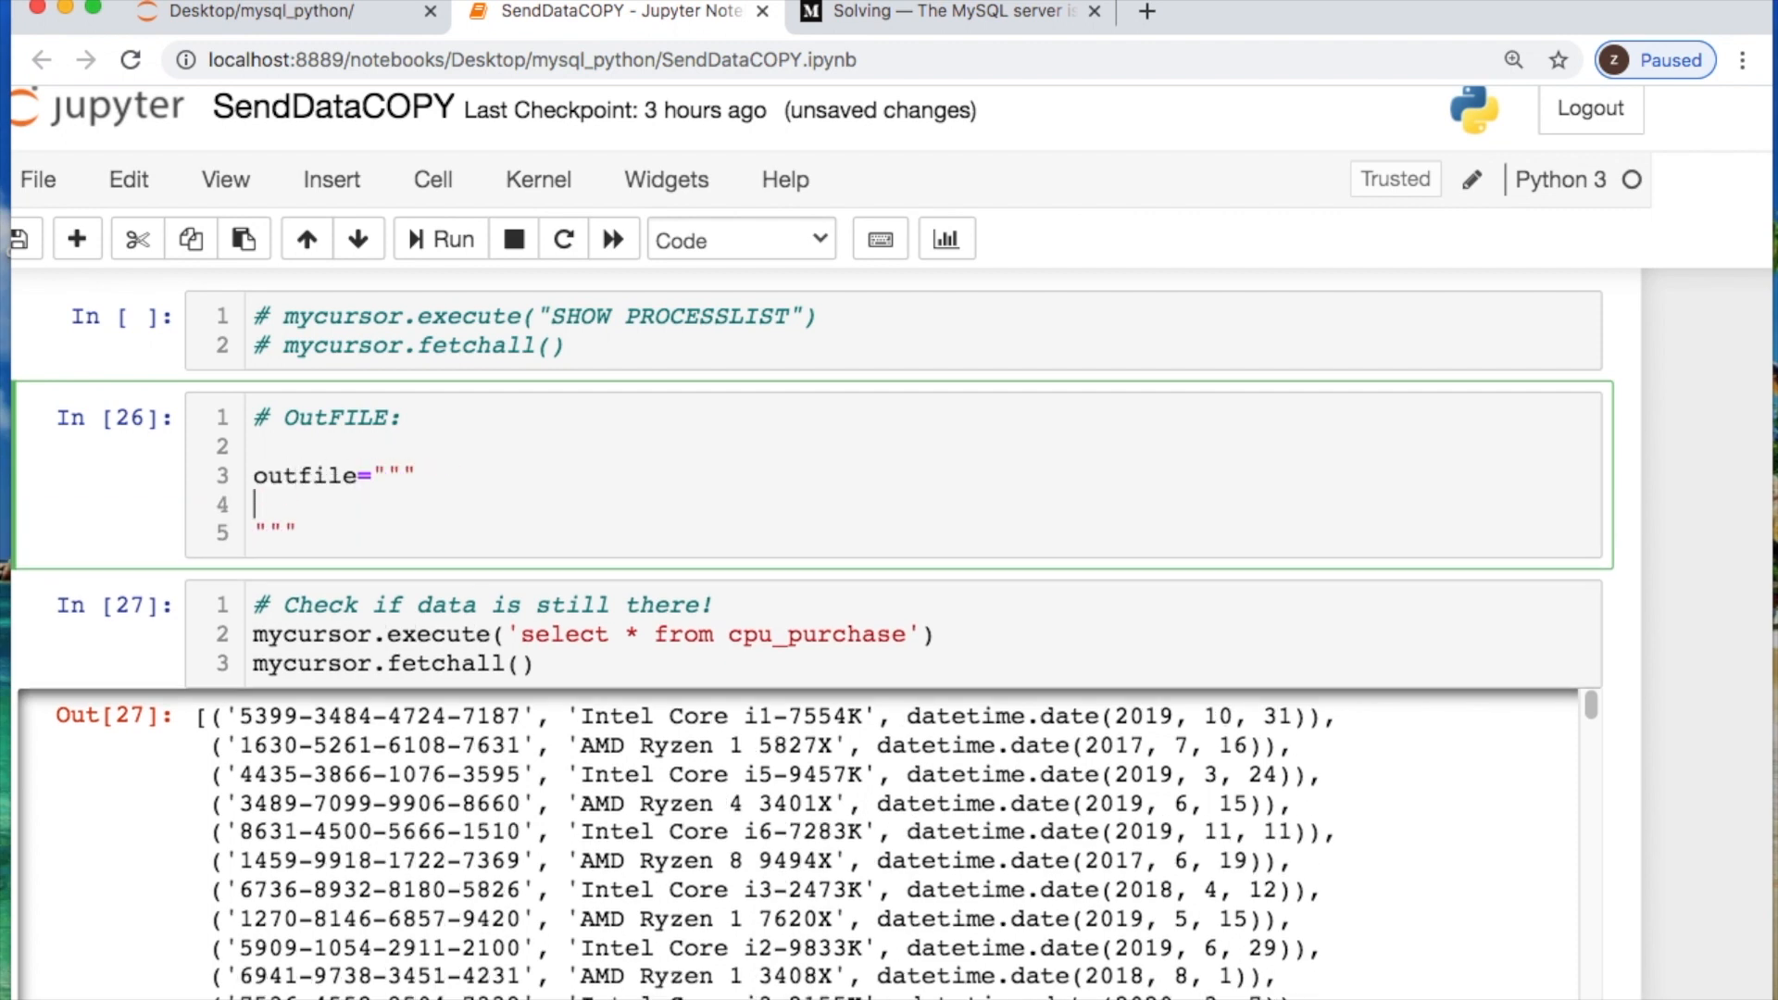
pyautogui.write('SELECT')
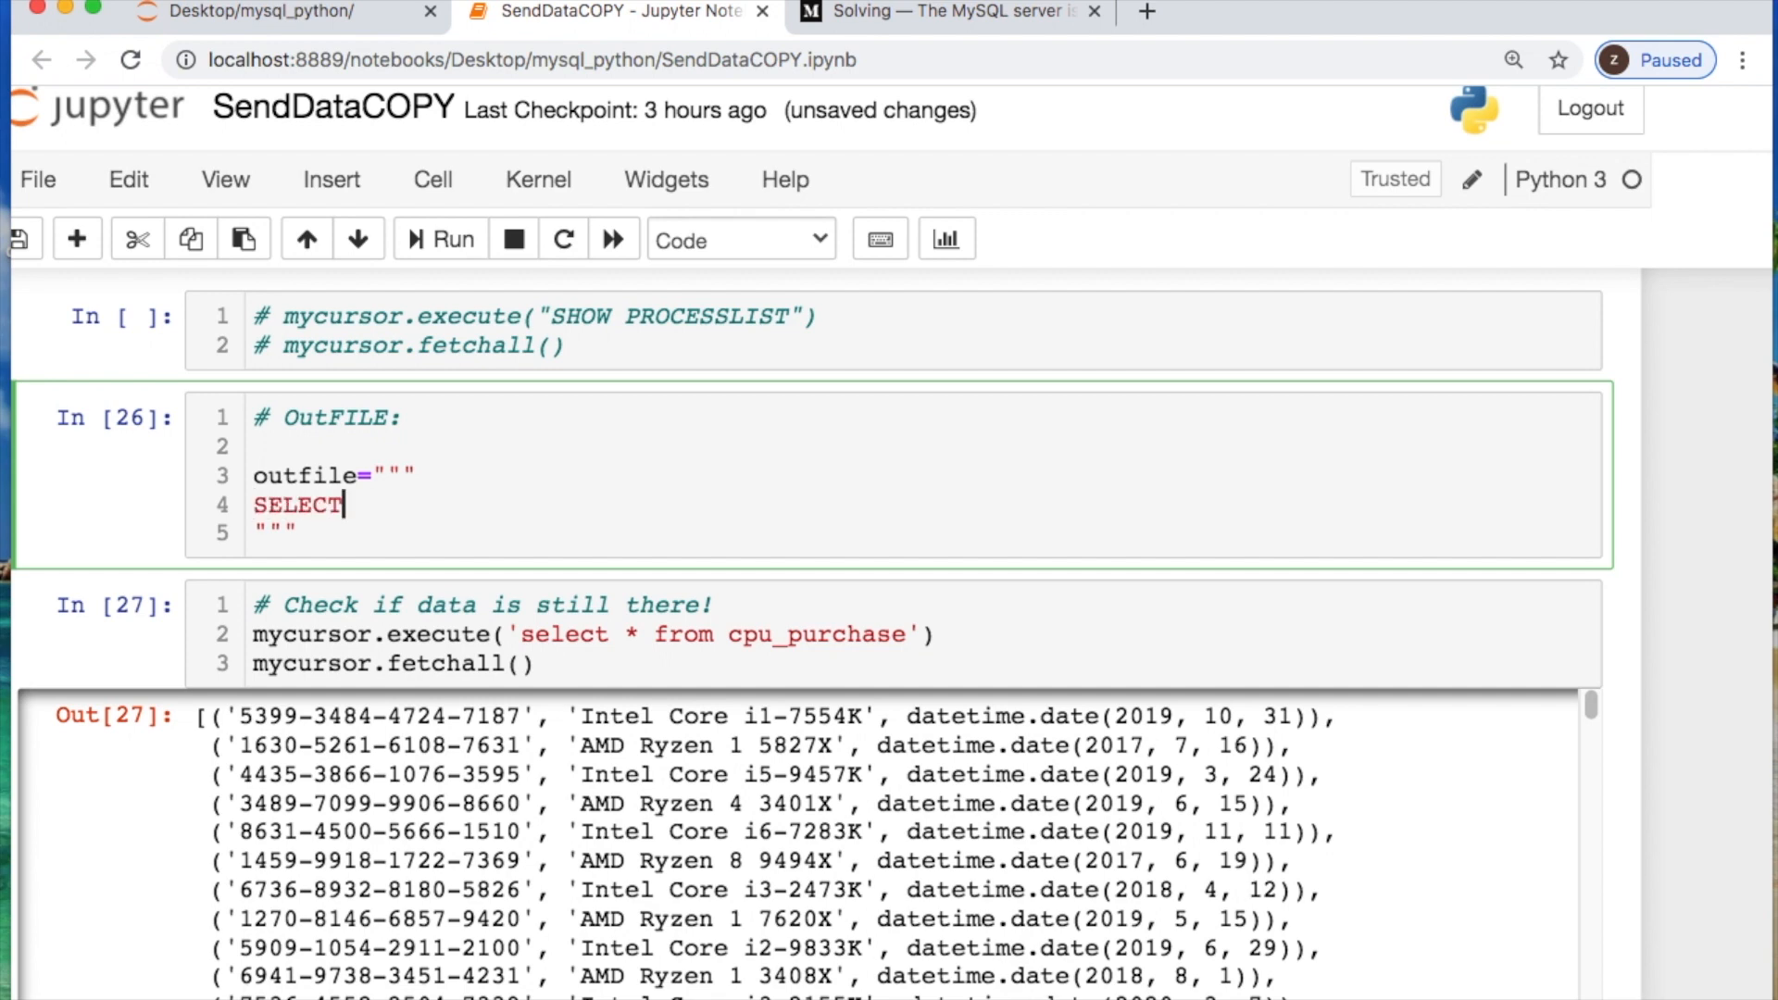
pyautogui.write('* FROM')
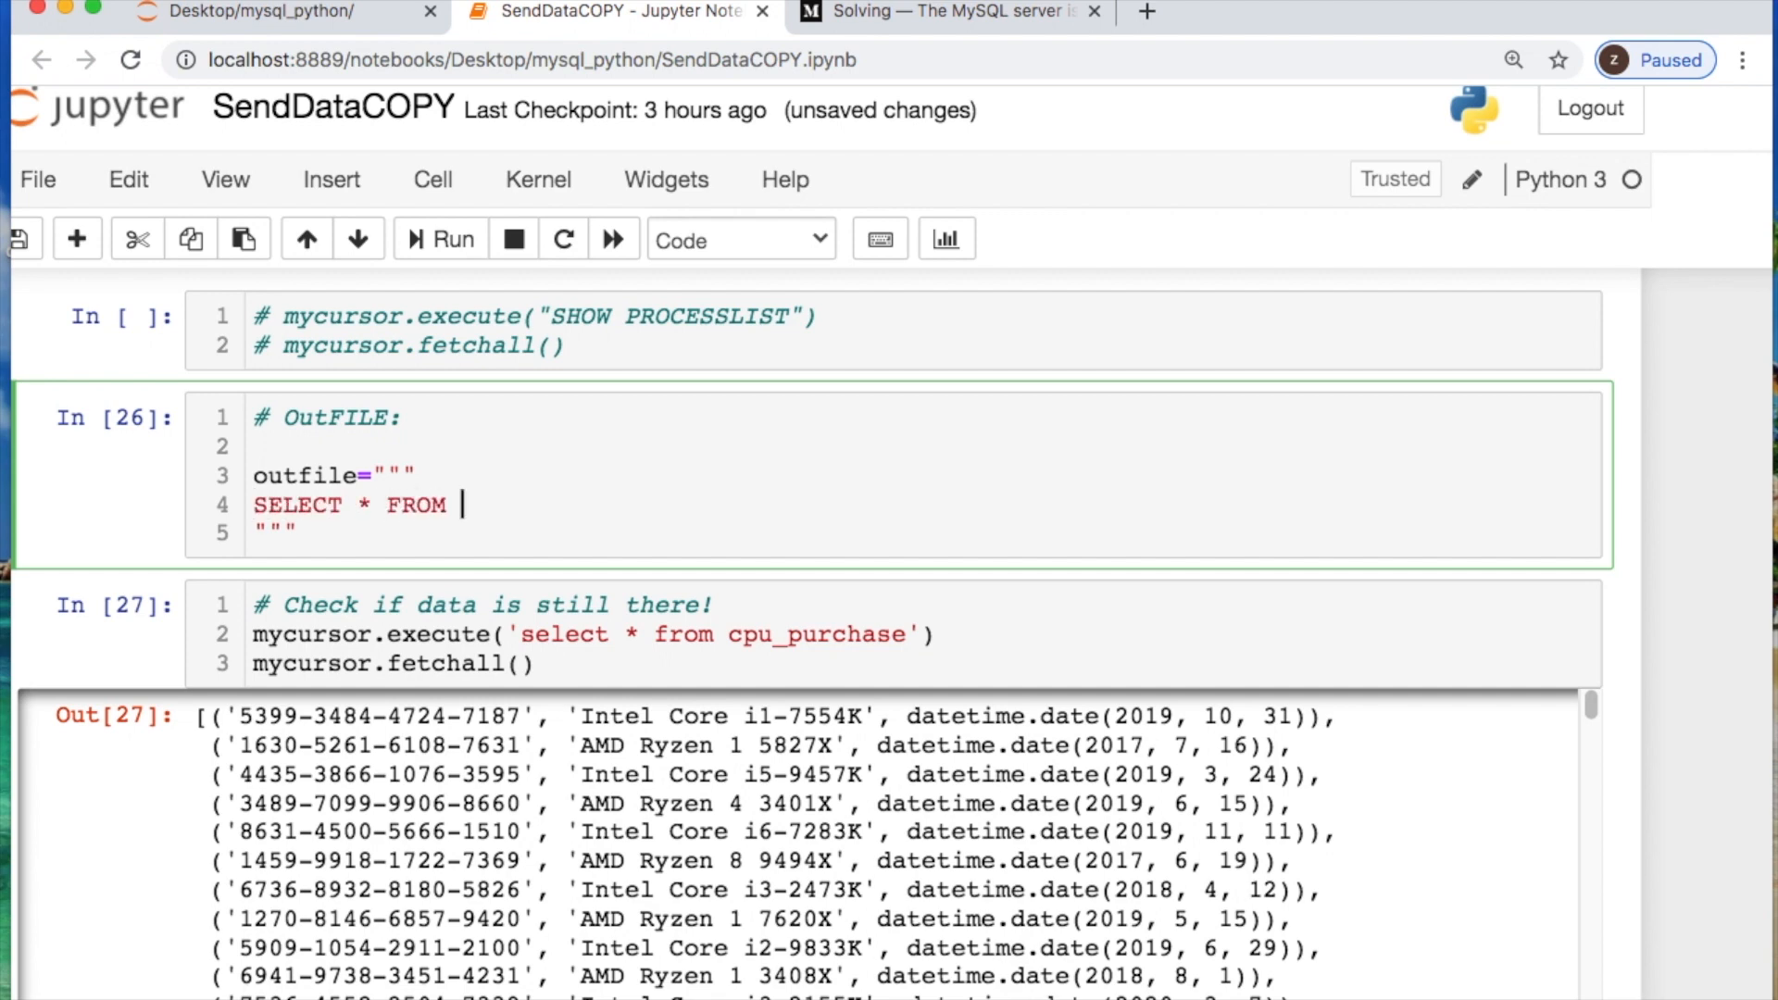
pyautogui.write('cpu_pu')
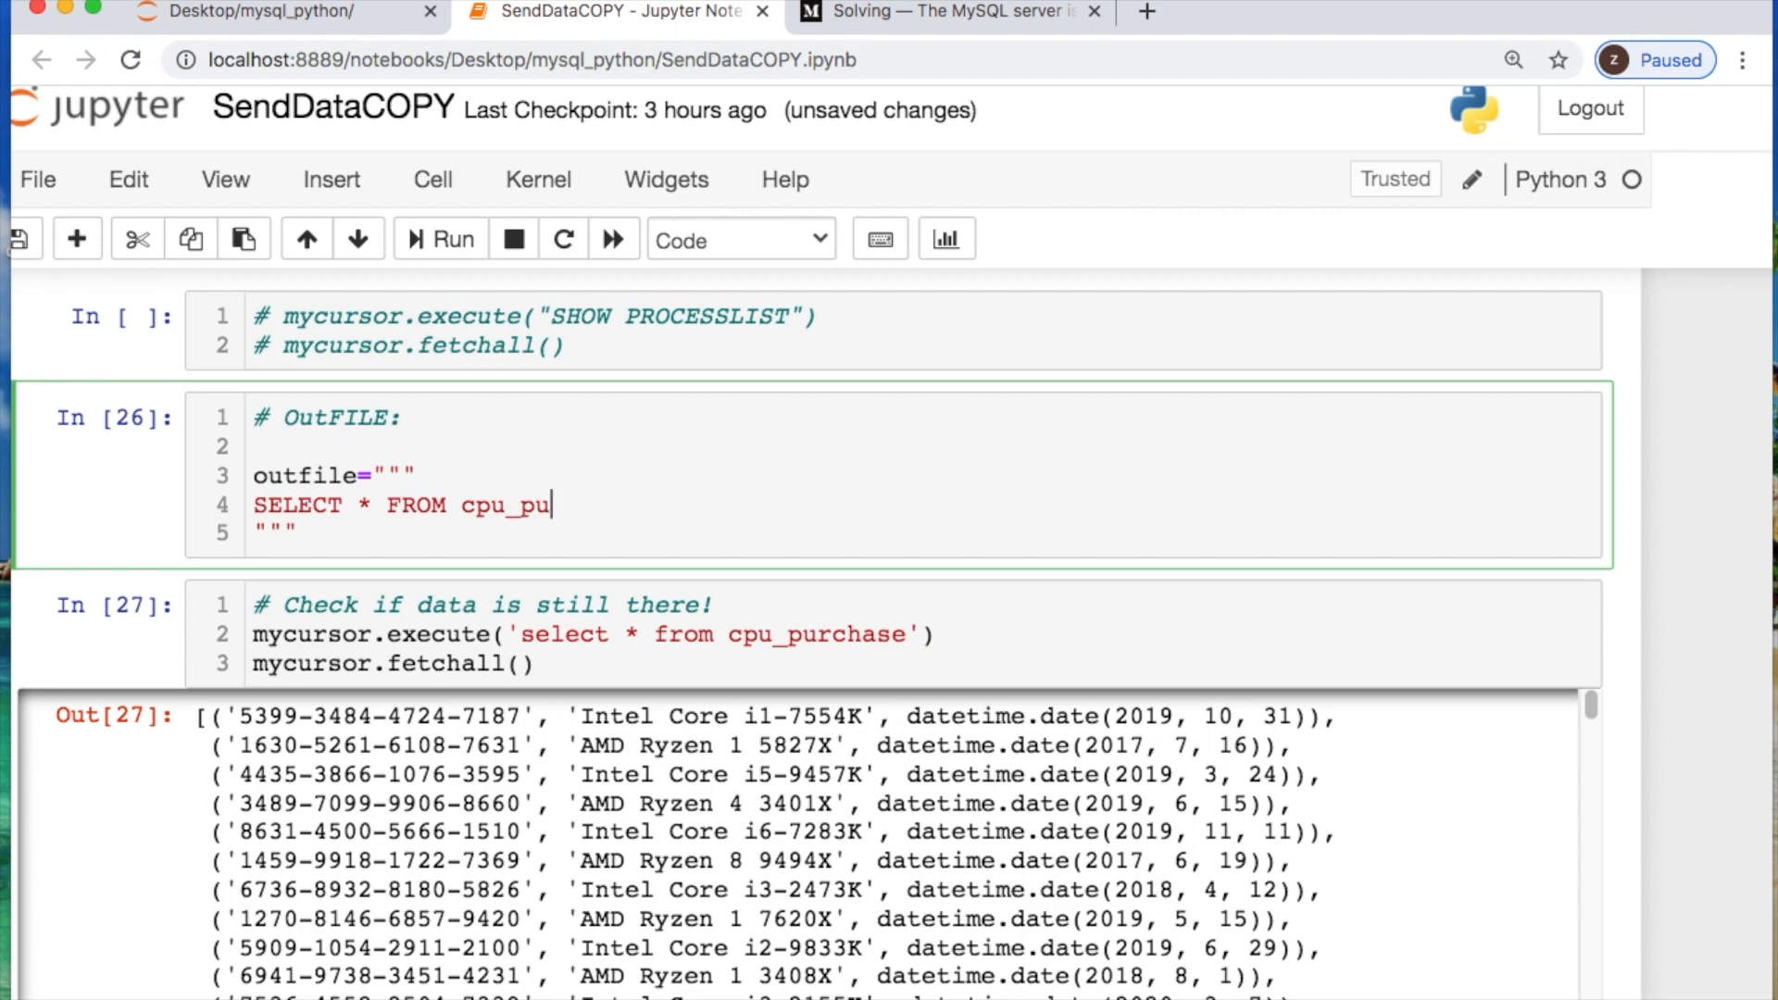
pyautogui.write('rchase')
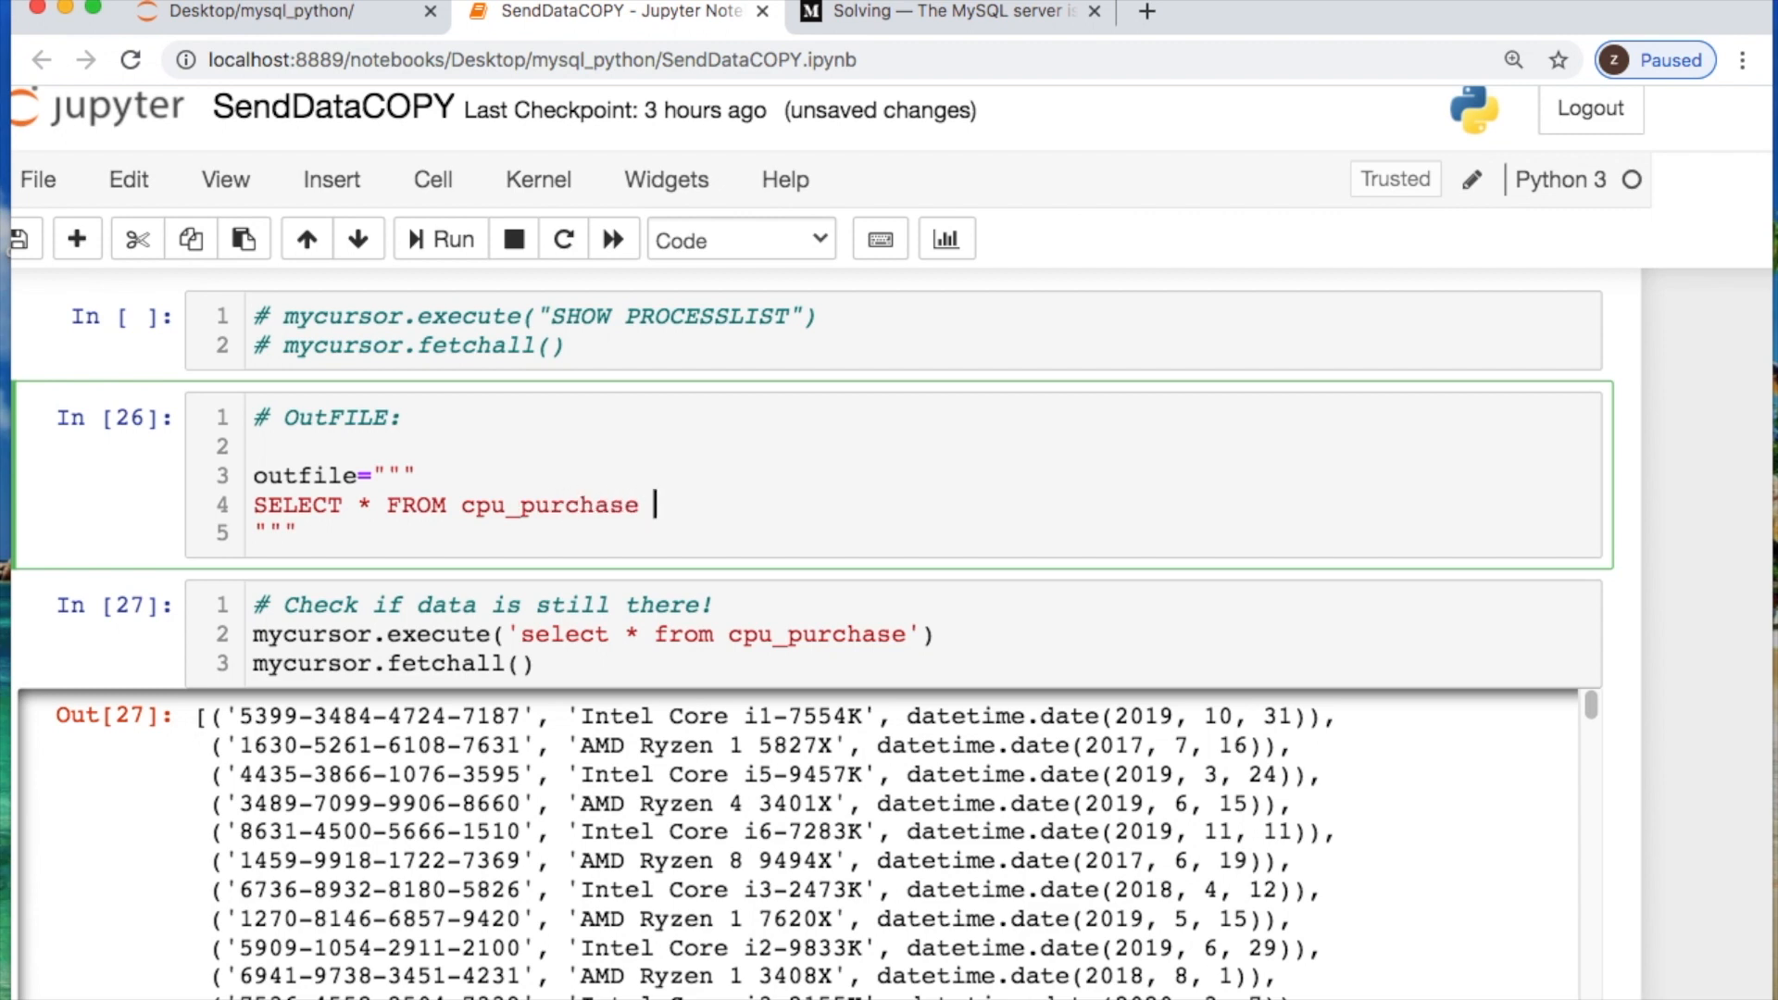
pyautogui.write('INTO')
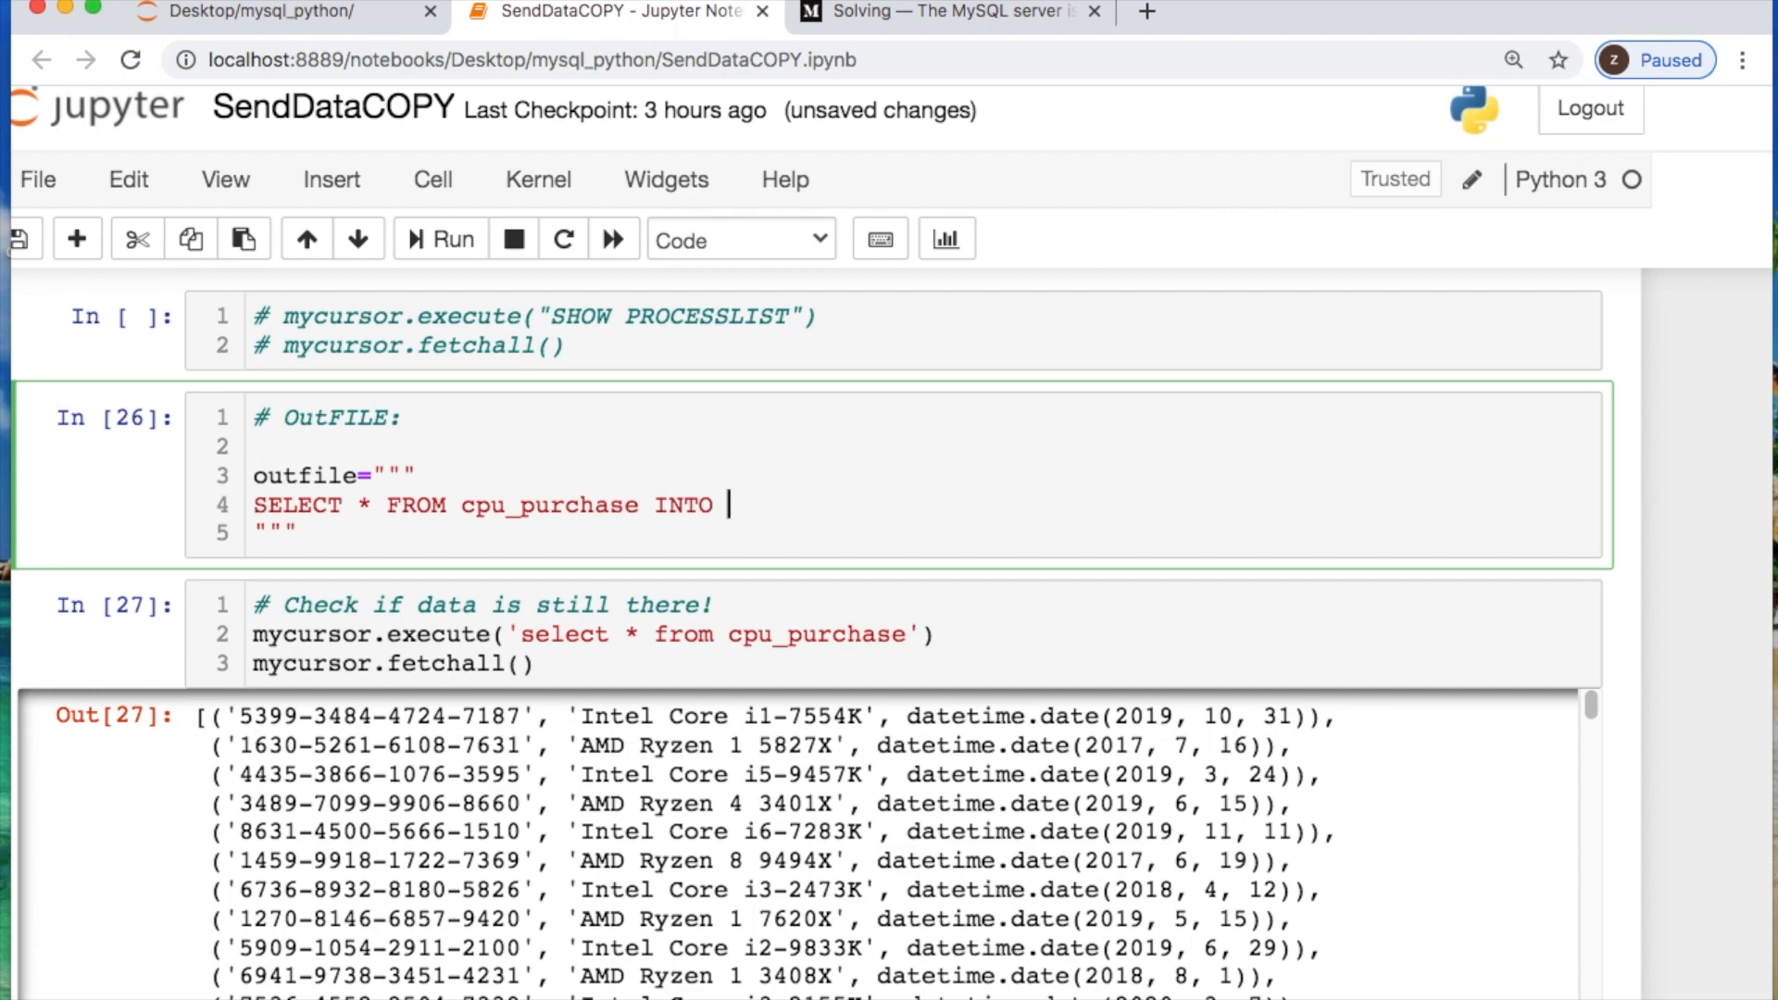
pyautogui.write('OUTFI')
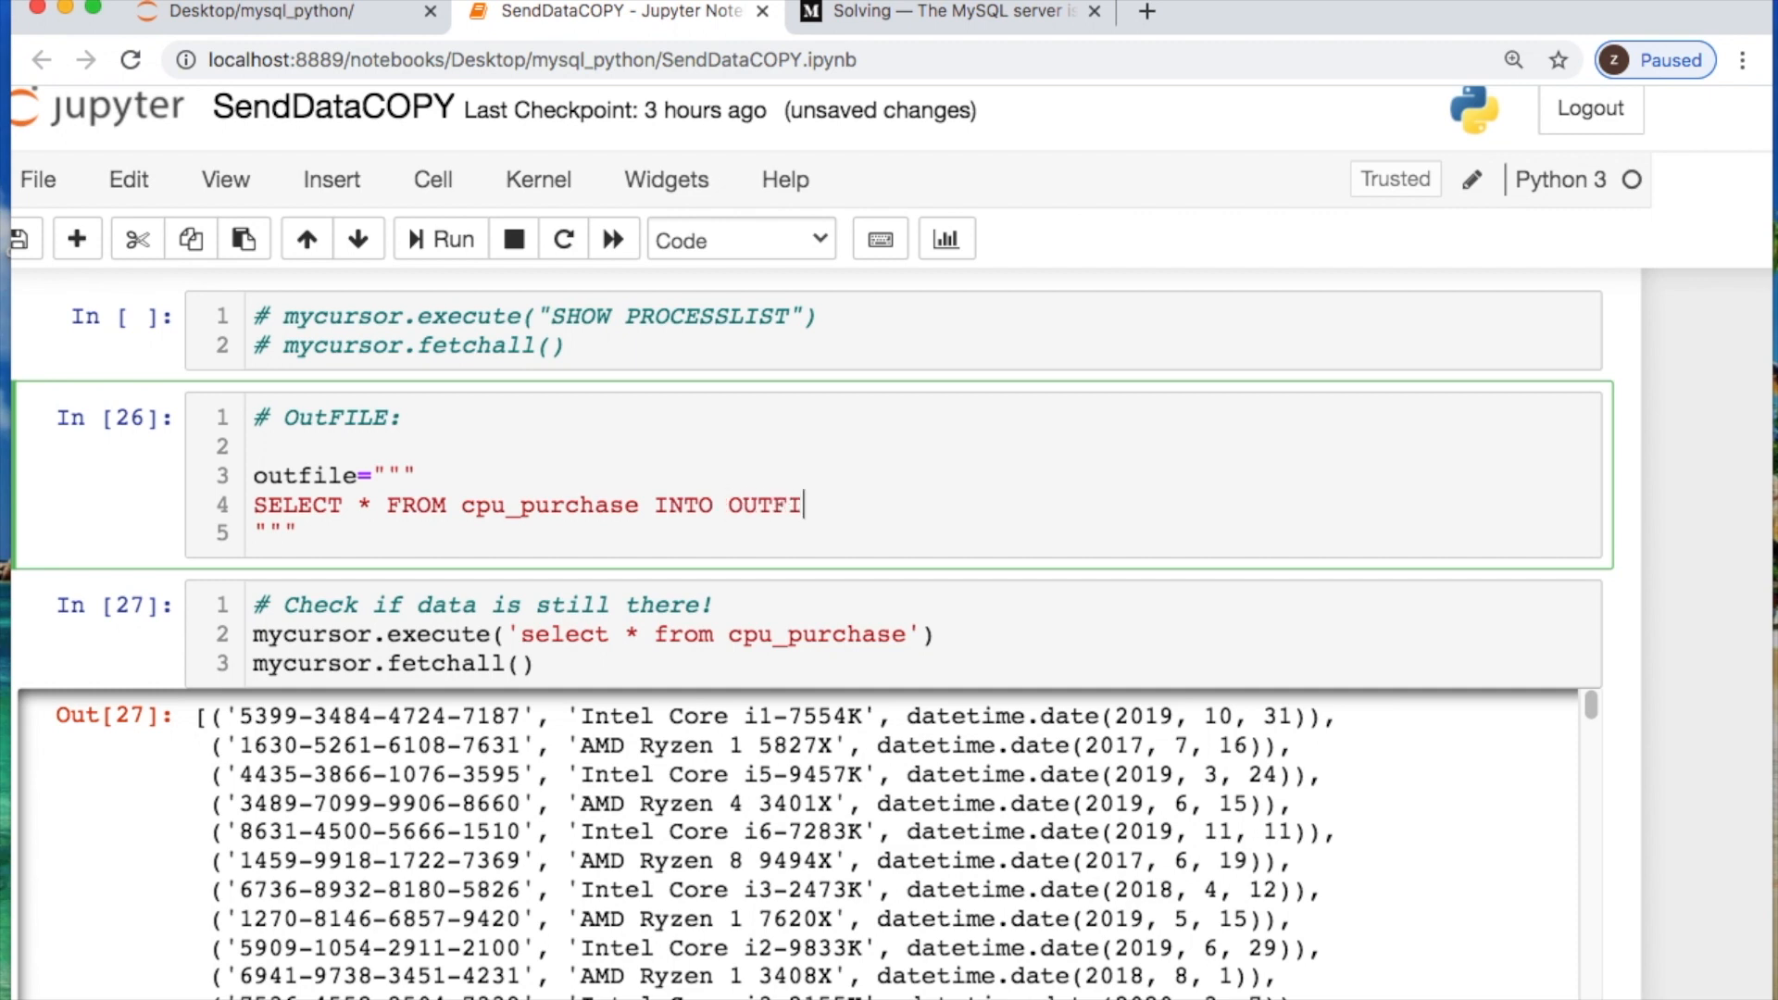
pyautogui.write('LE')
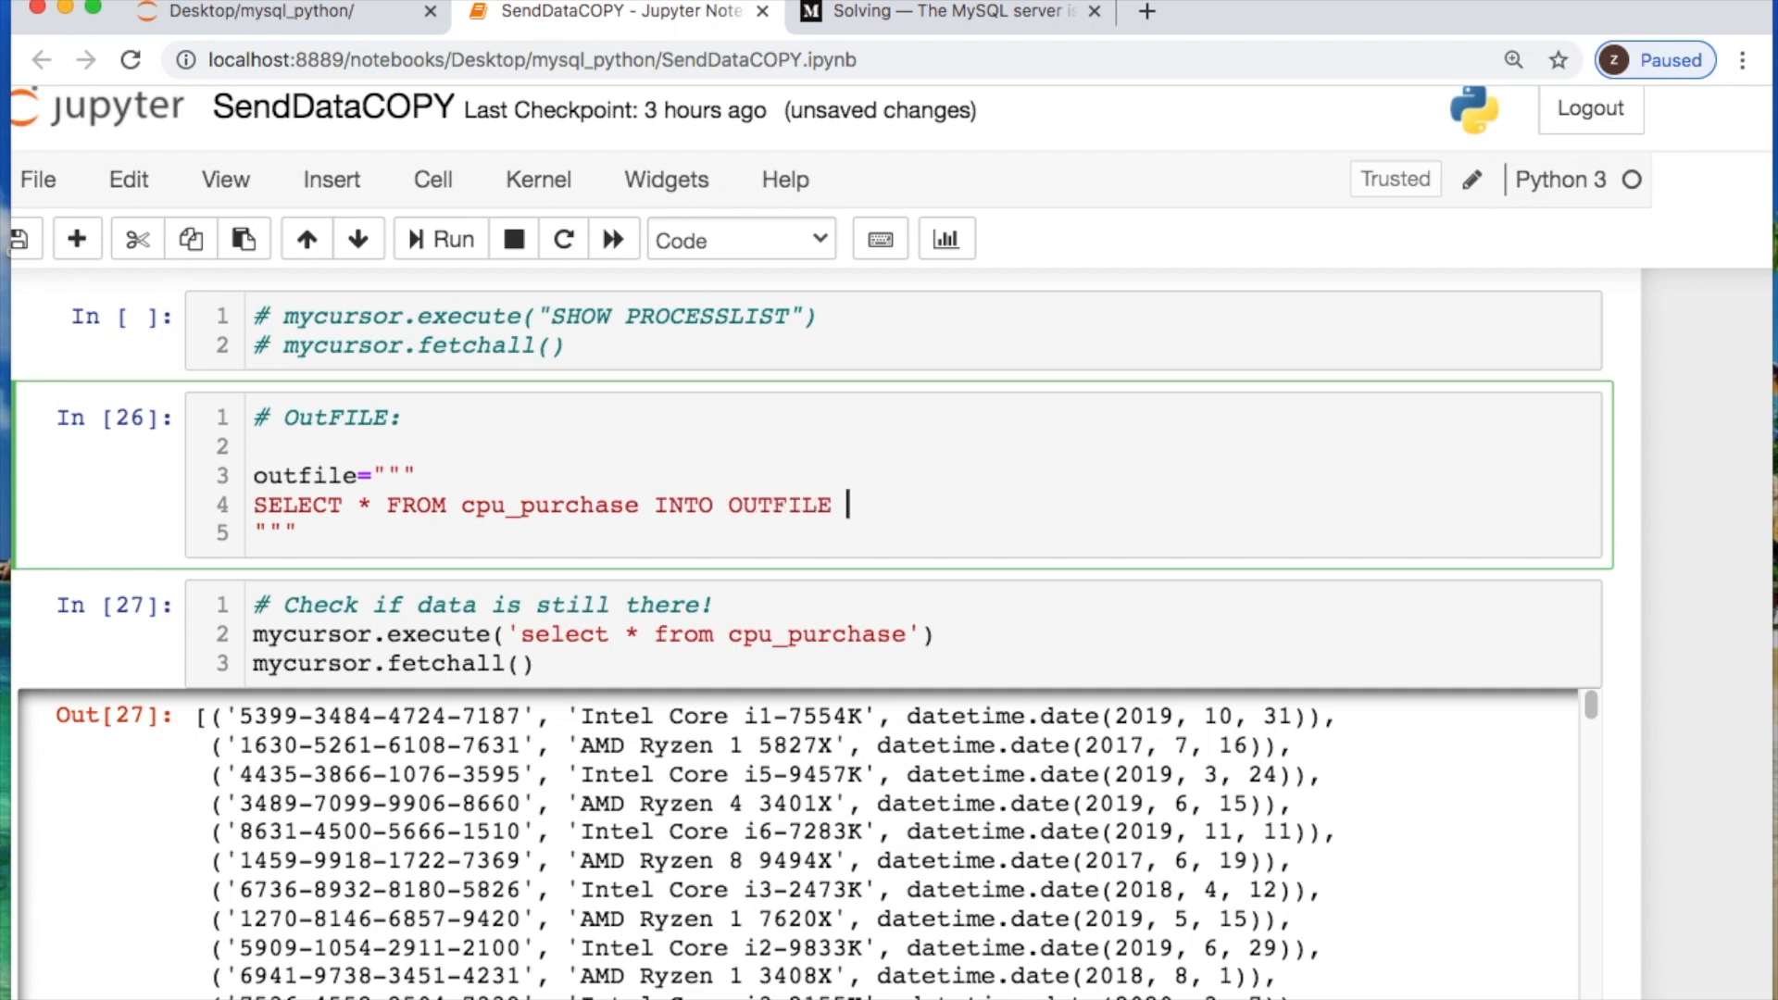
# Set the export path to '~/Desktop/mysql_python/cpu_outfile_sales.csv'.
pyautogui.write("''")
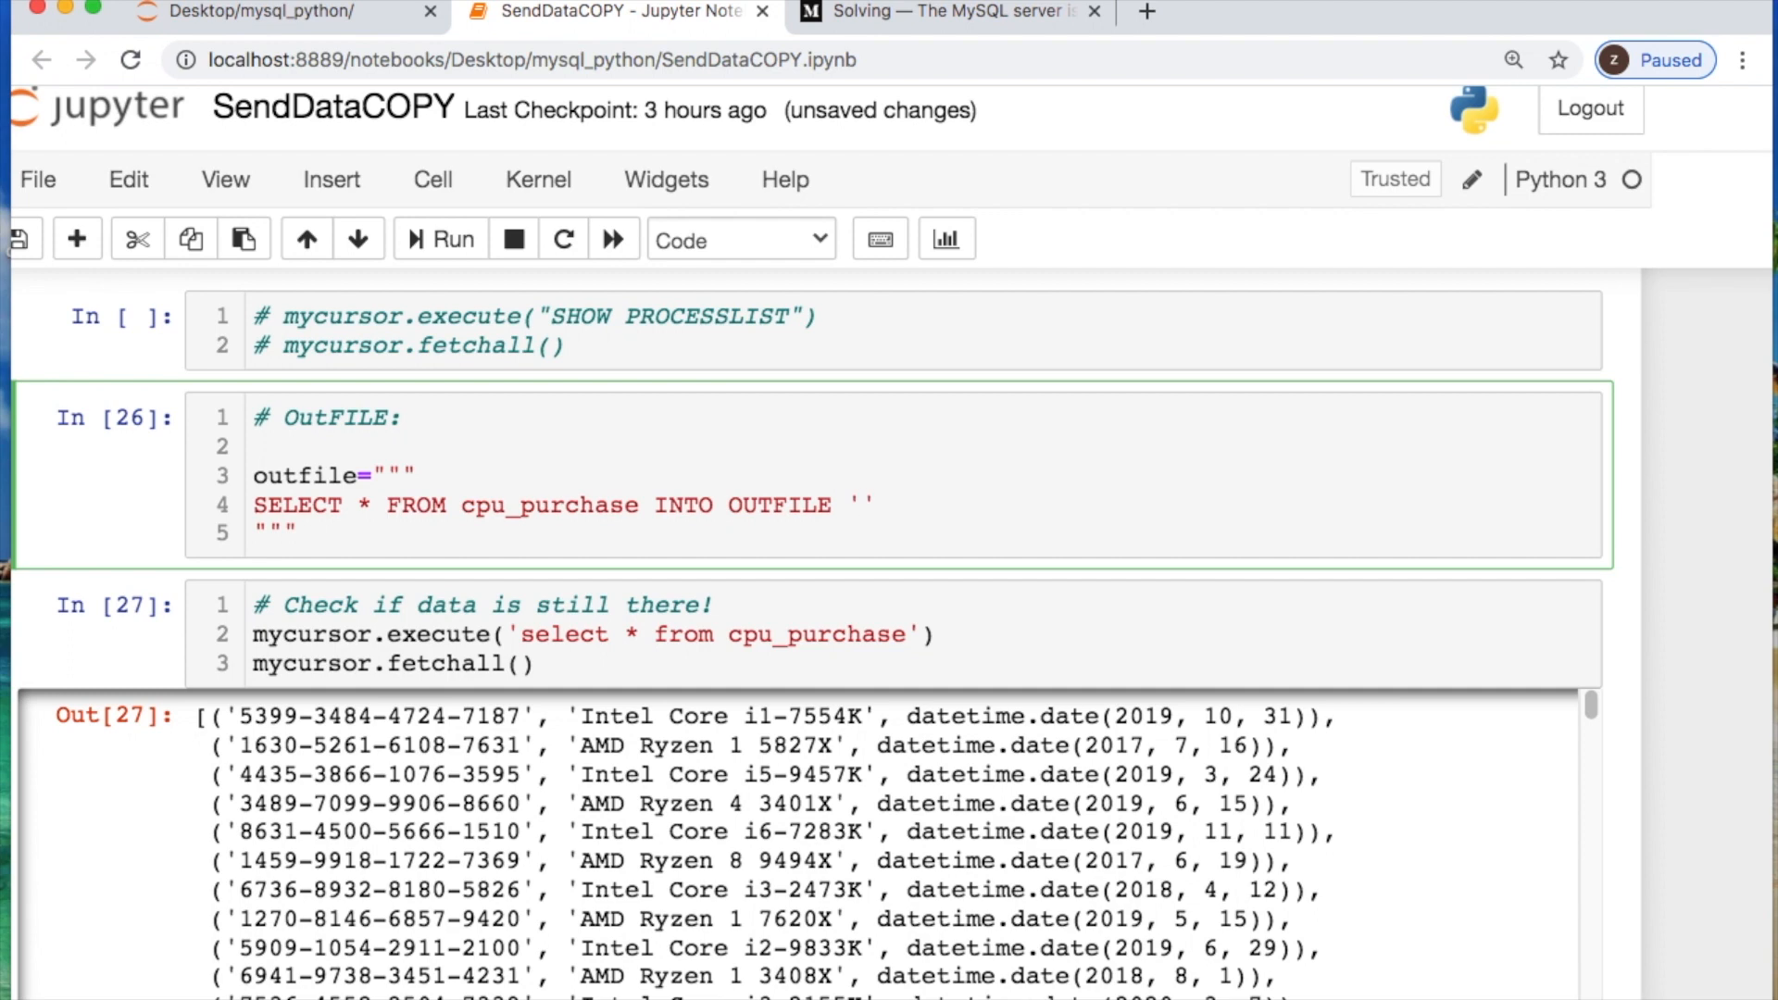
pyautogui.write('~/D')
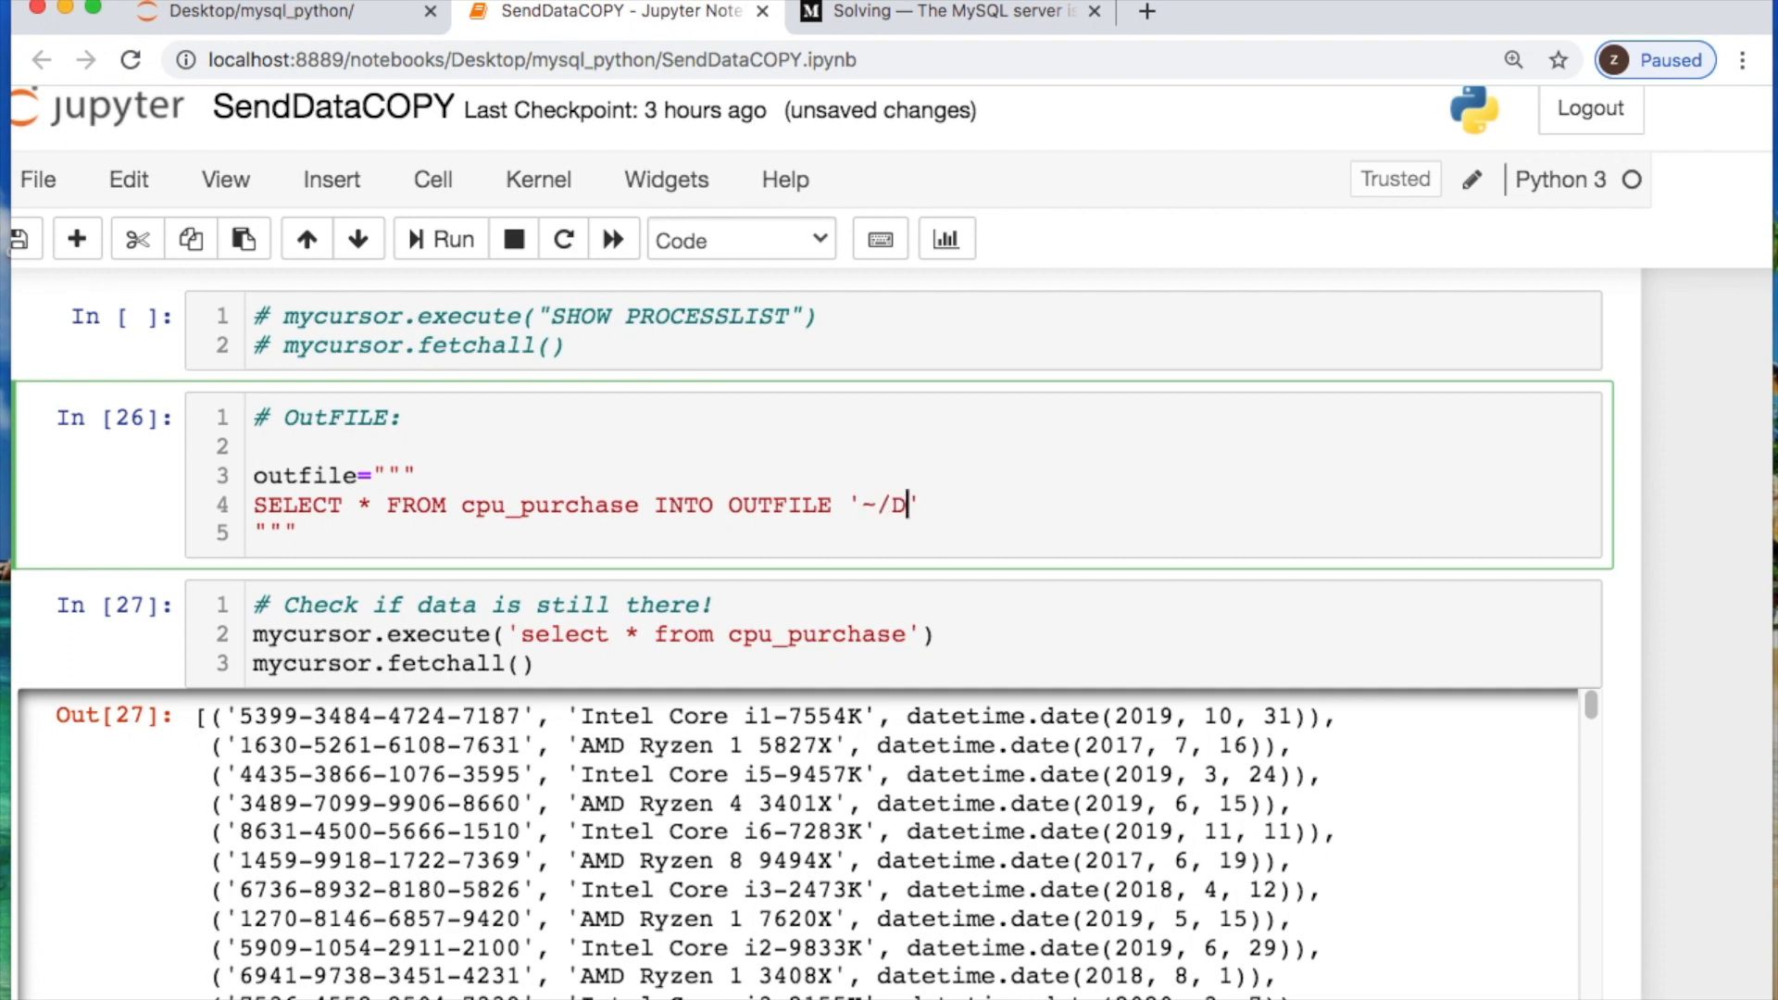
pyautogui.write("esktop'")
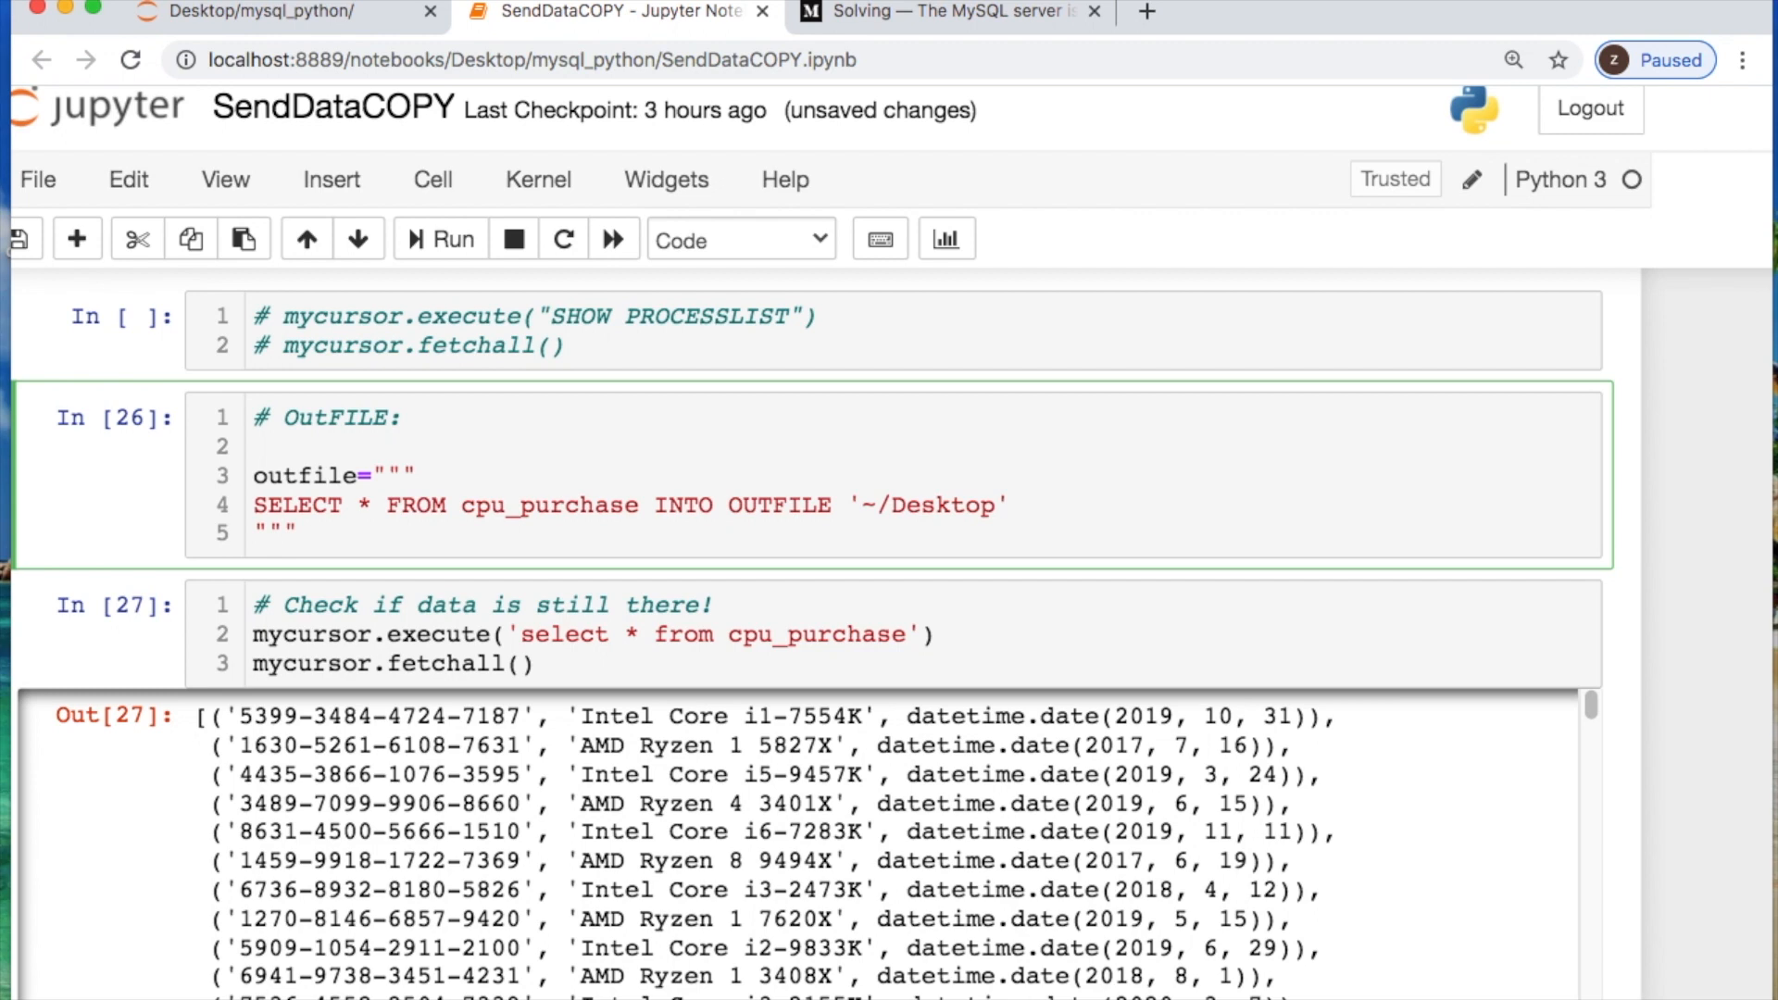
pyautogui.write('/mysql')
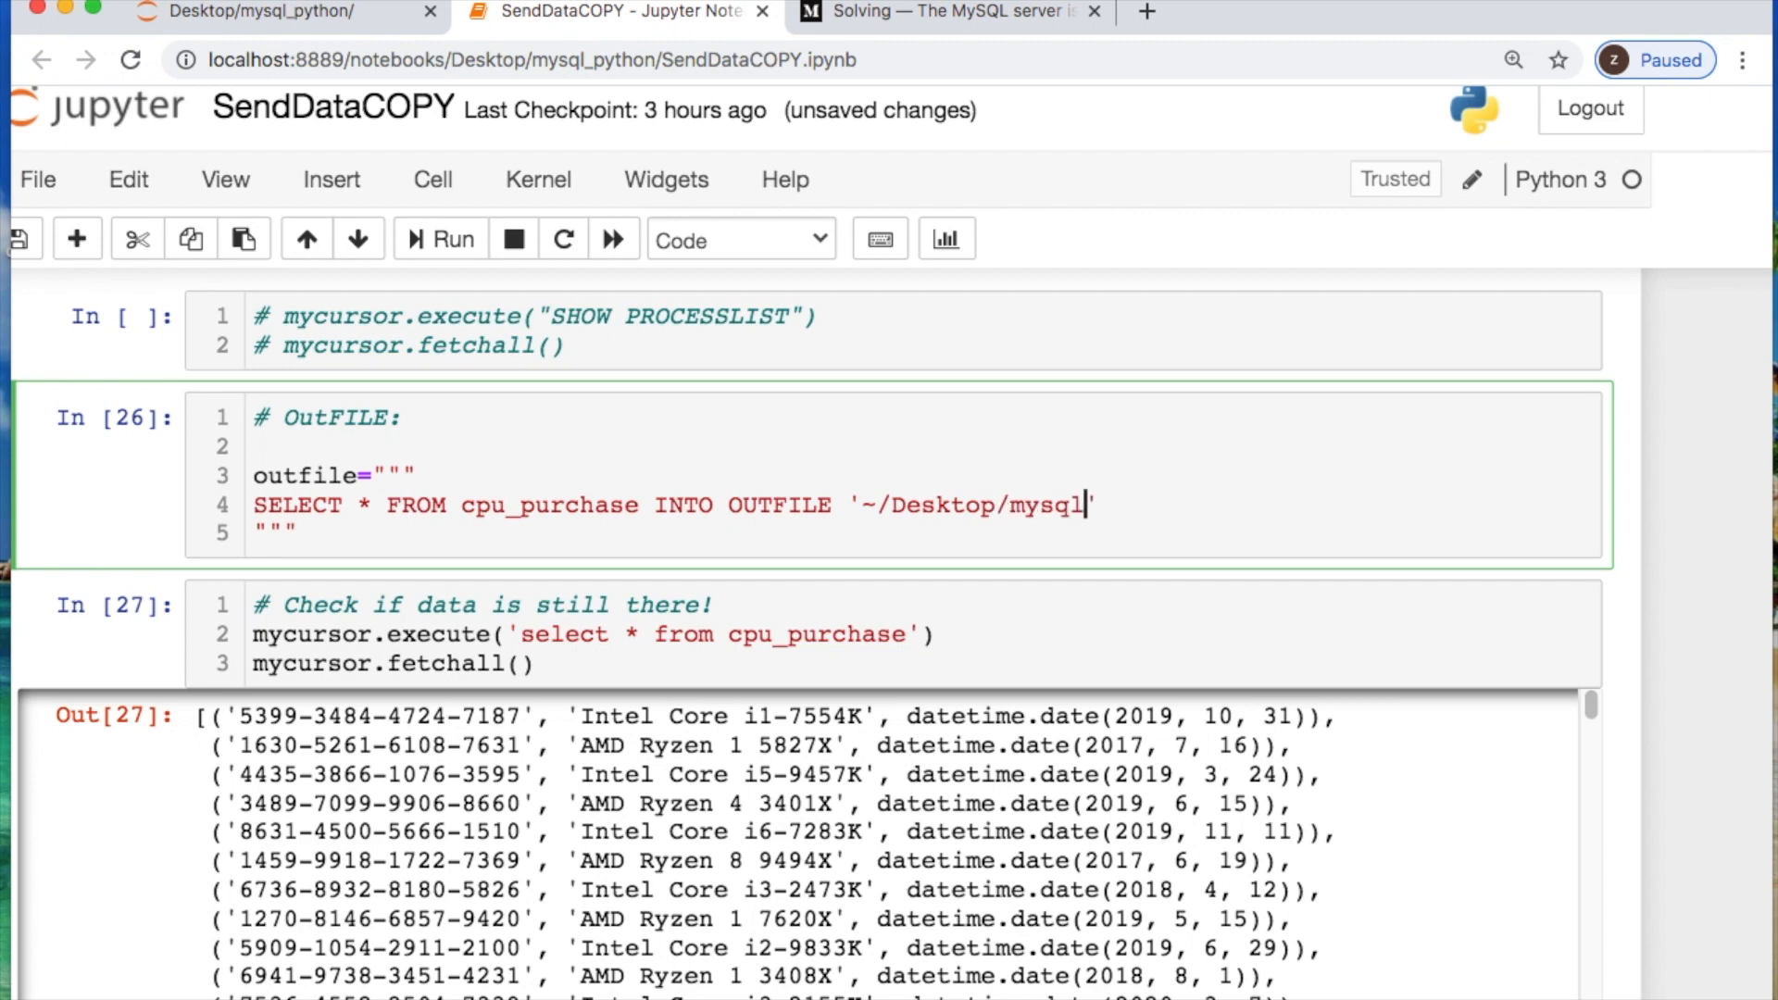
pyautogui.write('_pyth')
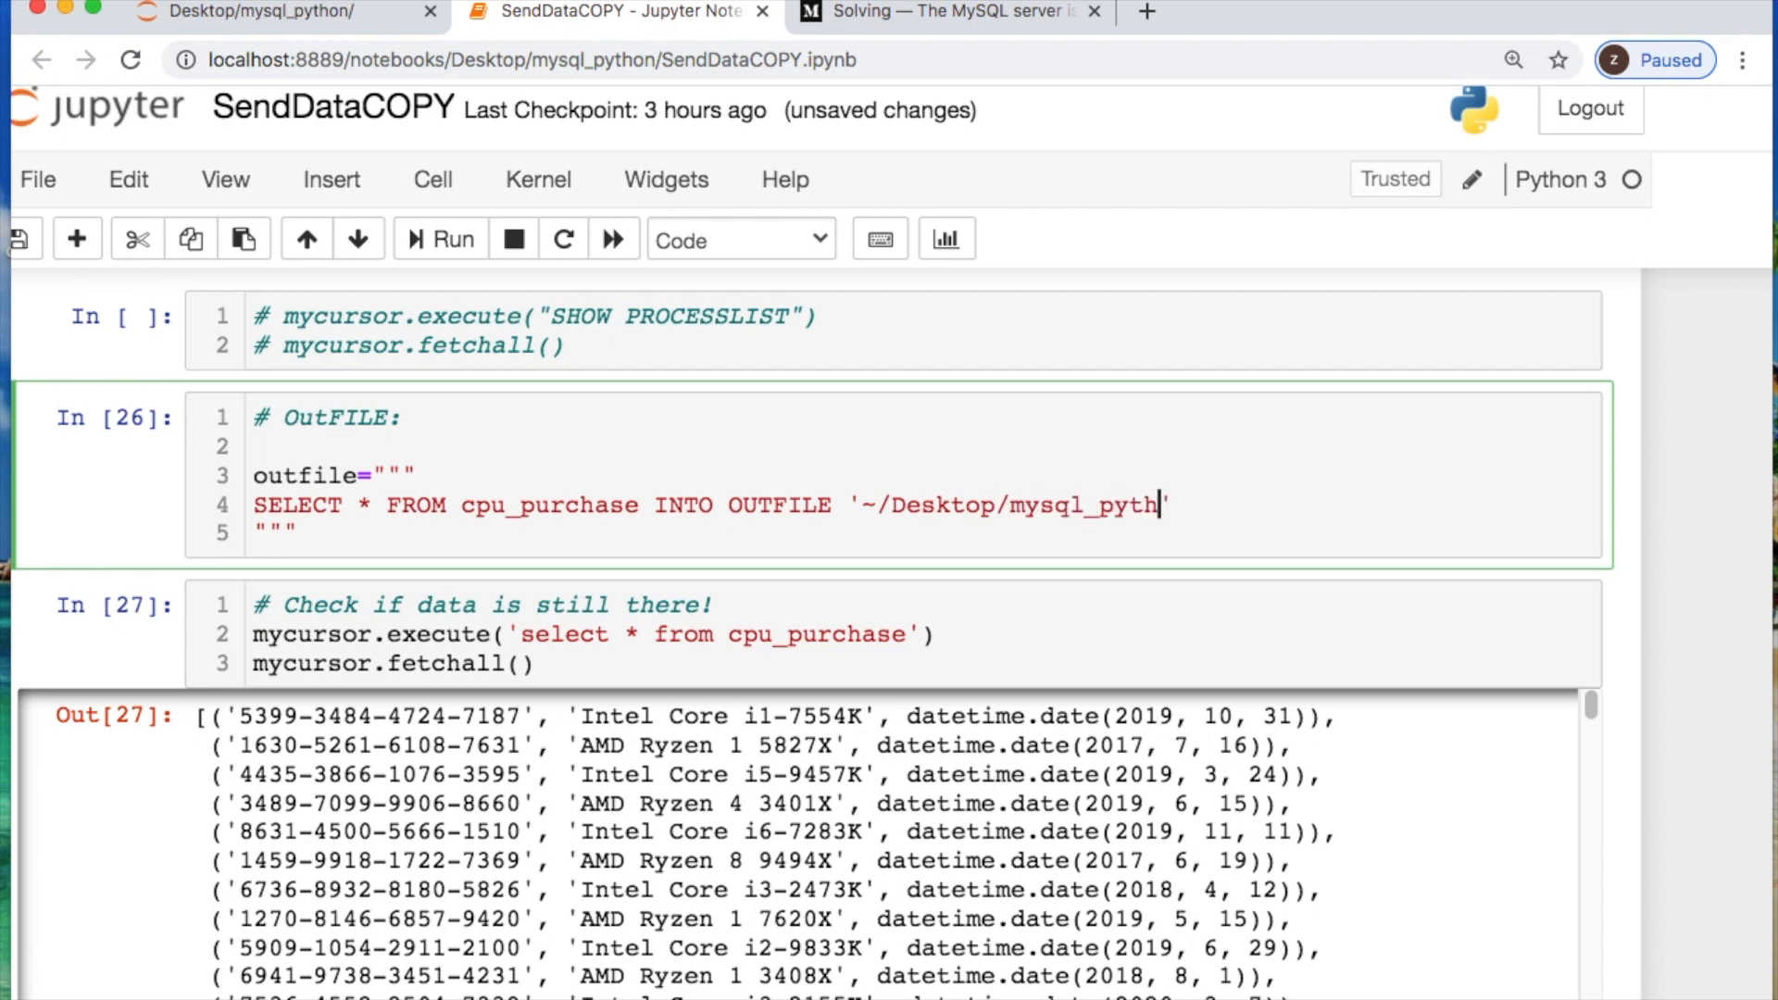
pyautogui.write('on/')
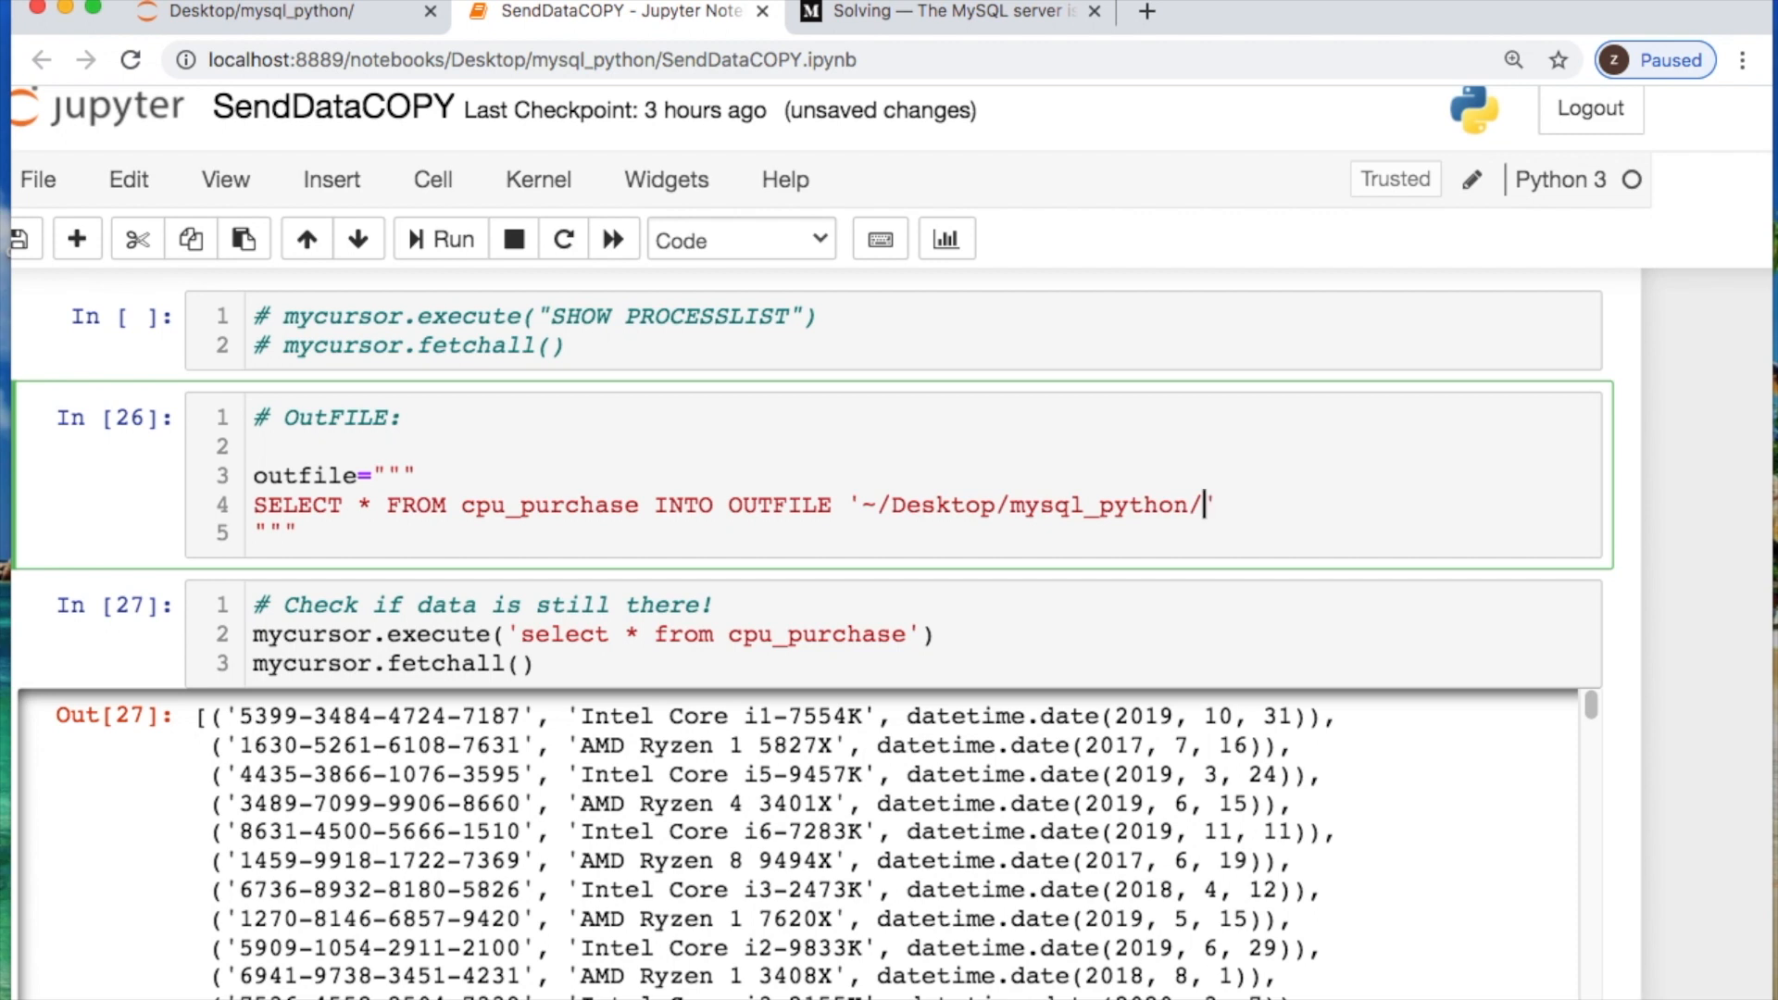
pyautogui.write('cpu')
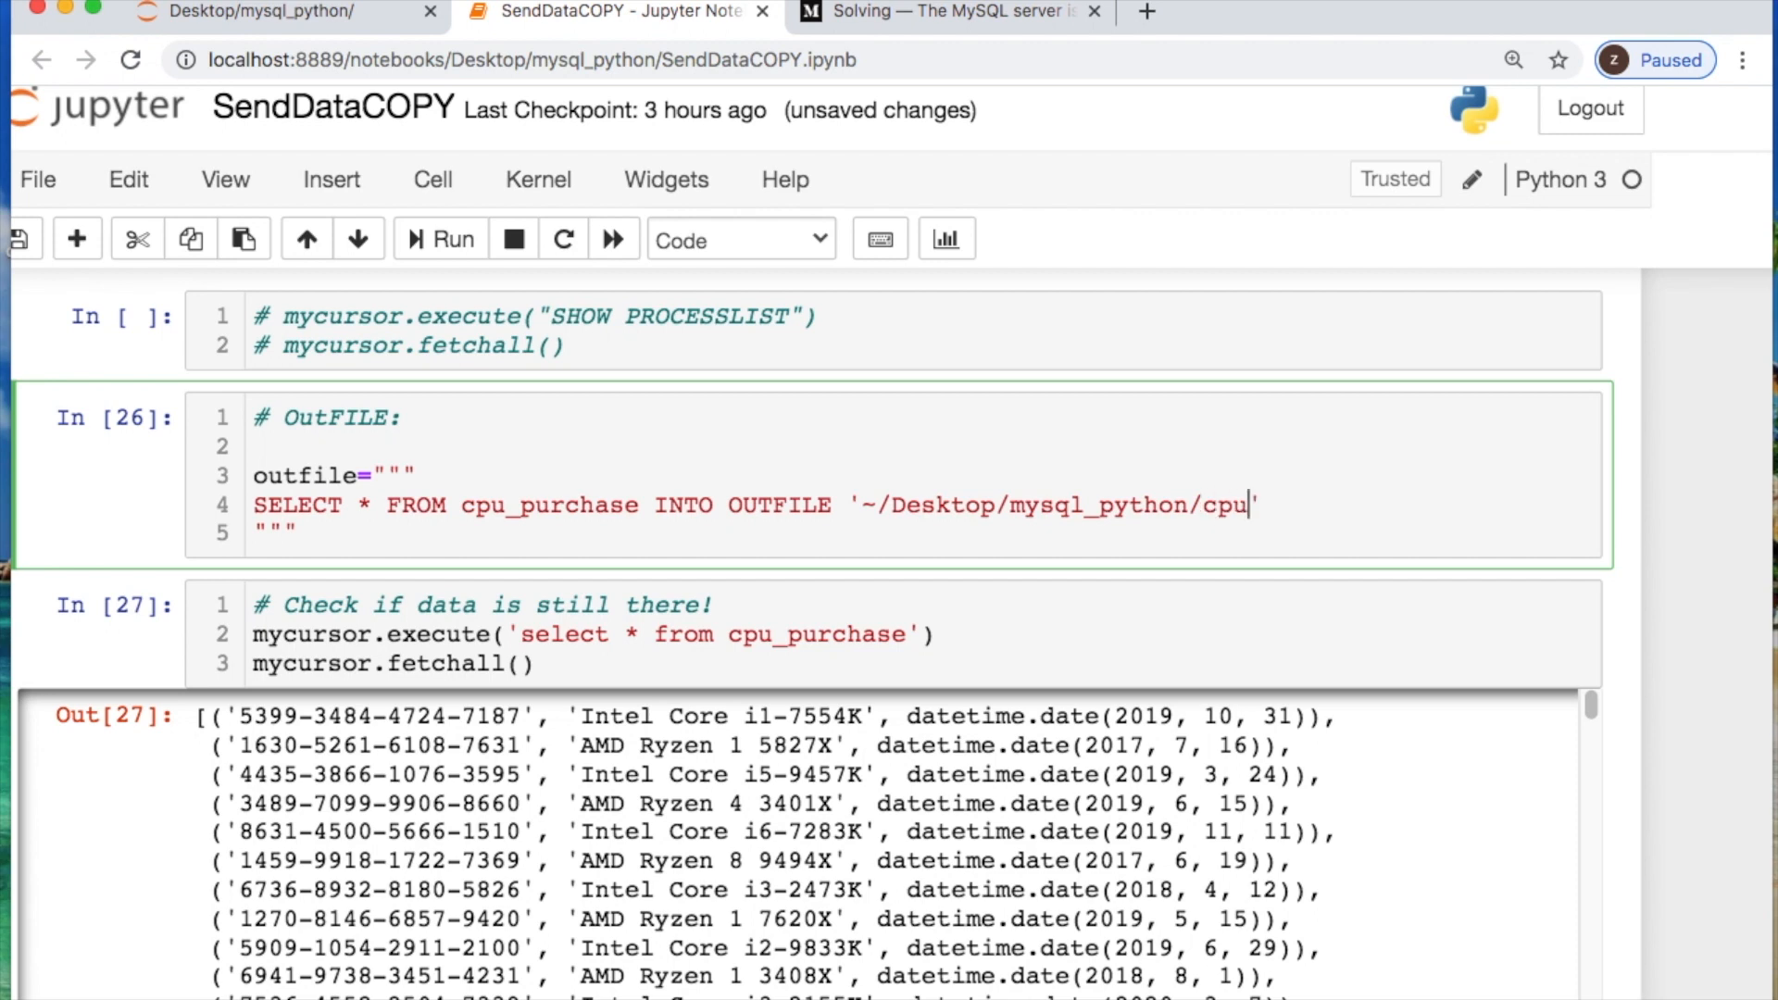
pyautogui.write('_o')
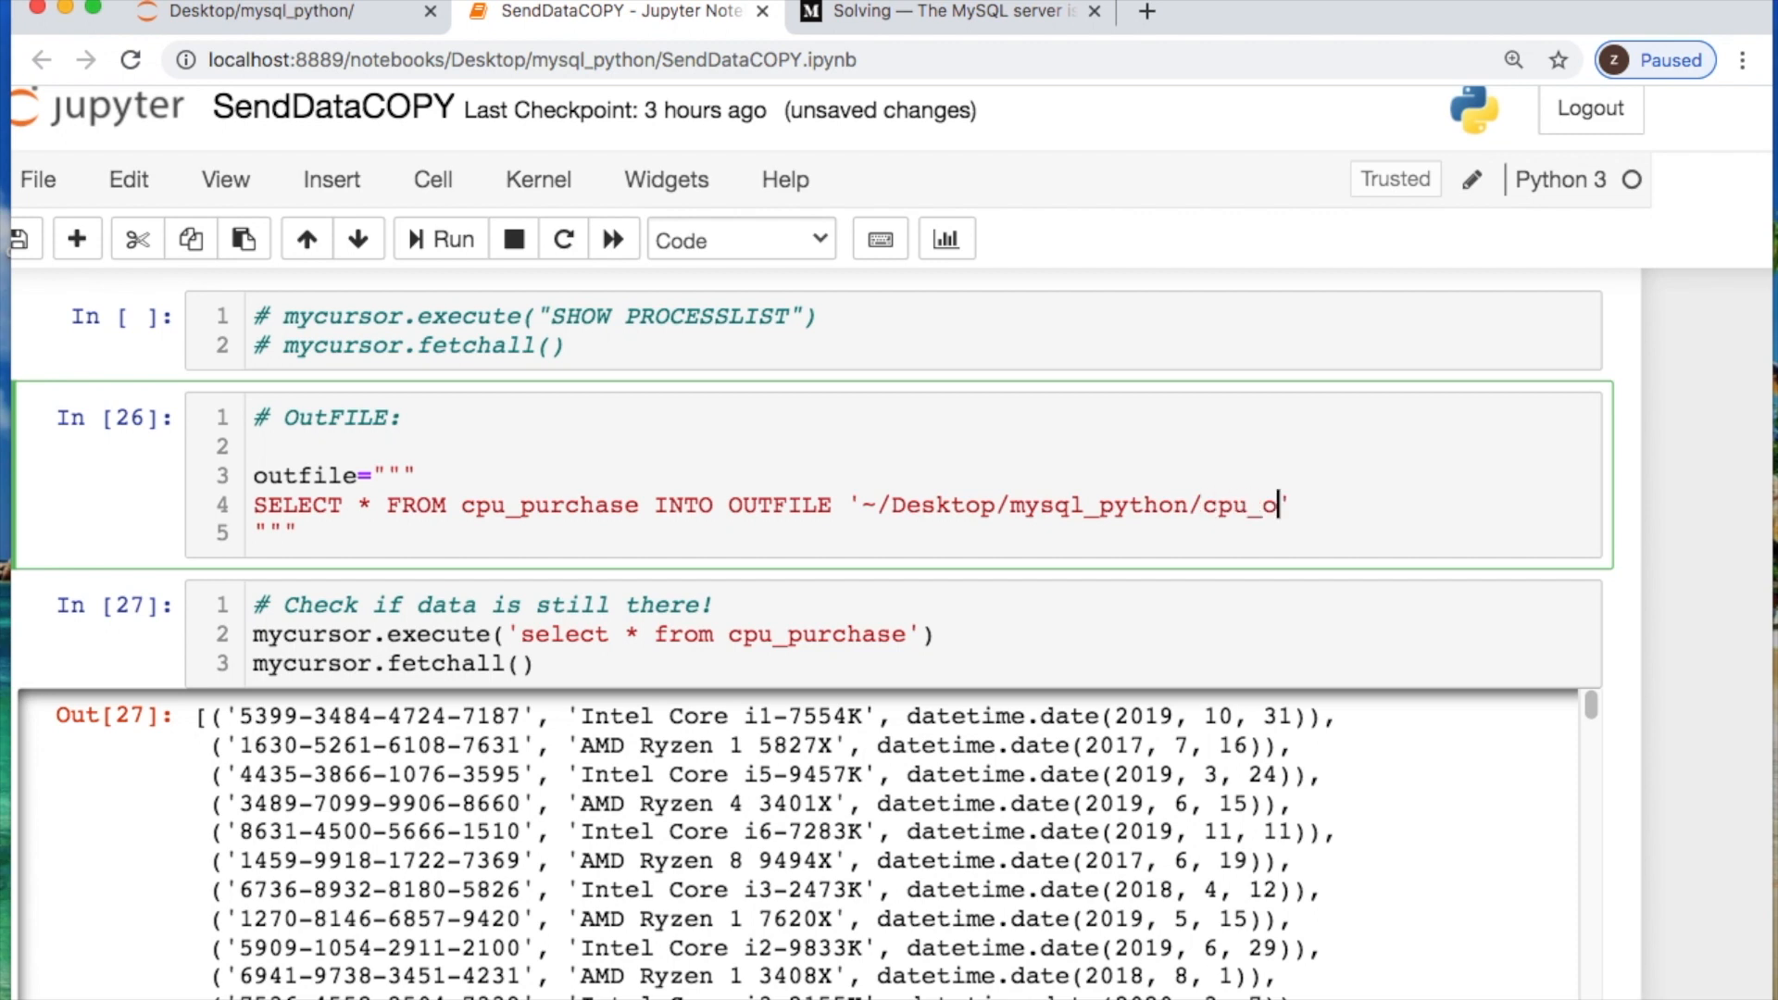
pyautogui.write("utfile'")
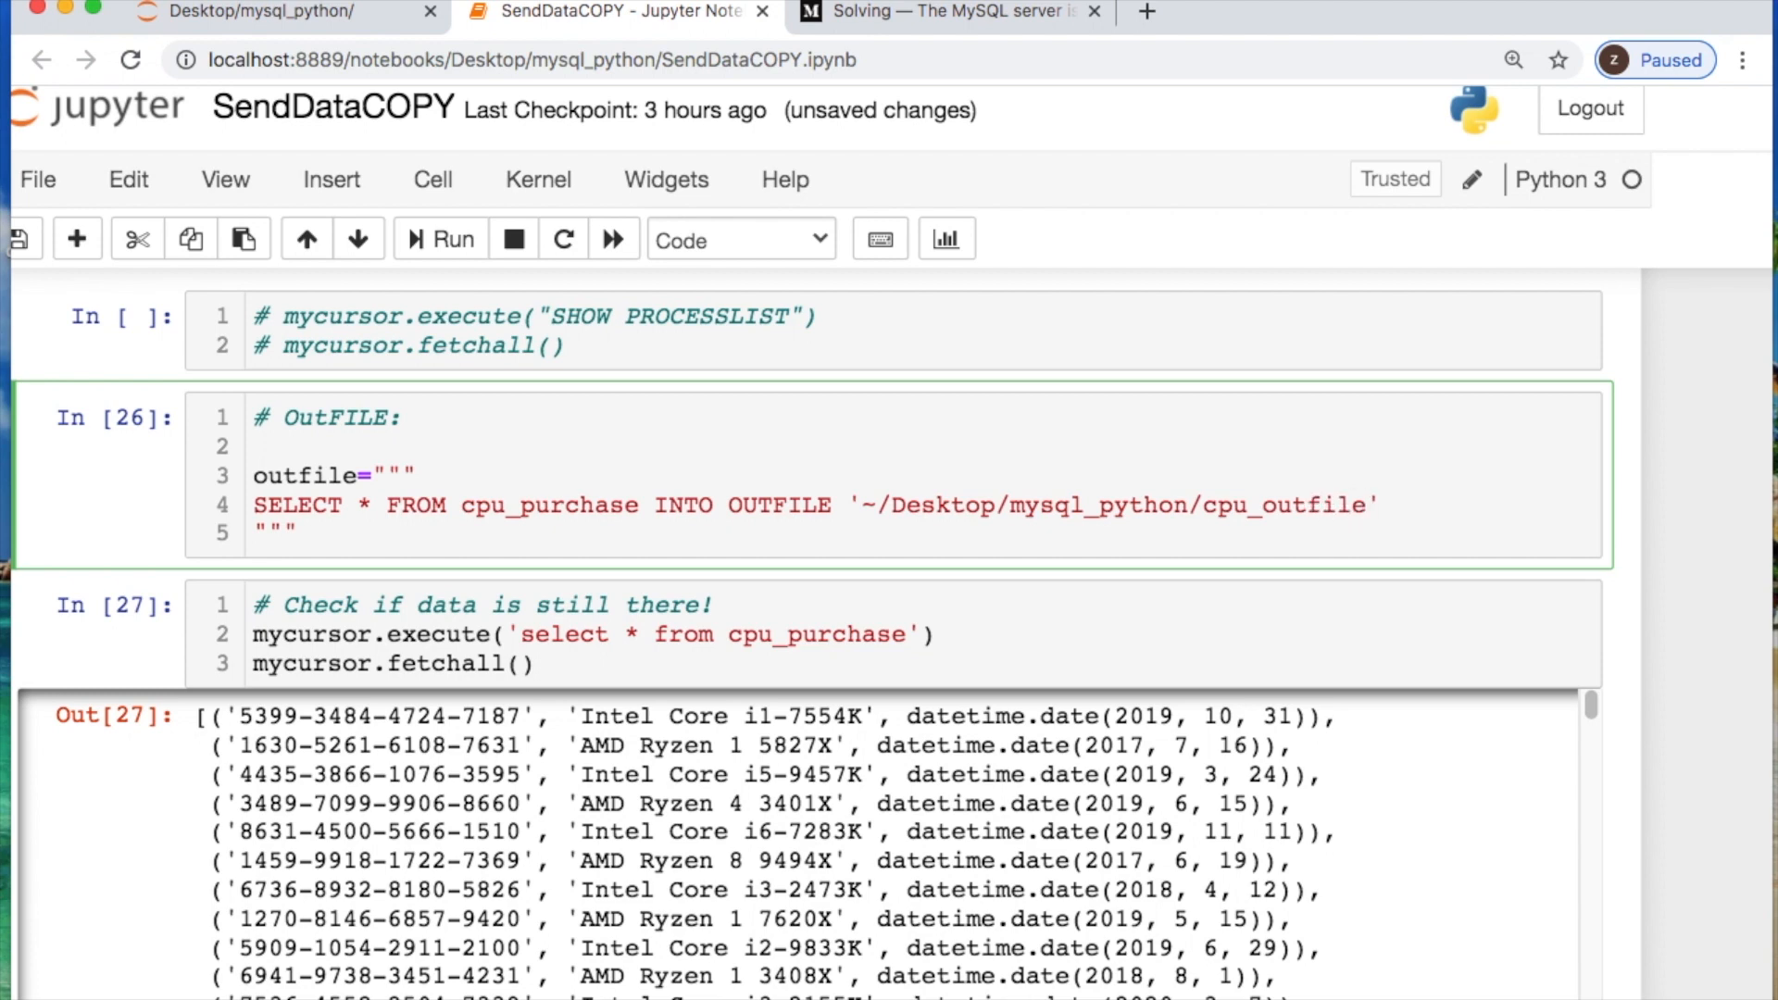
pyautogui.write('_sales')
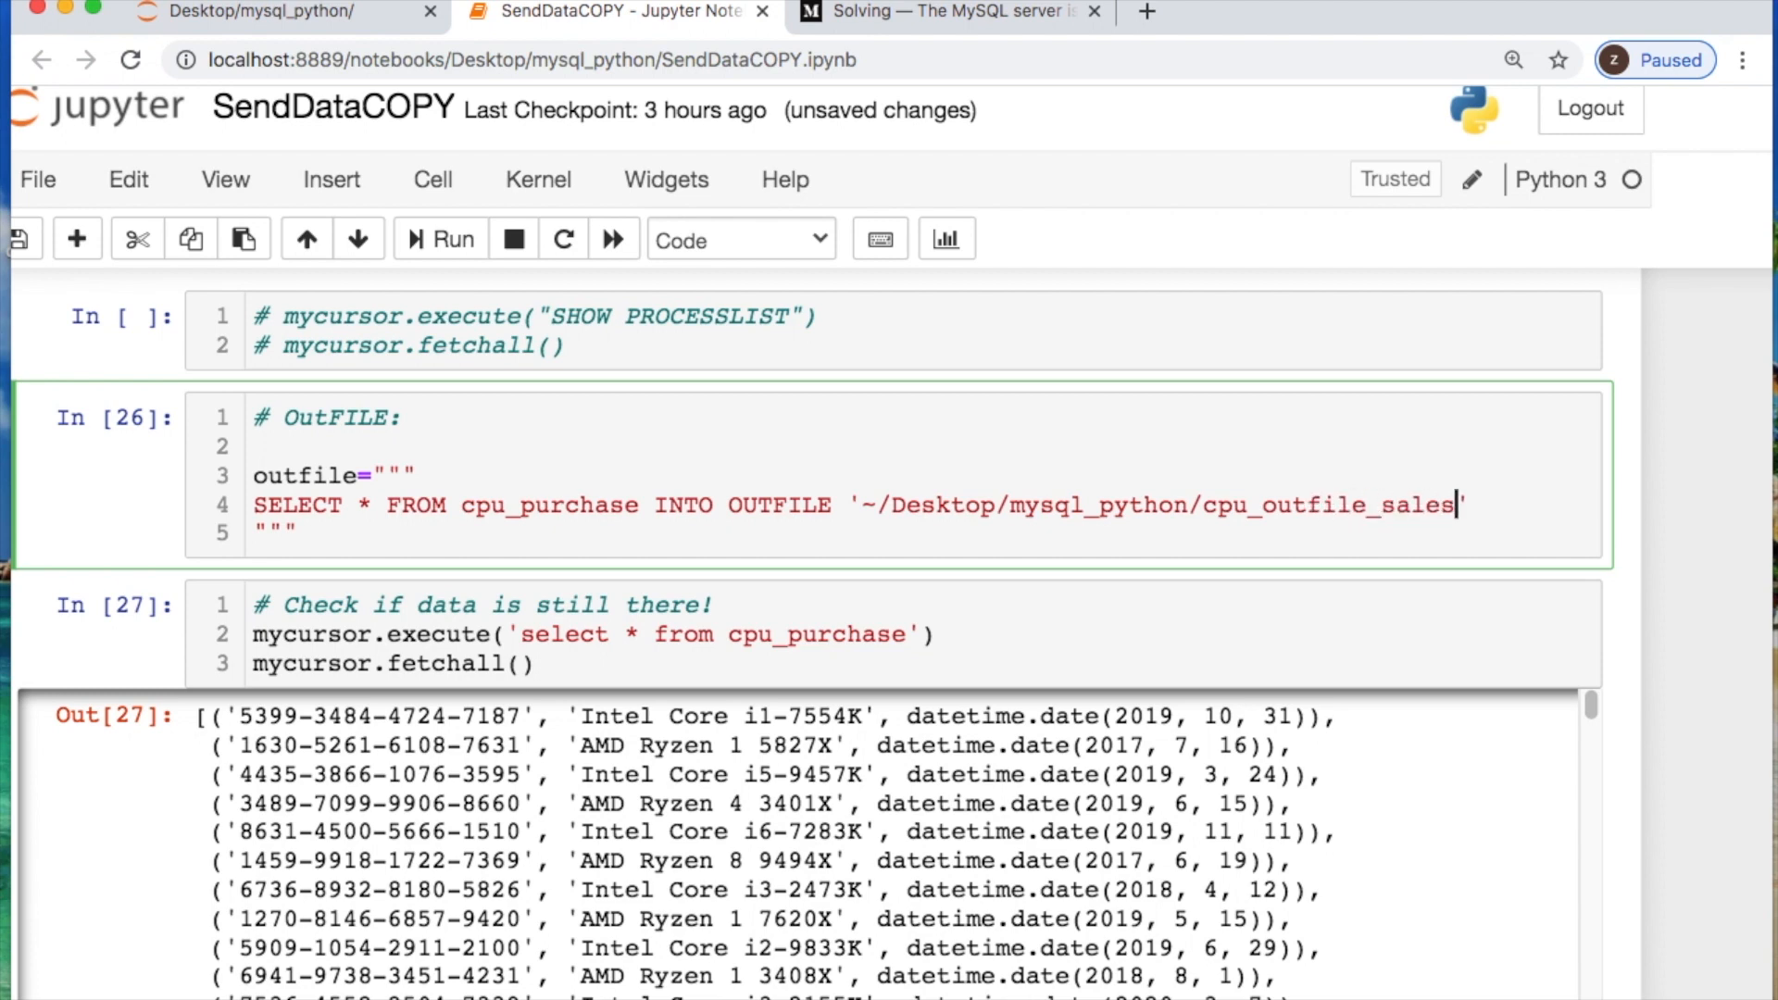
pyautogui.write('.csv')
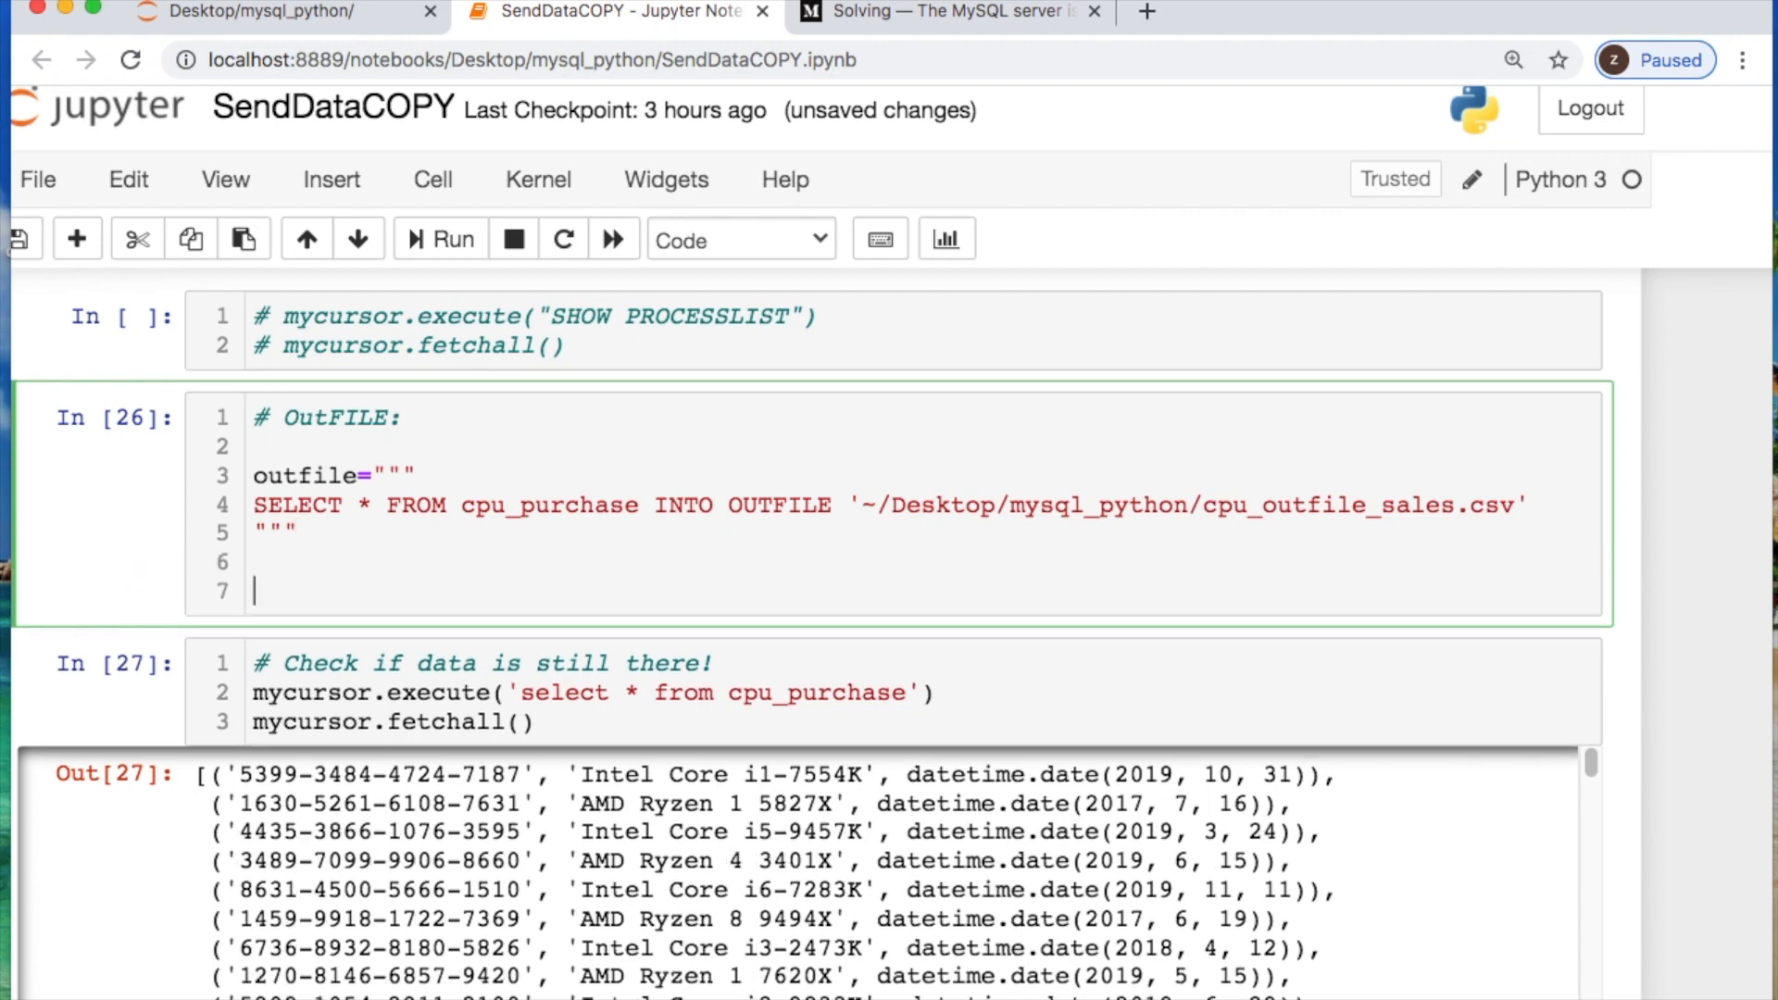
# Add mycursor.execute(outfile) and check the mysql_python folder for the new CSV.
pyautogui.write('mycursor.execute(outfile')
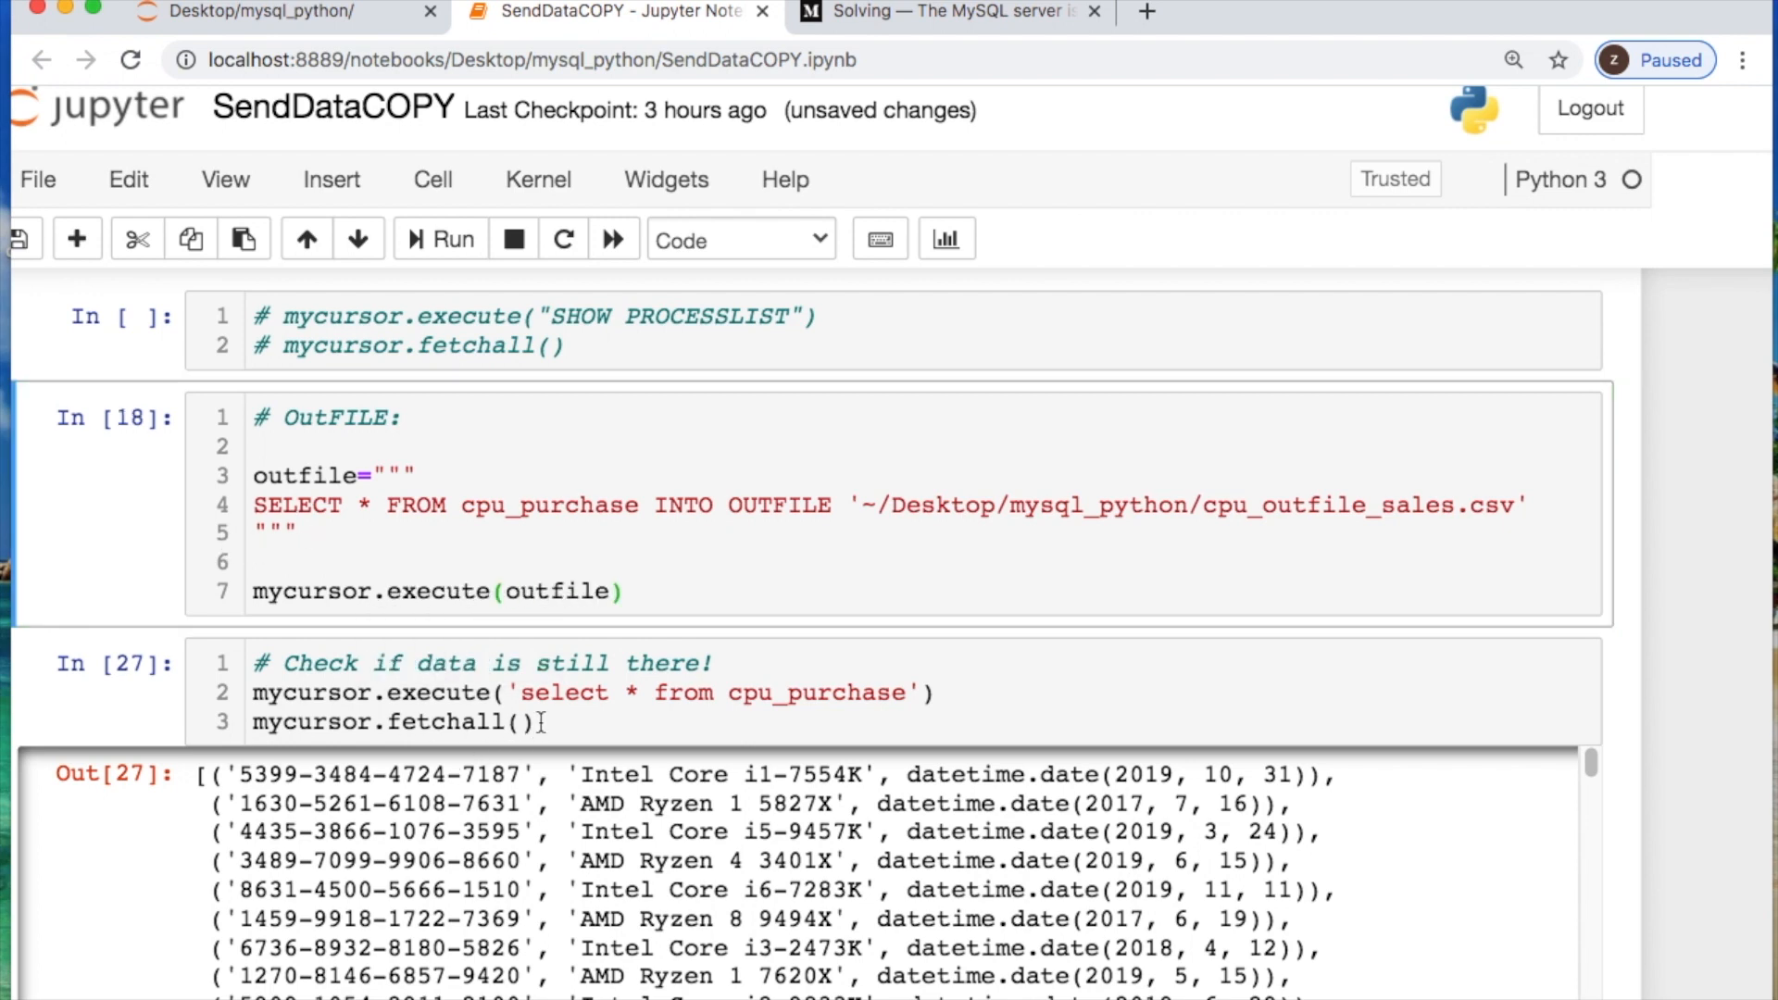
pyautogui.click(278, 13)
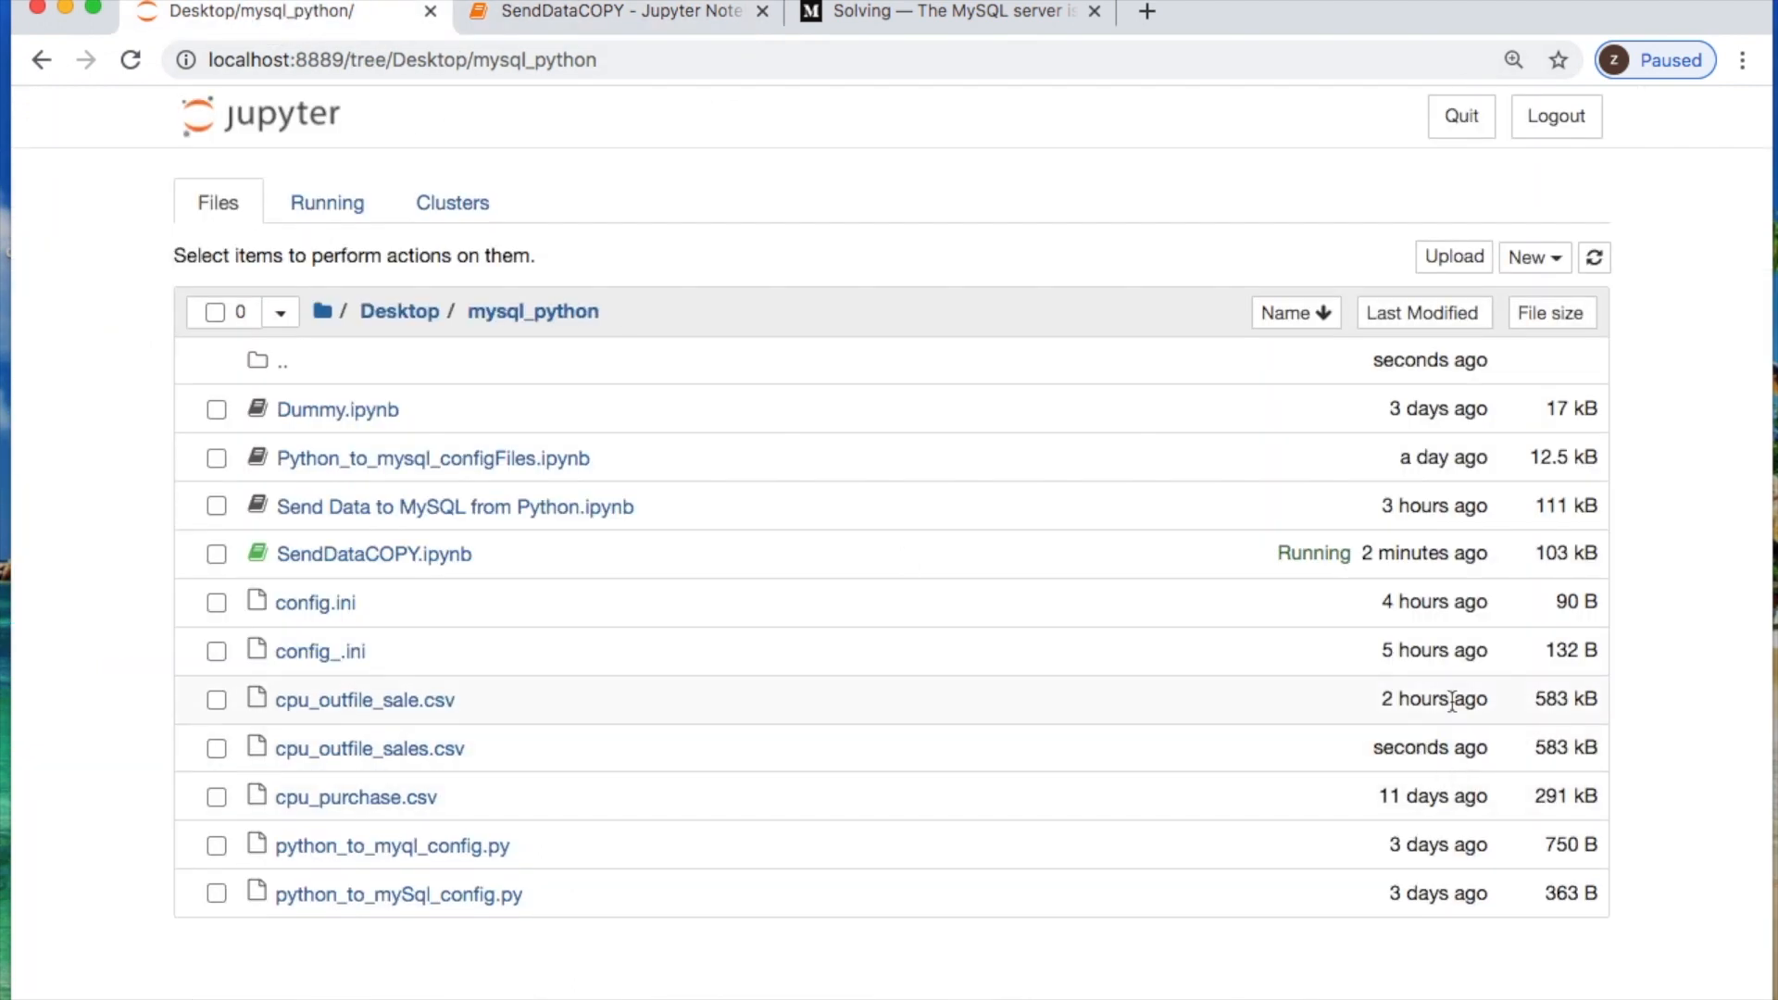
# Check cpu_outfile_sales.csv from Files, then limit the check query to five cpu_purchase rows.
pyautogui.click(366, 746)
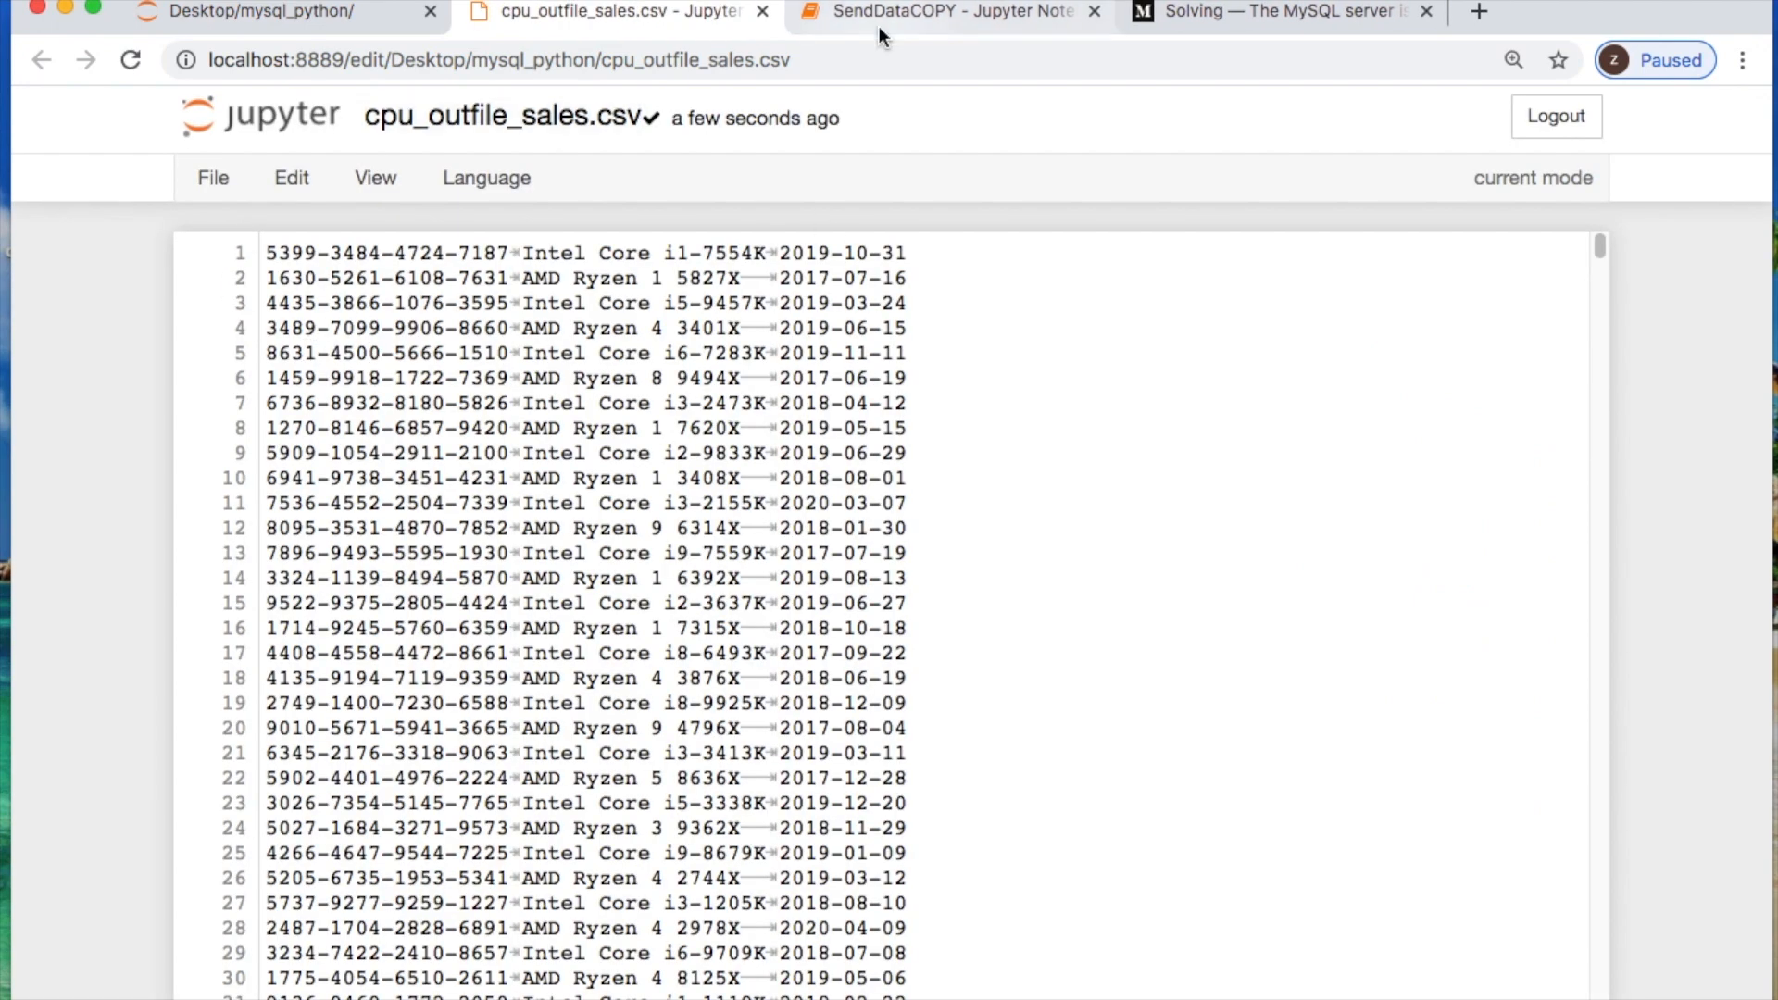
pyautogui.click(941, 11)
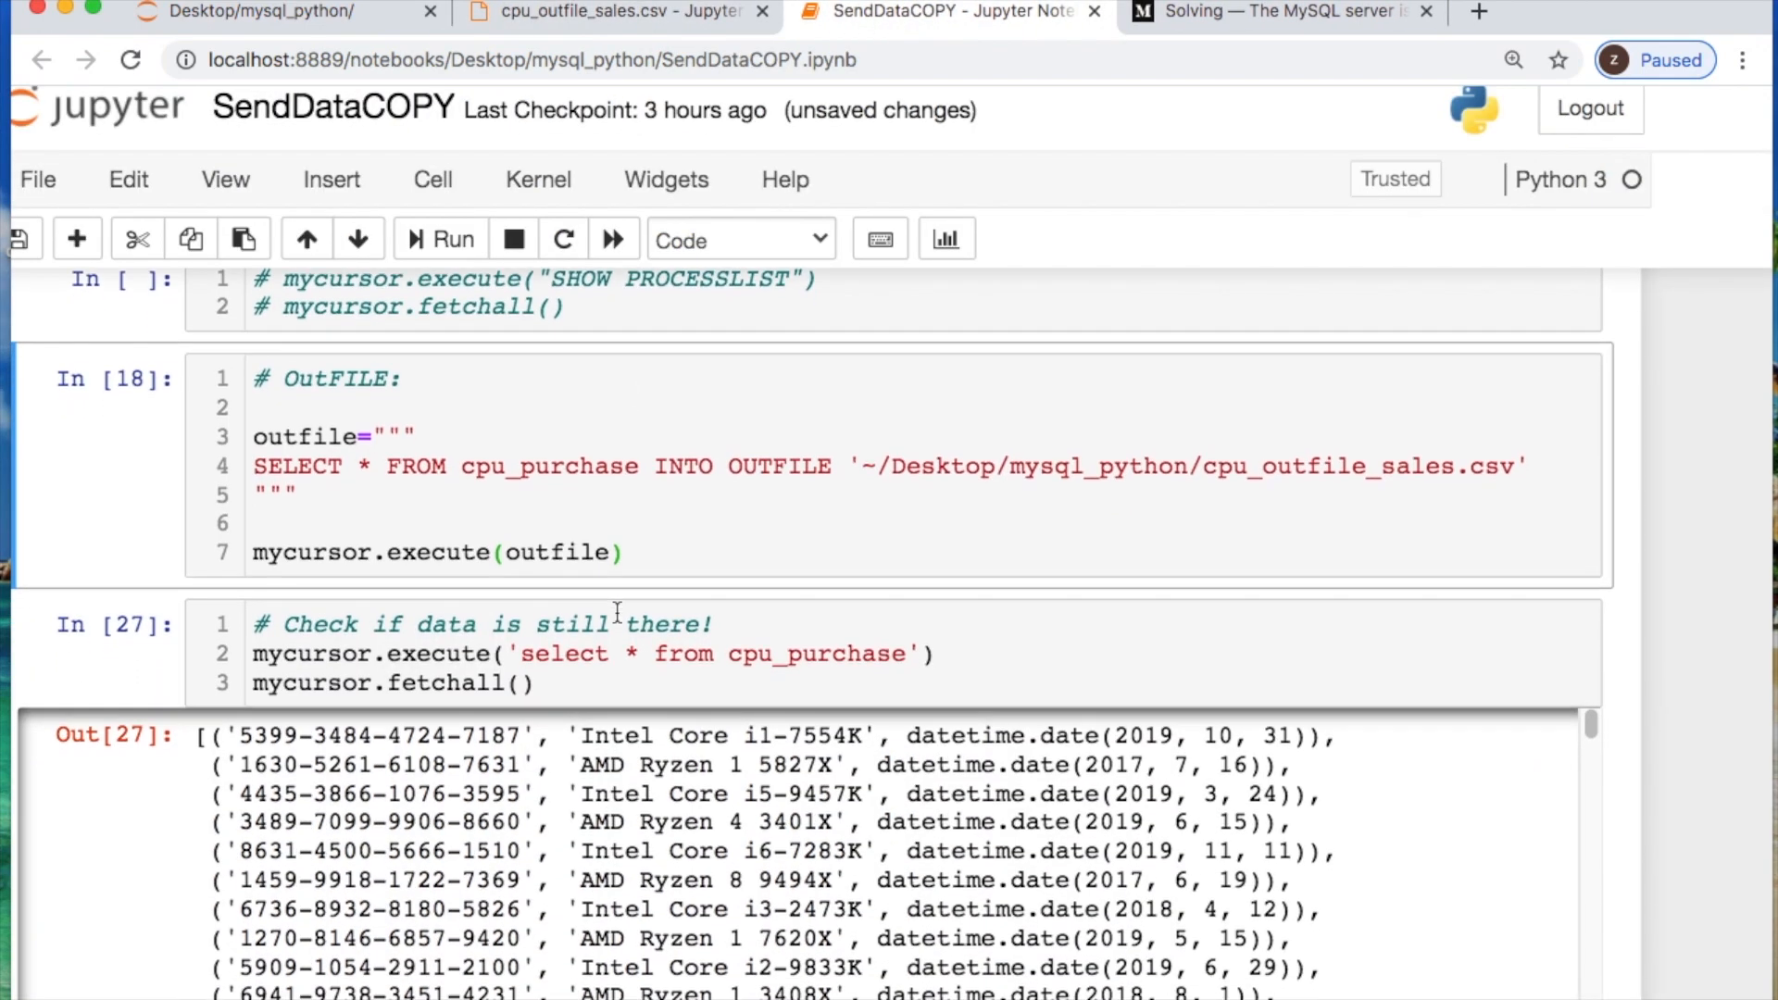
pyautogui.scroll(-3)
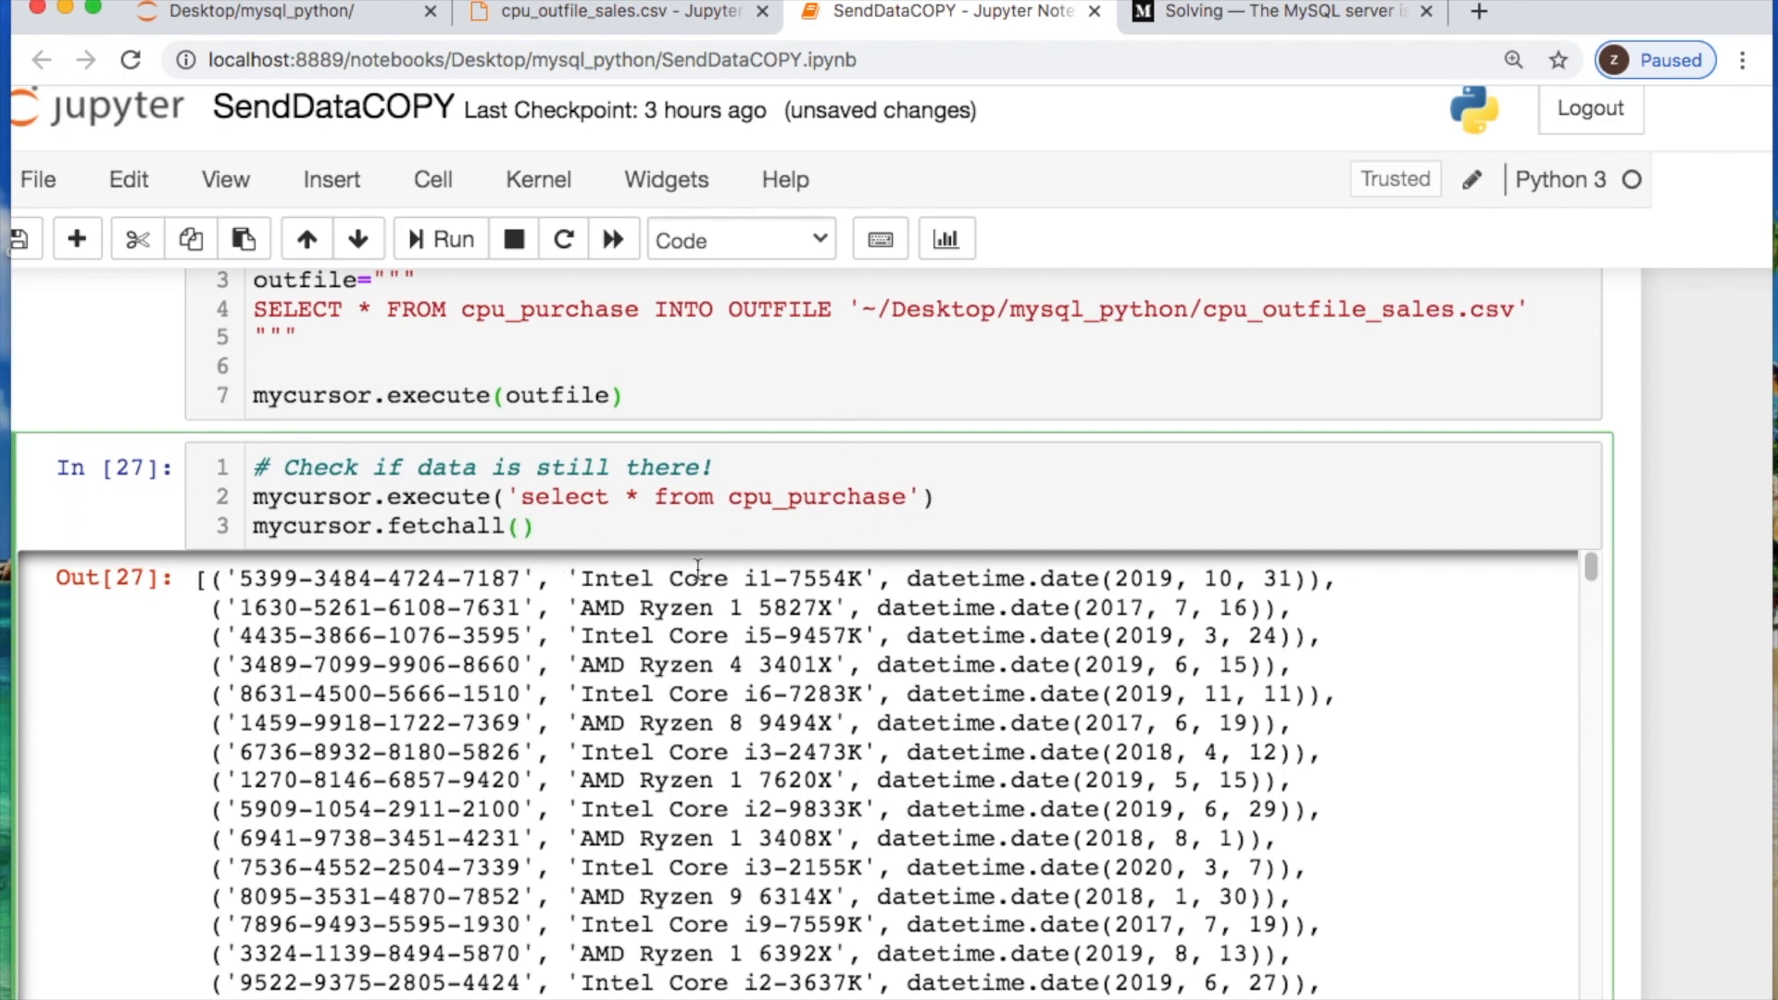
pyautogui.write('limit 5')
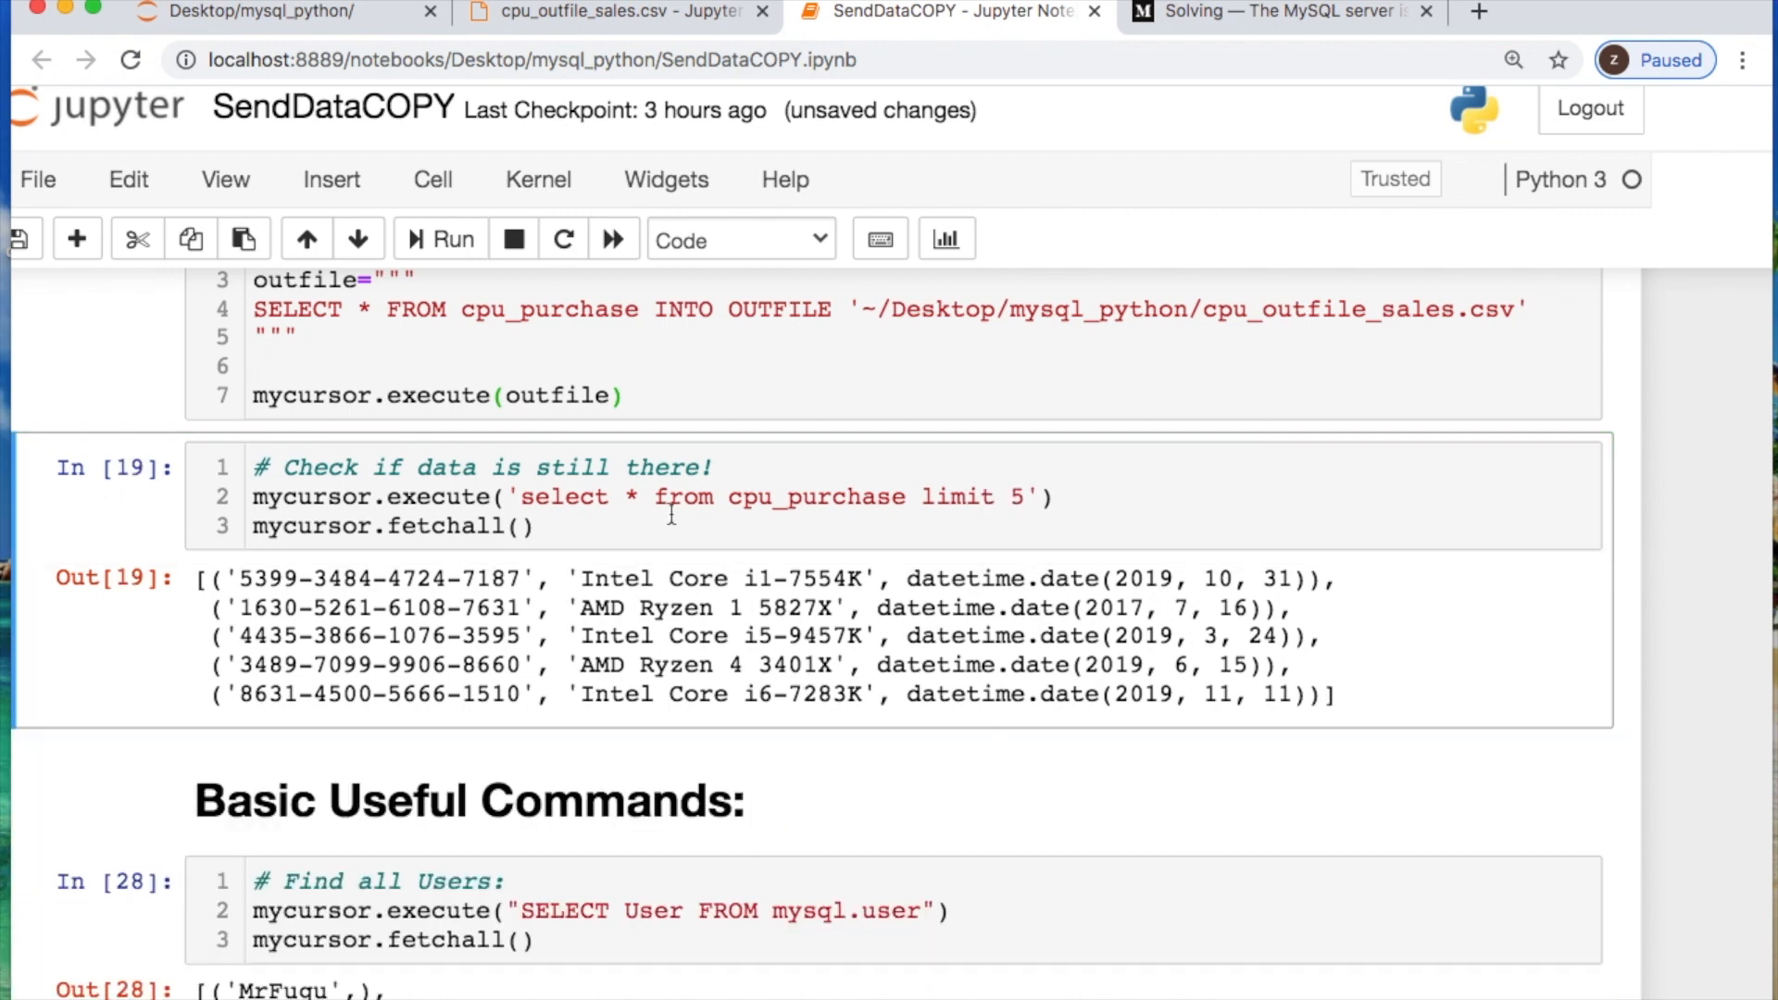
# Re-run the Find all Users cell, highlighting its SELECT User FROM query.
pyautogui.scroll(-3)
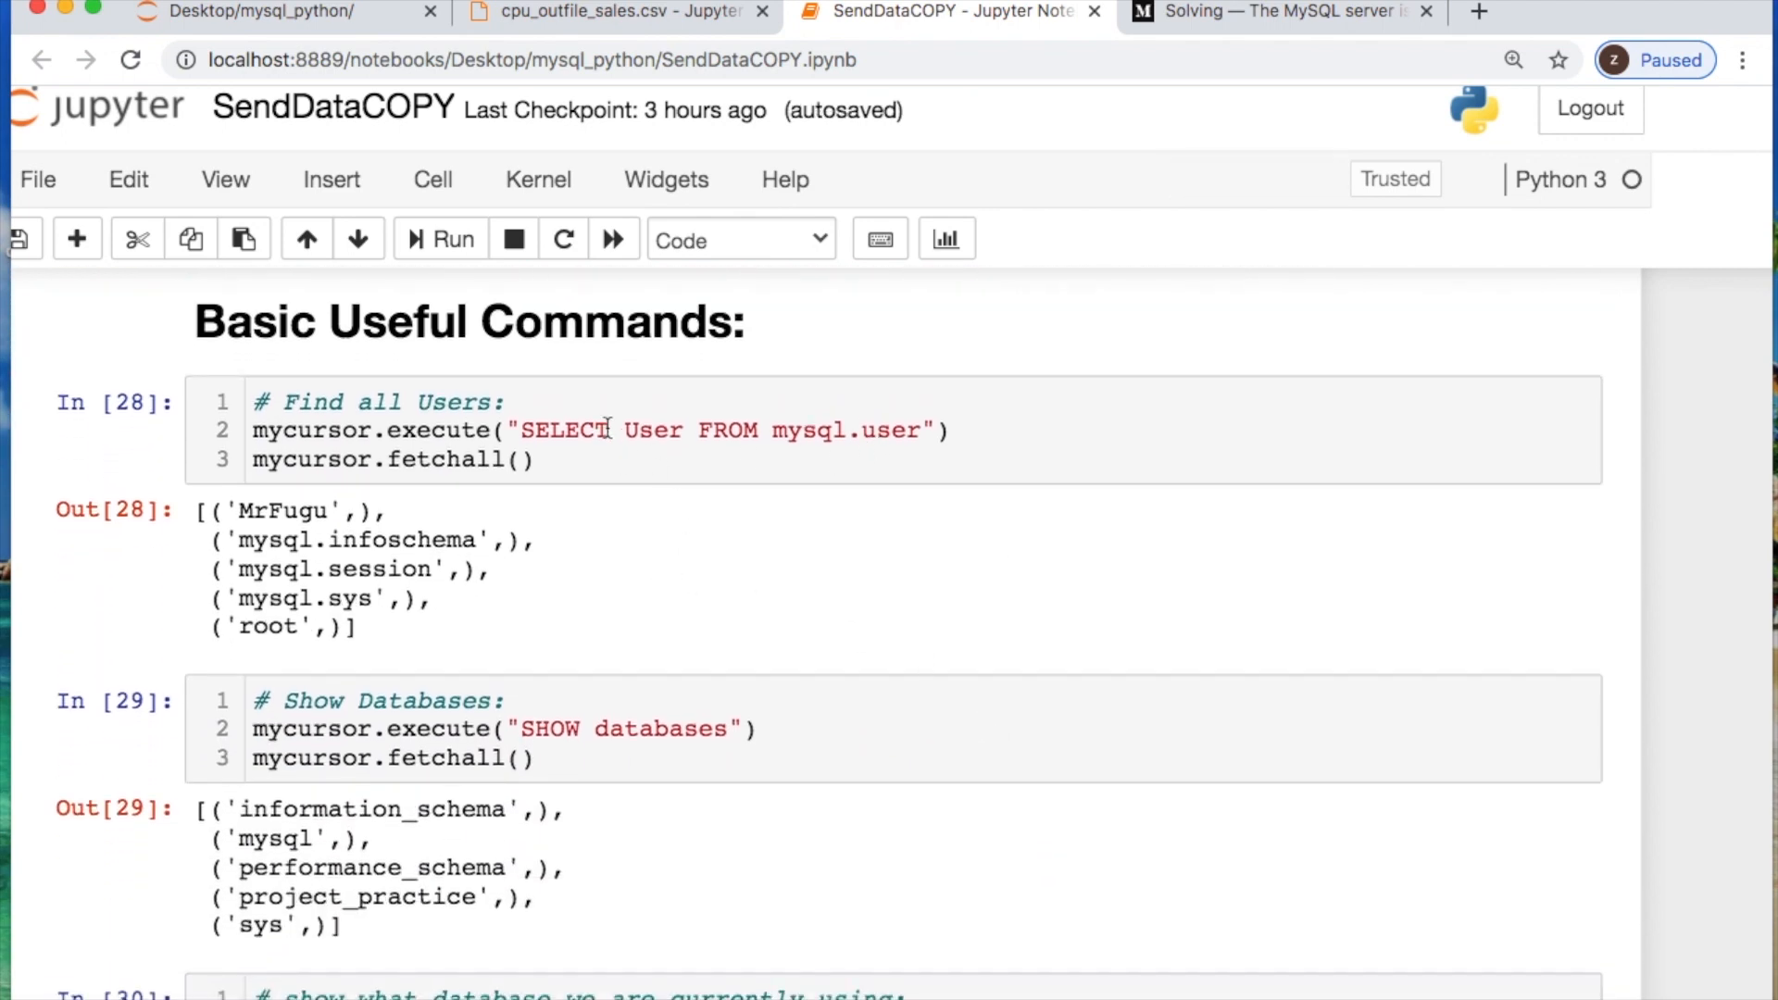
pyautogui.doubleClick(381, 402)
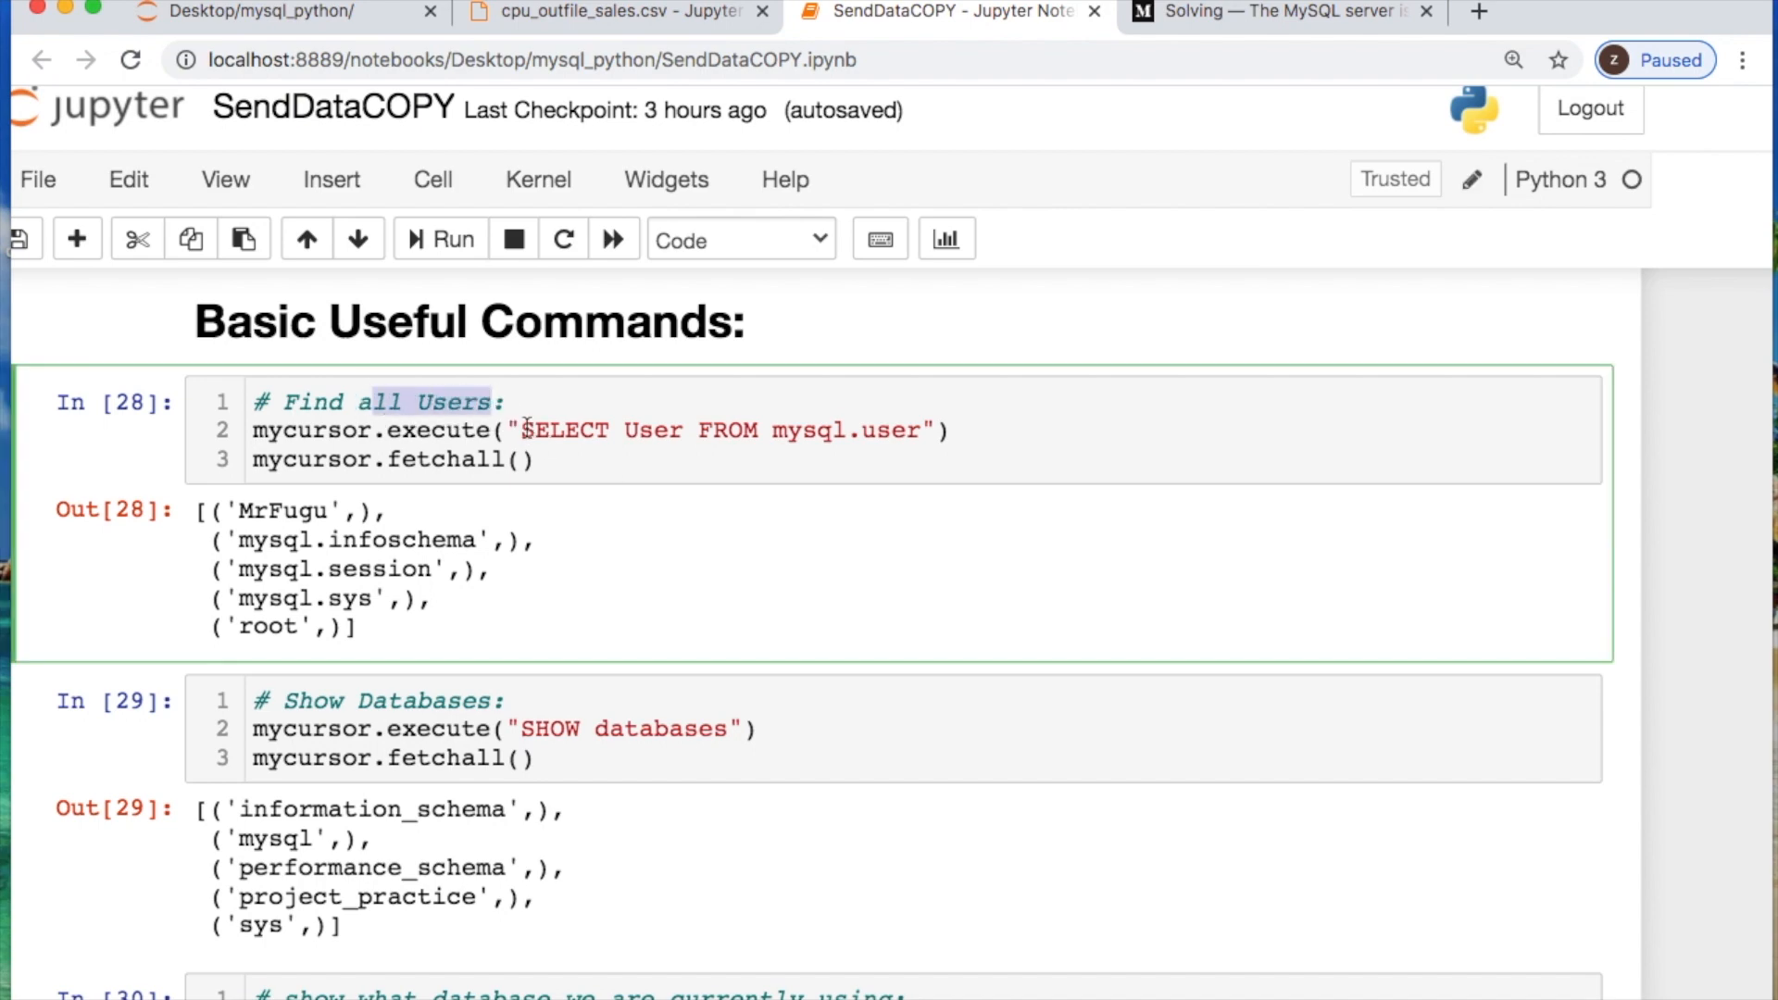
pyautogui.moveTo(522, 429); pyautogui.dragTo(771, 433)
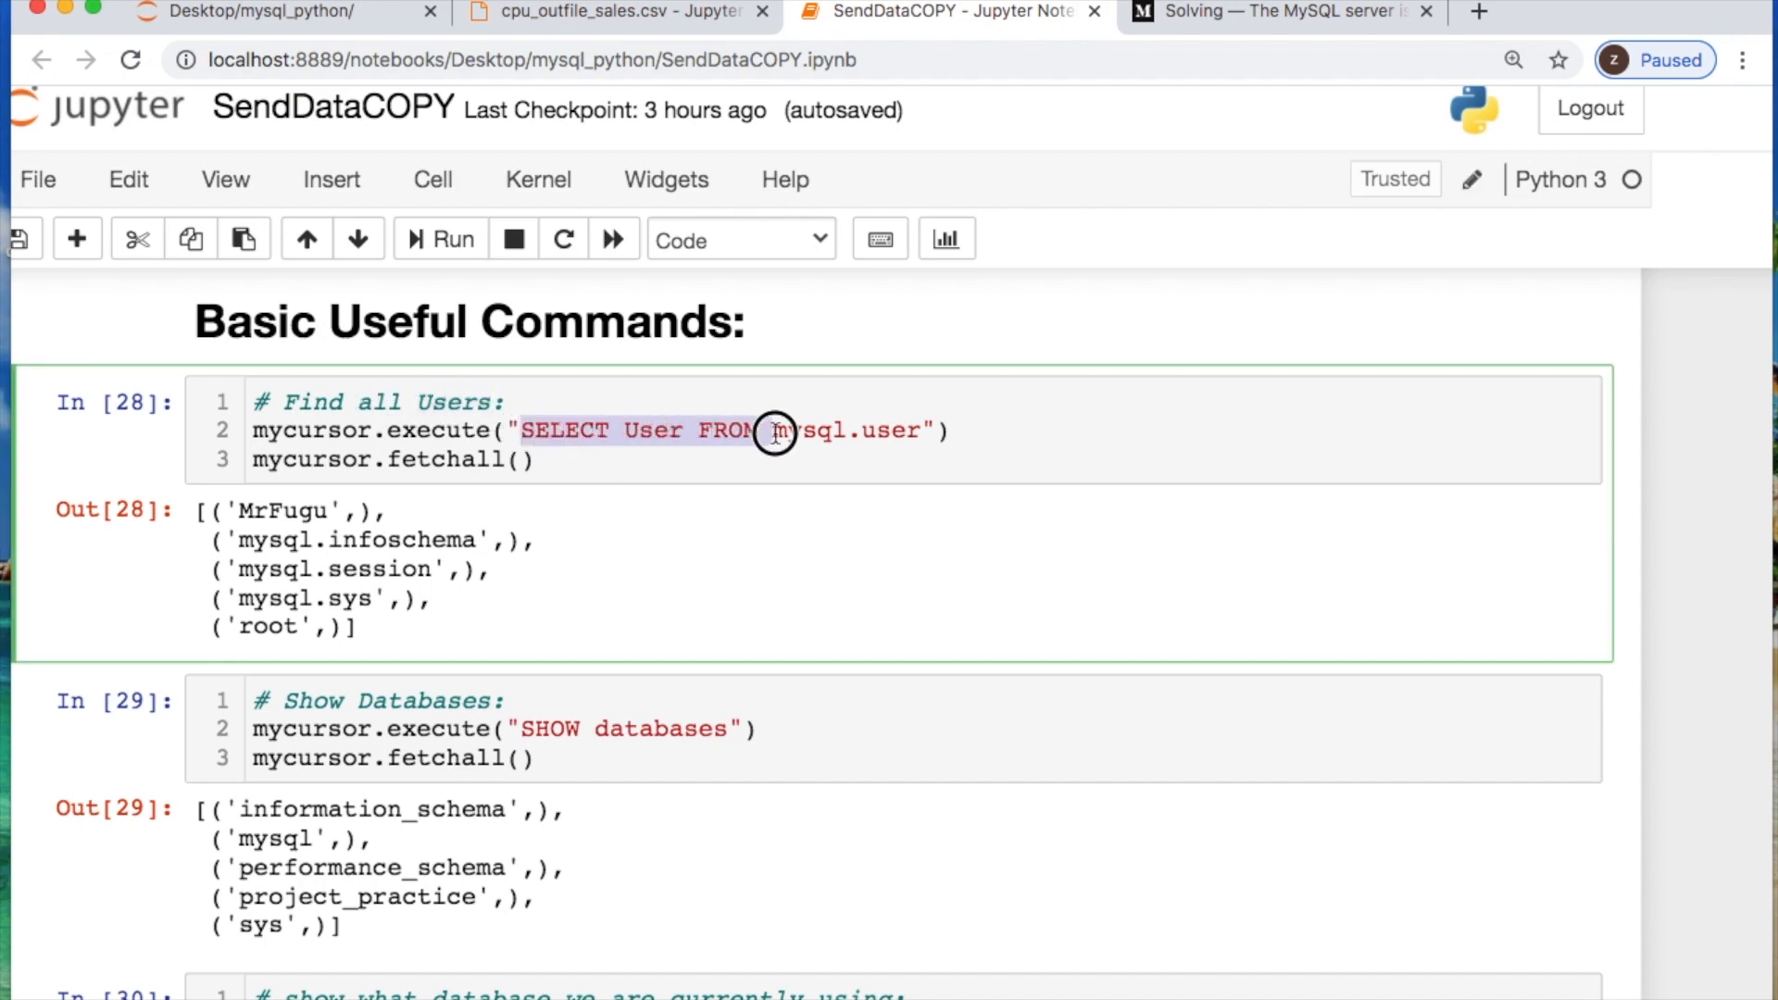
pyautogui.moveTo(839, 433)
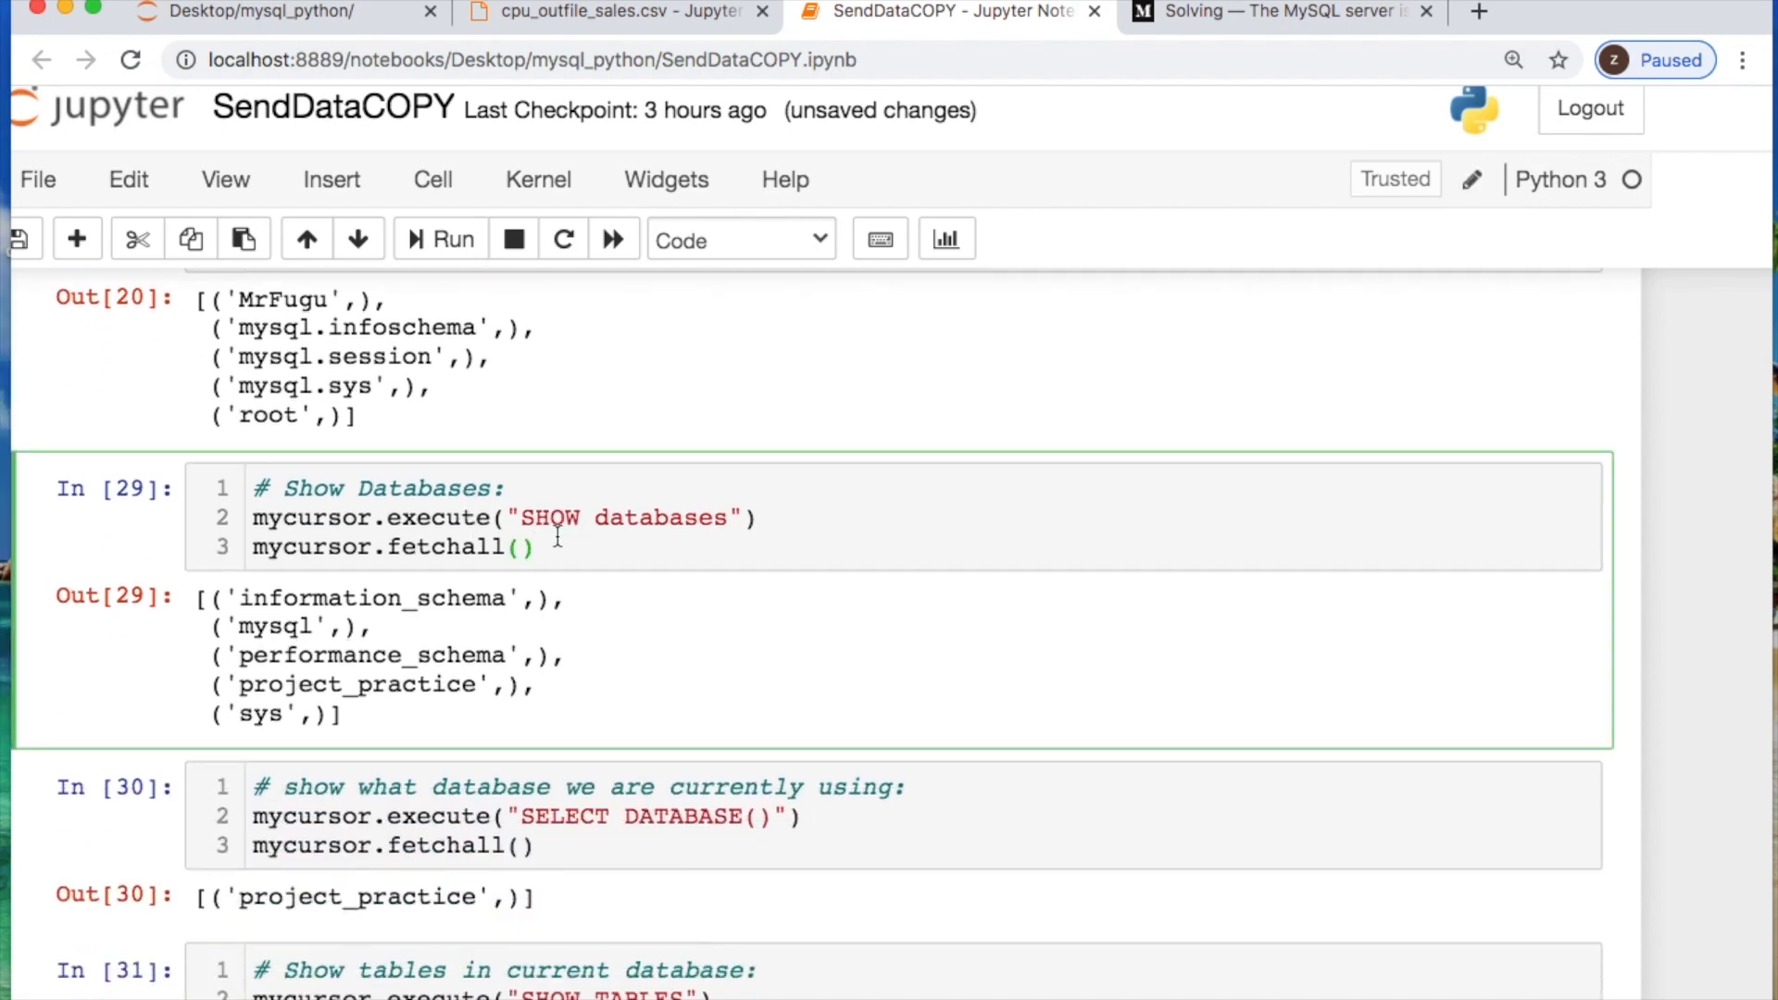
# Highlight the SHOW databases and SELECT DATABASE() queries, ending on SHOW TABLES.
pyautogui.doubleClick(539, 517)
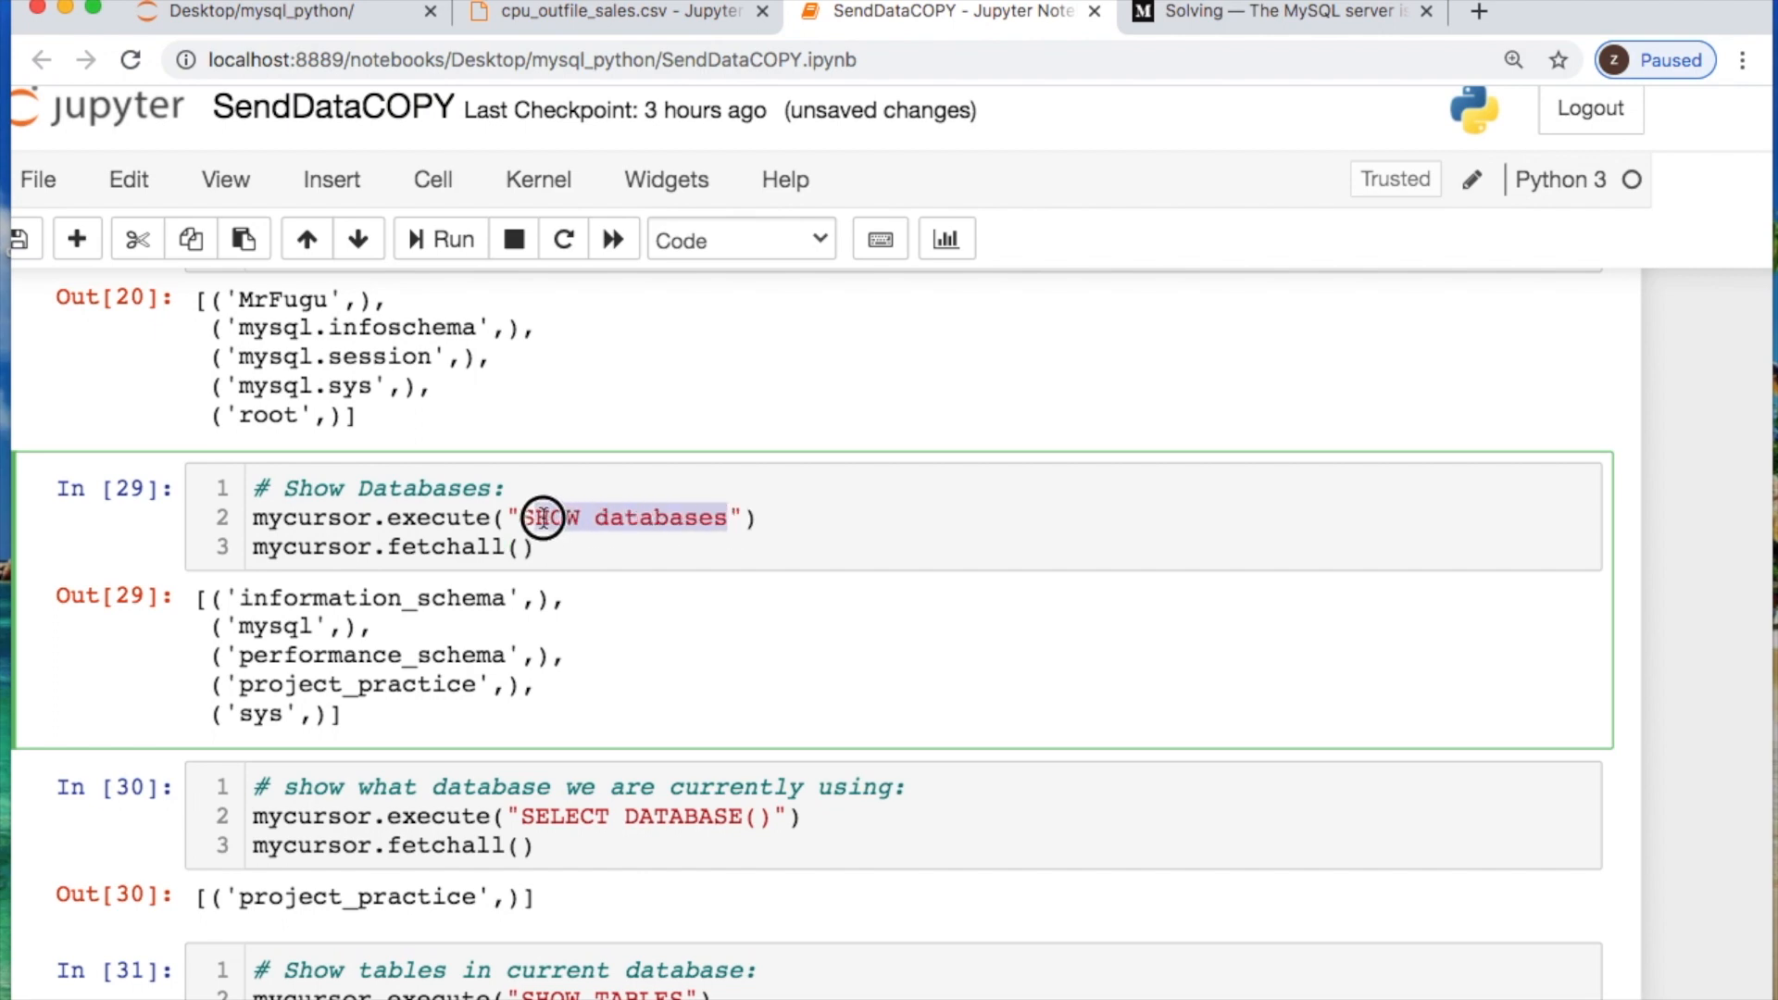
pyautogui.scroll(-3)
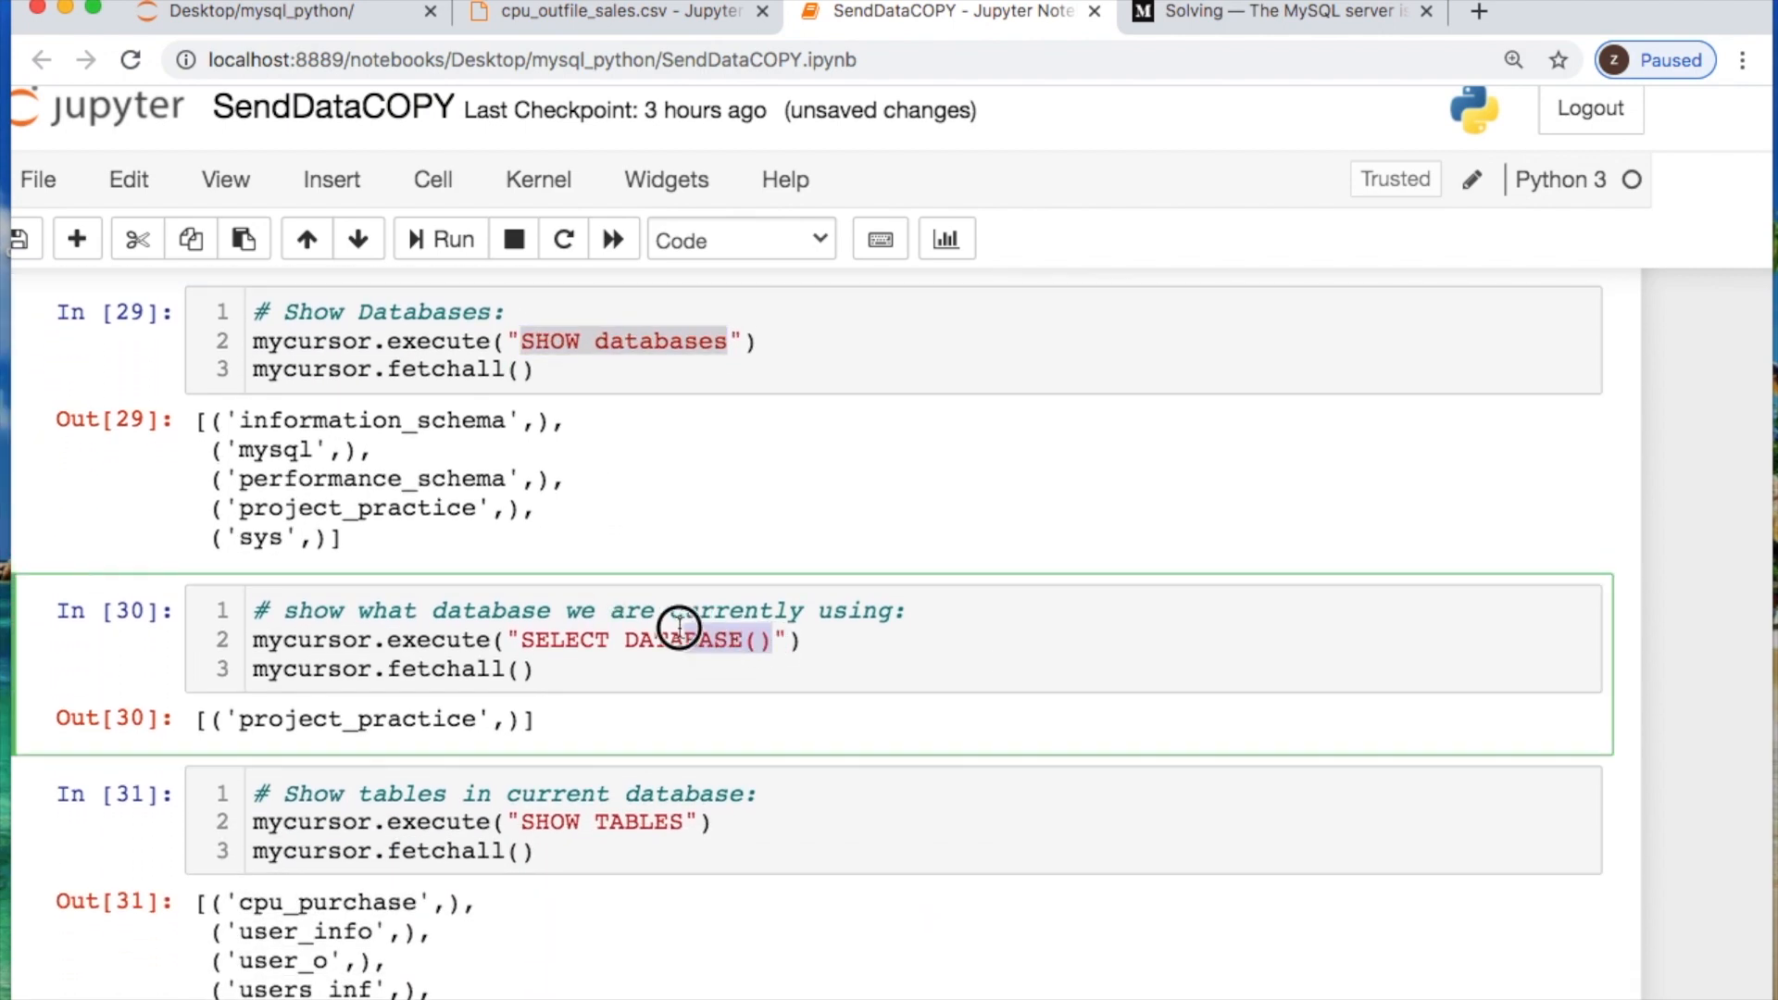
pyautogui.doubleClick(676, 638)
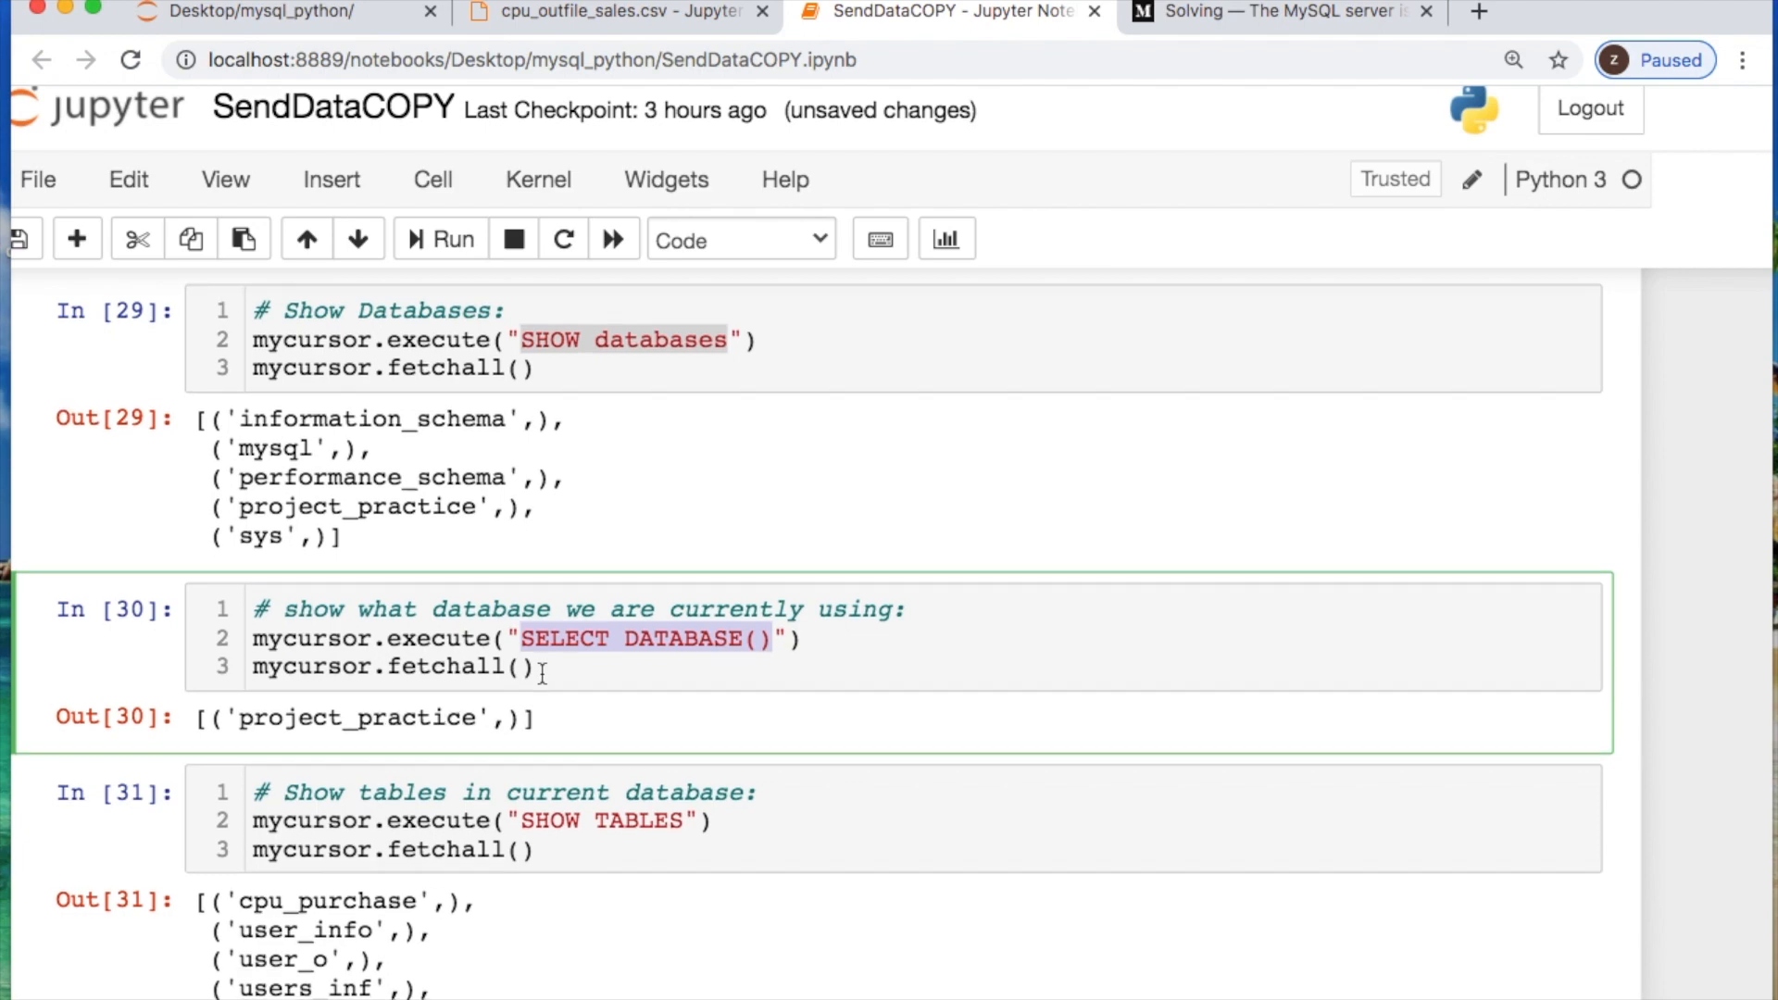
pyautogui.scroll(-3)
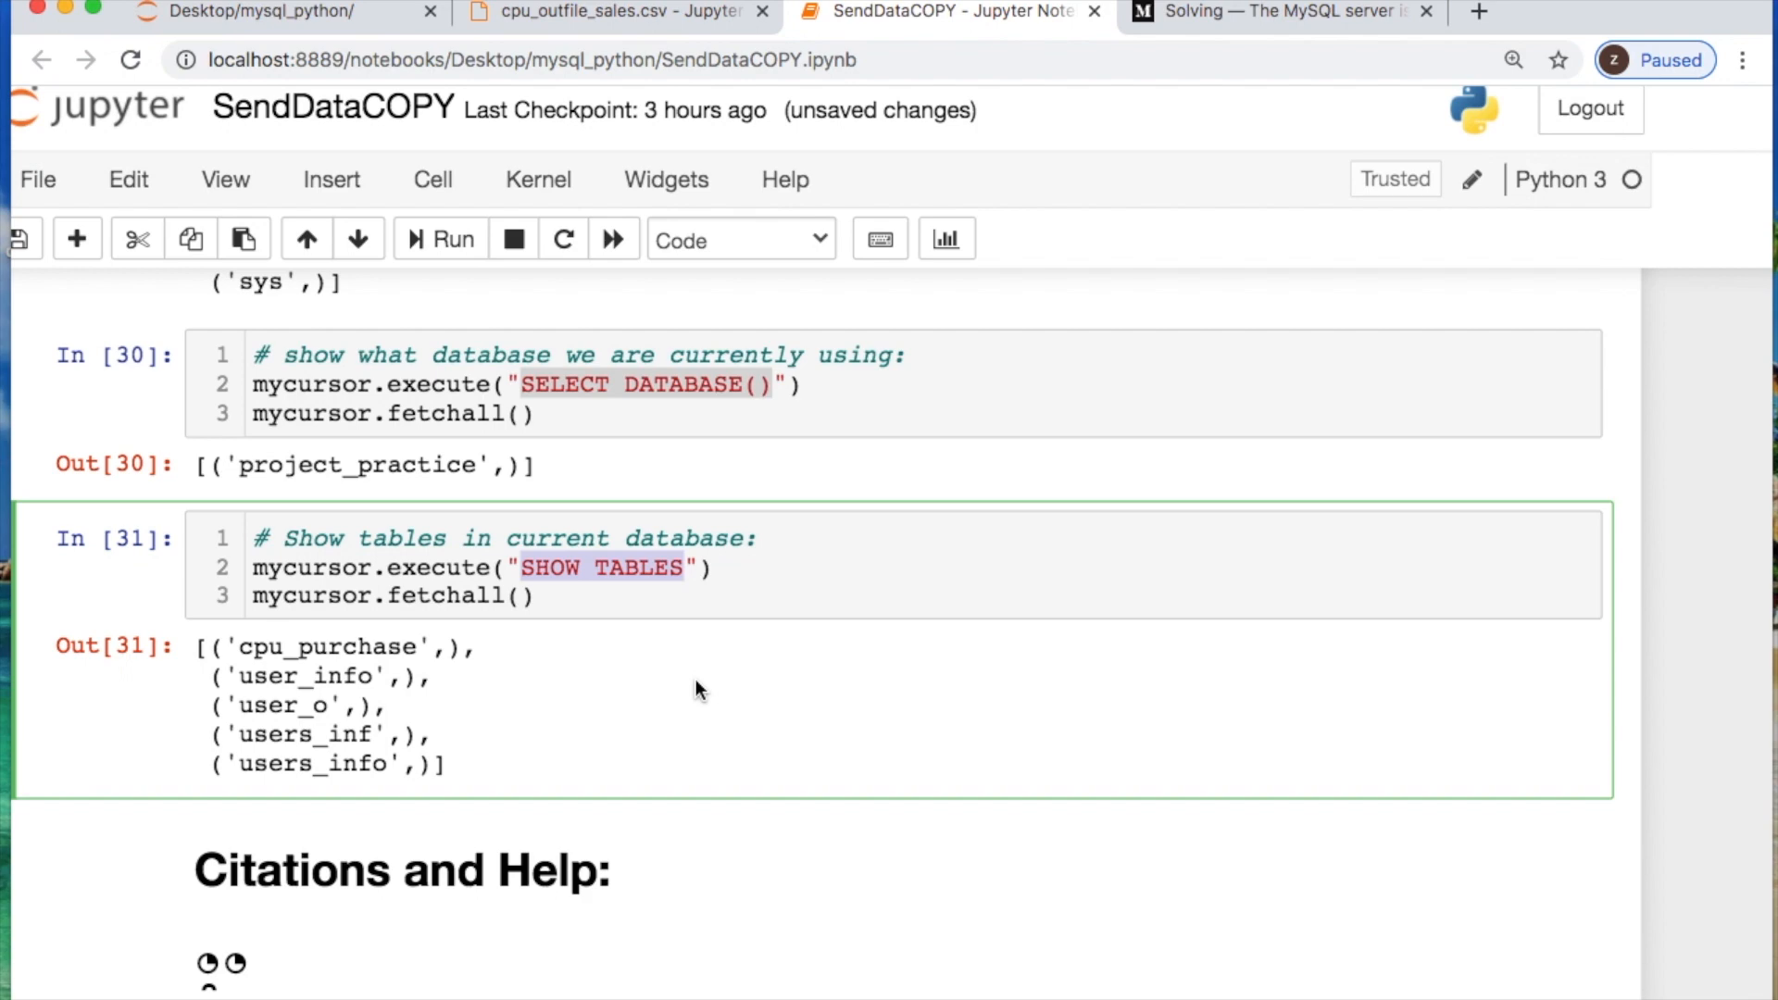
pyautogui.moveTo(674, 731)
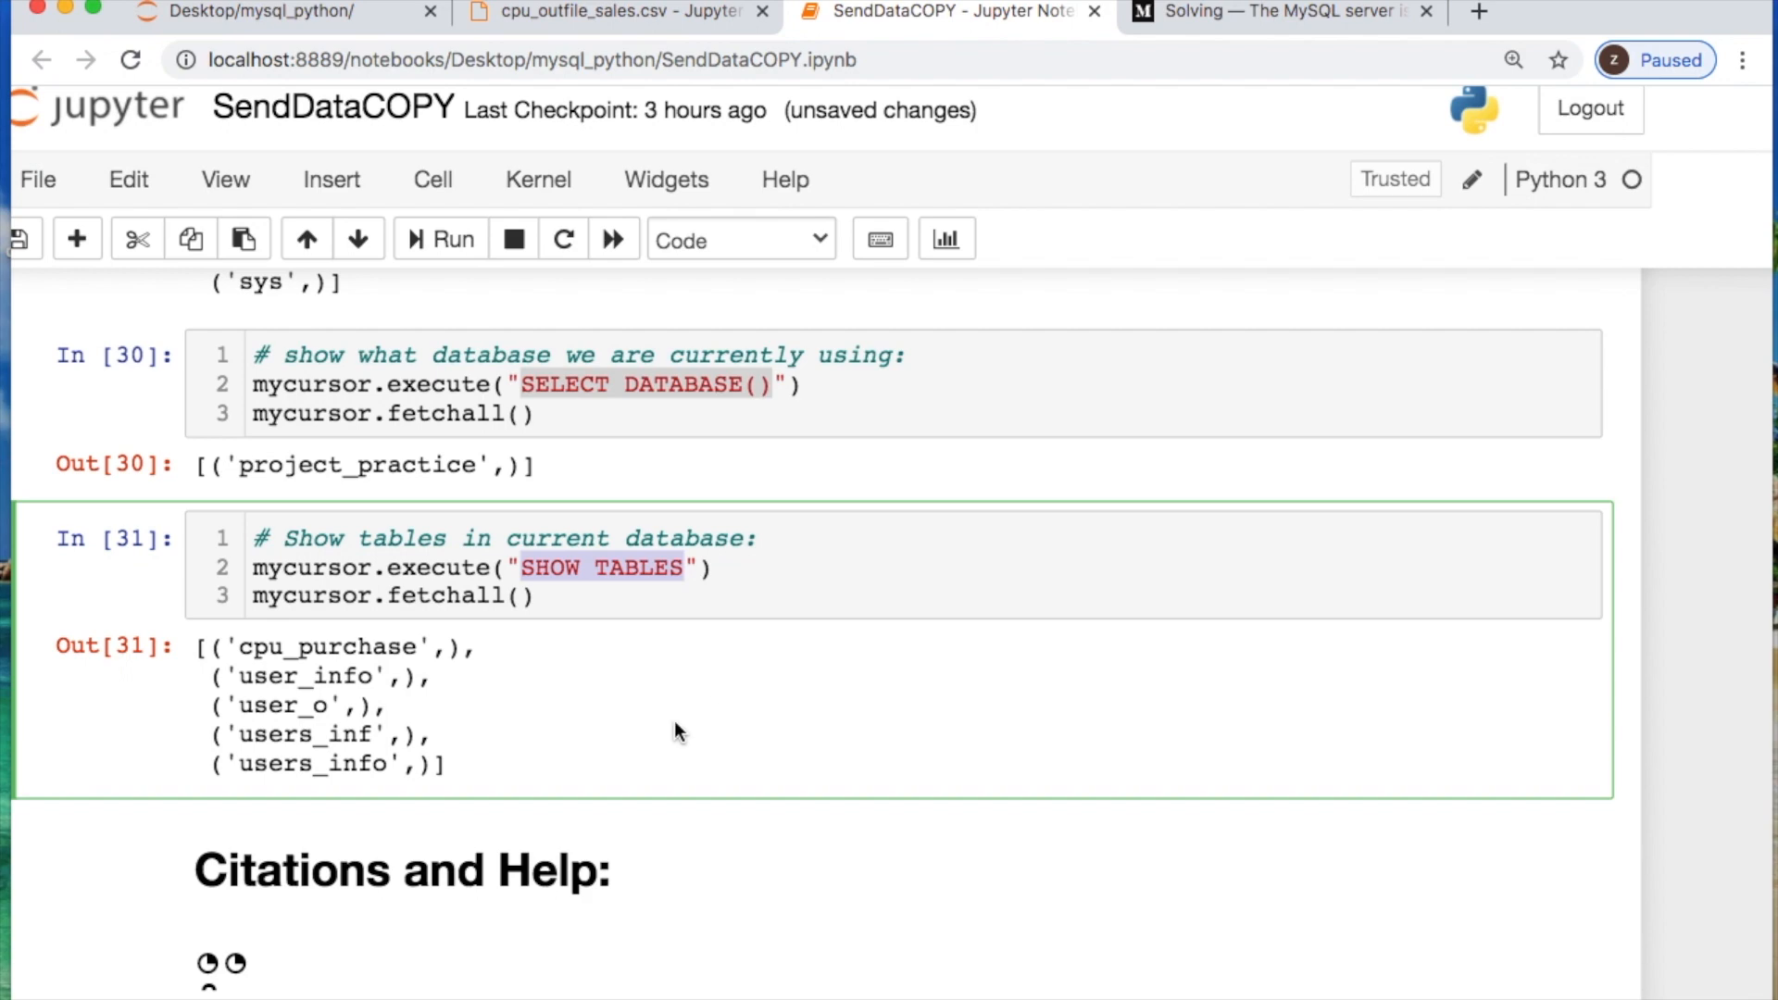